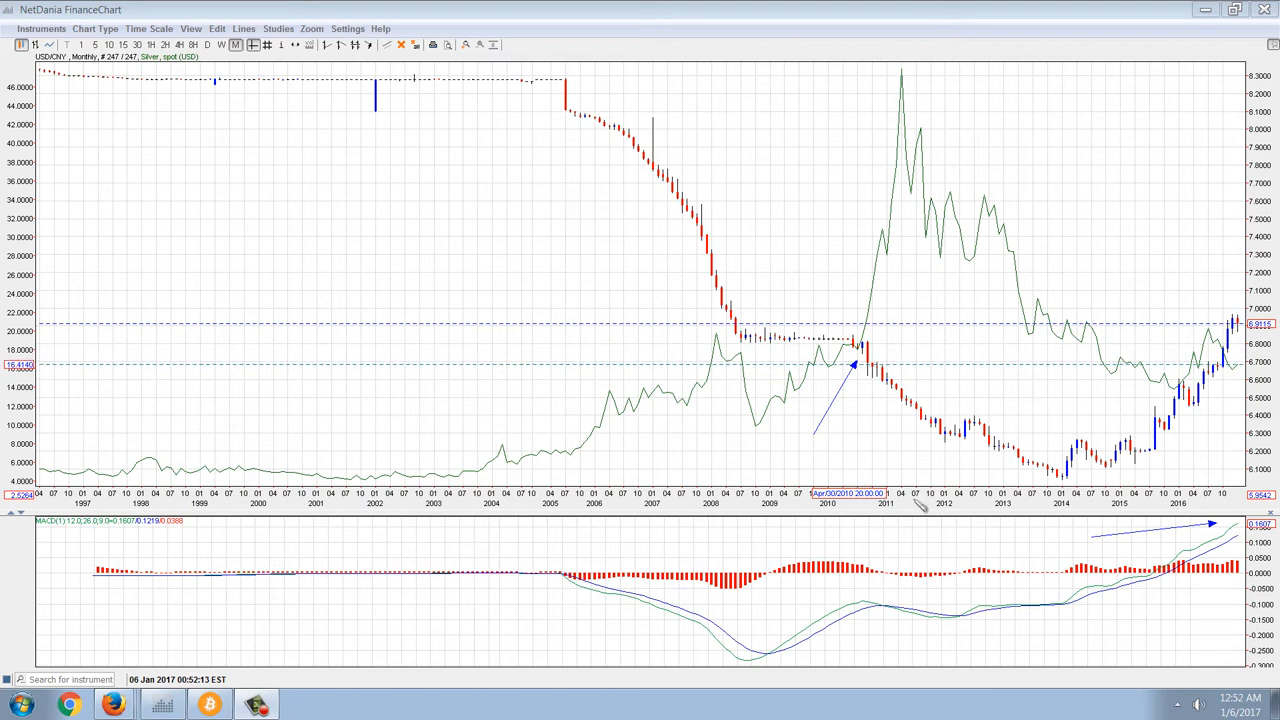
pyautogui.moveTo(924, 190)
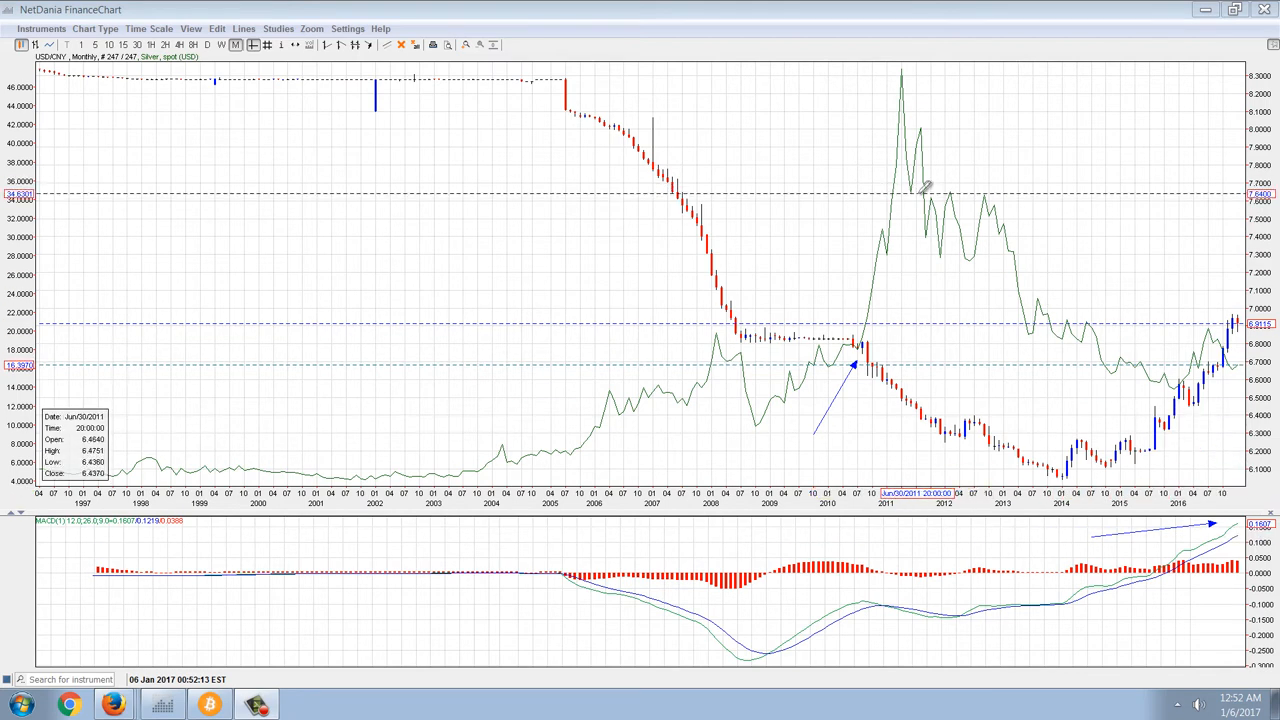
pyautogui.moveTo(800, 218)
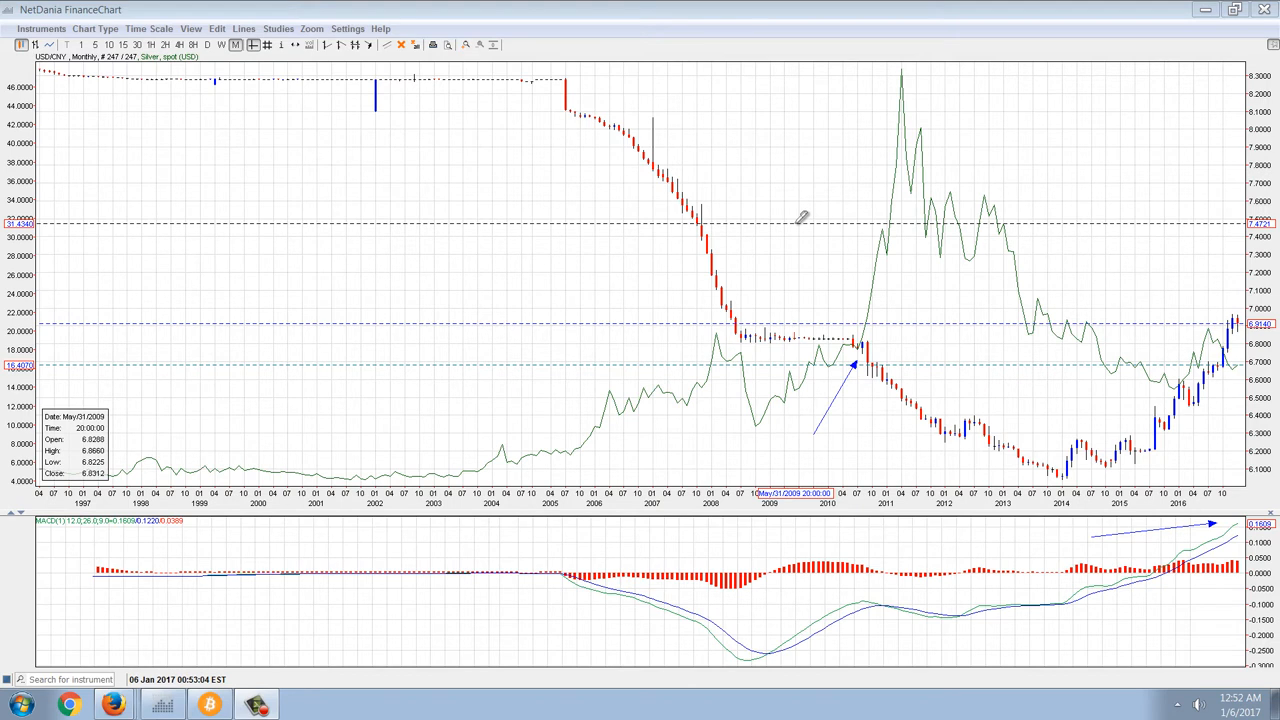
pyautogui.moveTo(1056, 320)
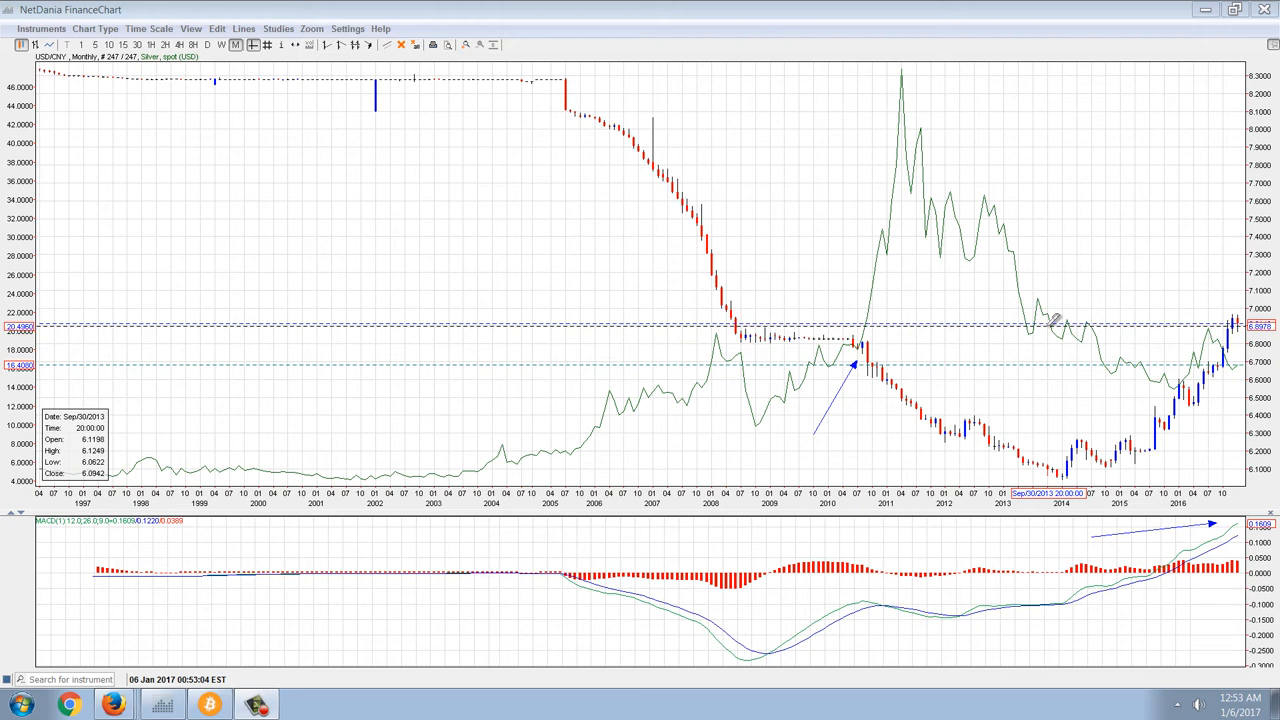
pyautogui.moveTo(870, 444)
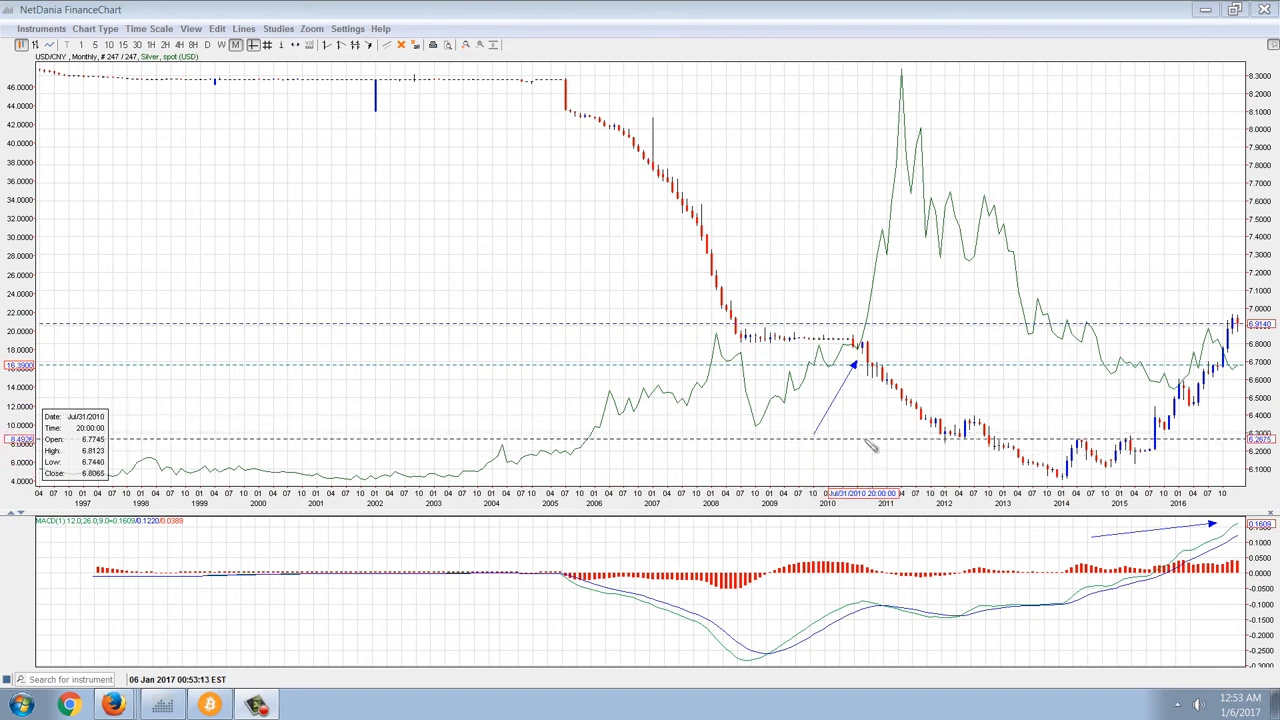
pyautogui.moveTo(900, 414)
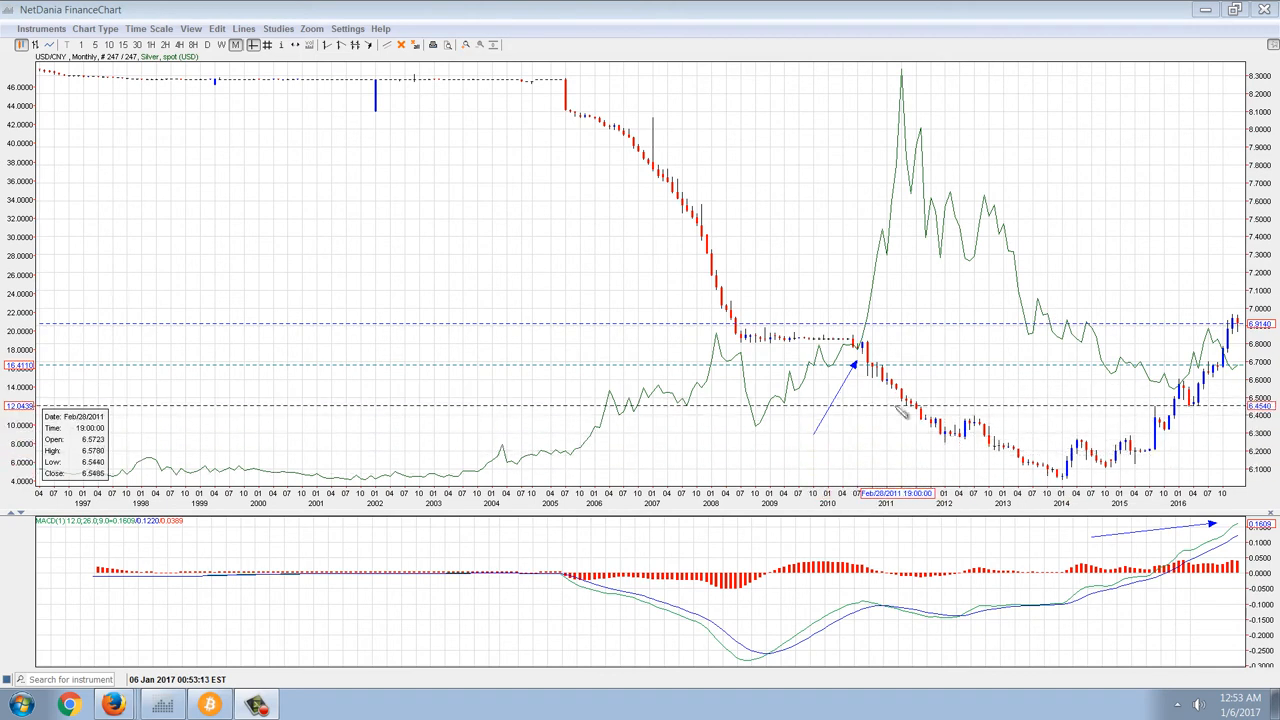
pyautogui.moveTo(888, 400)
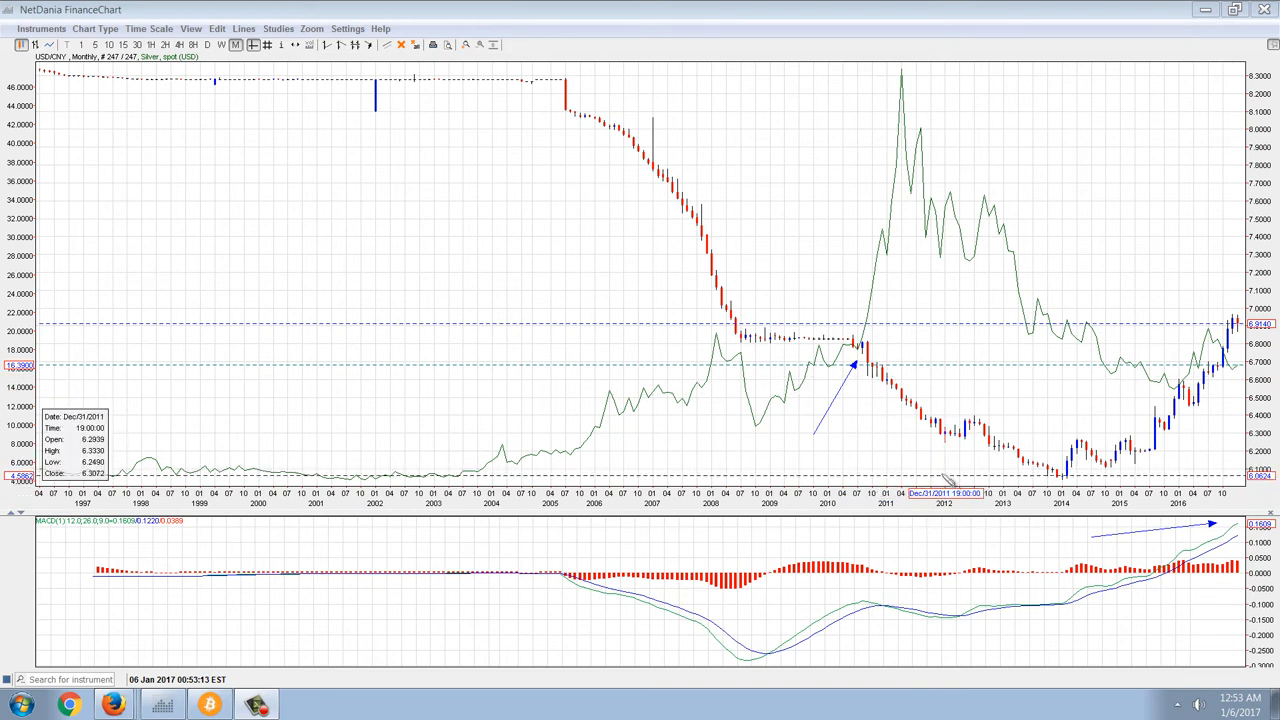
pyautogui.moveTo(864, 428)
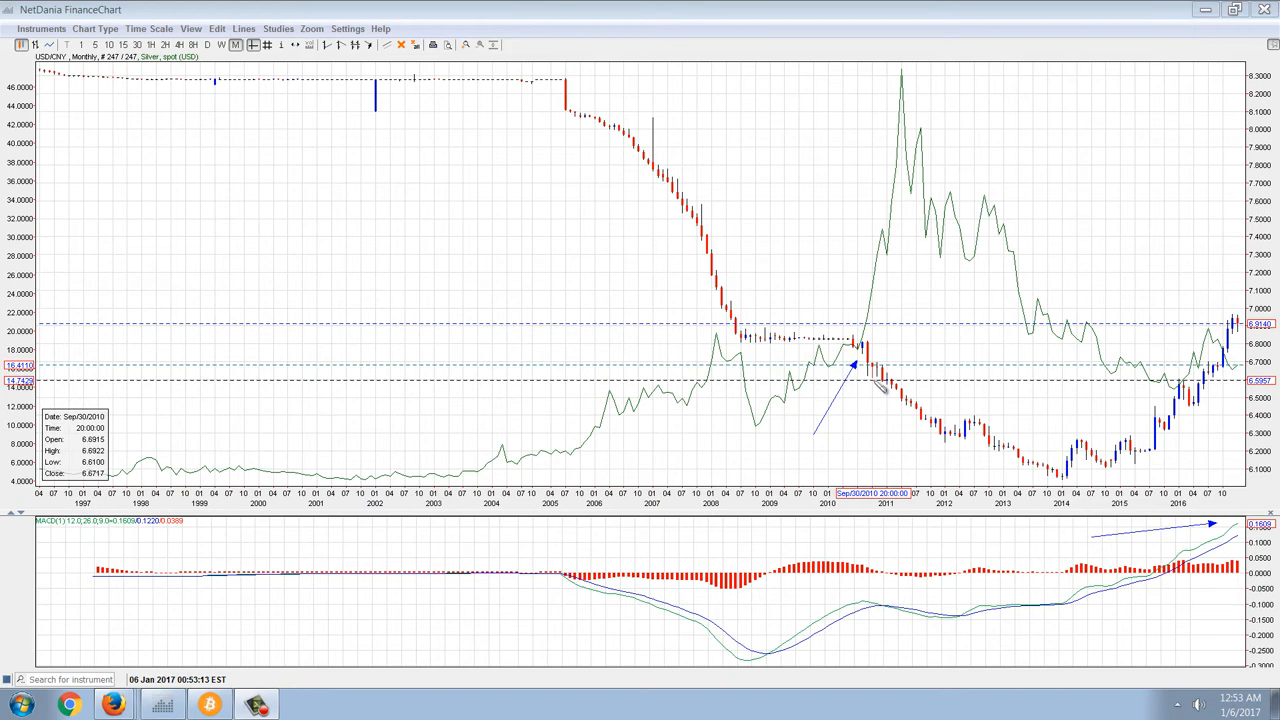
pyautogui.moveTo(856, 368)
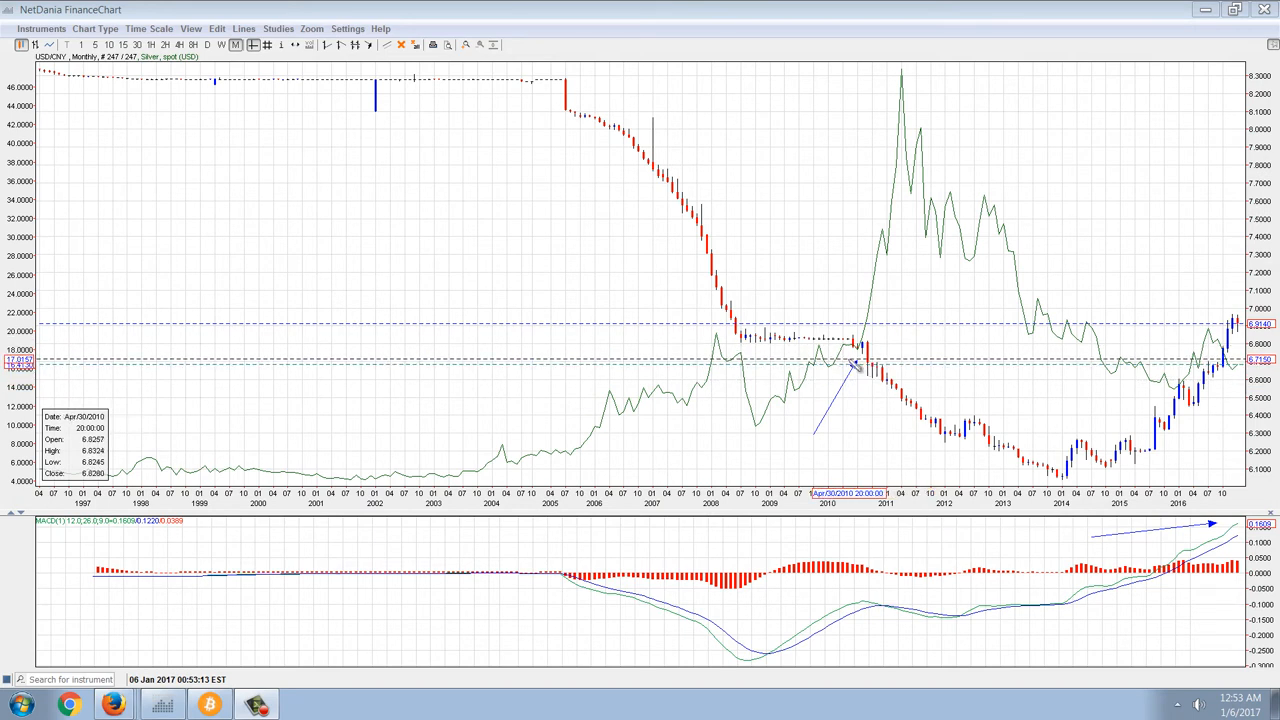
pyautogui.moveTo(868, 368)
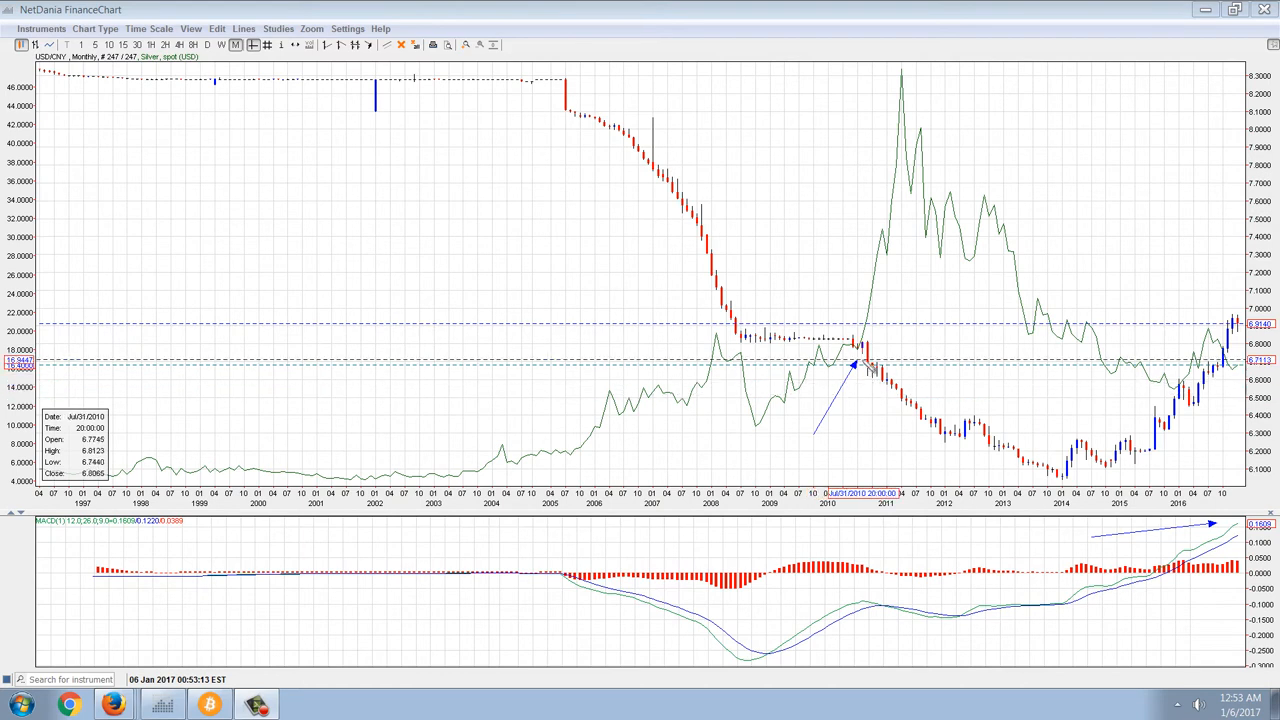
pyautogui.moveTo(916, 70)
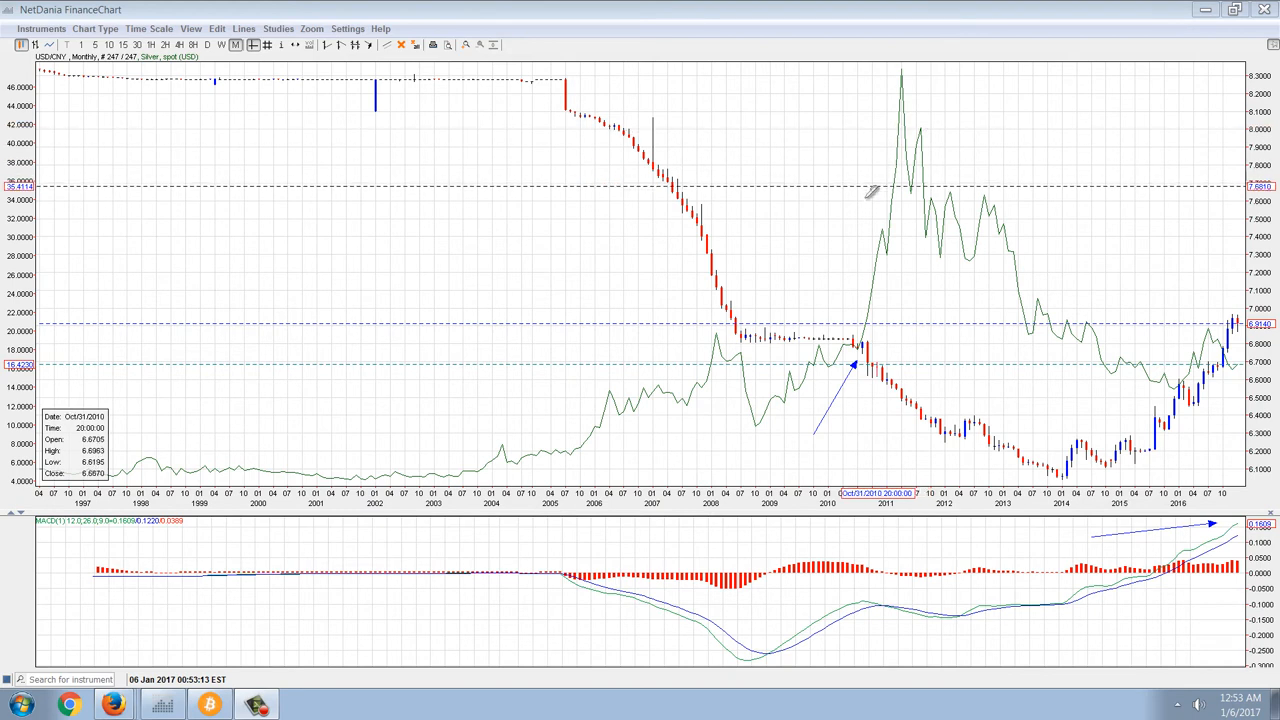
pyautogui.moveTo(750, 532)
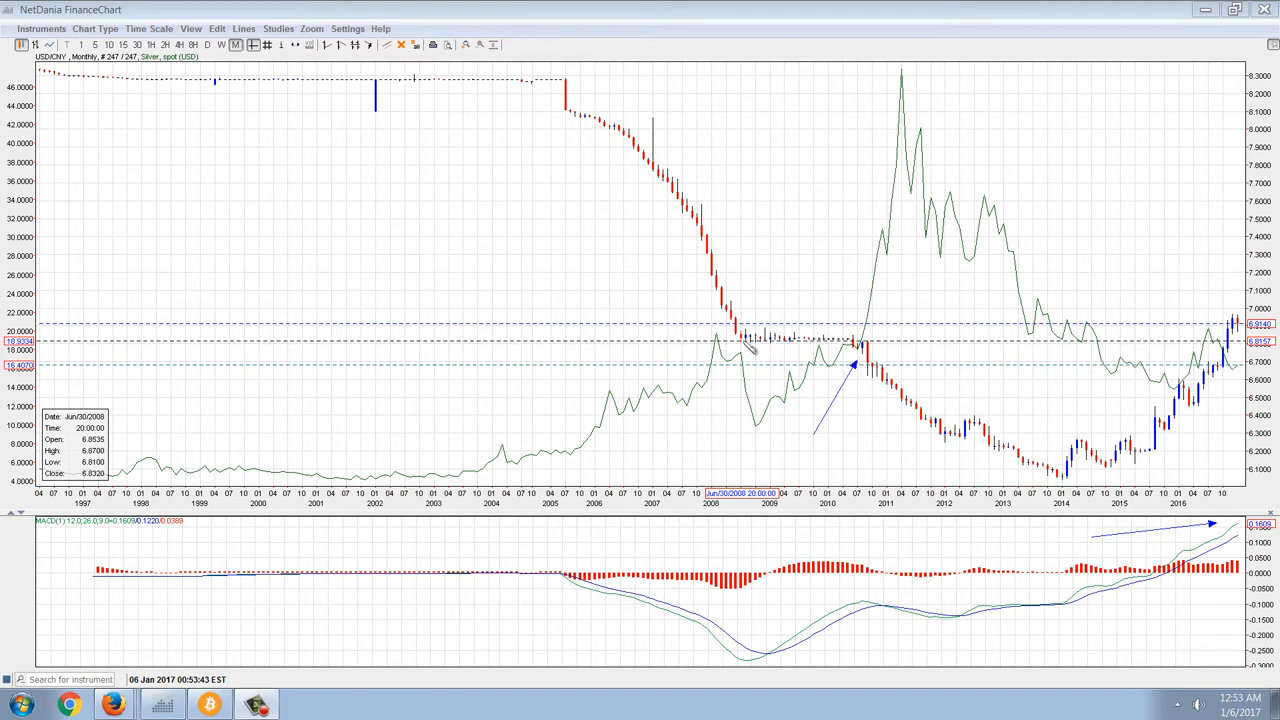
pyautogui.moveTo(780, 412)
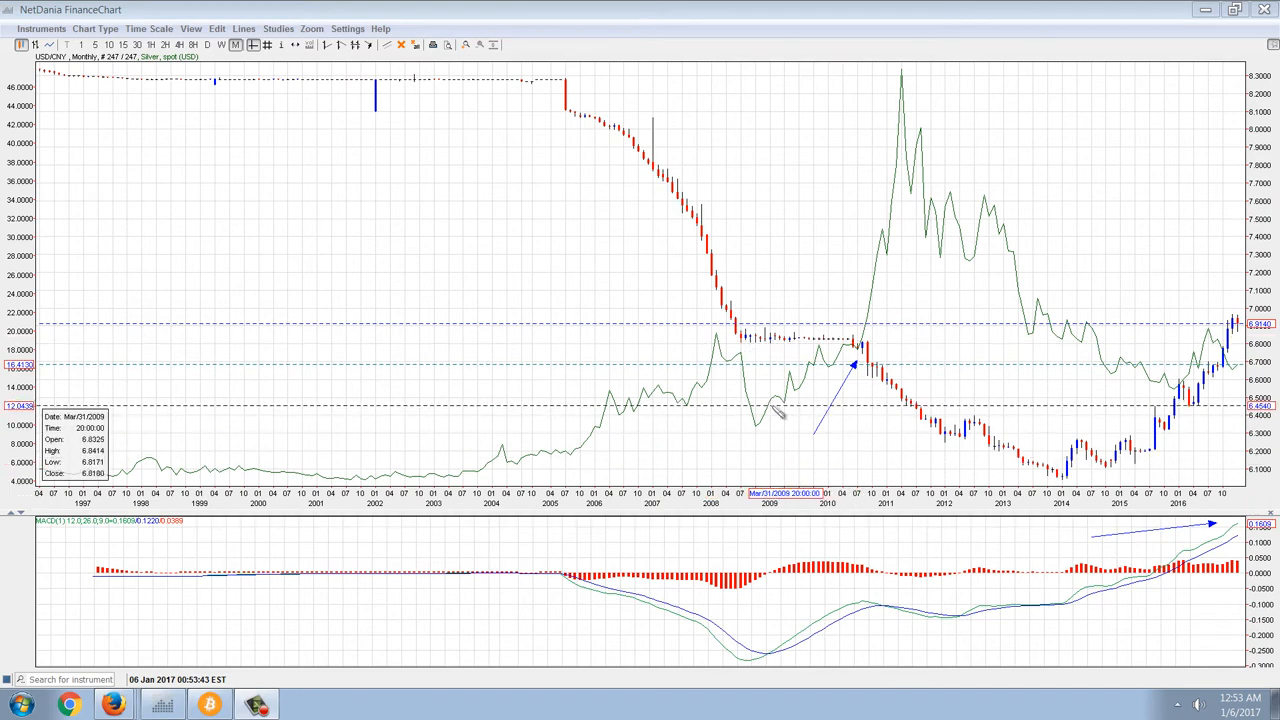
pyautogui.moveTo(876, 412)
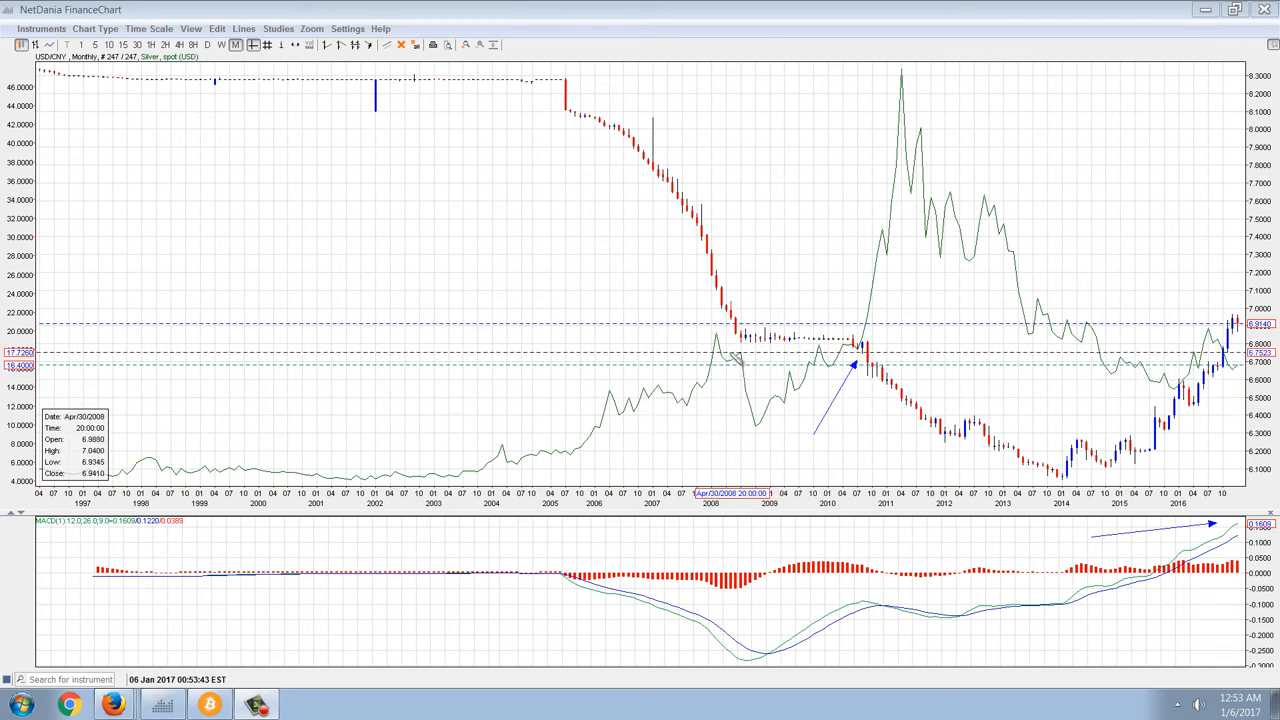
pyautogui.moveTo(880, 330)
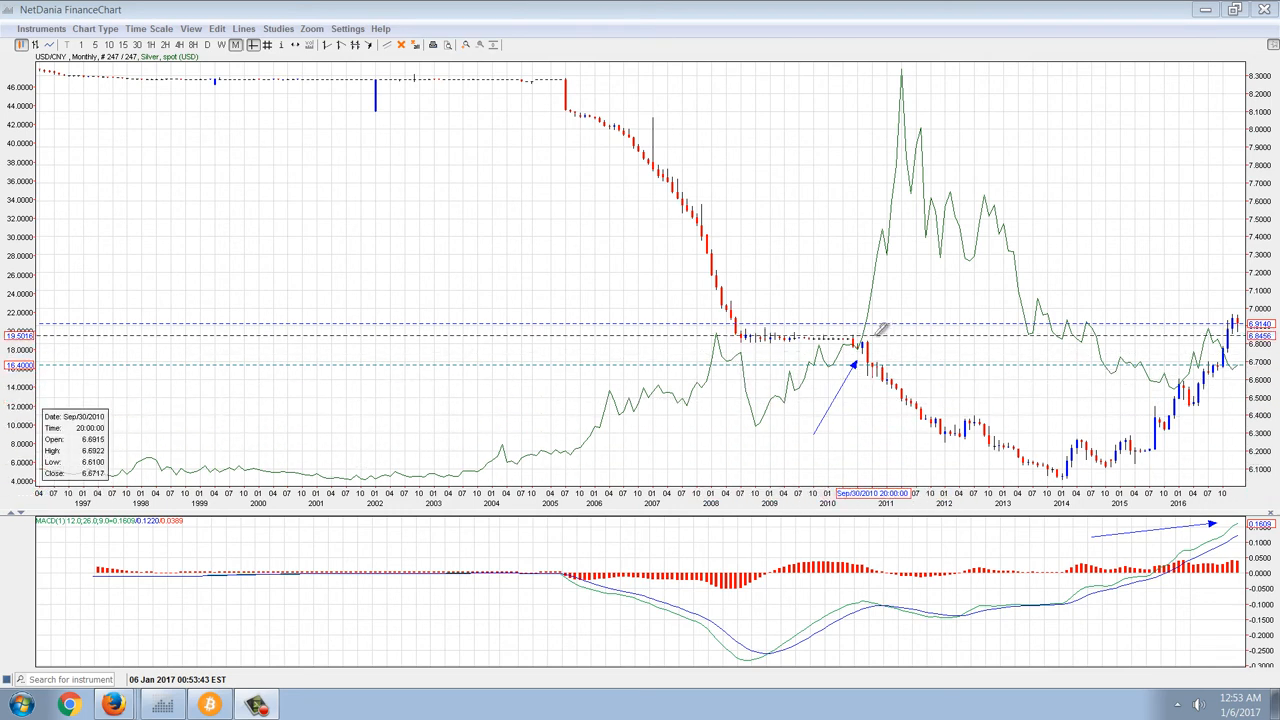
pyautogui.moveTo(870, 330)
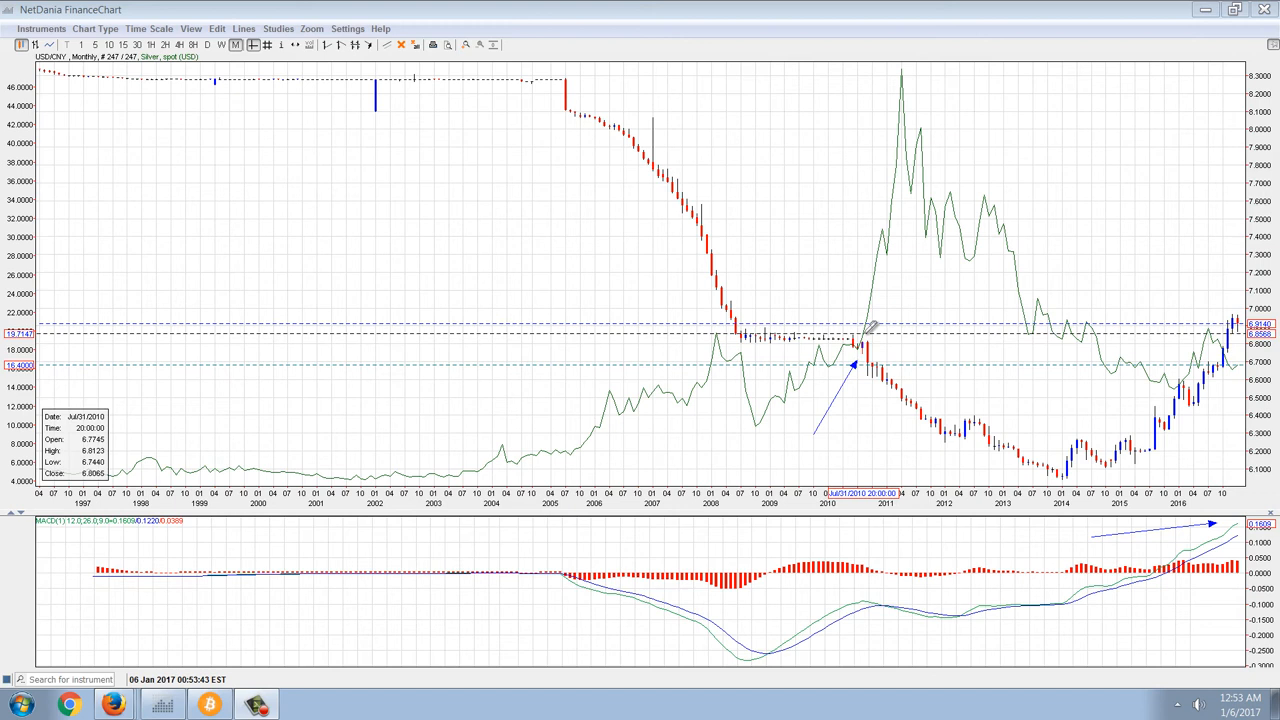
pyautogui.moveTo(862, 328)
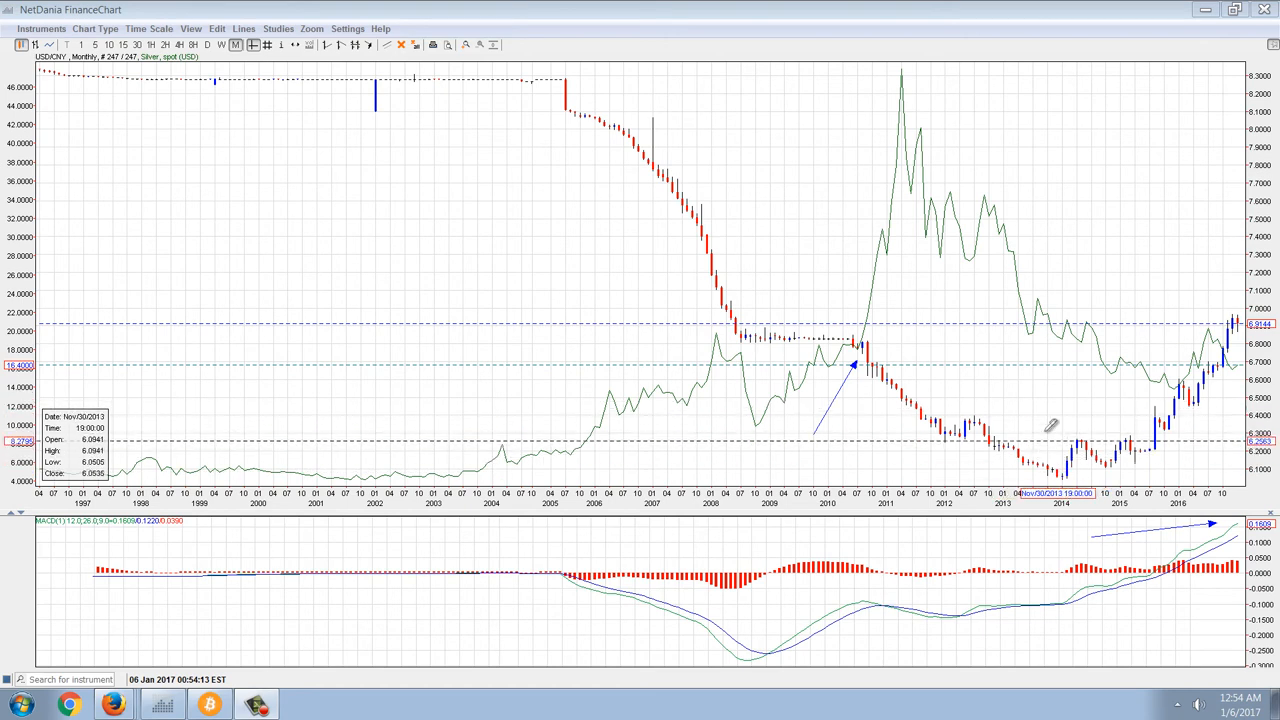
pyautogui.moveTo(876, 330)
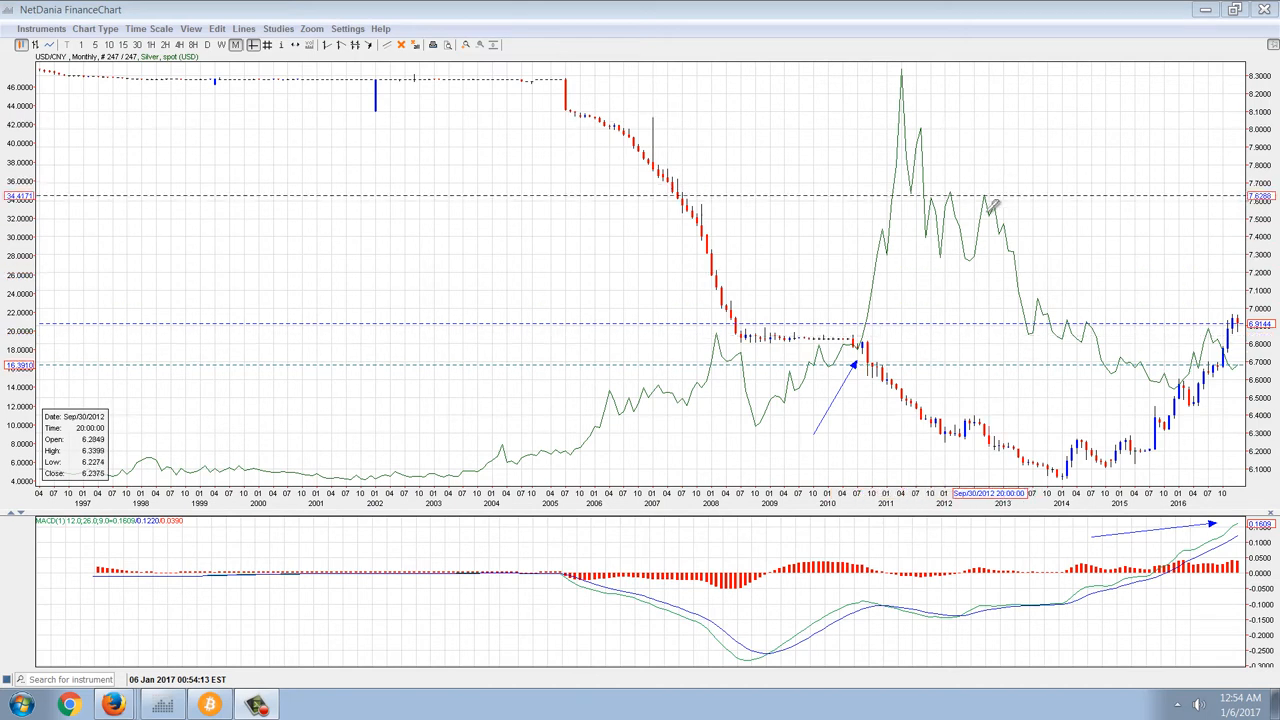
pyautogui.moveTo(964, 284)
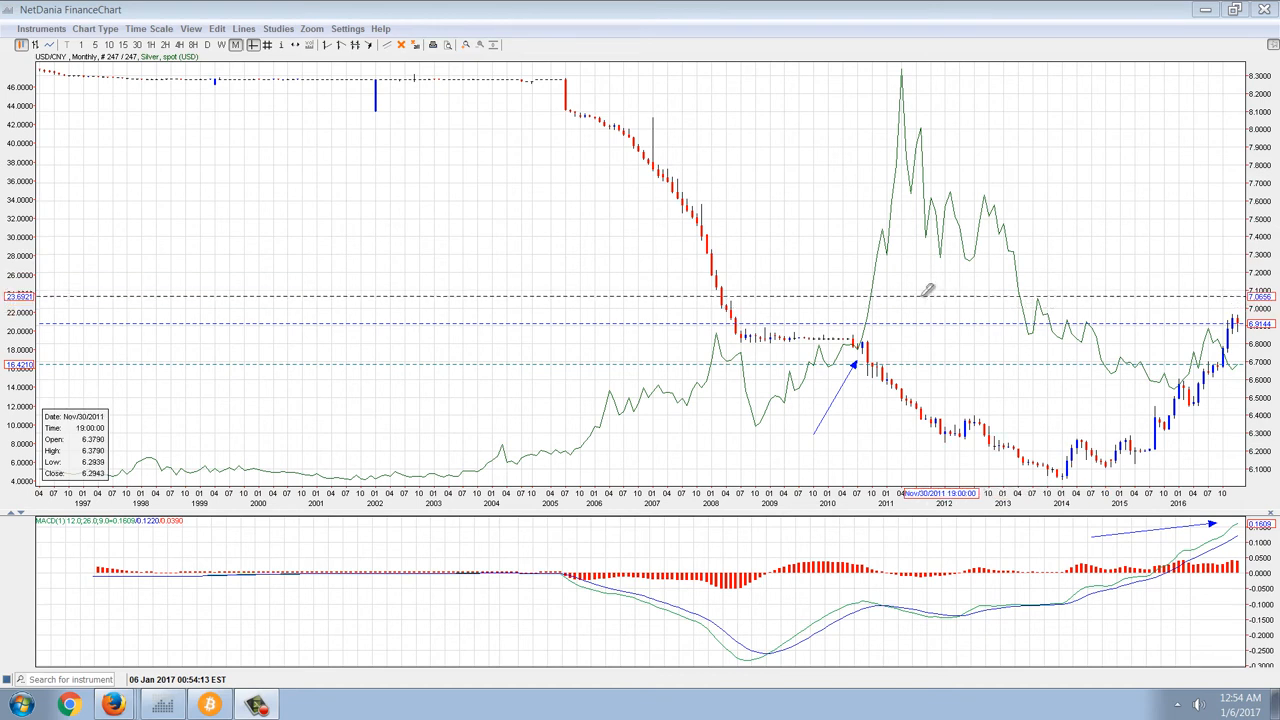
pyautogui.moveTo(932, 196)
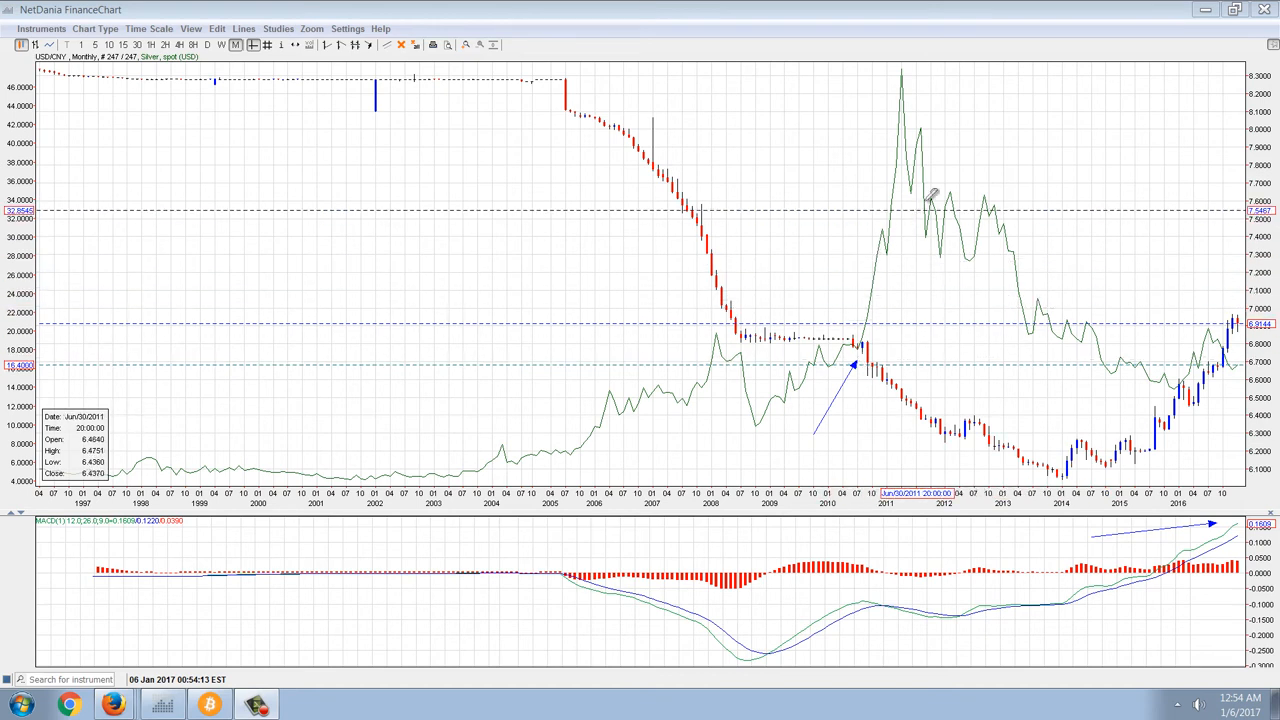
pyautogui.moveTo(1020, 364)
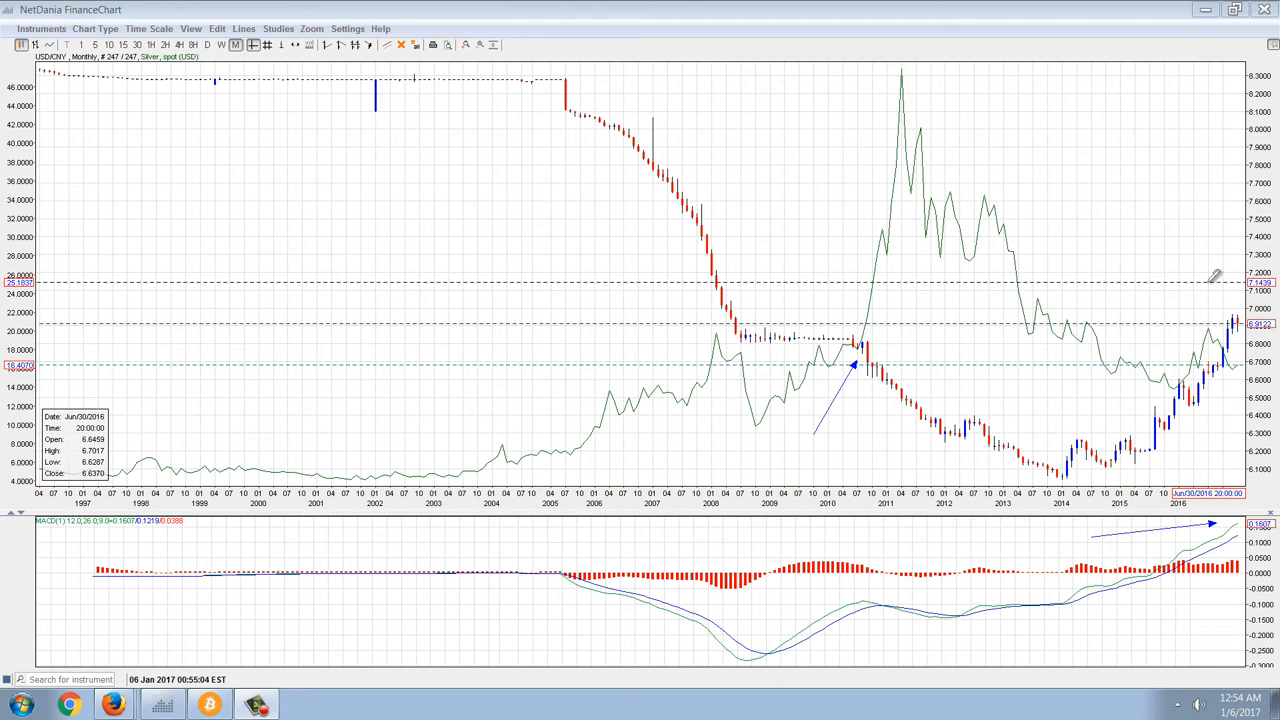
pyautogui.moveTo(1088, 272)
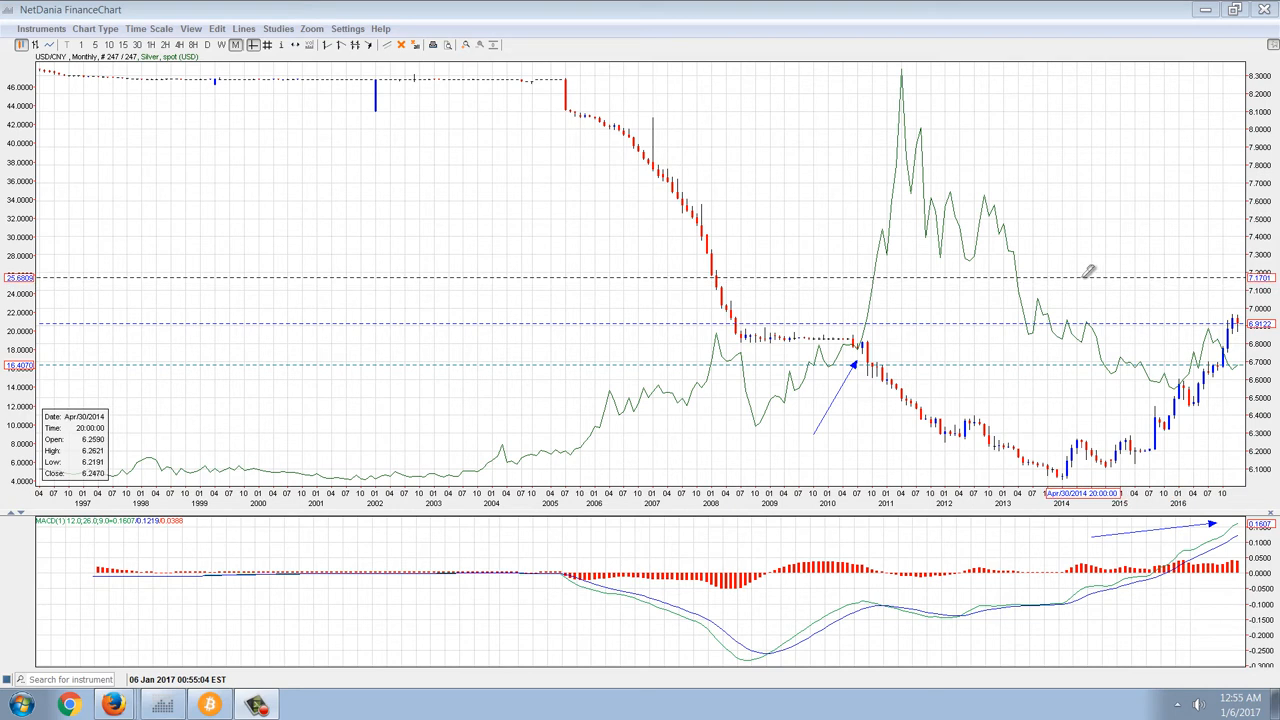
pyautogui.moveTo(890, 272)
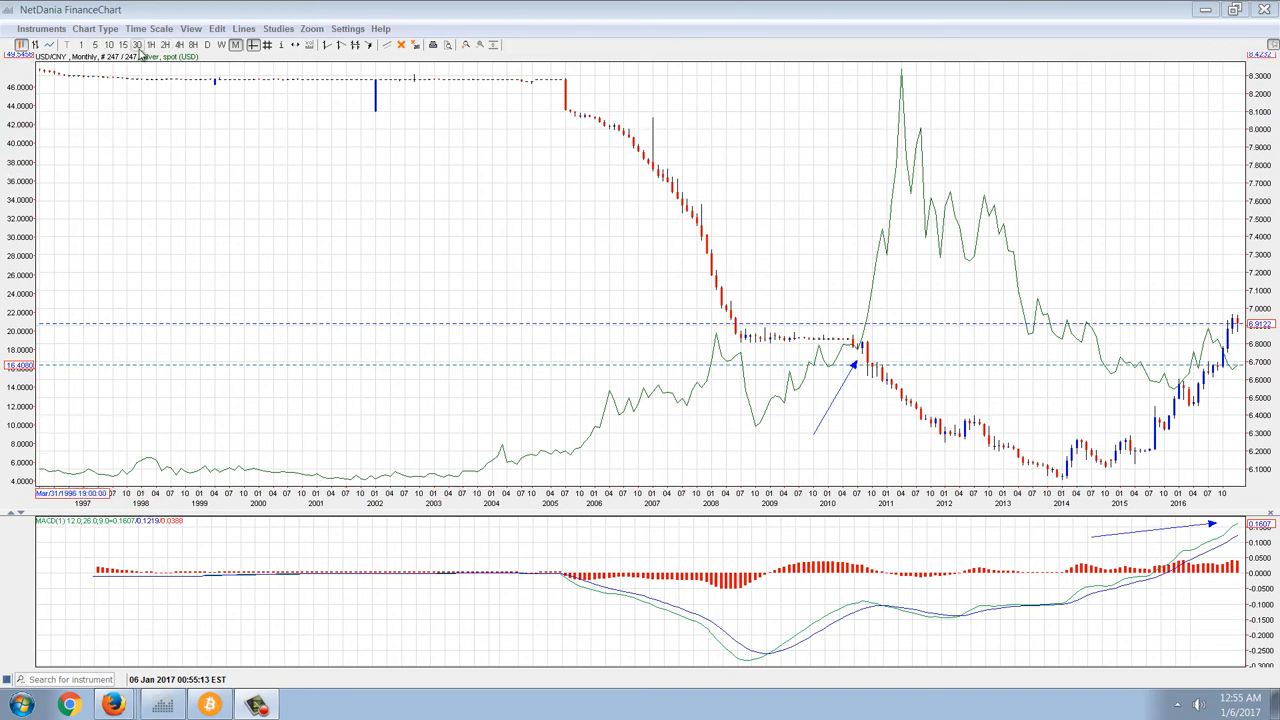
# Switch the chart to one-minute bars and select Silver, spot as the charted instrument
pyautogui.click(136, 44)
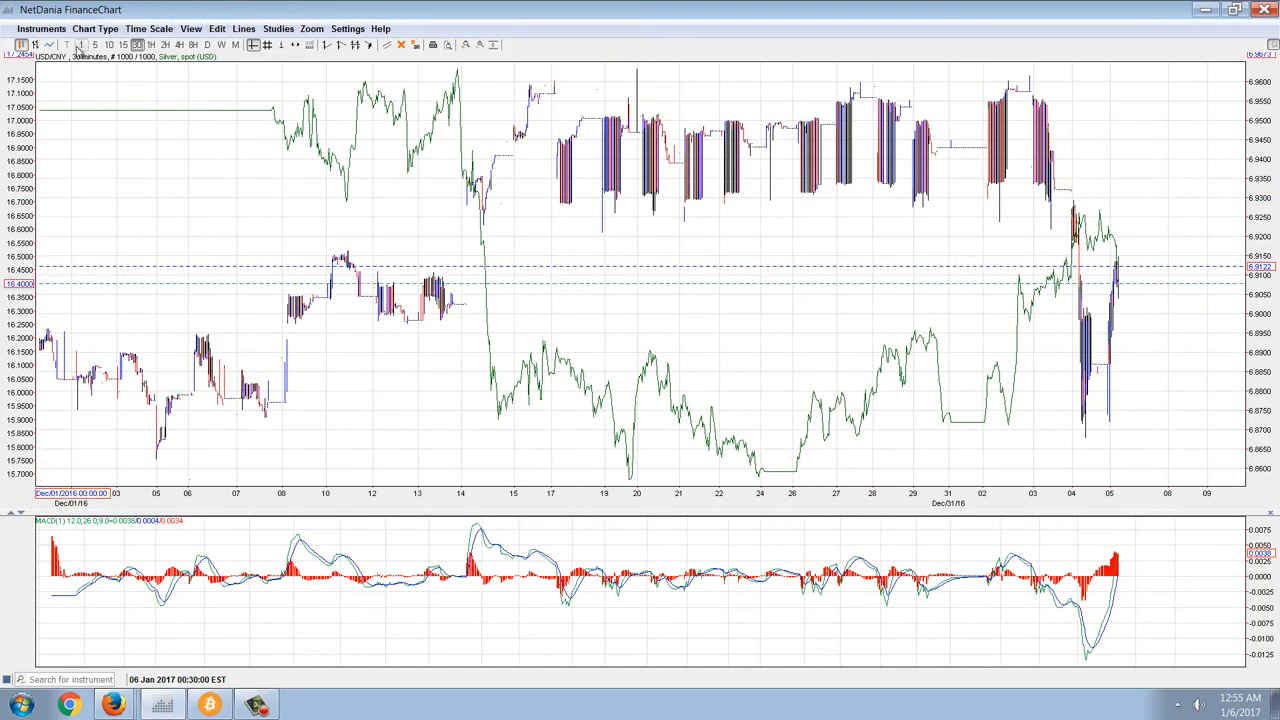
pyautogui.click(94, 44)
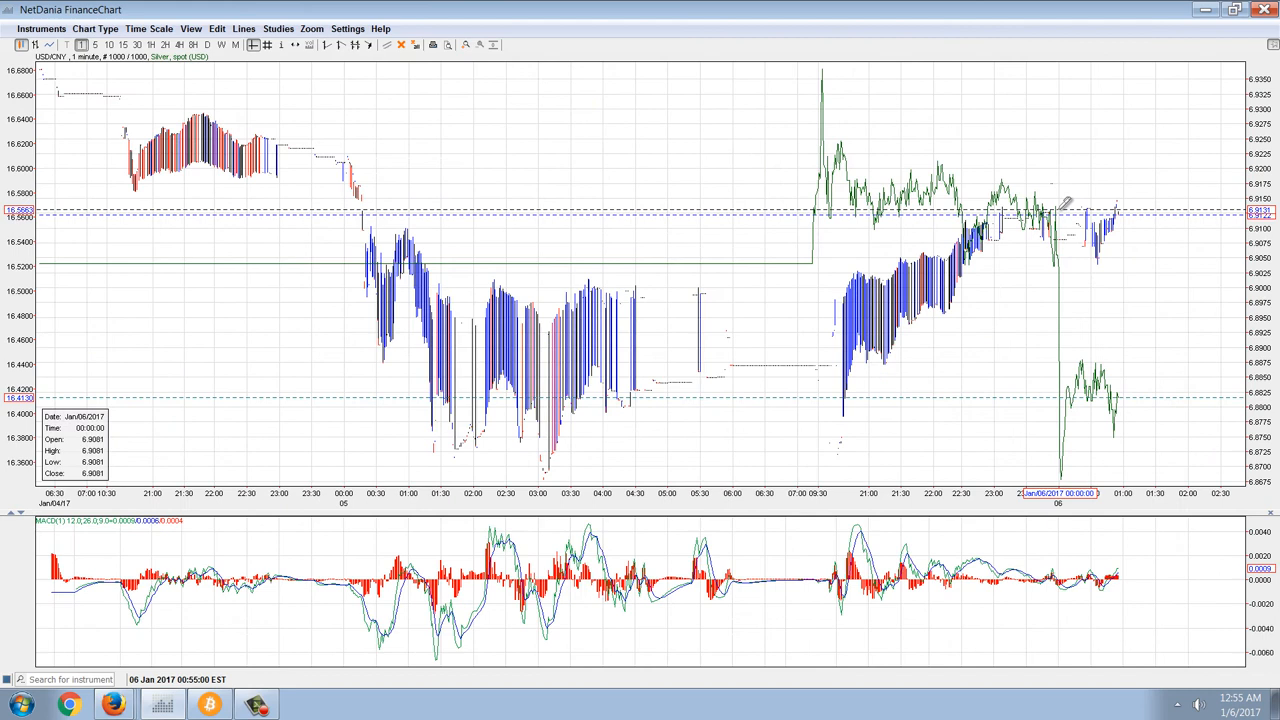
pyautogui.click(40, 28)
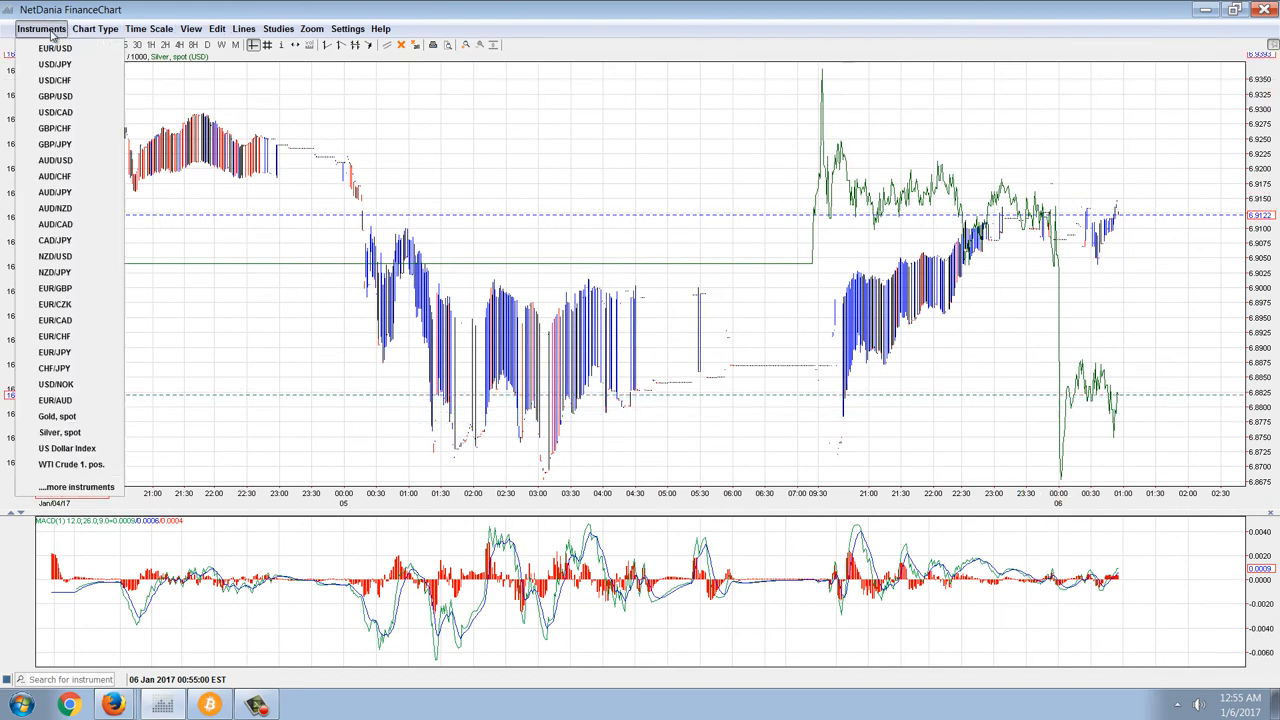
pyautogui.moveTo(60, 432)
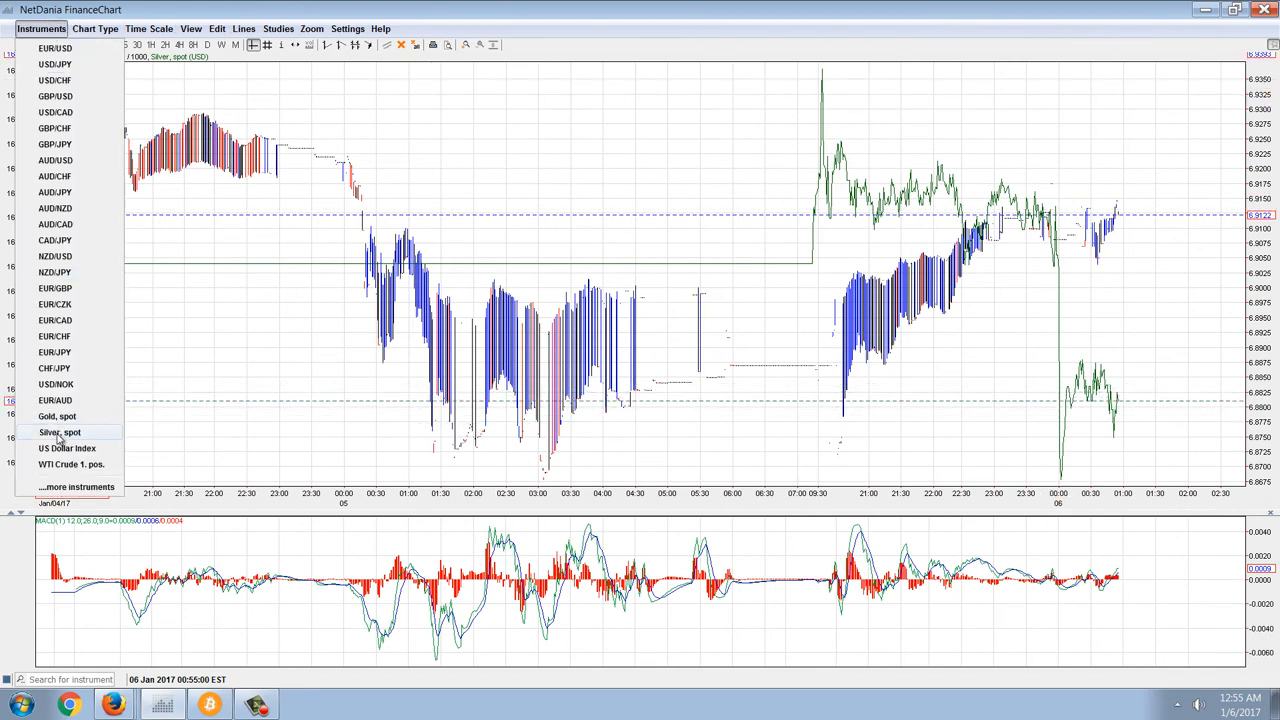
pyautogui.click(58, 432)
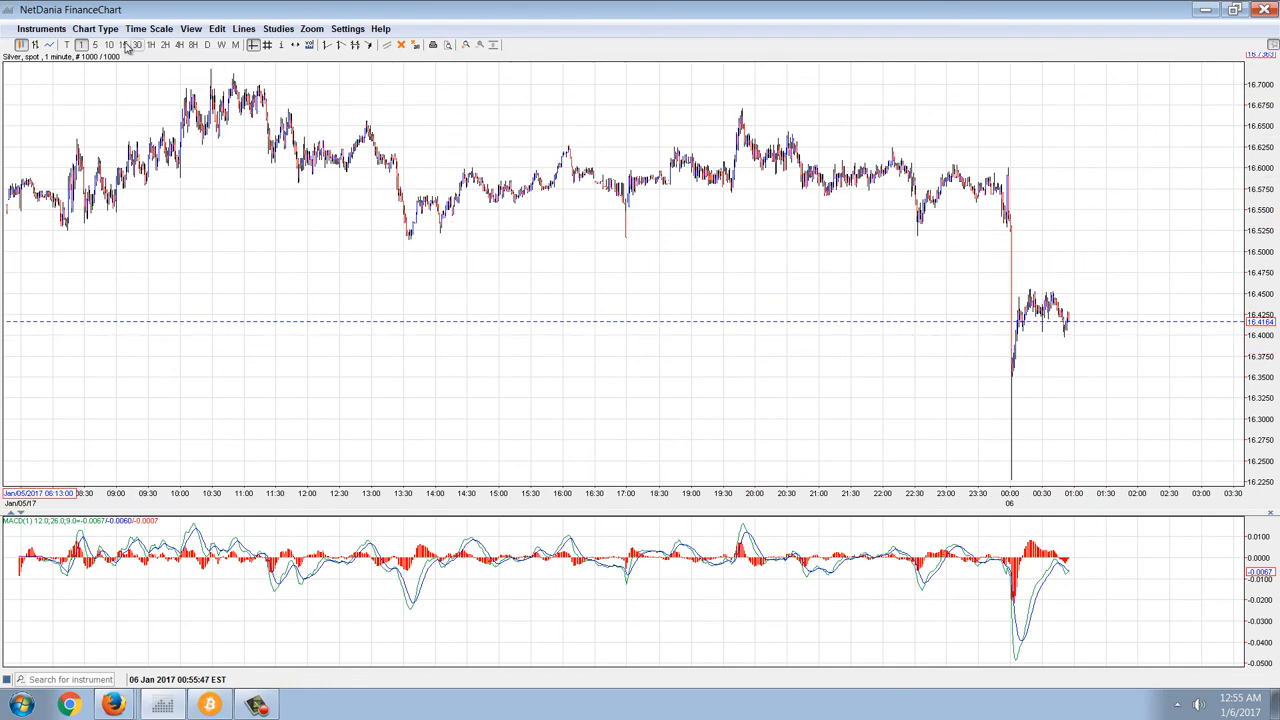
pyautogui.click(136, 44)
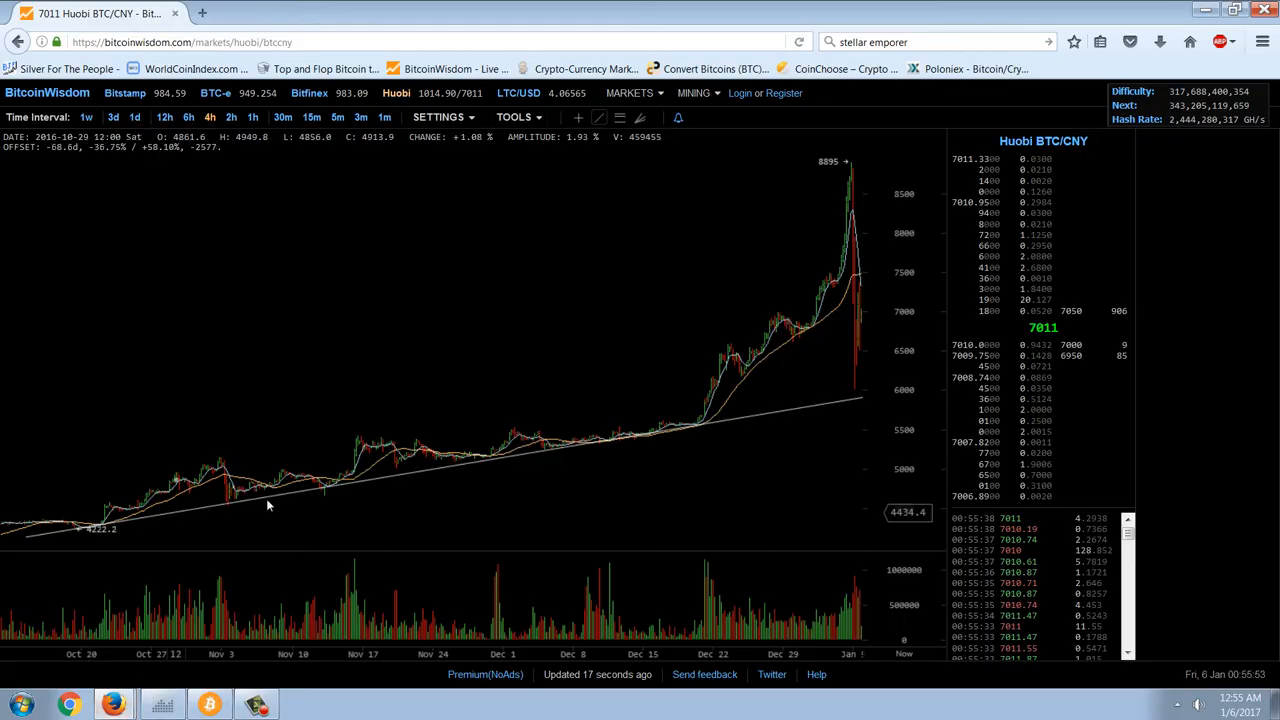
pyautogui.moveTo(684, 480)
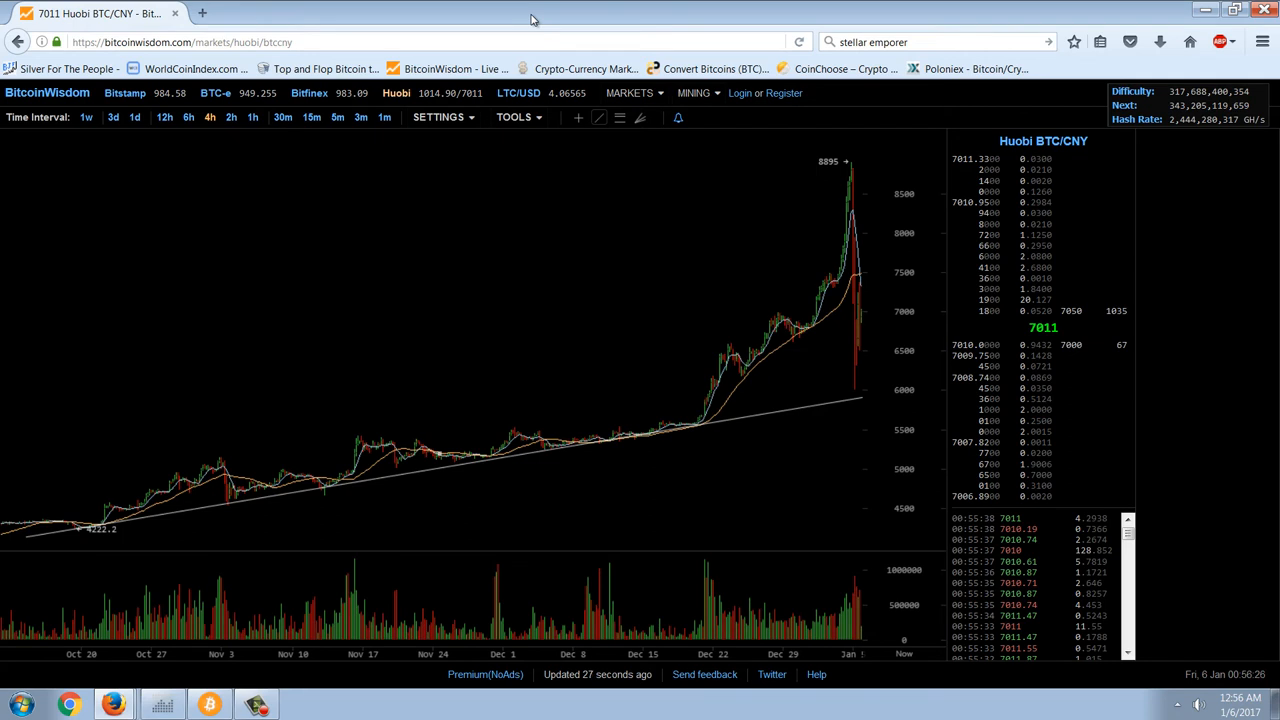
pyautogui.moveTo(502, 90)
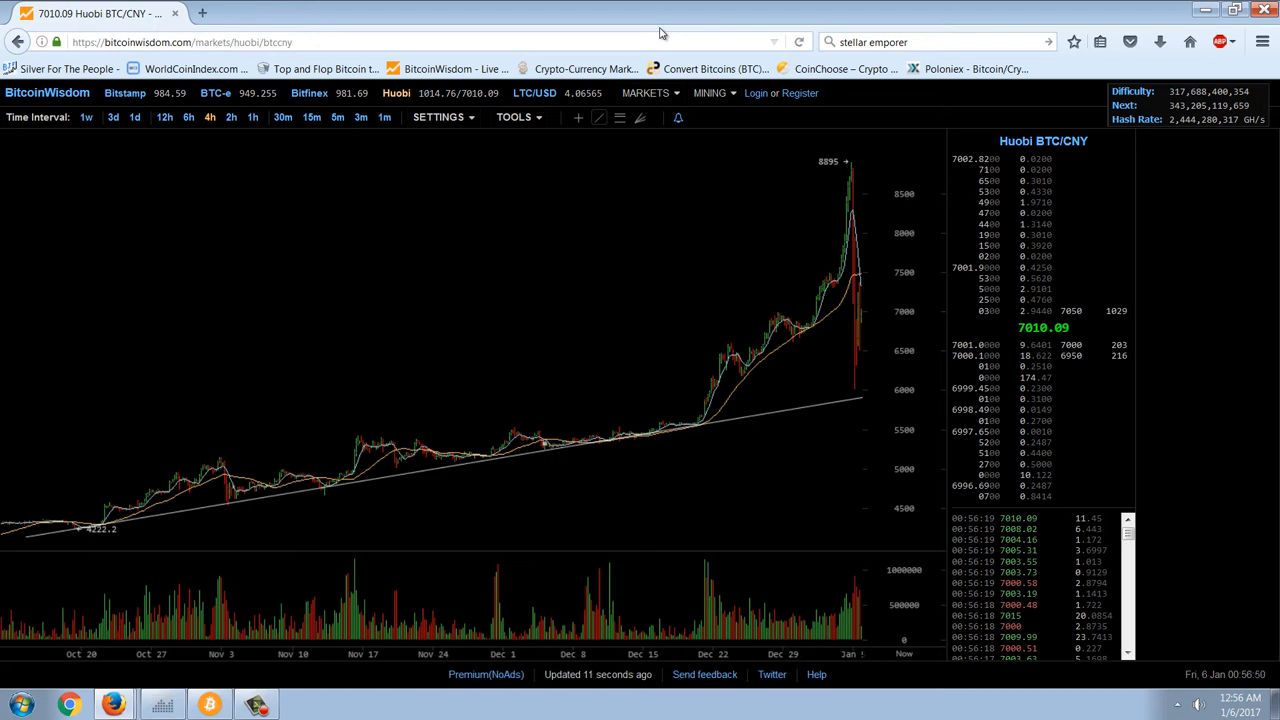
pyautogui.moveTo(884, 240)
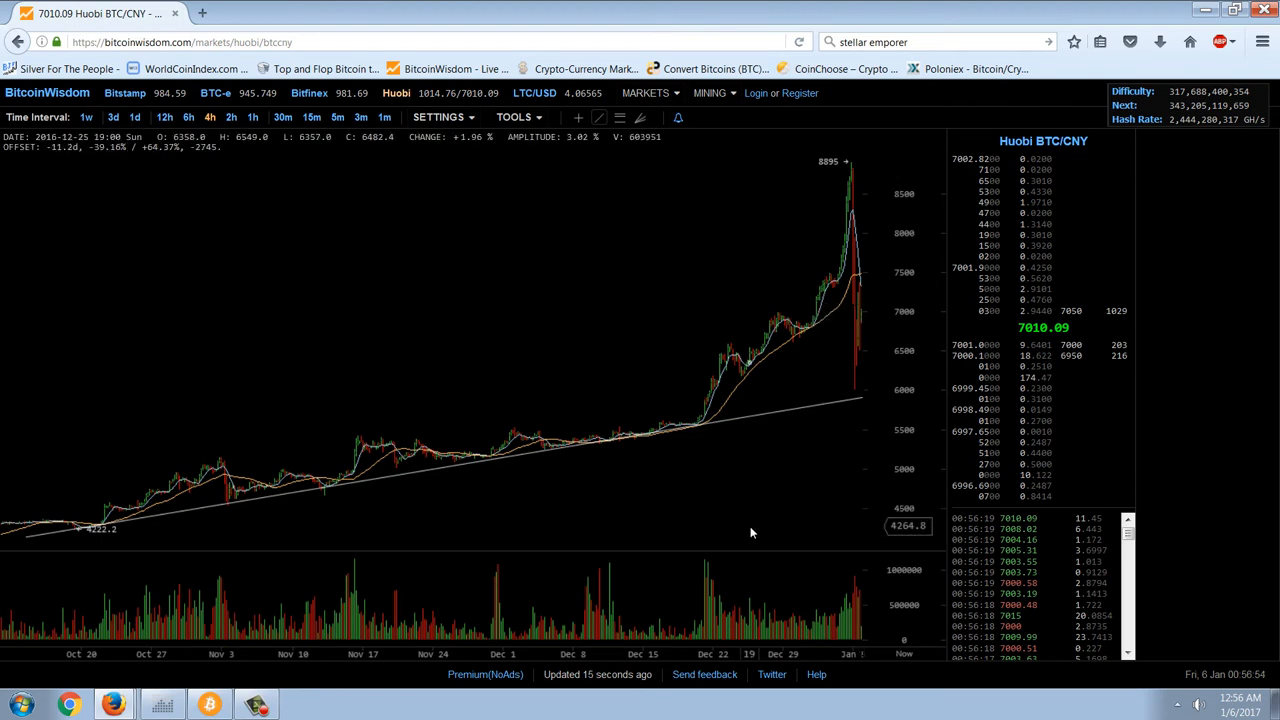
pyautogui.moveTo(760, 528)
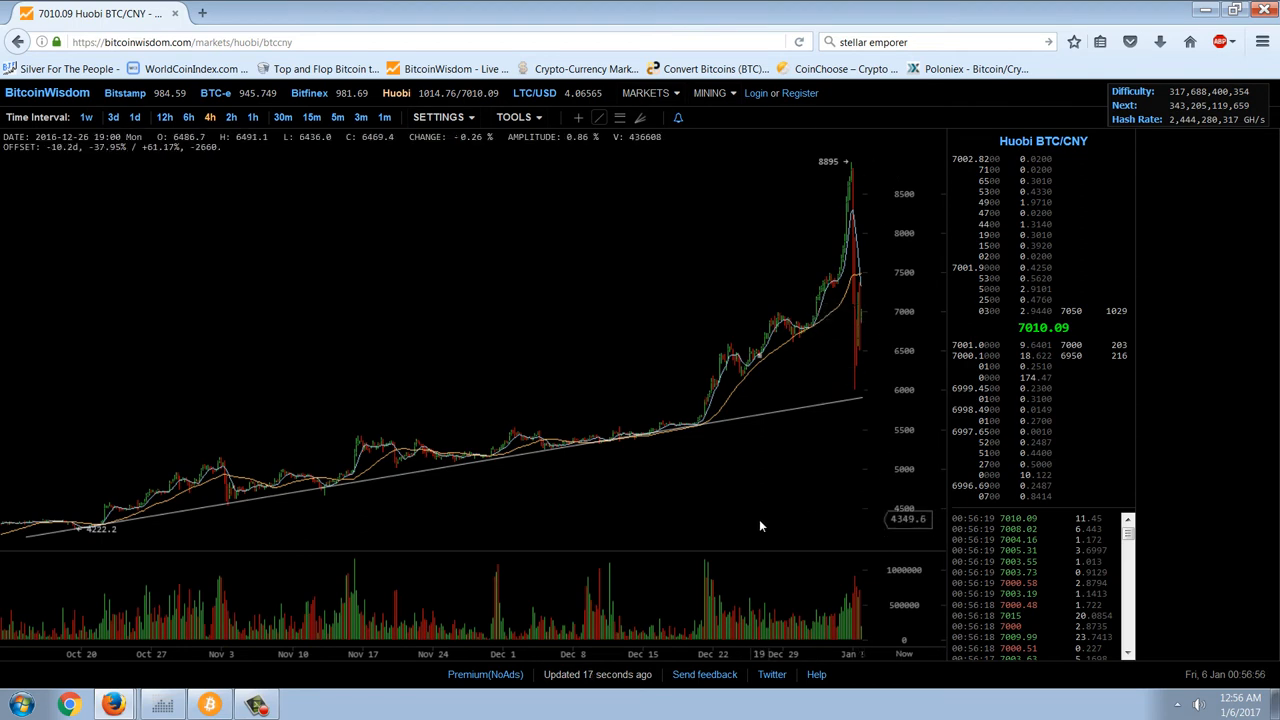
pyautogui.moveTo(770, 498)
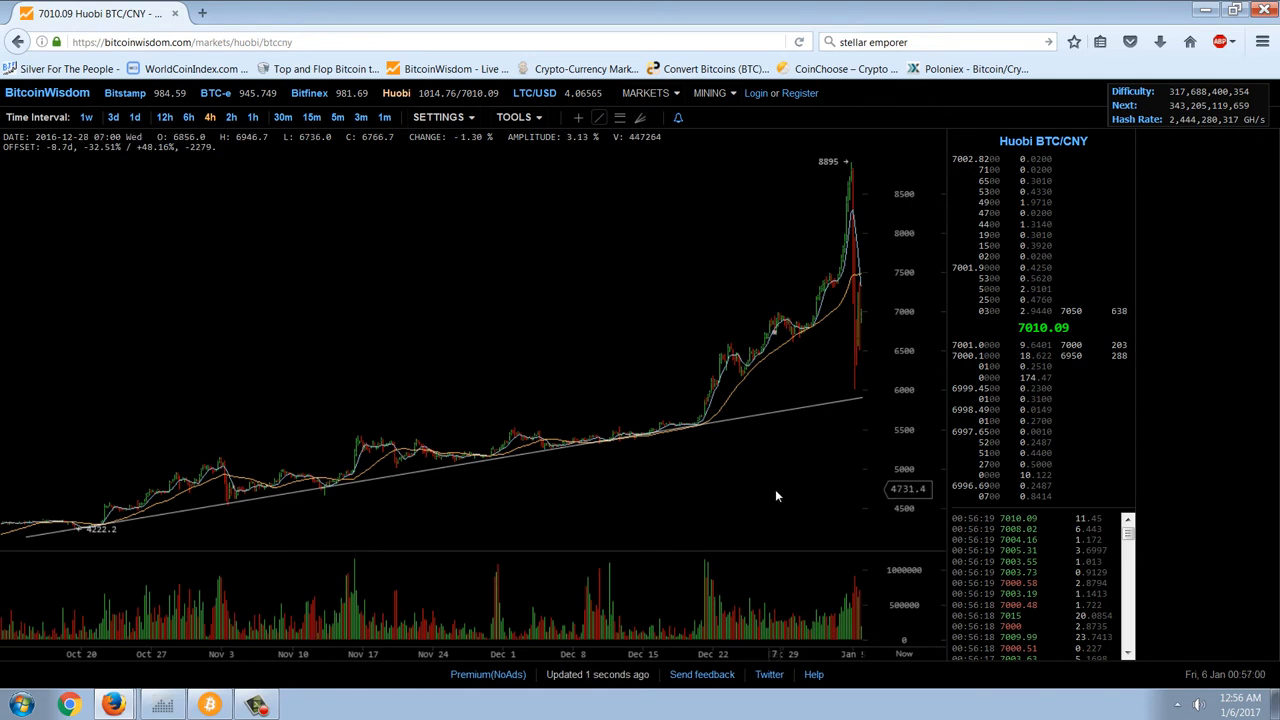
pyautogui.moveTo(900, 428)
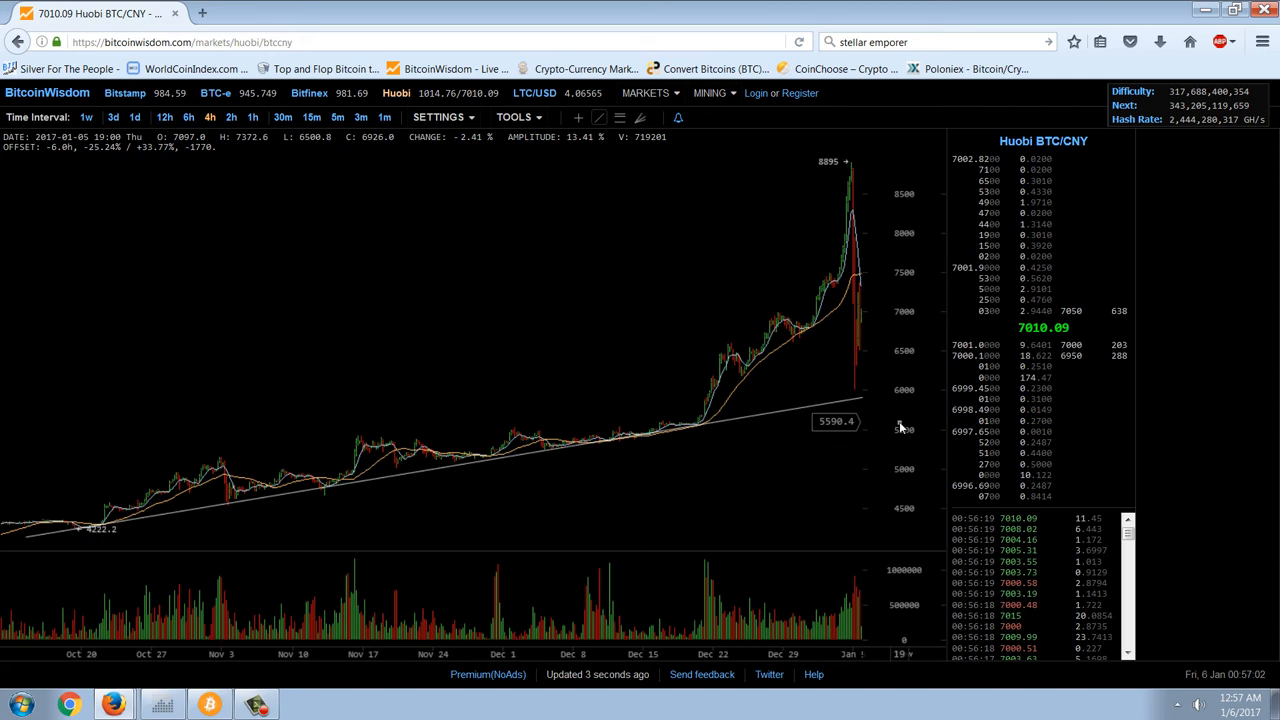
pyautogui.moveTo(744, 178)
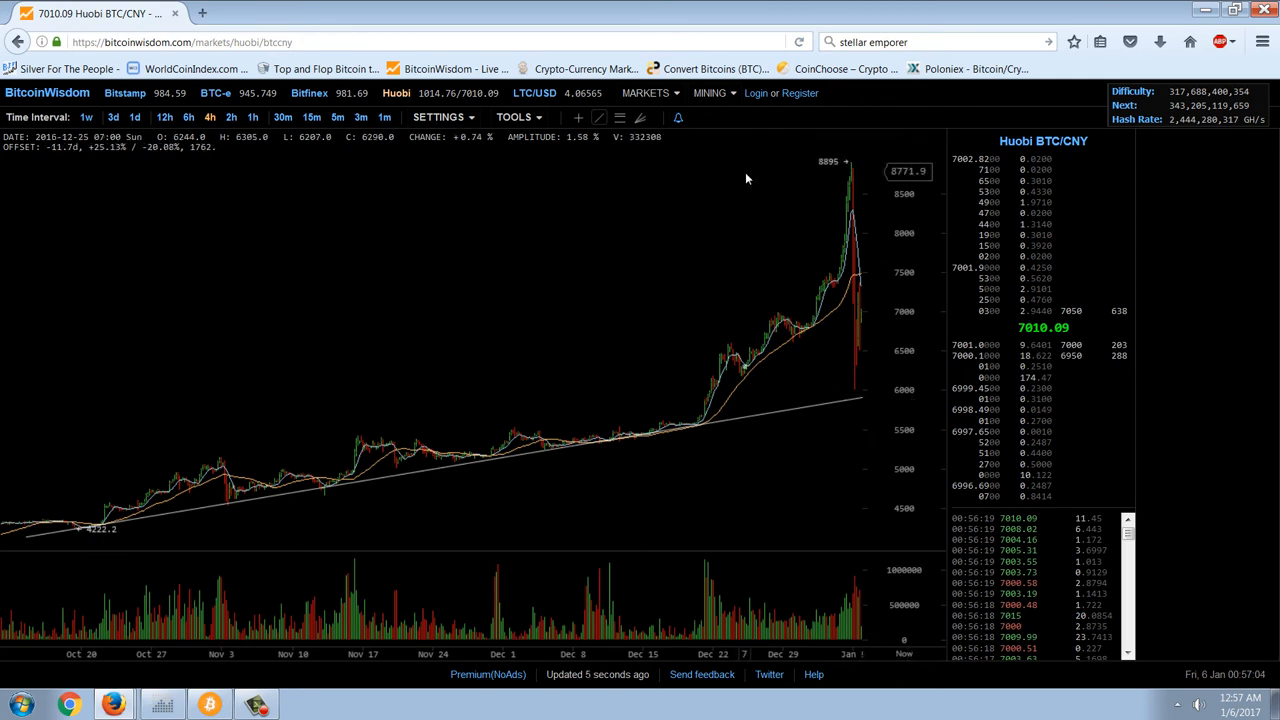
pyautogui.moveTo(744, 312)
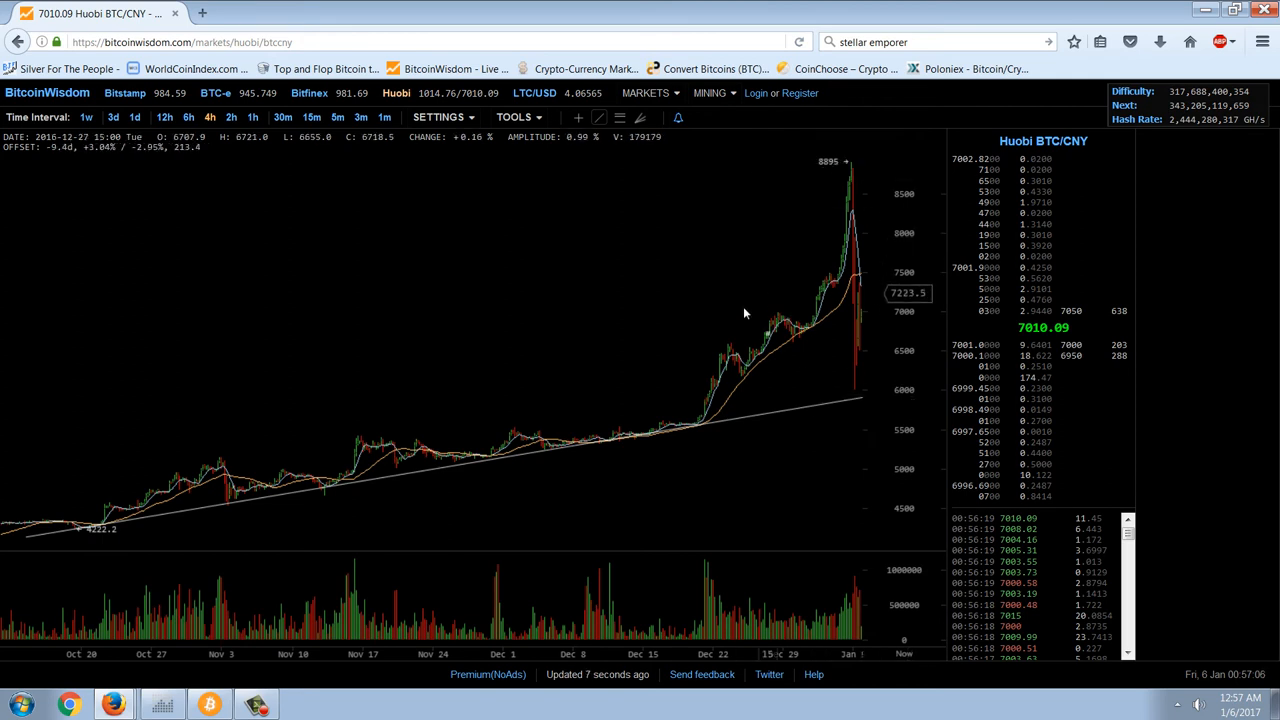
pyautogui.moveTo(896, 408)
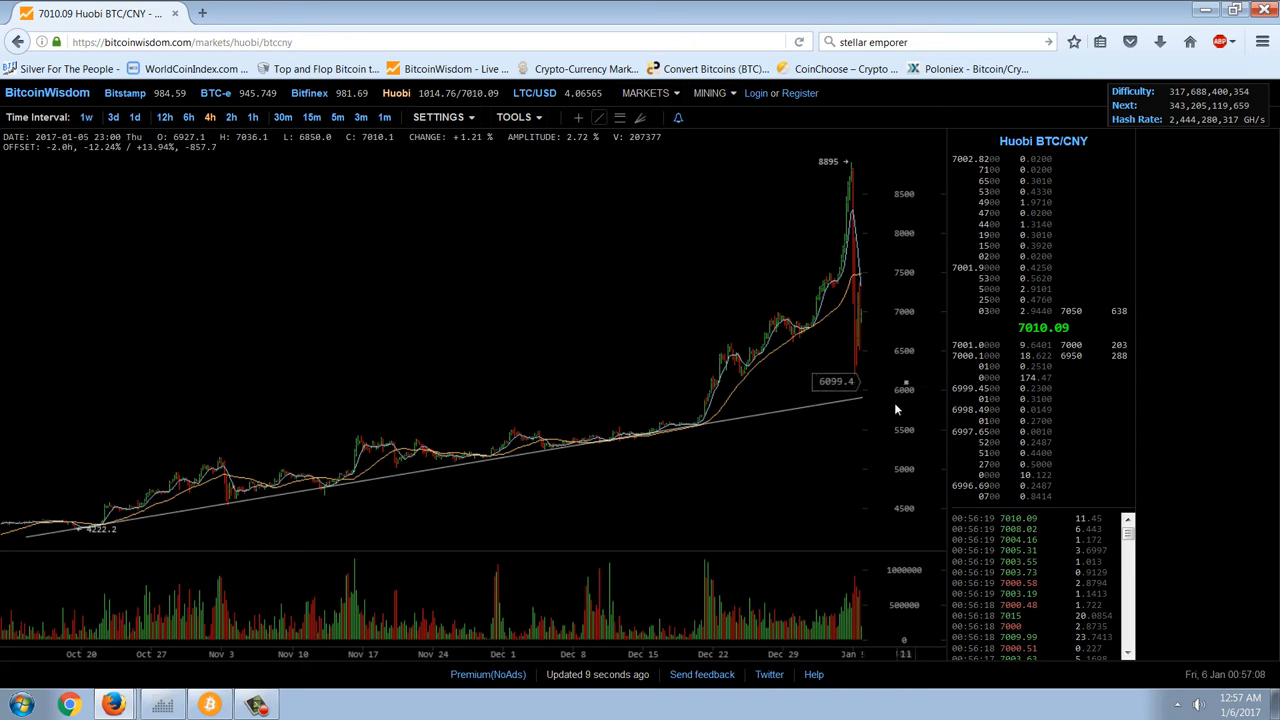
pyautogui.moveTo(762, 384)
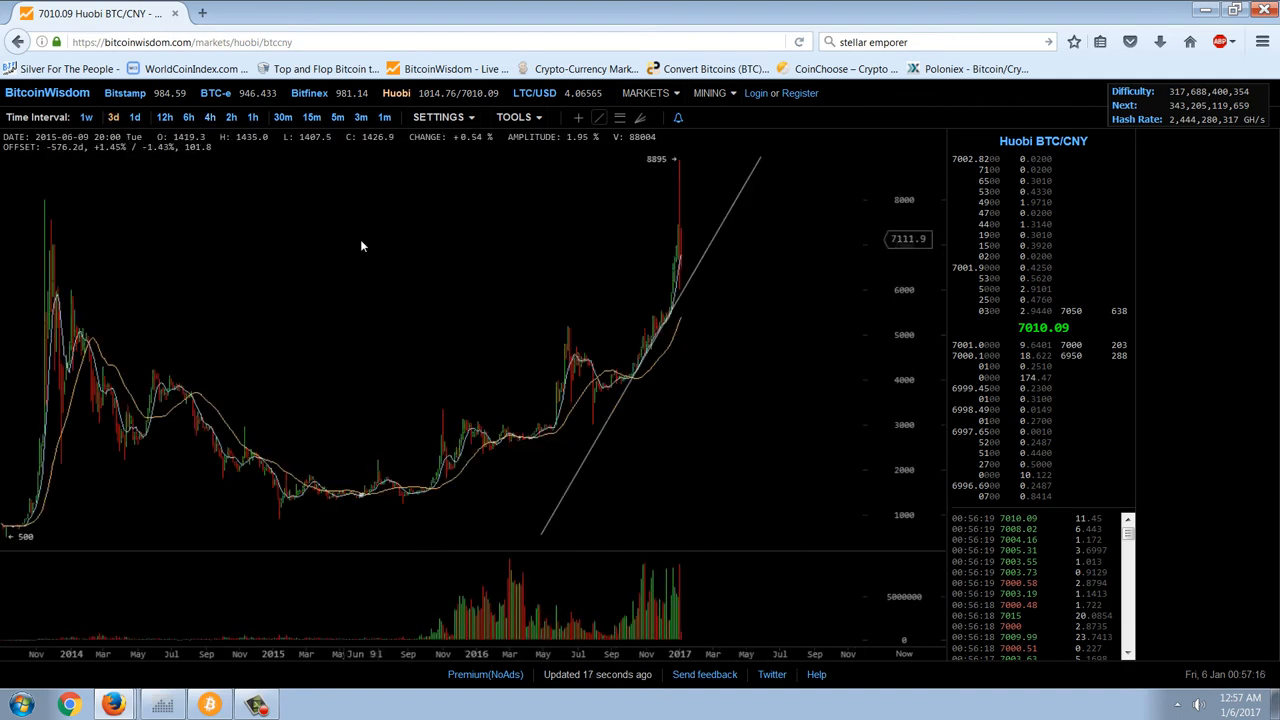
pyautogui.moveTo(758, 234)
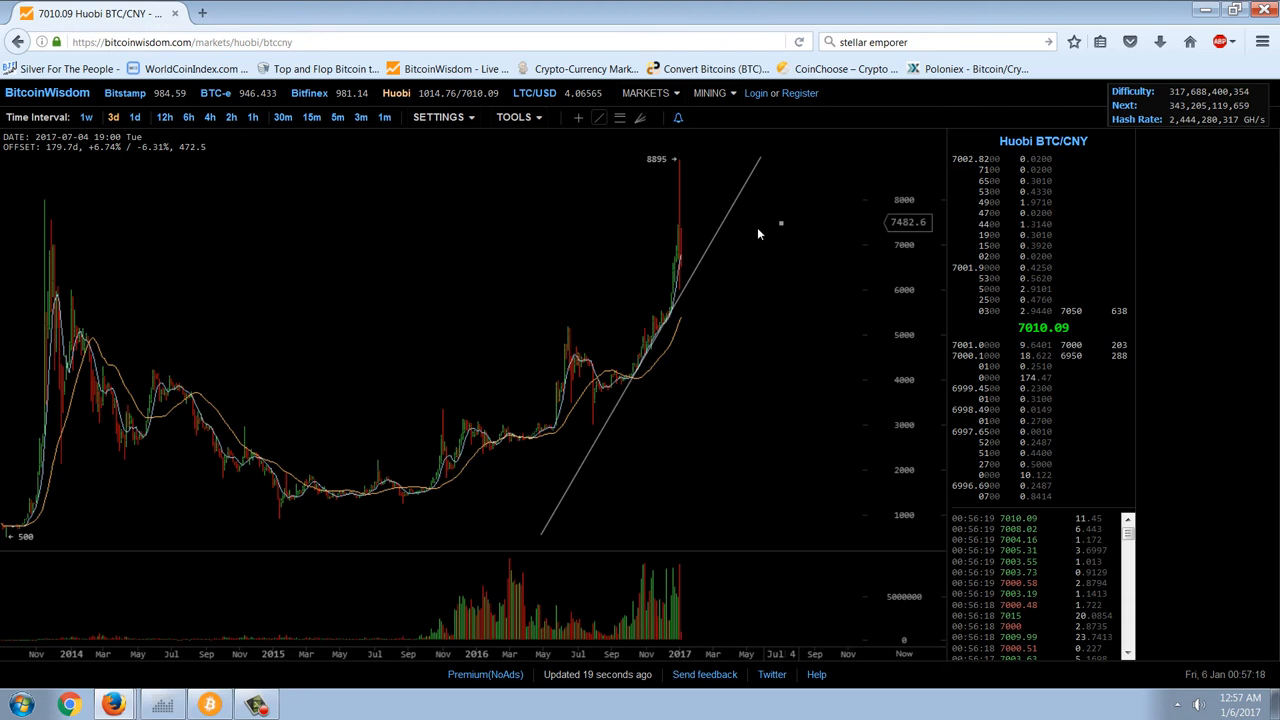
pyautogui.moveTo(708, 188)
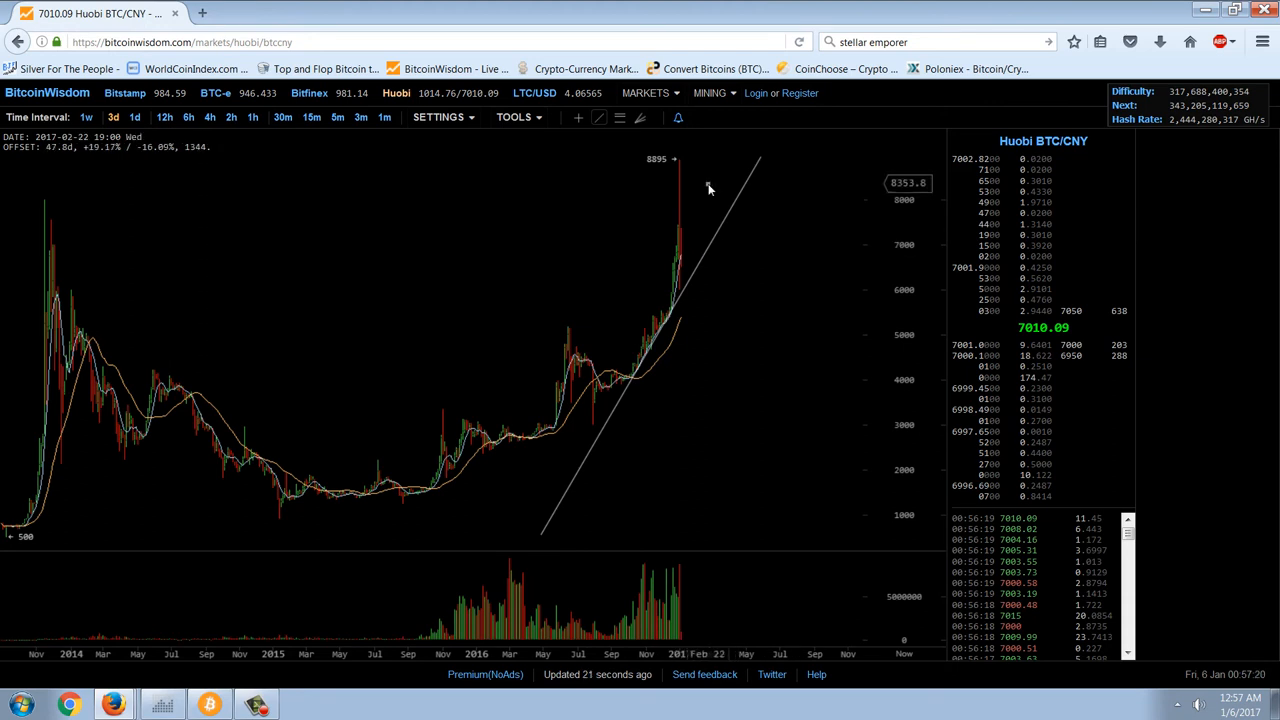
pyautogui.moveTo(688, 294)
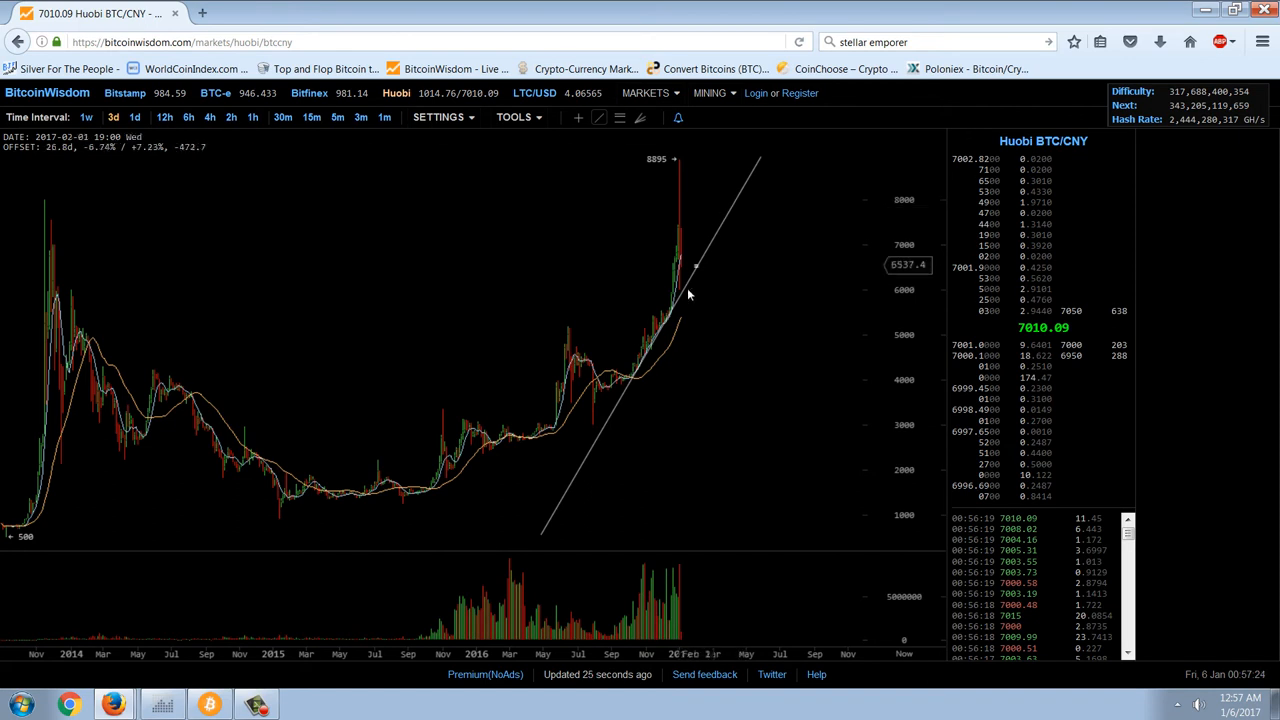
pyautogui.moveTo(52, 208)
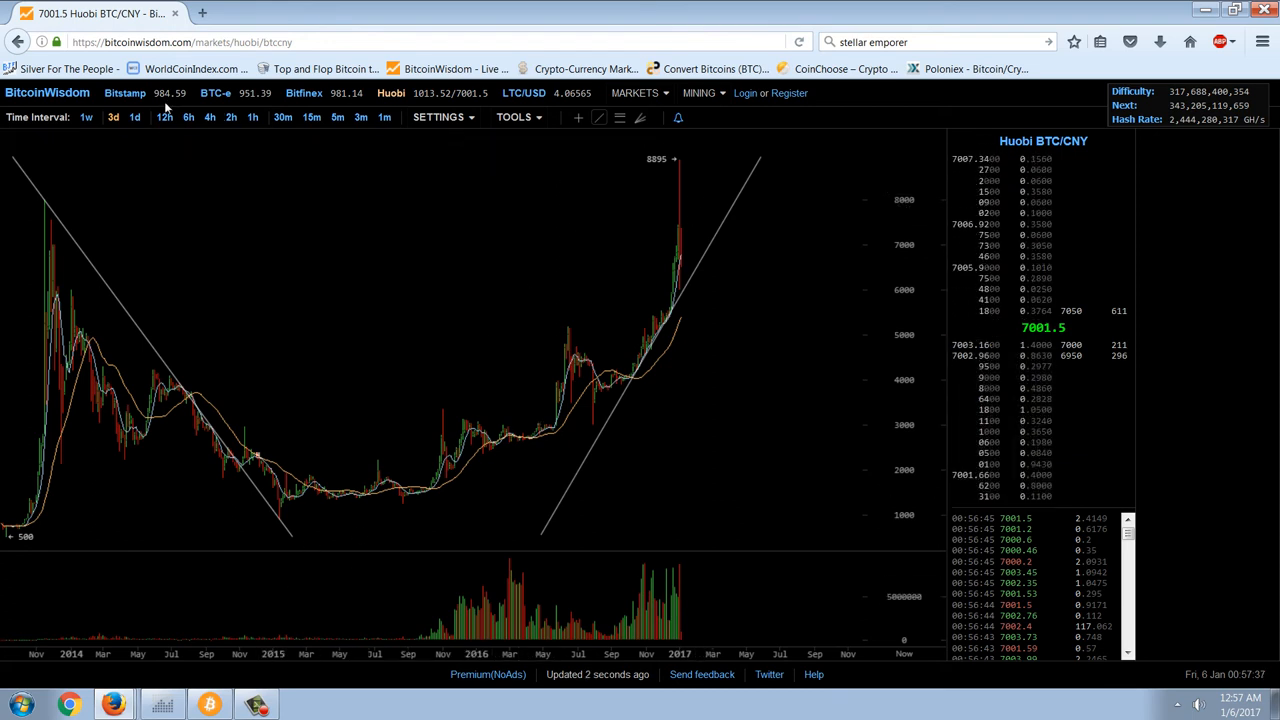
pyautogui.moveTo(370, 130)
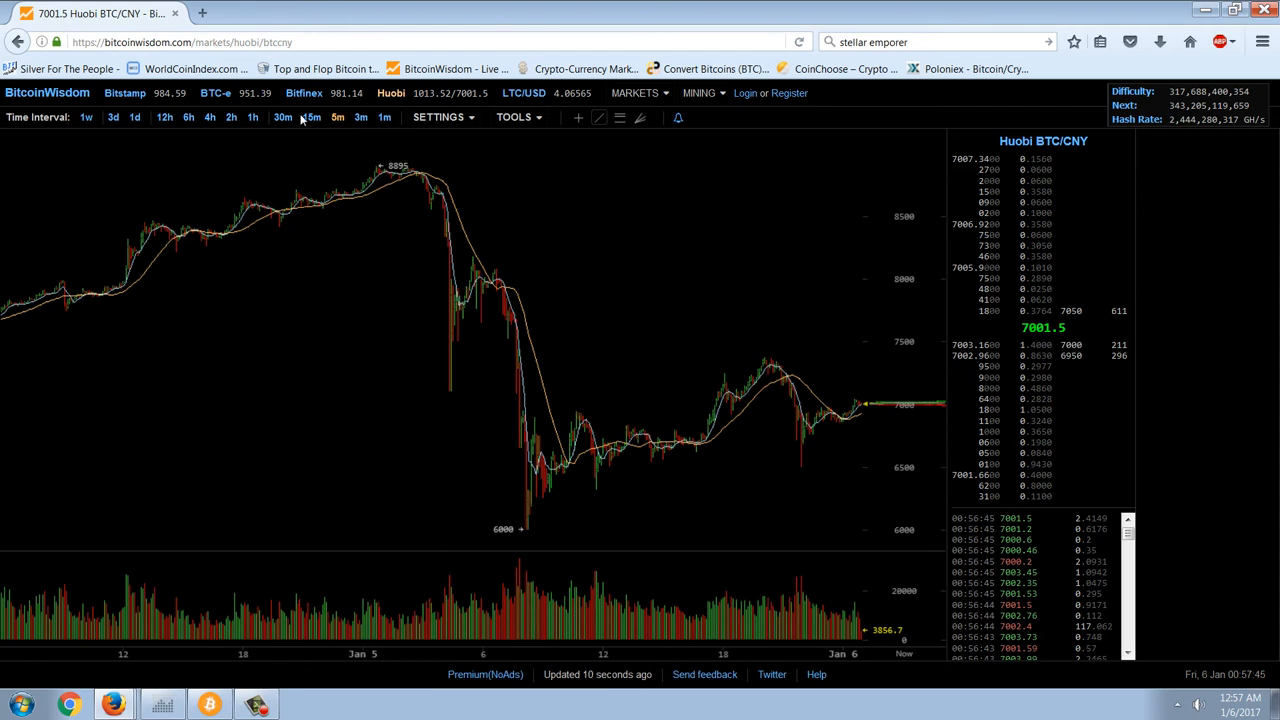
# Switch the Huobi BTC/CNY chart to 15-minute candles covering January 1–6
pyautogui.click(310, 116)
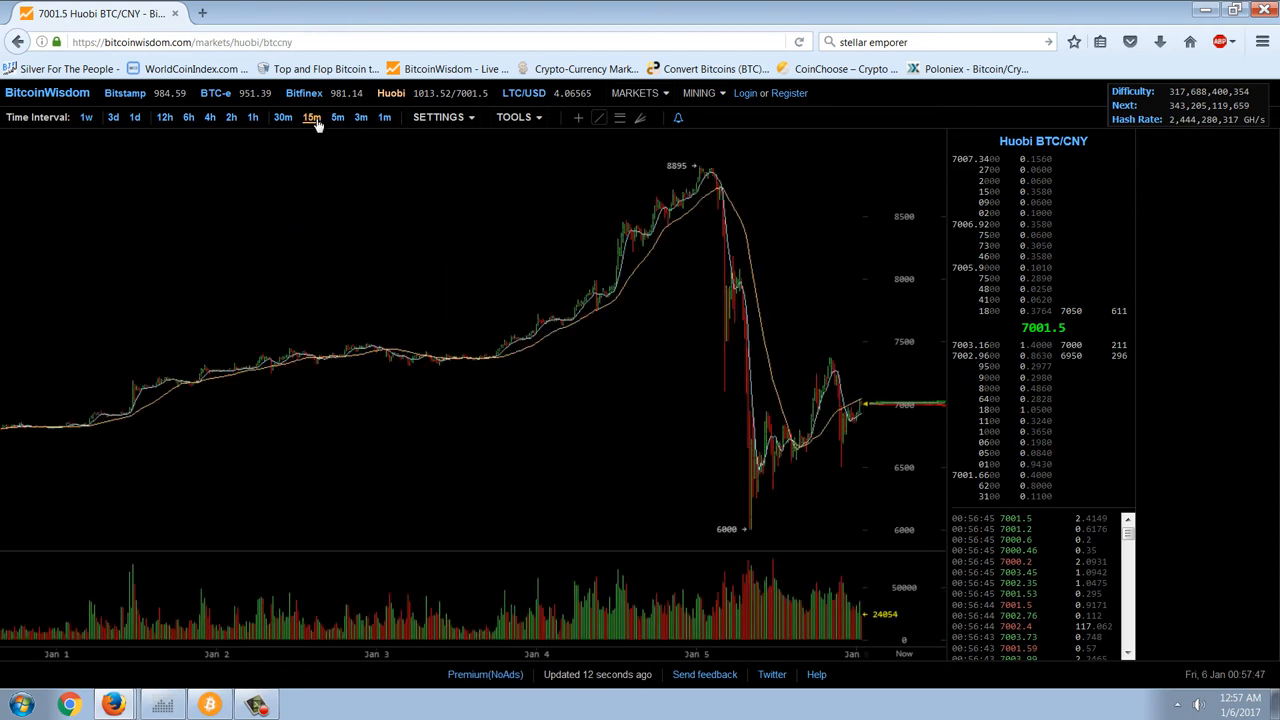
pyautogui.moveTo(776, 344)
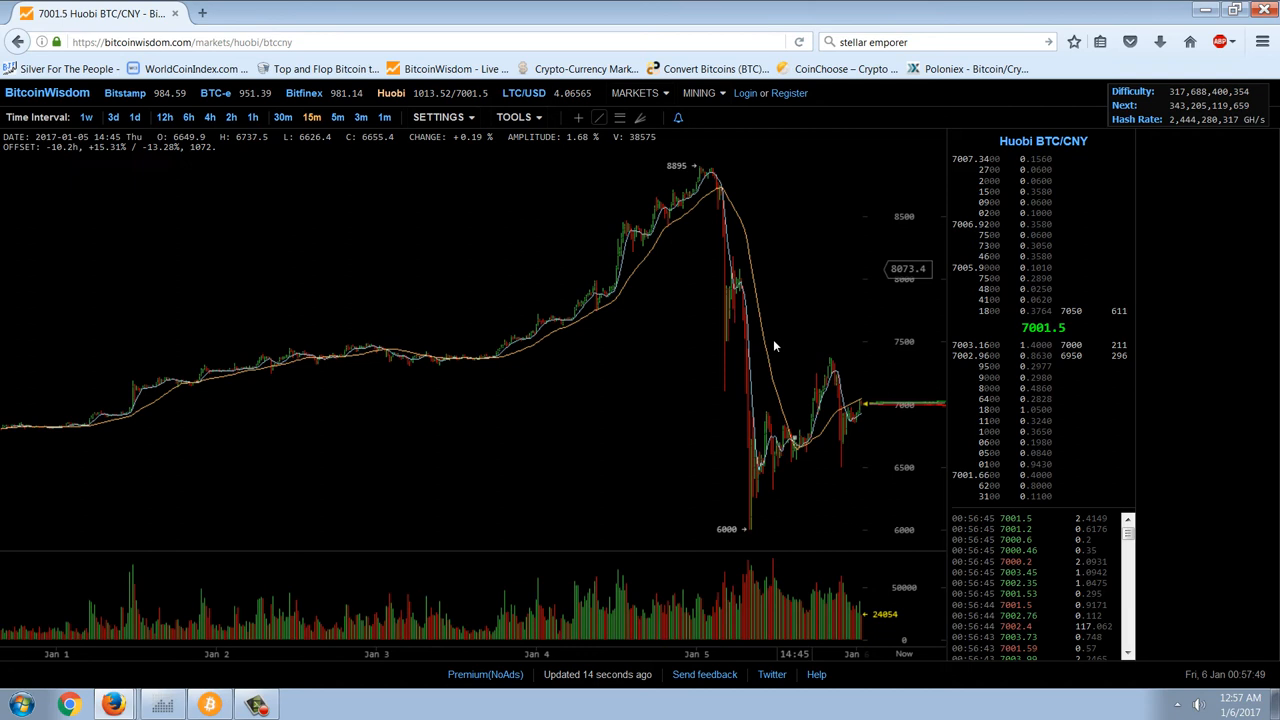
pyautogui.moveTo(740, 524)
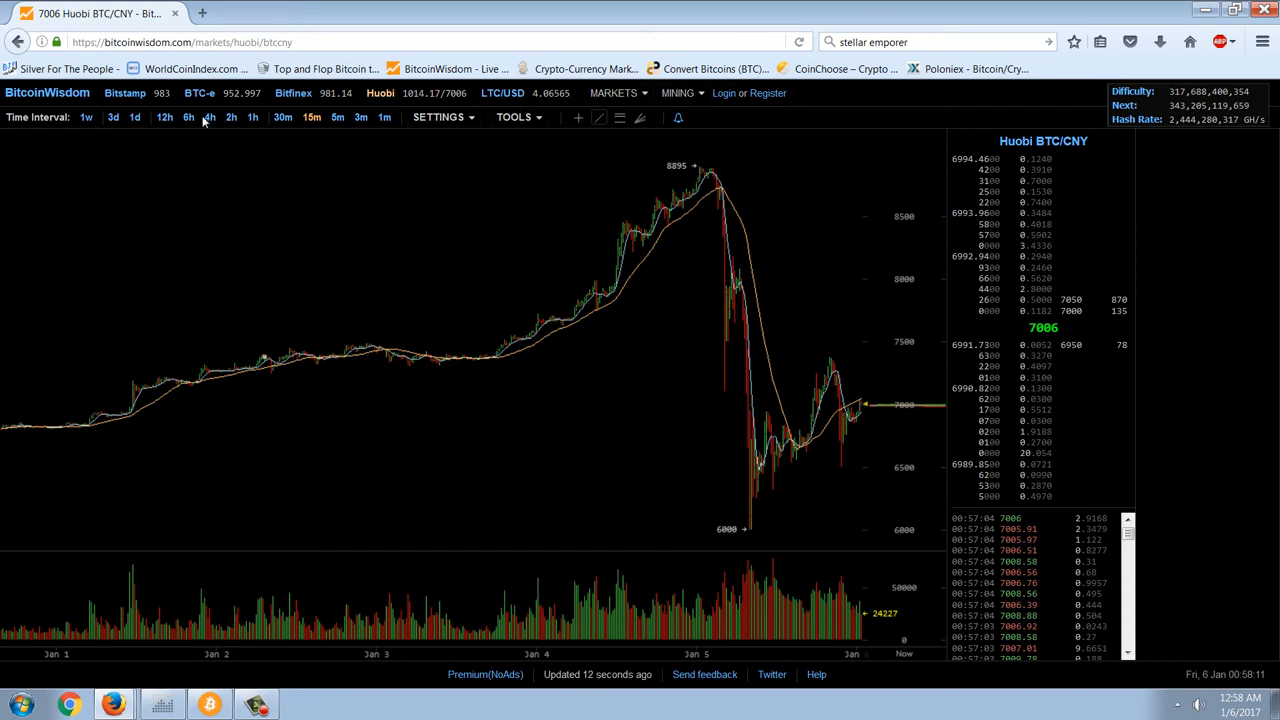
pyautogui.moveTo(218, 120)
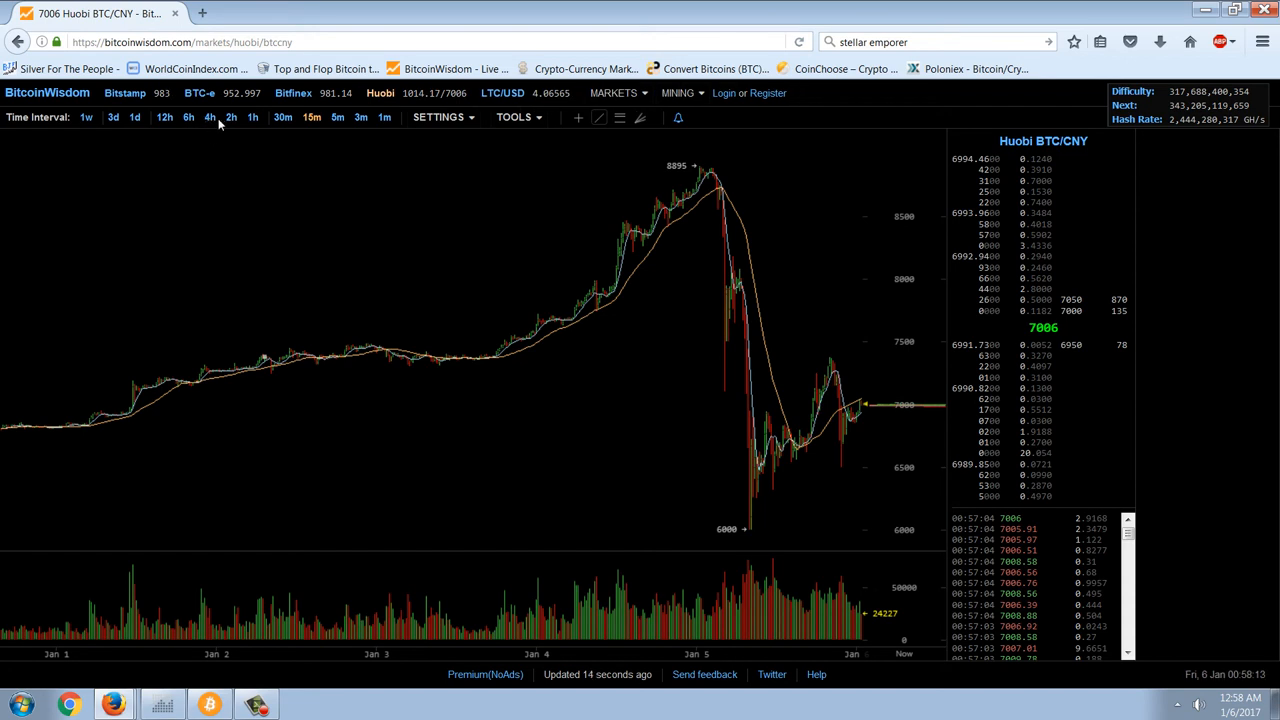
# Switch the Huobi chart back to 4-hour candles from late October to early January
pyautogui.click(188, 116)
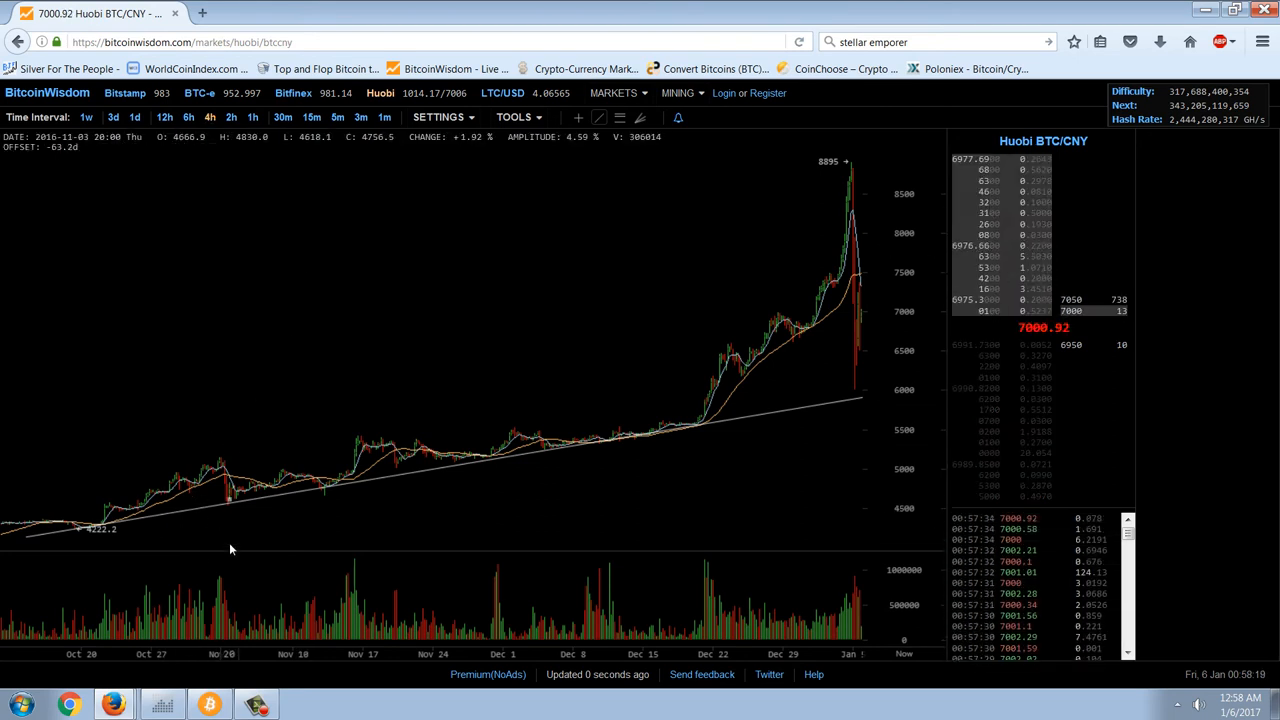
pyautogui.moveTo(218, 490)
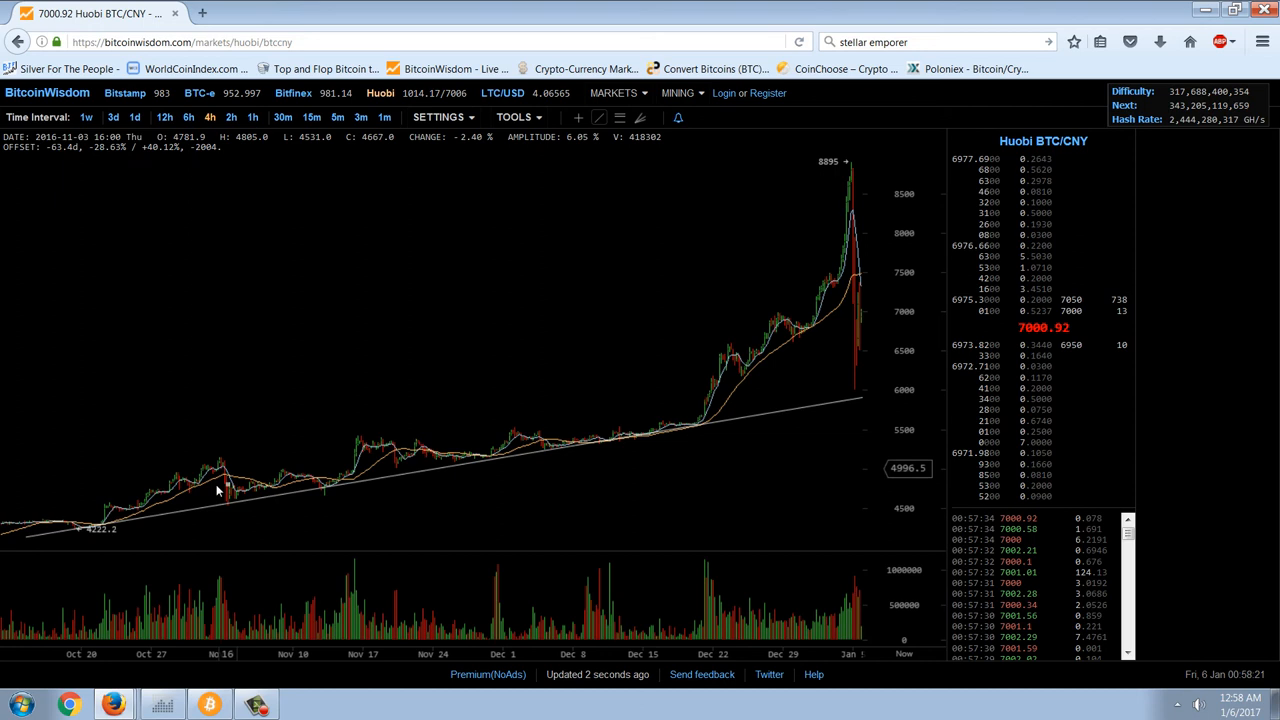
pyautogui.moveTo(204, 520)
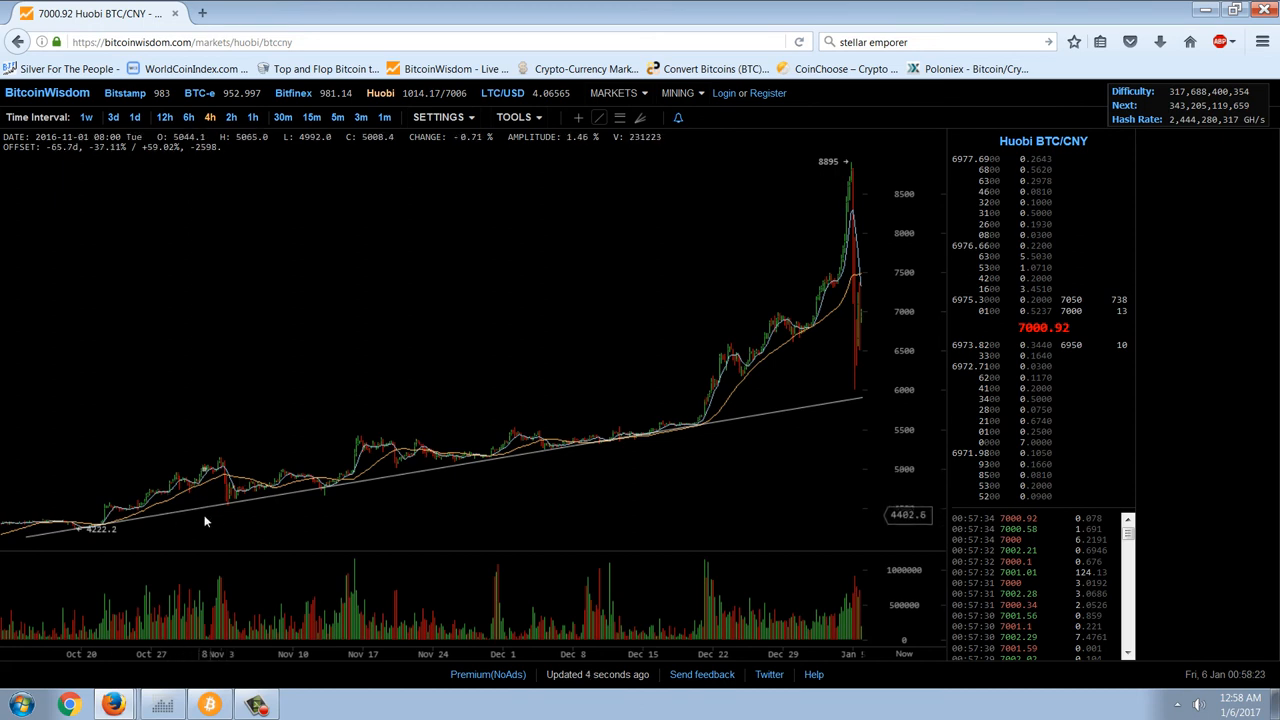
pyautogui.moveTo(276, 518)
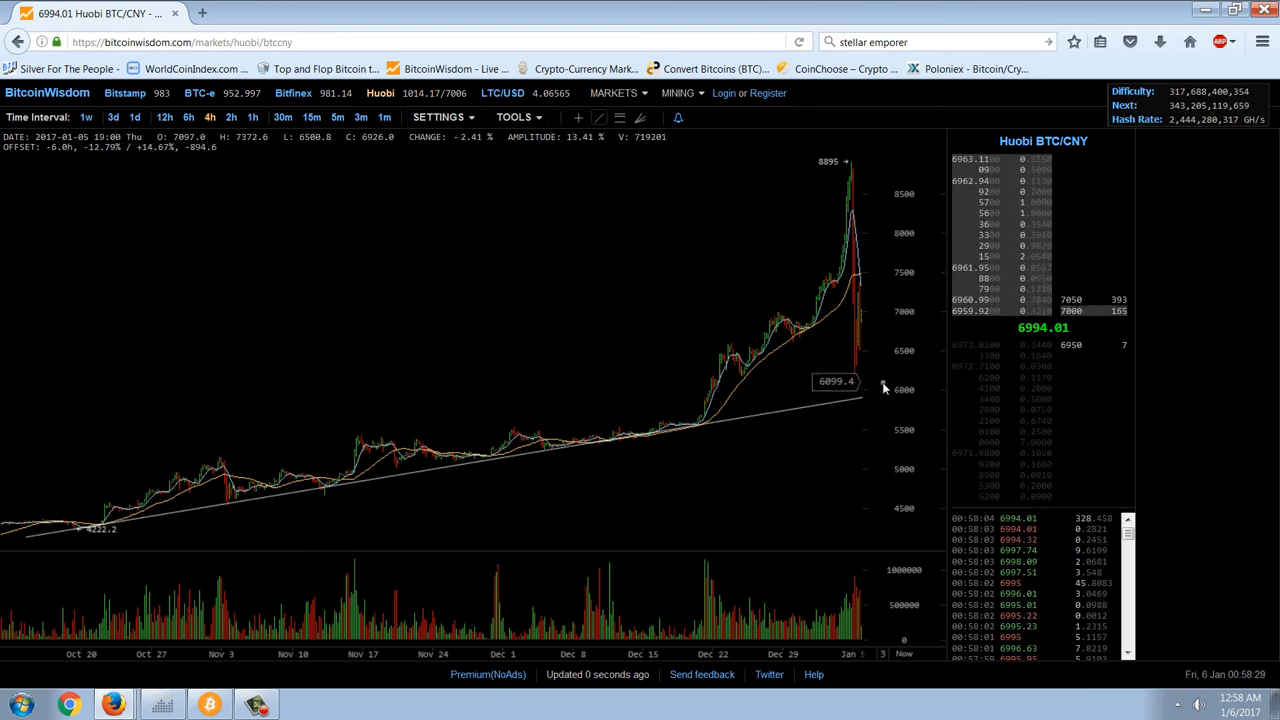
pyautogui.moveTo(868, 446)
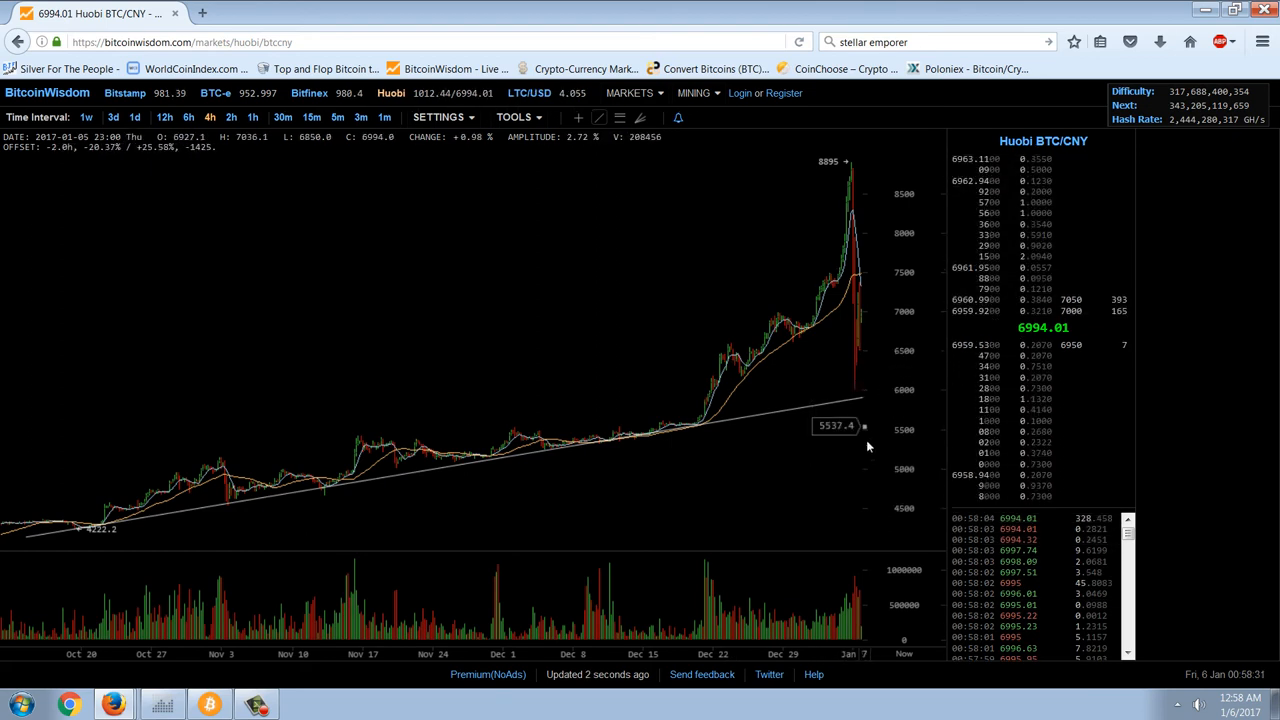
pyautogui.moveTo(440, 390)
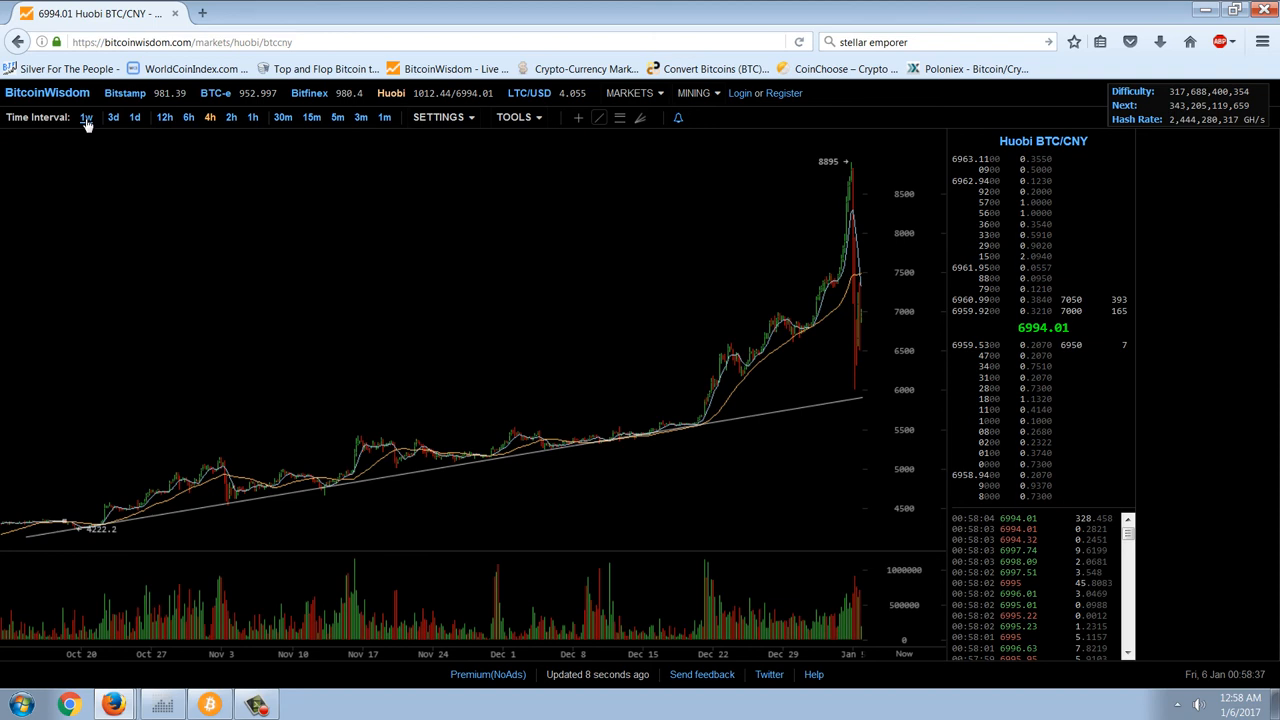
# Switch the Huobi chart to weekly candles showing history since 2014
pyautogui.click(84, 116)
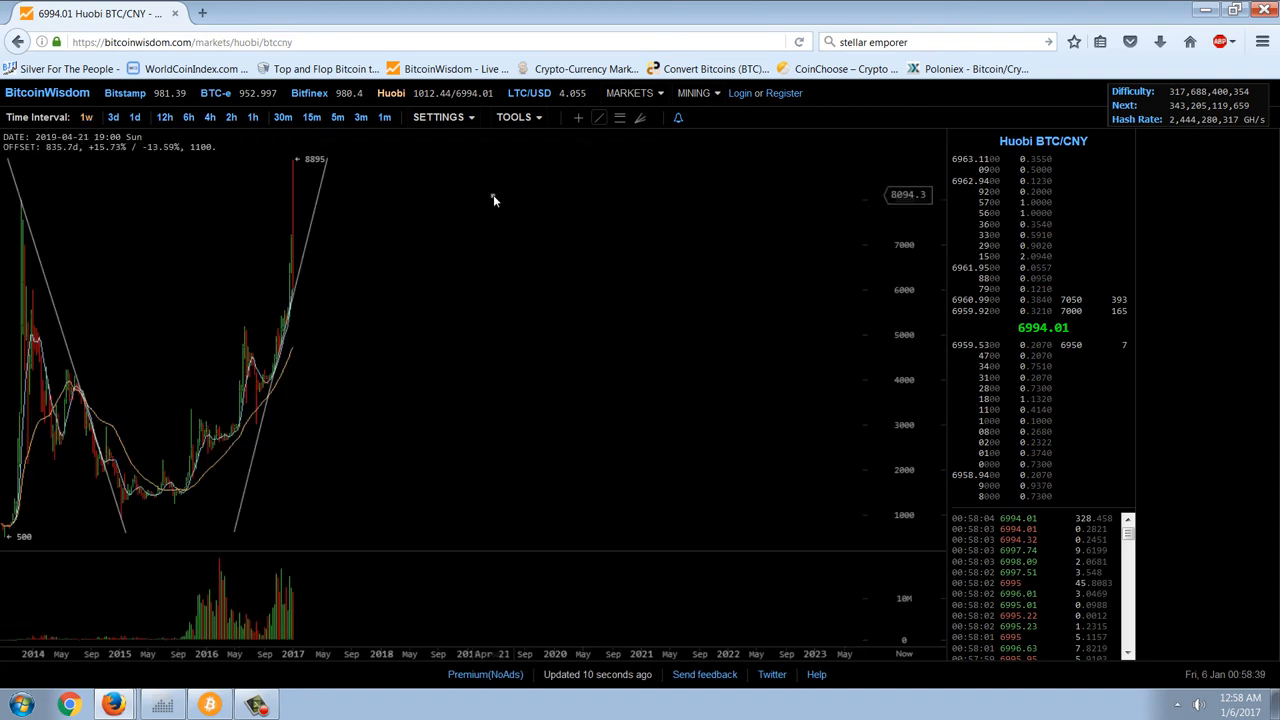
pyautogui.moveTo(524, 352)
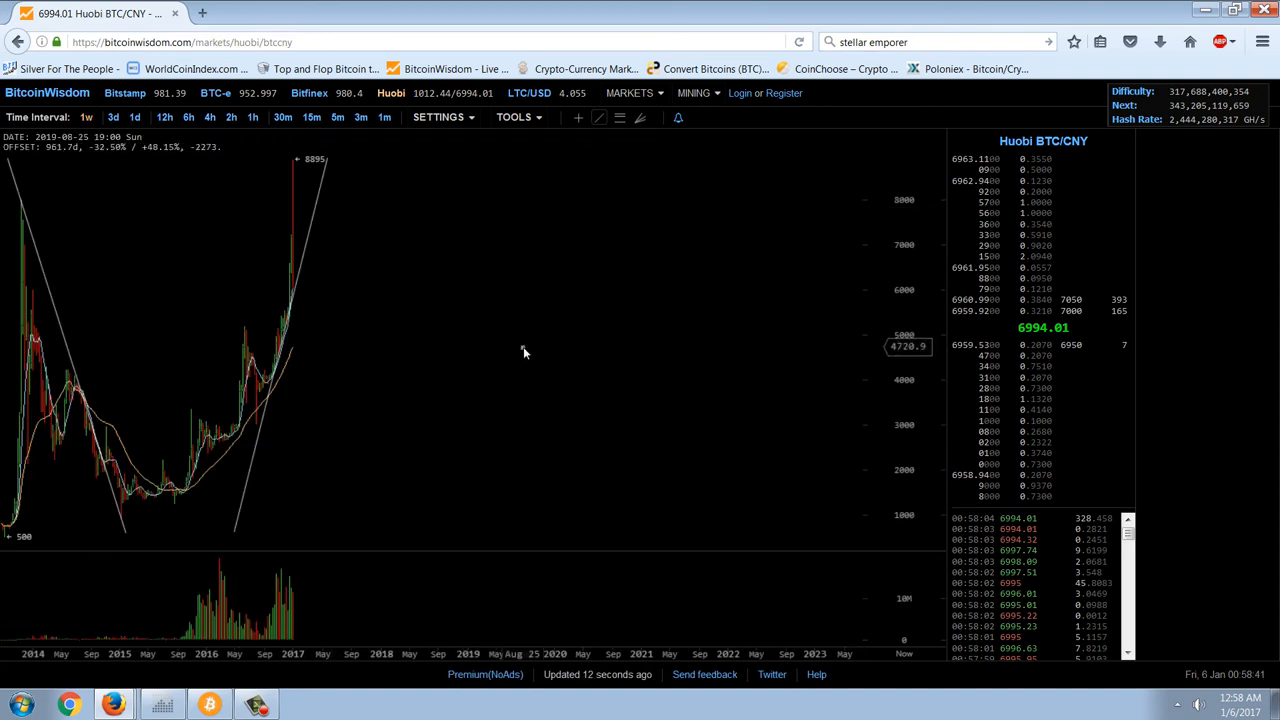
pyautogui.moveTo(528, 300)
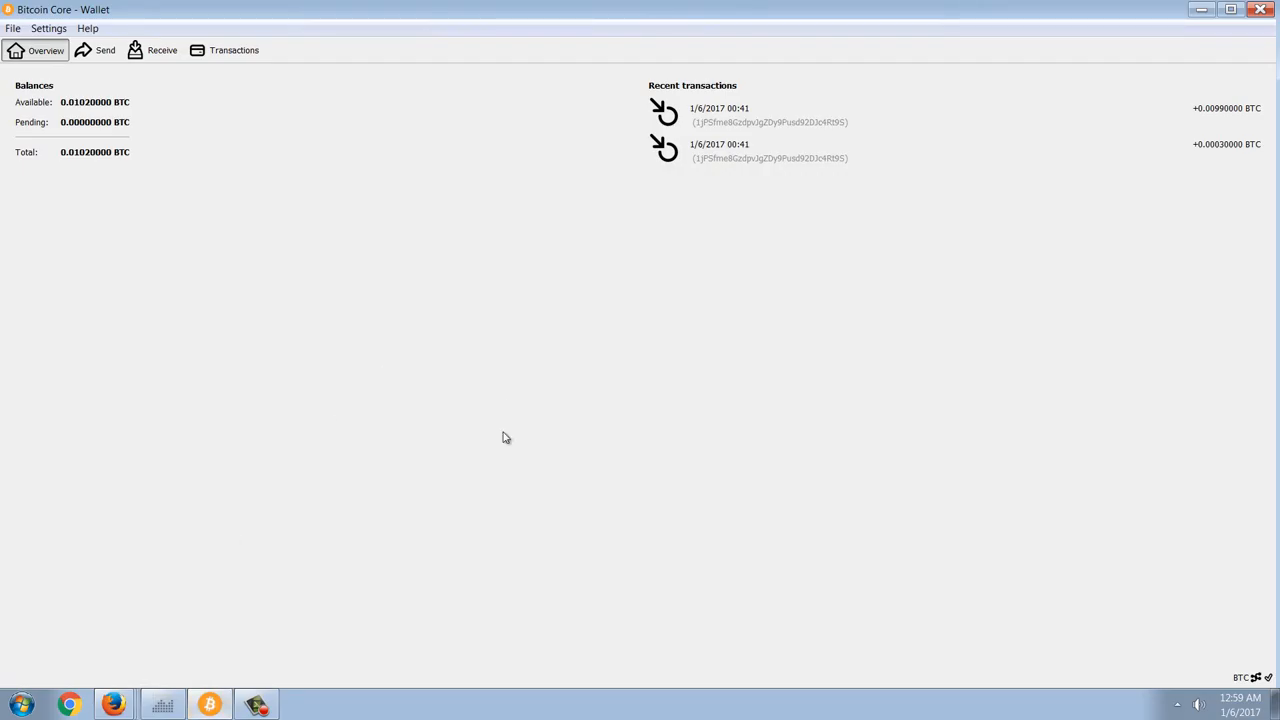
pyautogui.moveTo(544, 360)
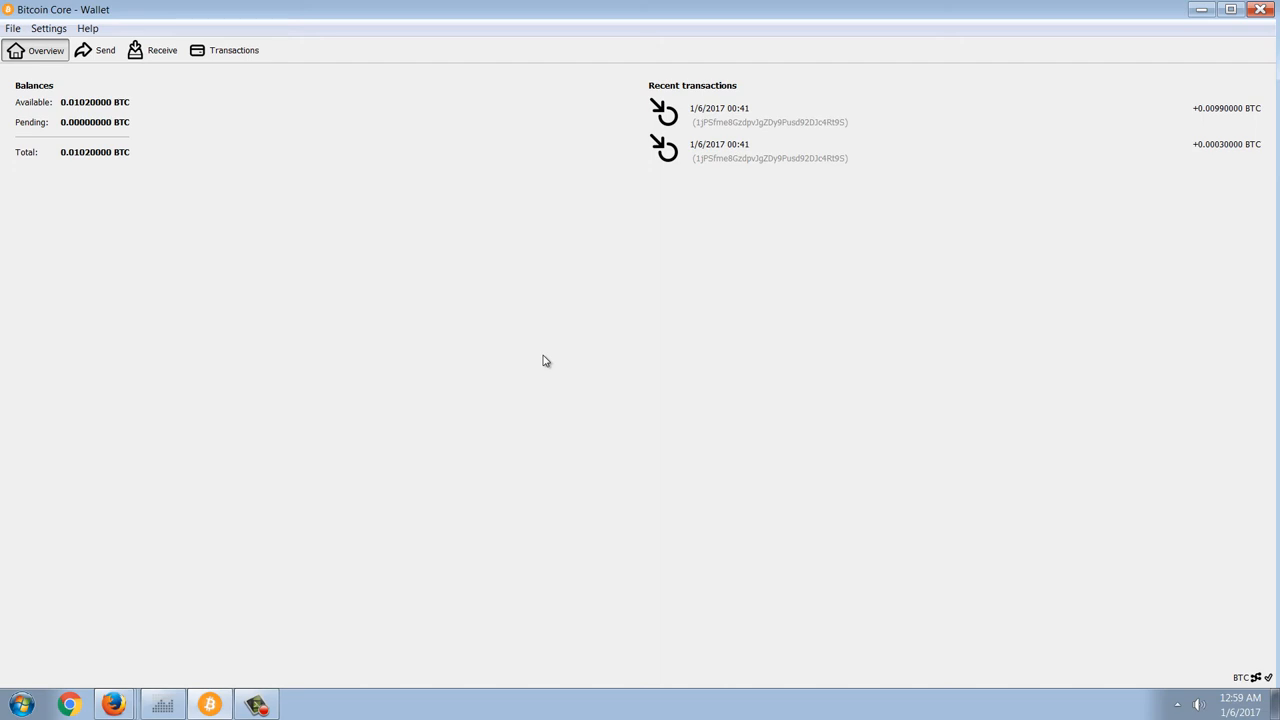
pyautogui.moveTo(532, 344)
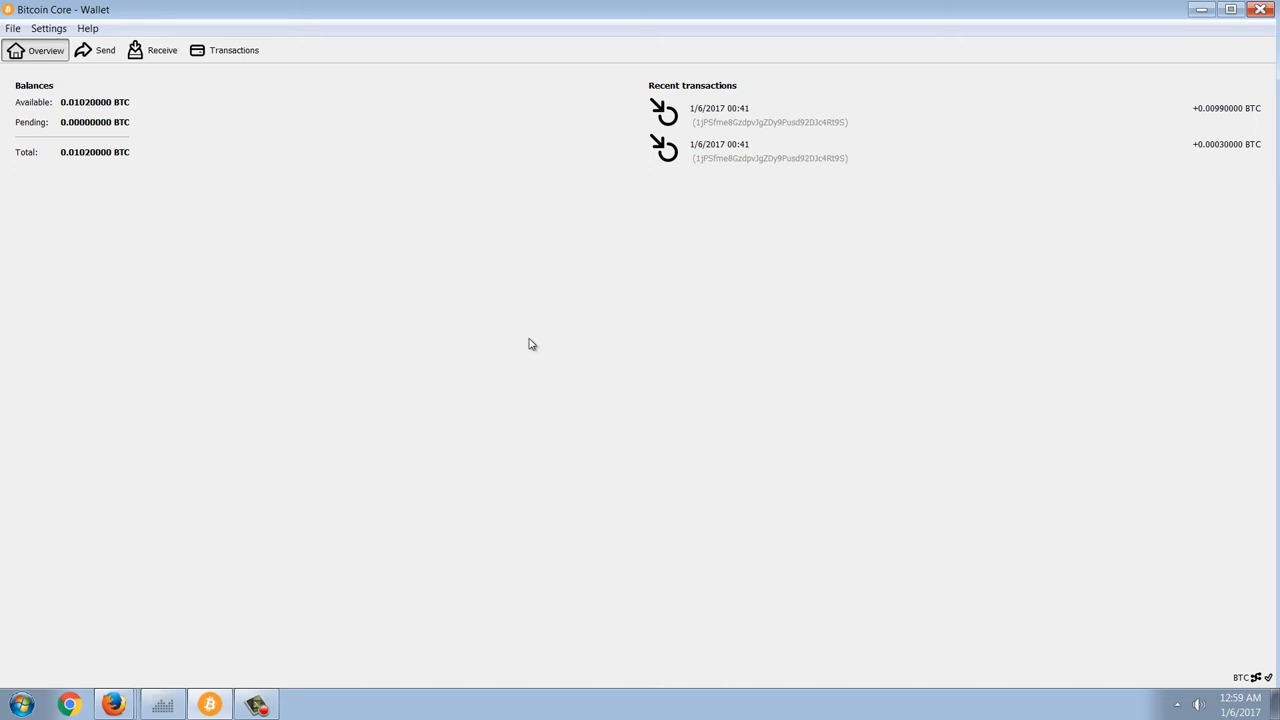
pyautogui.moveTo(576, 244)
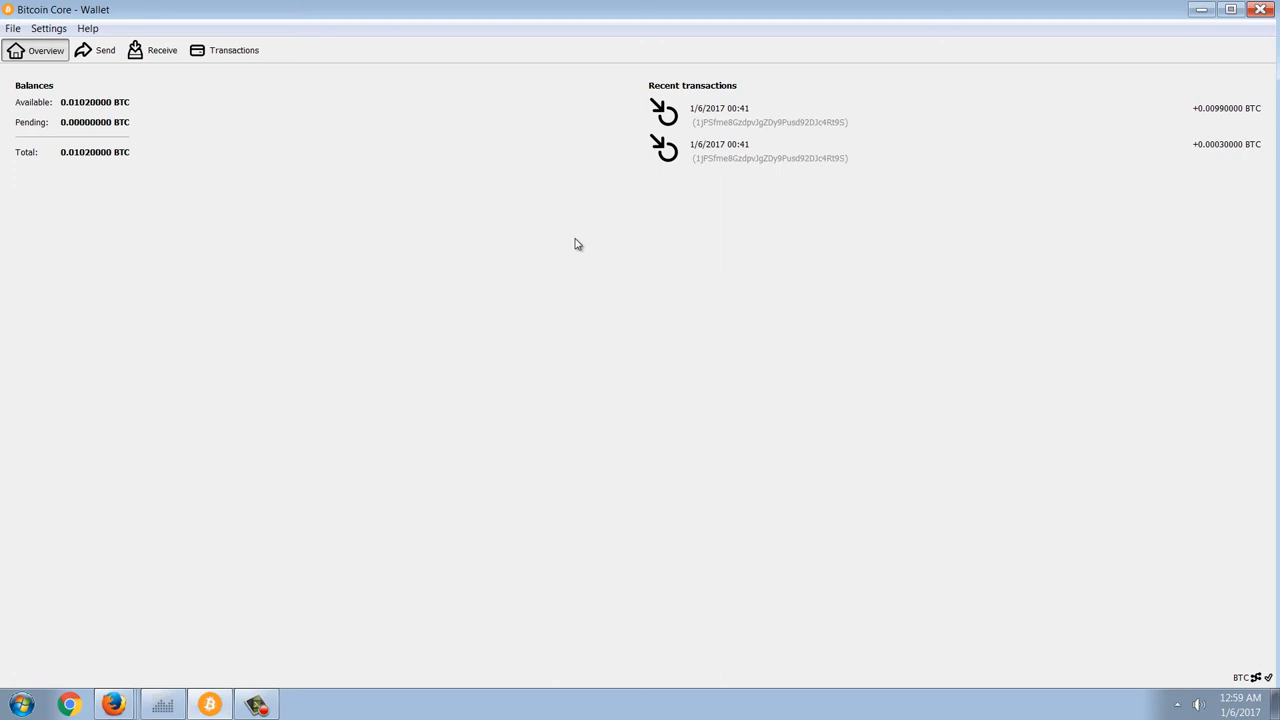
pyautogui.moveTo(472, 228)
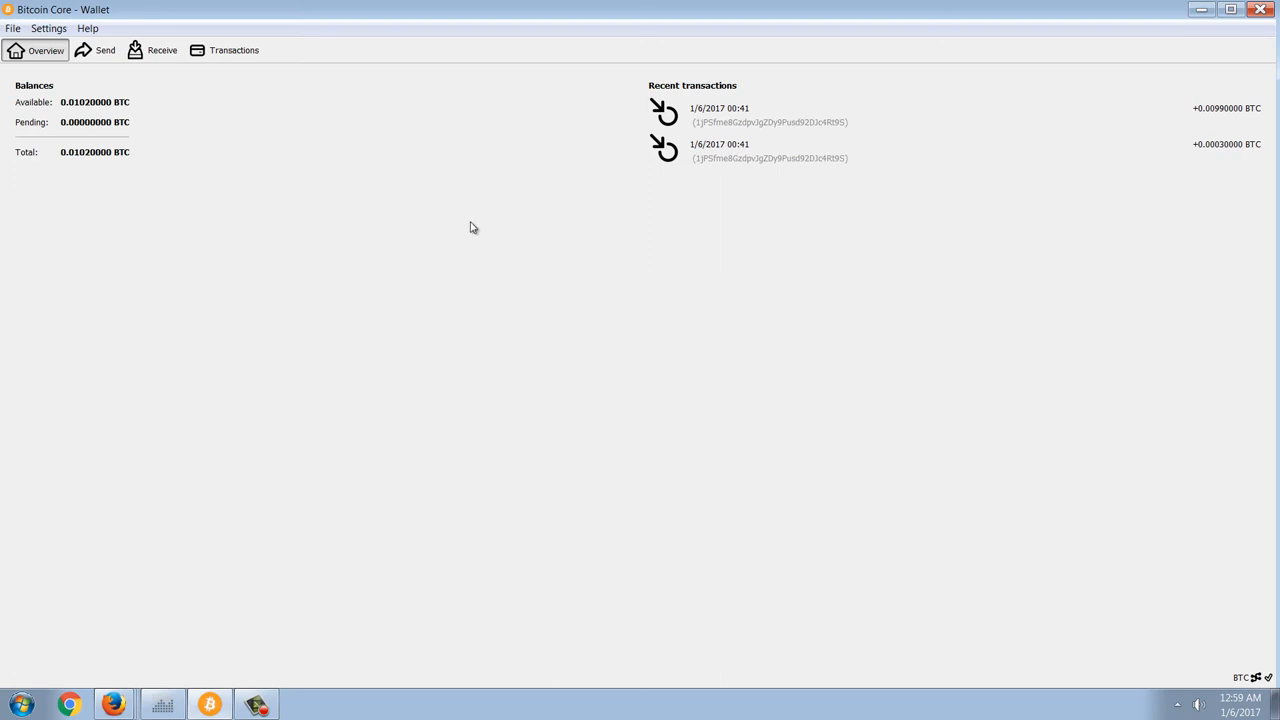
pyautogui.moveTo(116, 704)
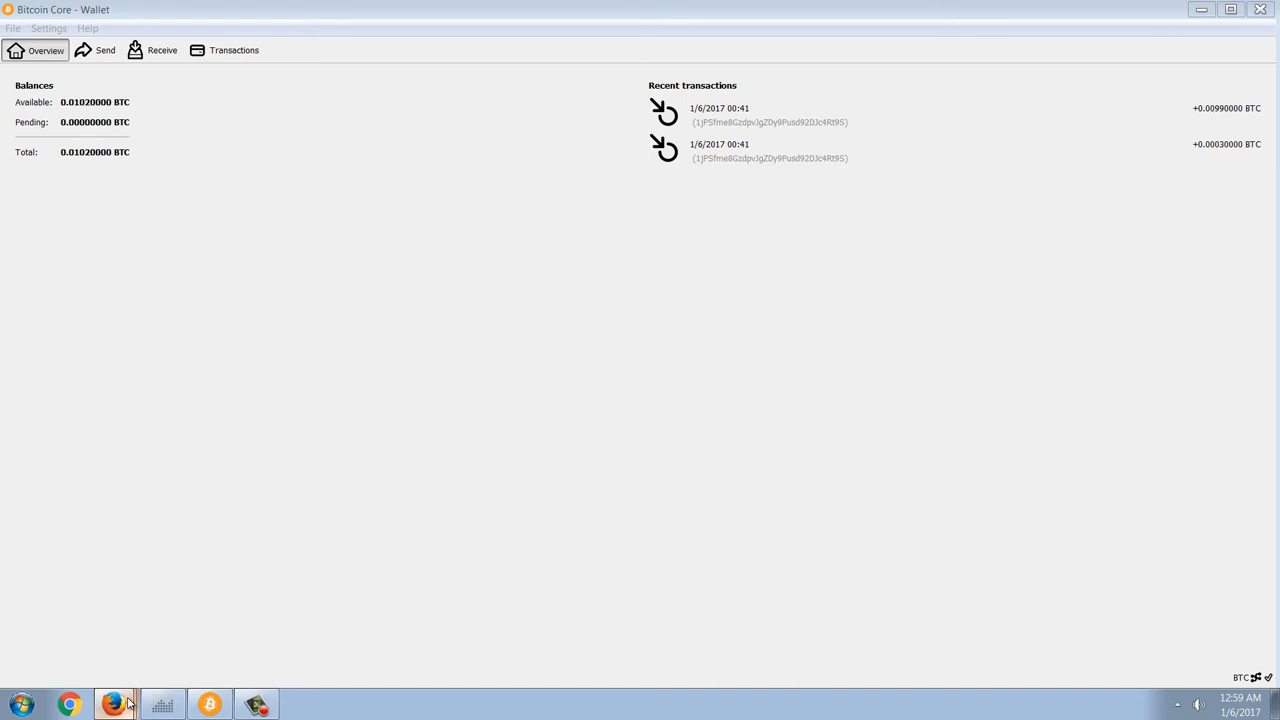
pyautogui.moveTo(180, 624)
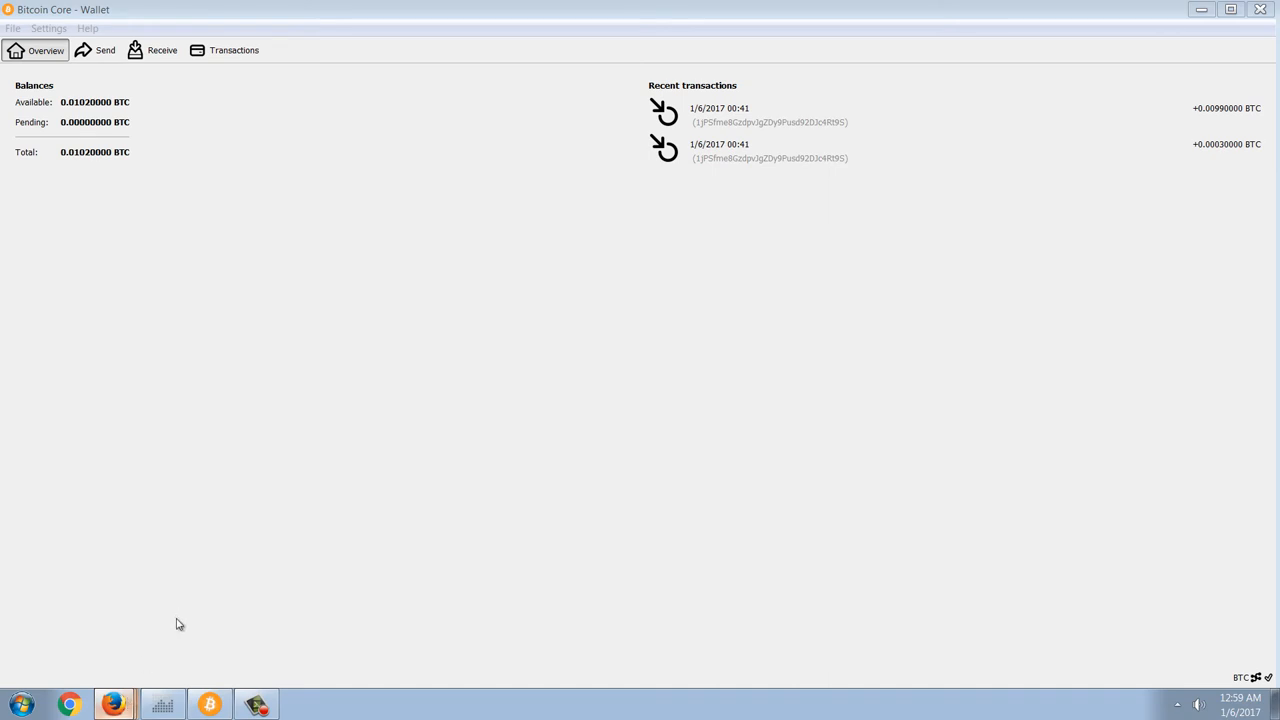
# Bring up the Coinbase wallet with the pending 0.0003 BTC send details
pyautogui.click(112, 704)
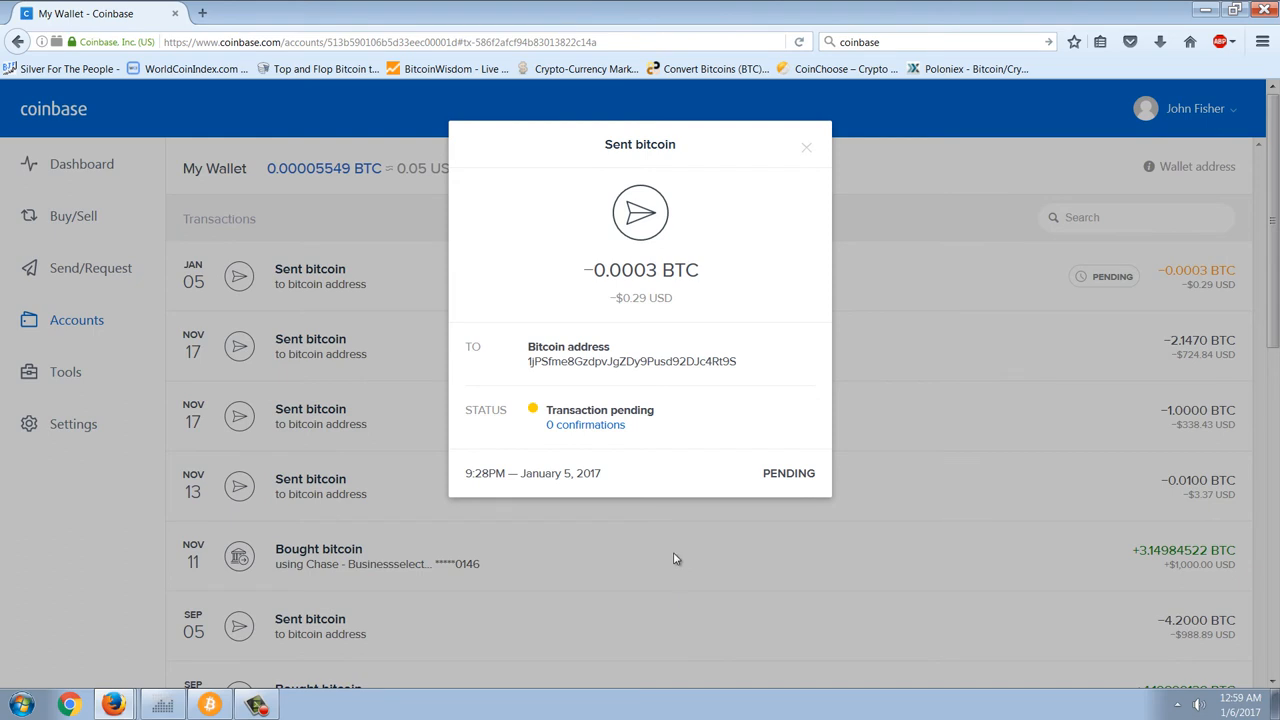
pyautogui.moveTo(644, 312)
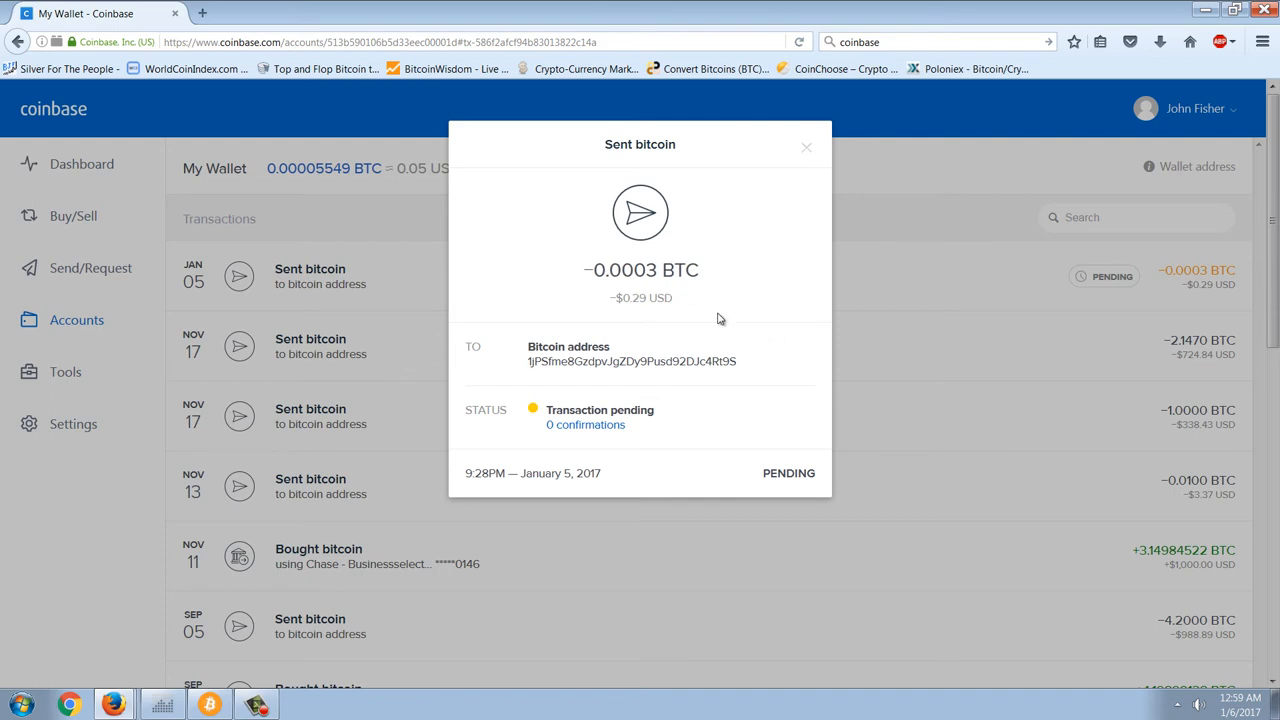
pyautogui.moveTo(648, 316)
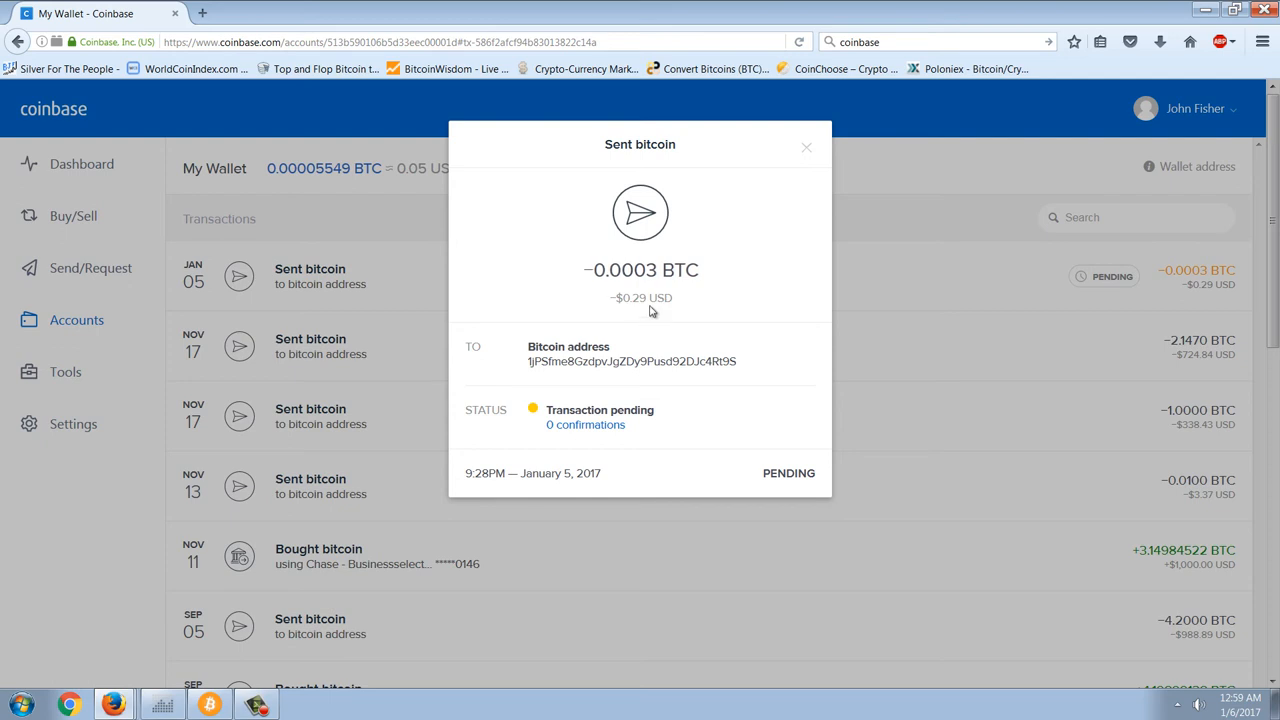
pyautogui.moveTo(658, 290)
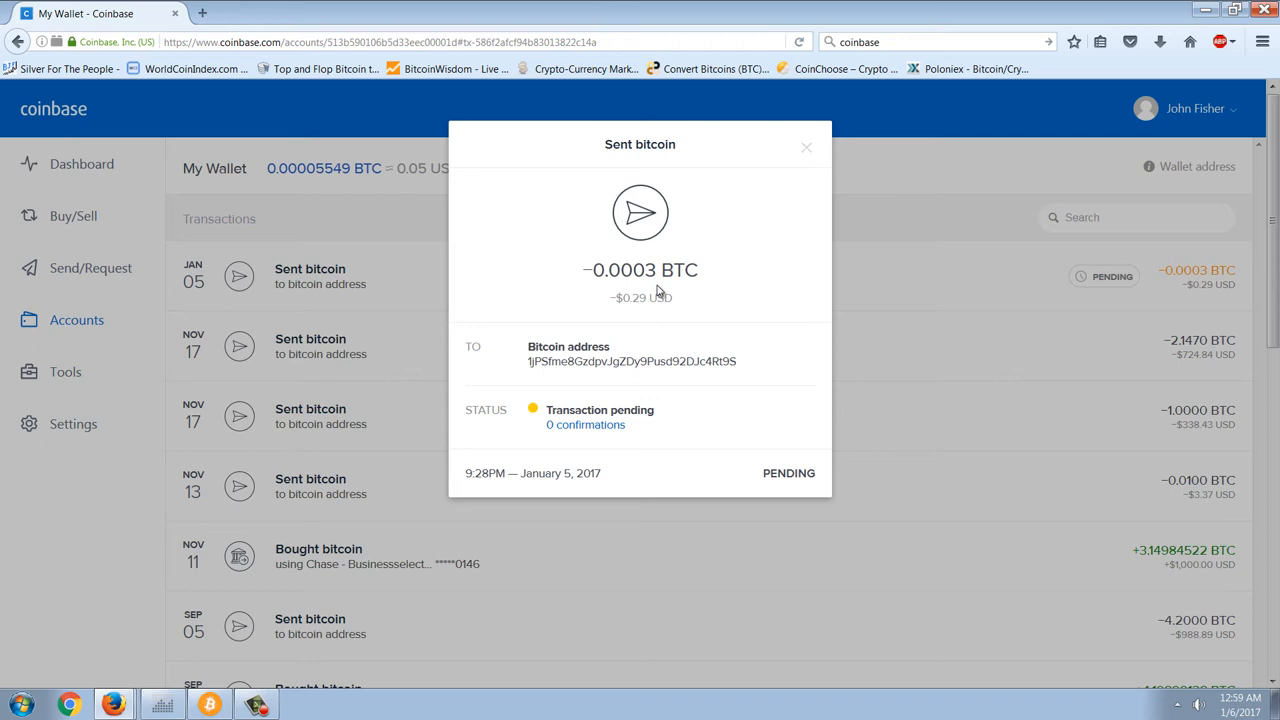
pyautogui.moveTo(676, 308)
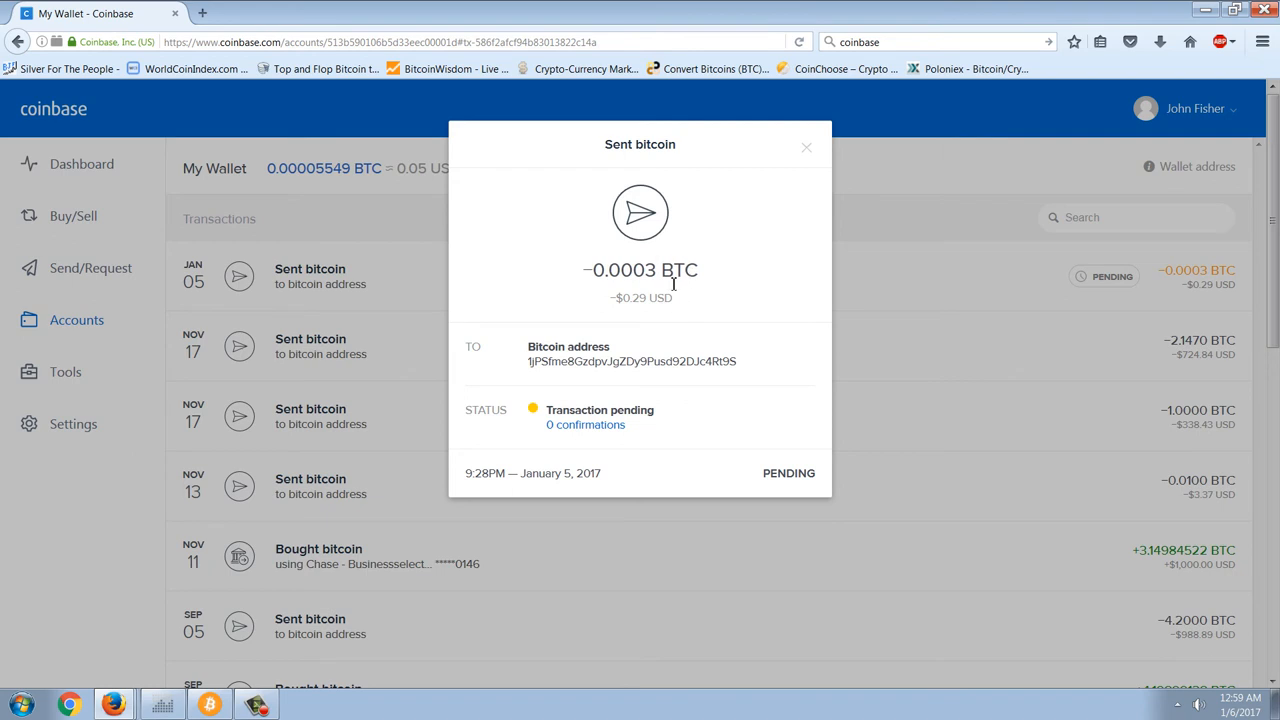
pyautogui.moveTo(676, 308)
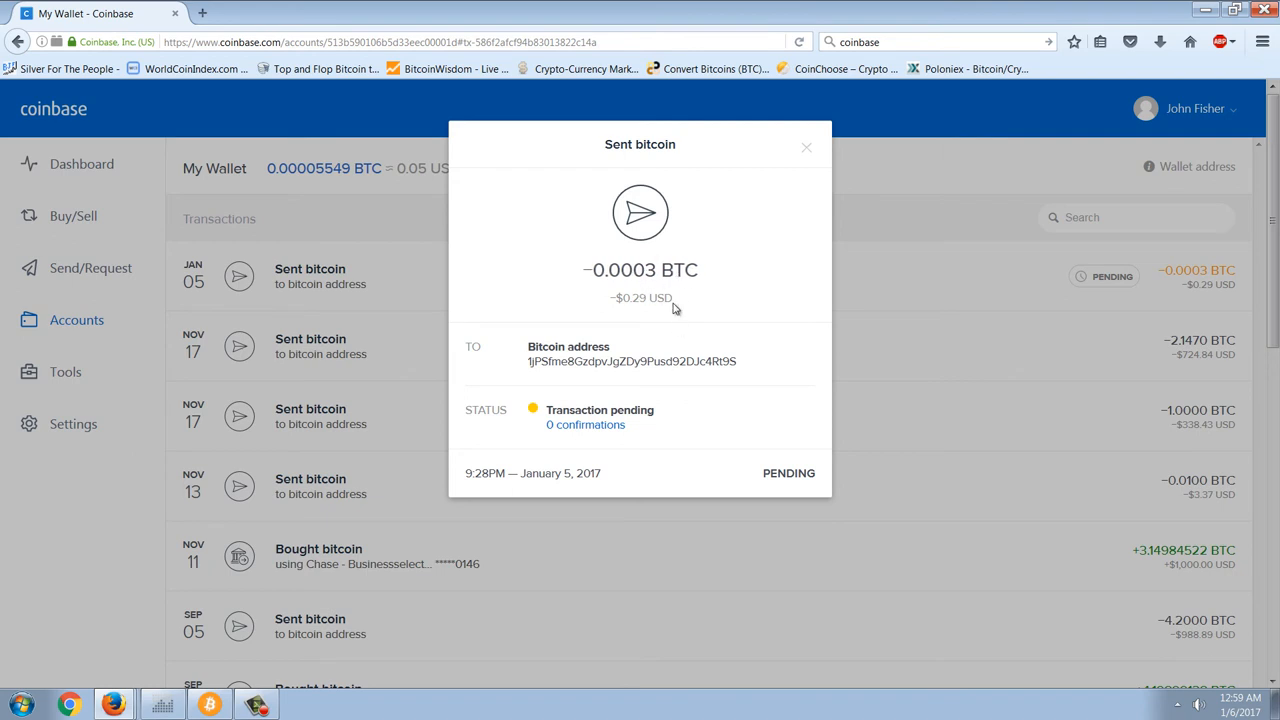
pyautogui.moveTo(660, 292)
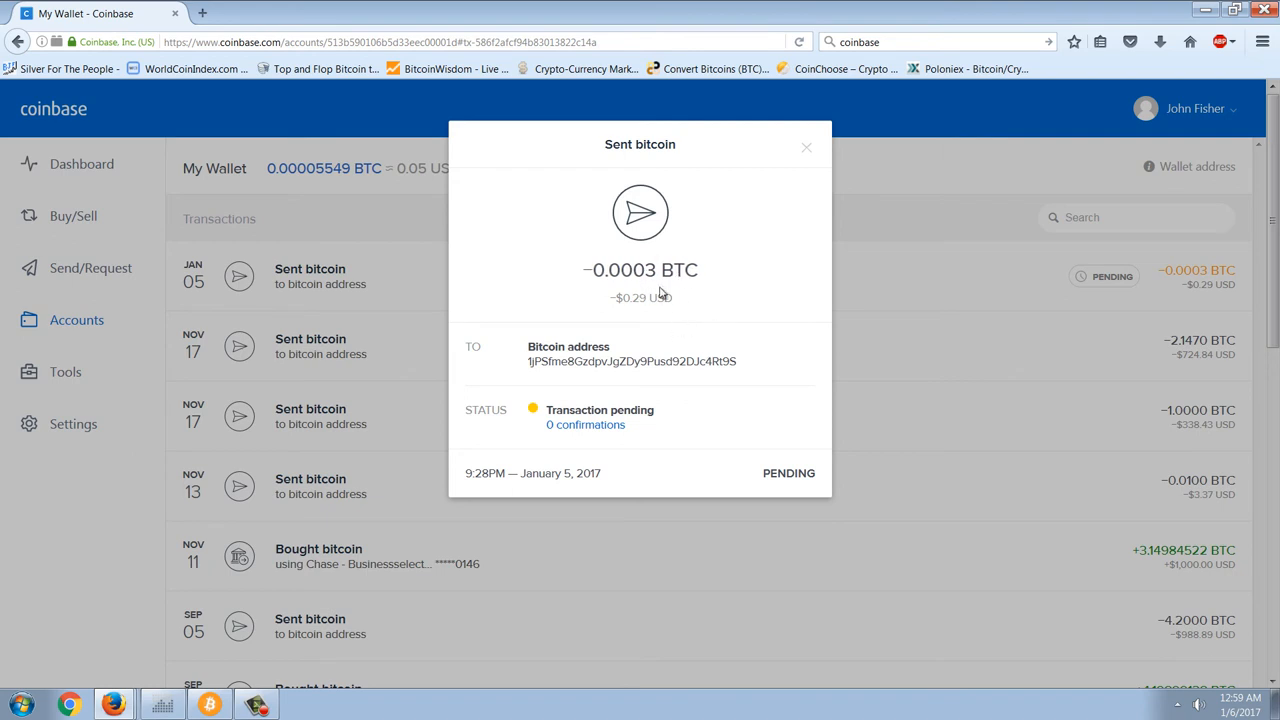
pyautogui.moveTo(662, 318)
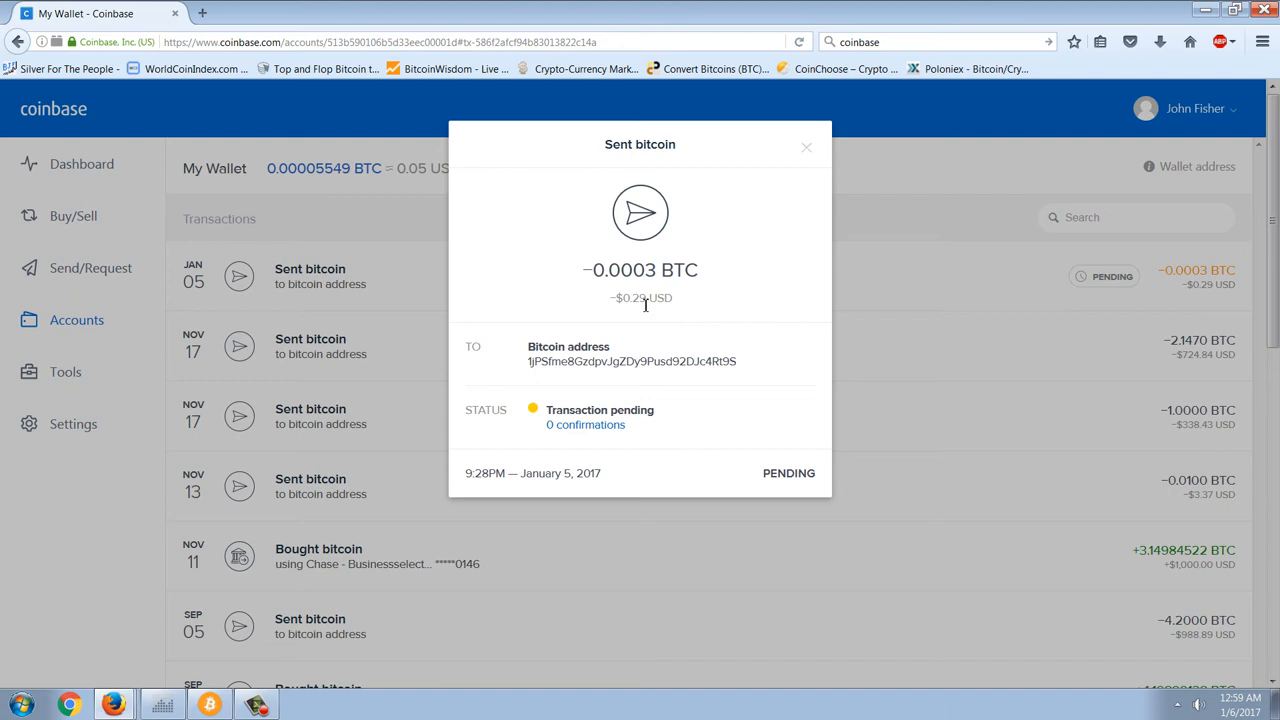
pyautogui.moveTo(604, 432)
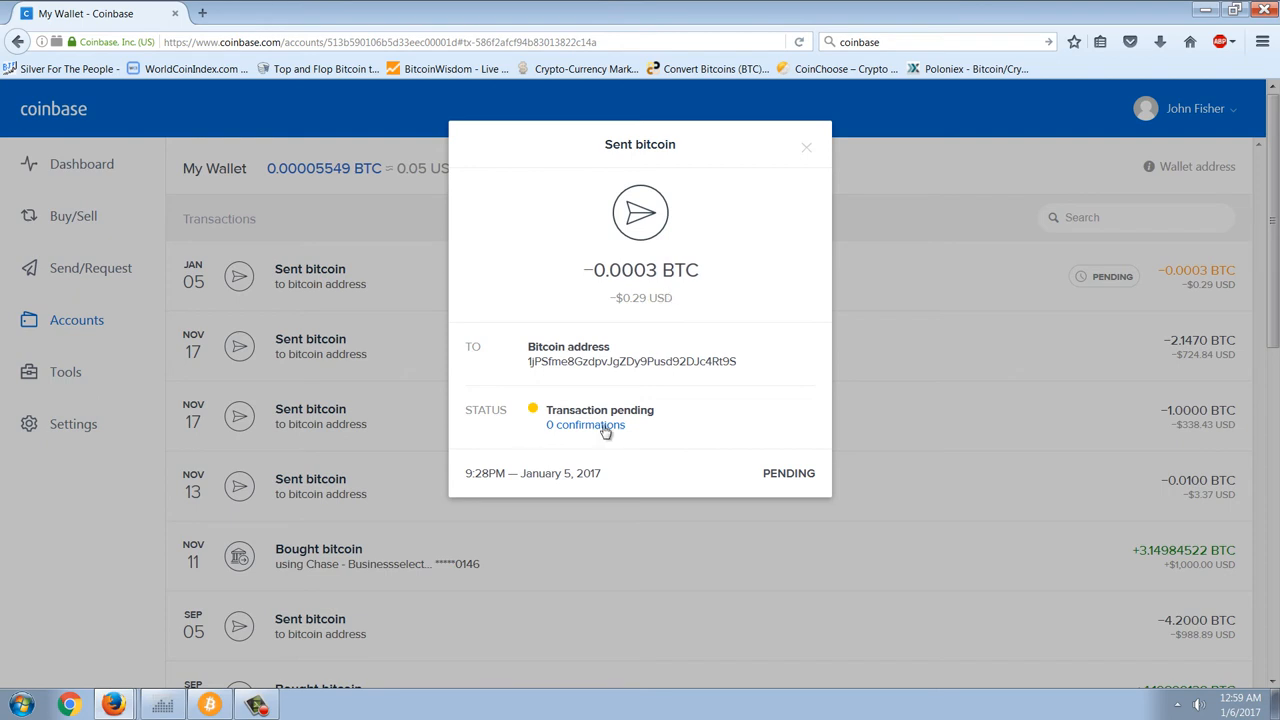
pyautogui.moveTo(156, 674)
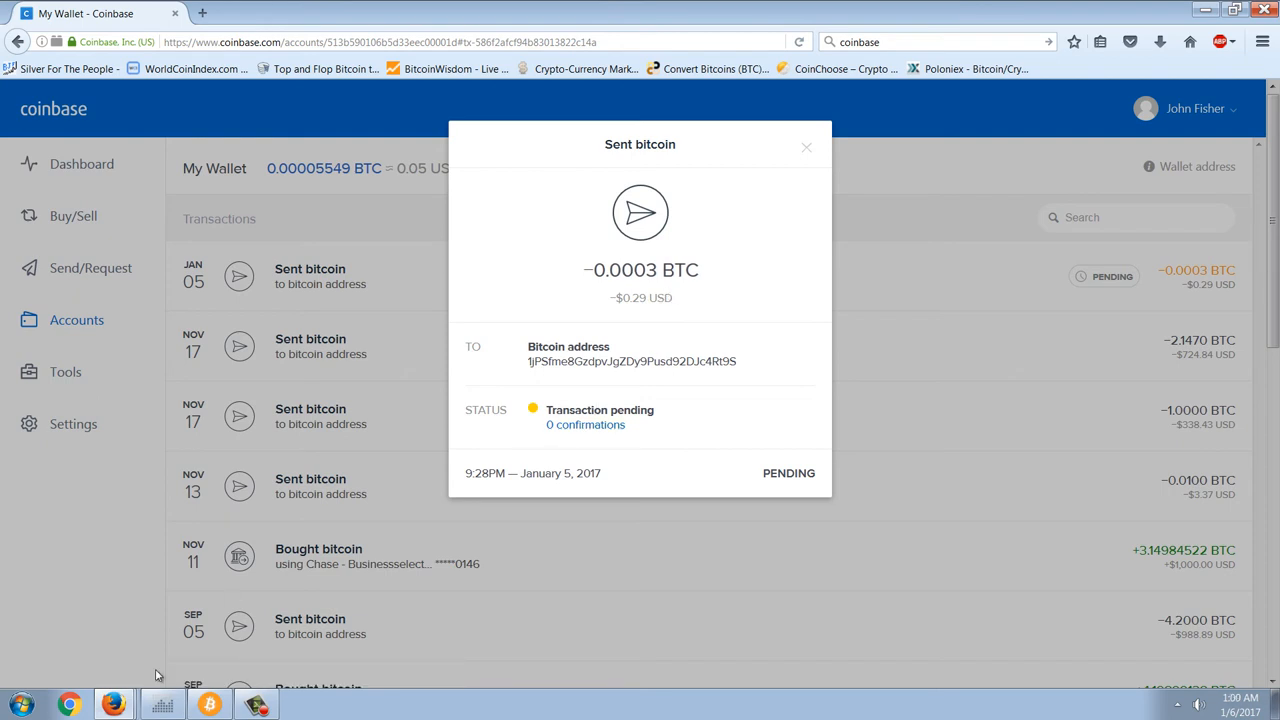
pyautogui.moveTo(114, 704)
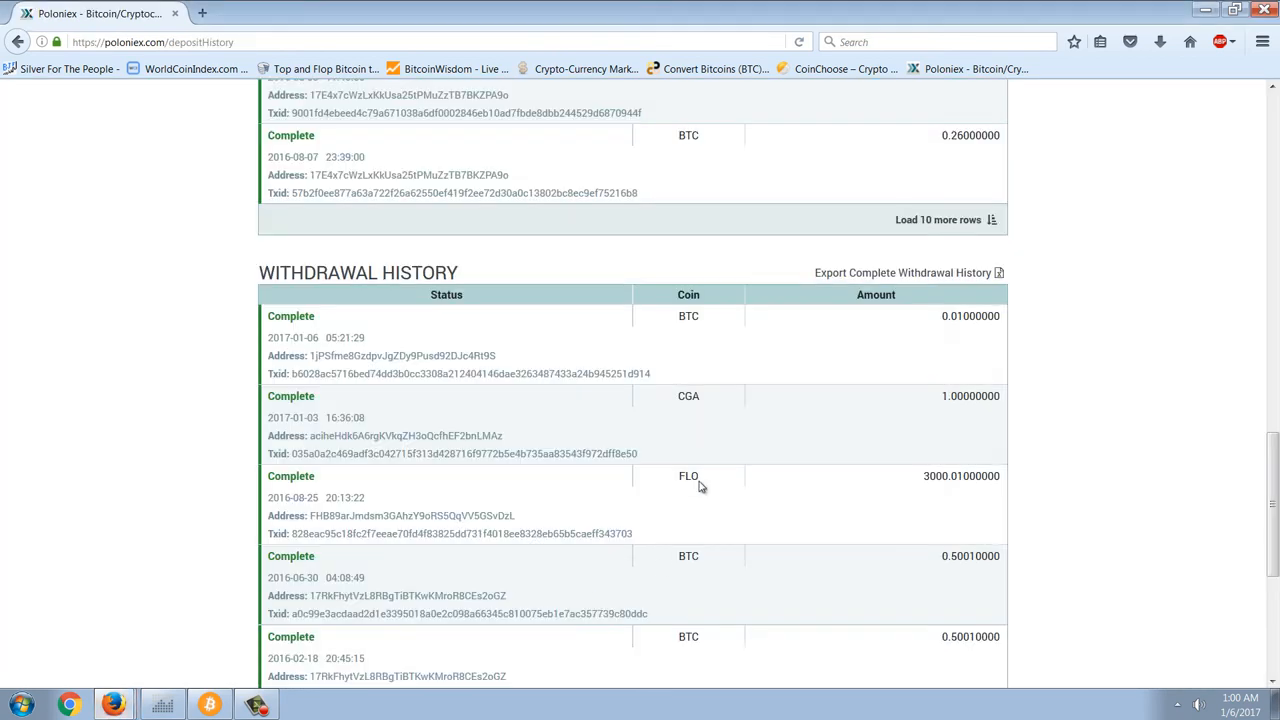
pyautogui.moveTo(912, 328)
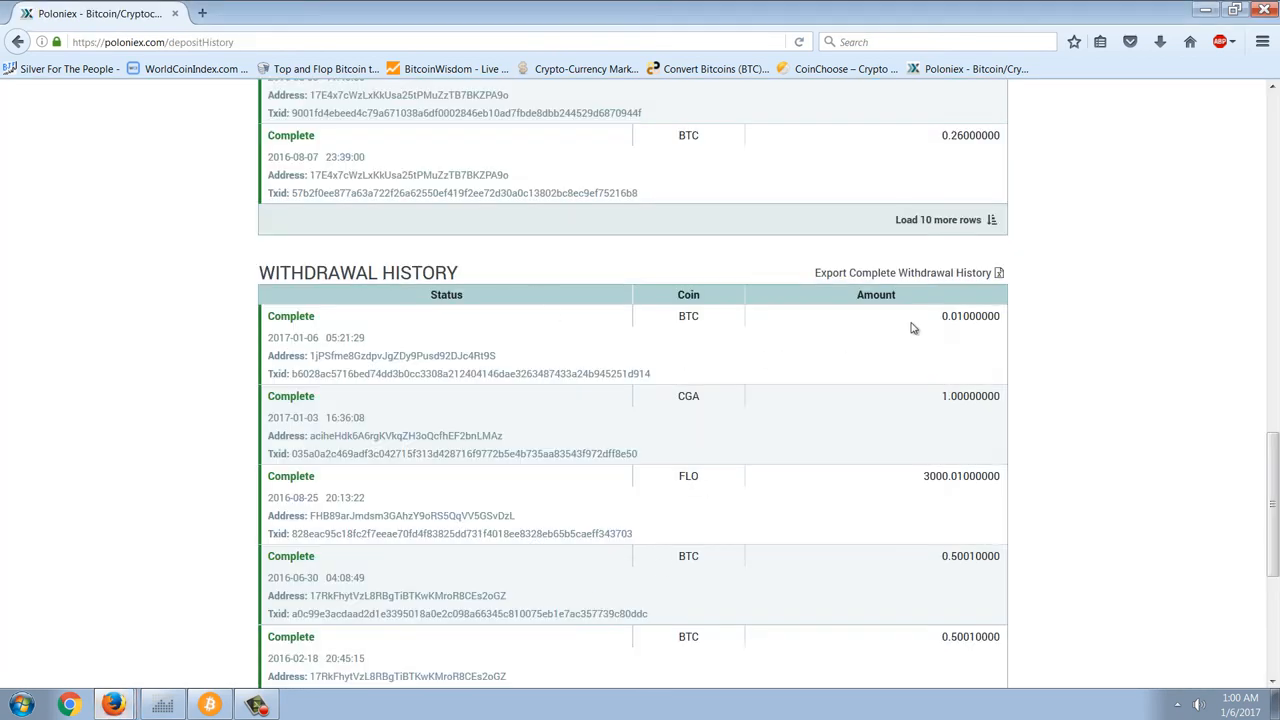
pyautogui.moveTo(968, 328)
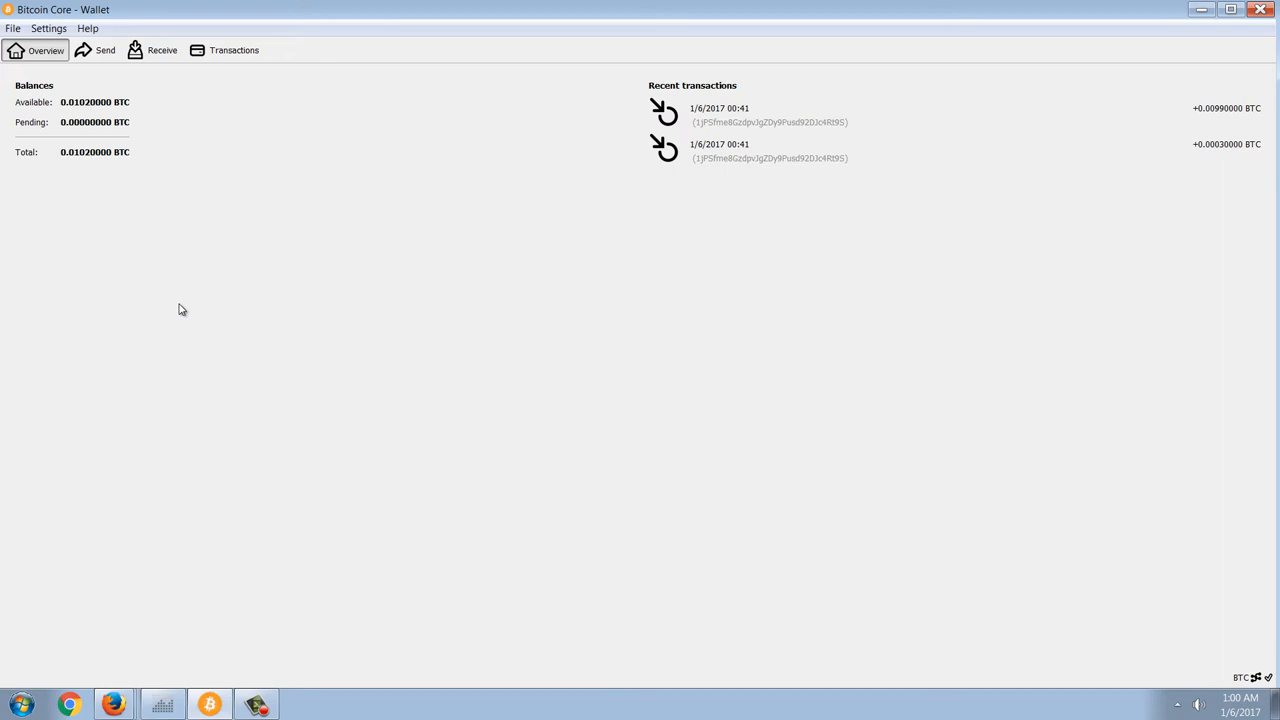
pyautogui.moveTo(234, 50)
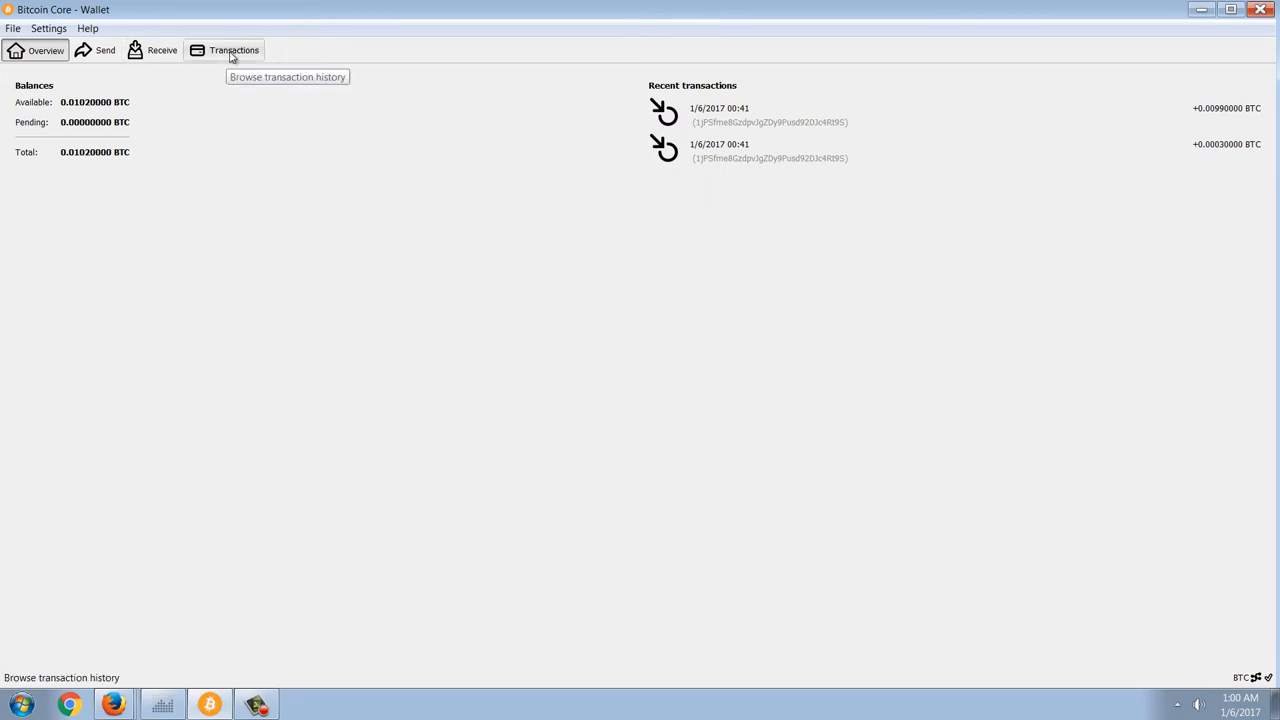
# Show the Transactions history listing the 0.0099 and 0.0003 BTC received payments
pyautogui.click(232, 50)
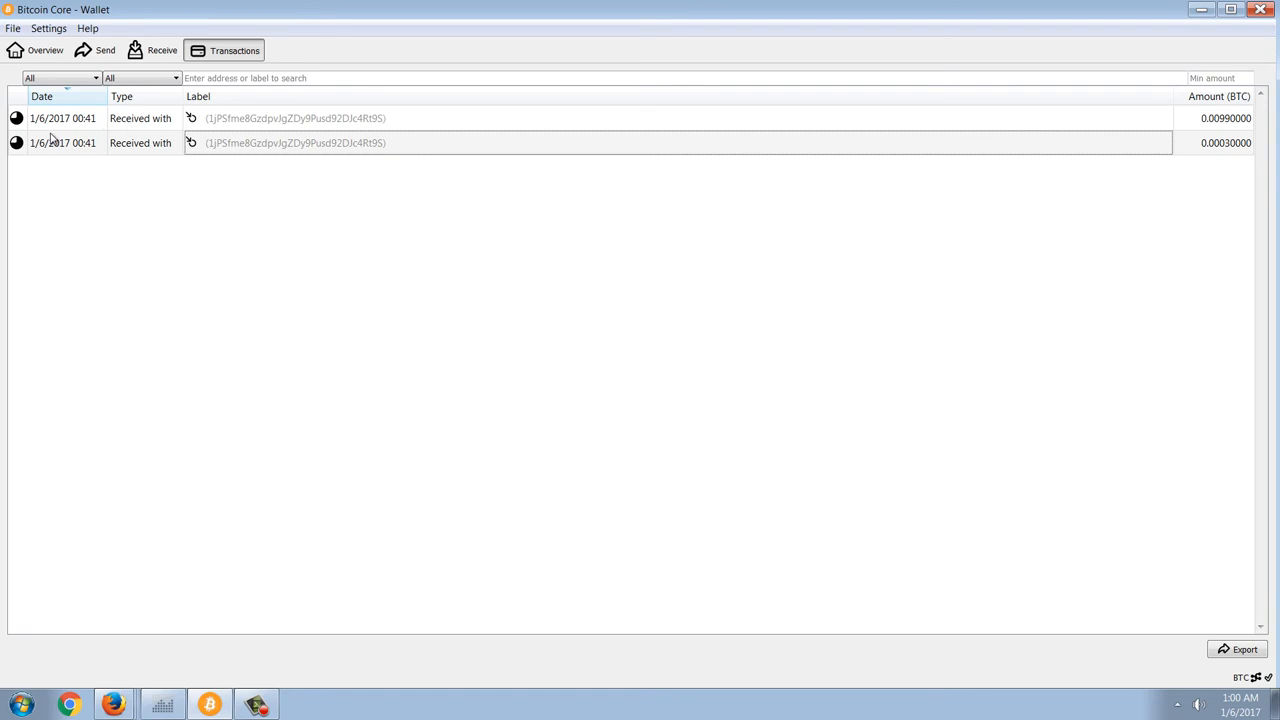
pyautogui.moveTo(218, 220)
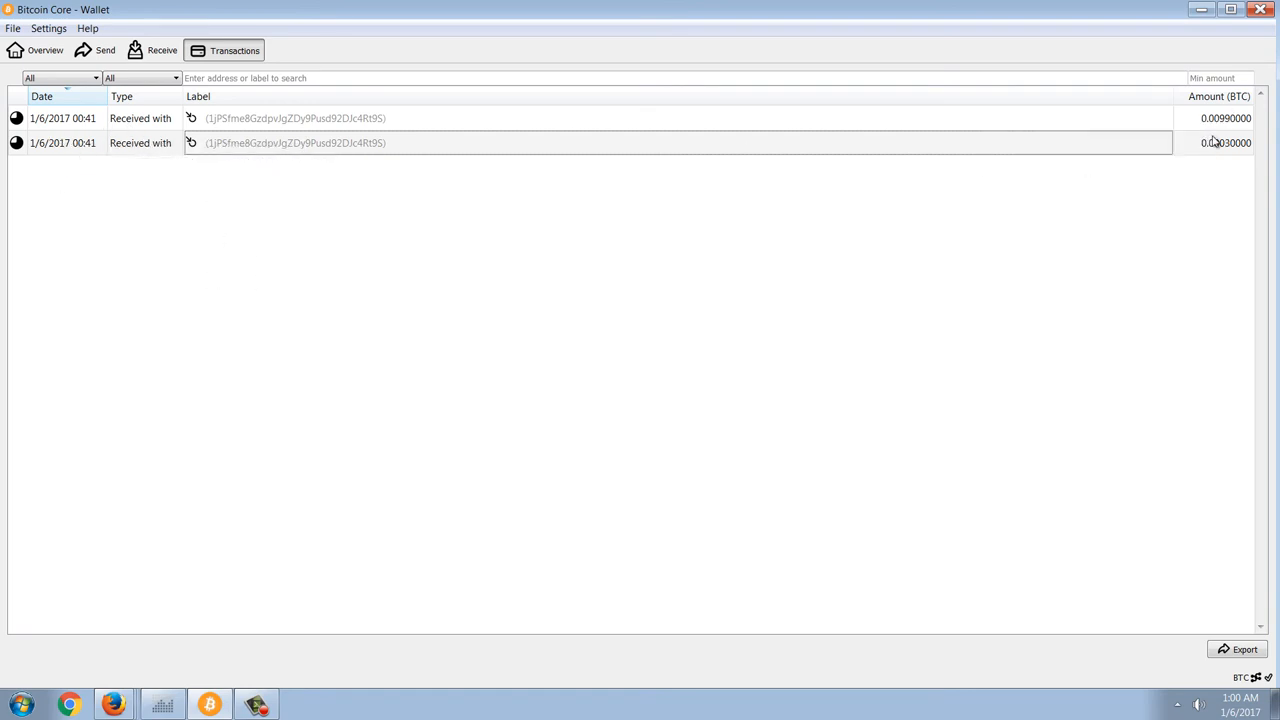
pyautogui.moveTo(1212, 142)
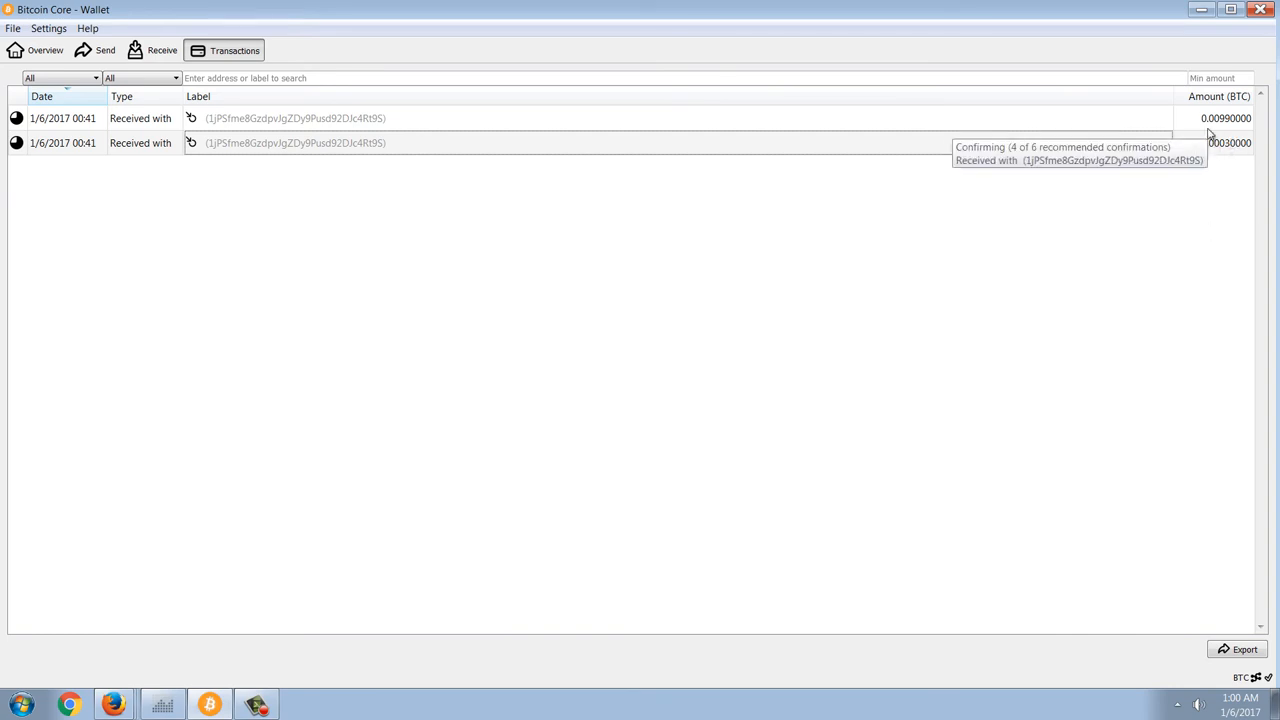
pyautogui.moveTo(992, 264)
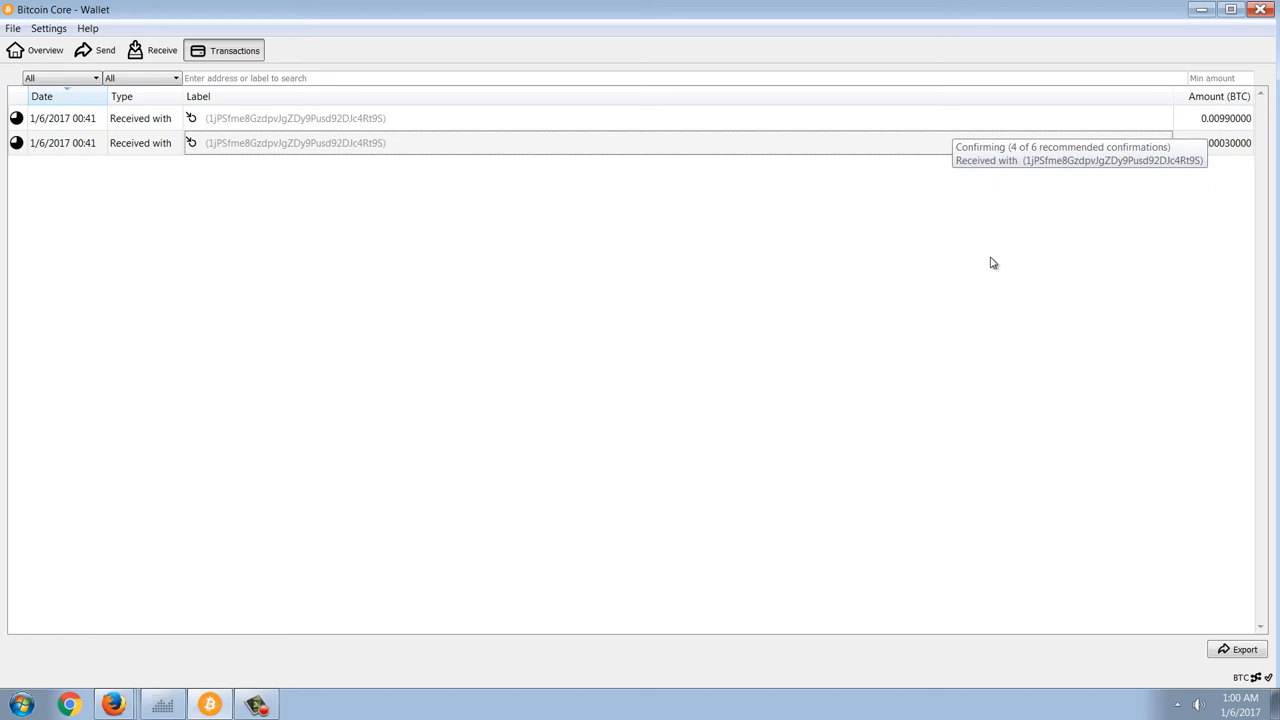
pyautogui.moveTo(1224, 180)
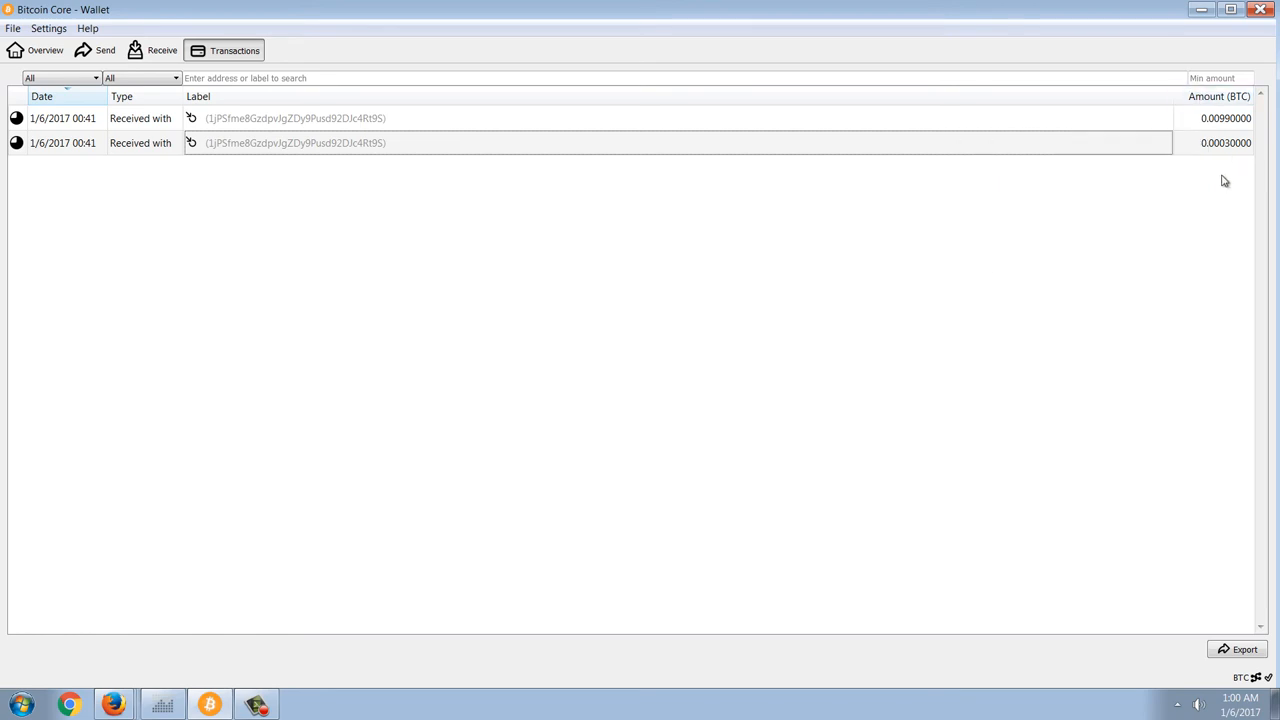
pyautogui.moveTo(1218, 156)
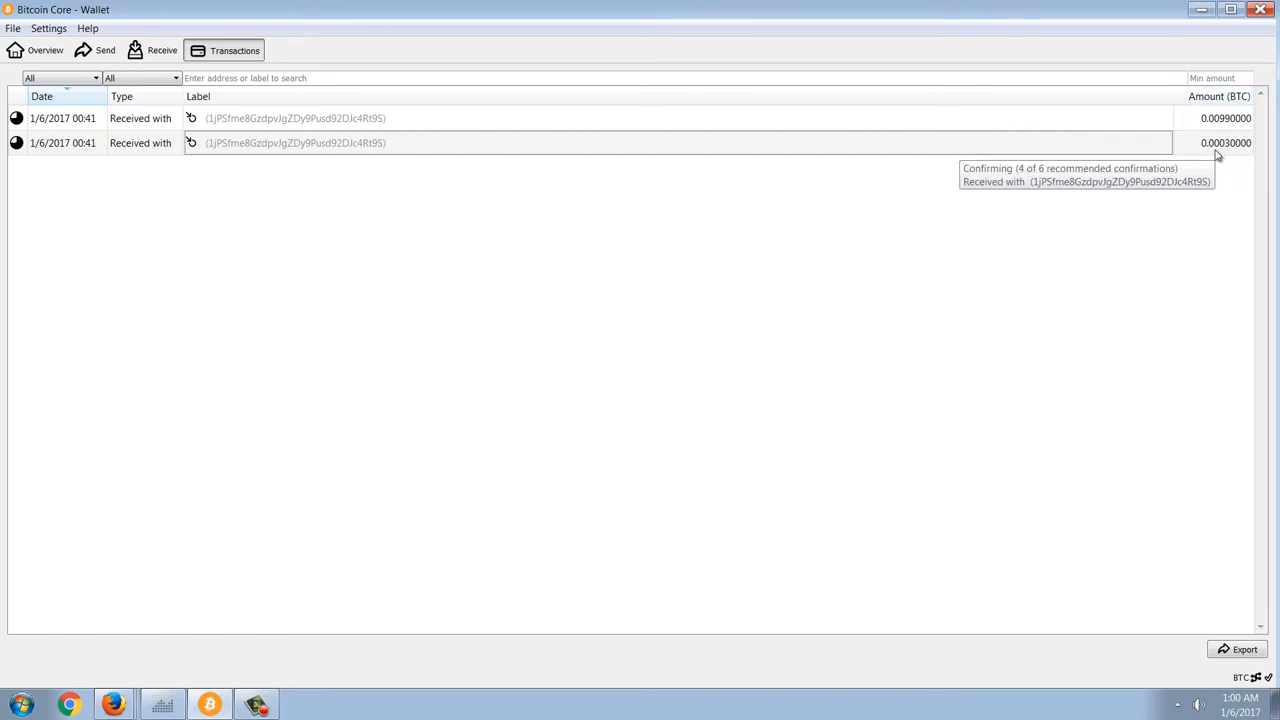
pyautogui.moveTo(1032, 256)
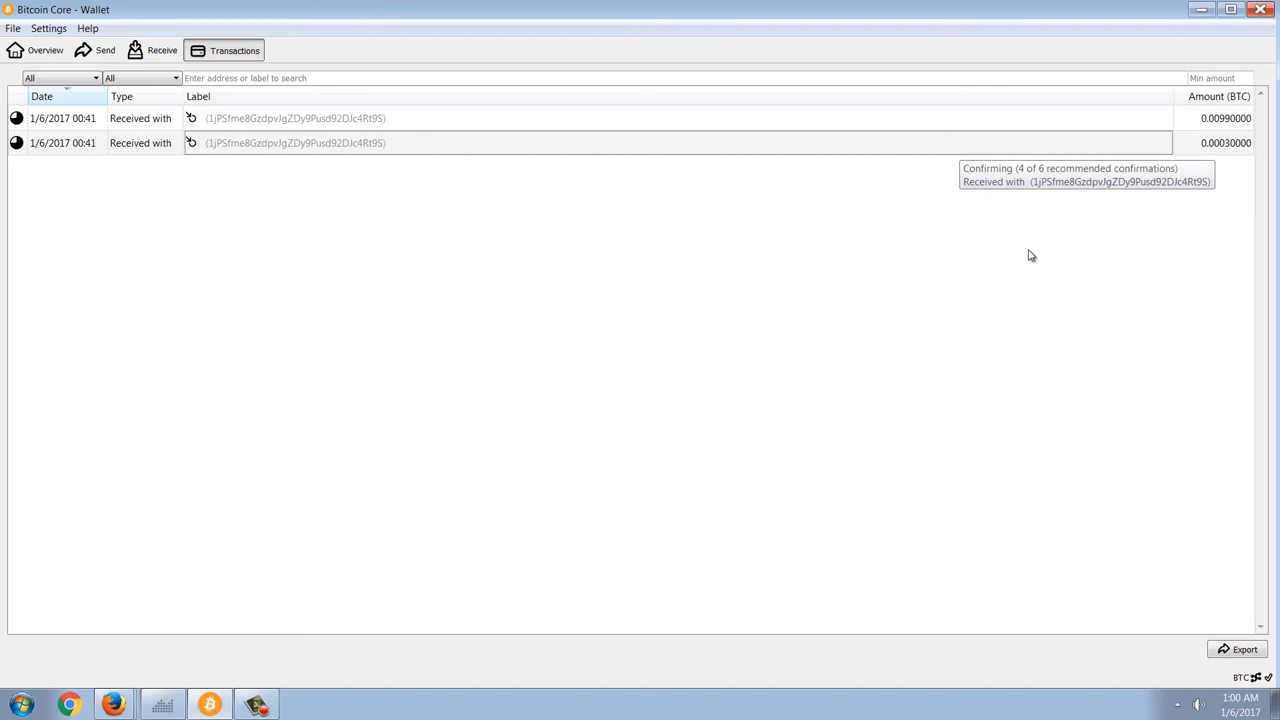
pyautogui.moveTo(406, 416)
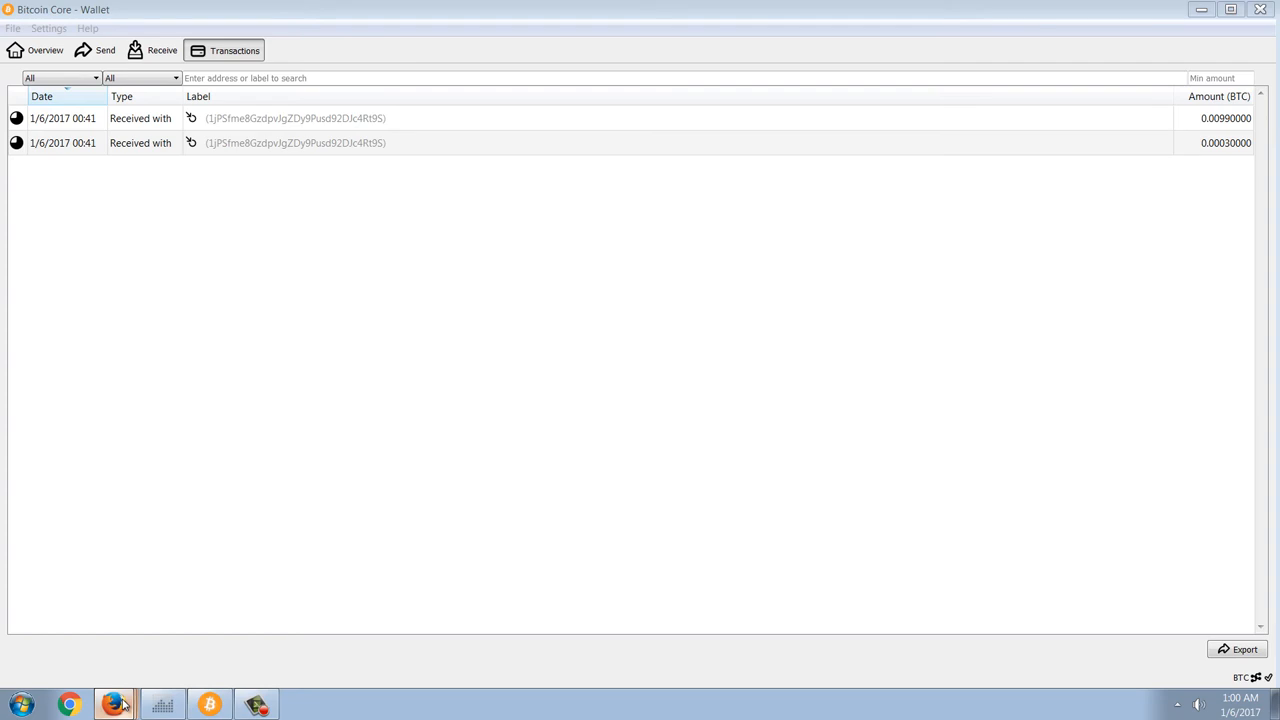
pyautogui.moveTo(150, 648)
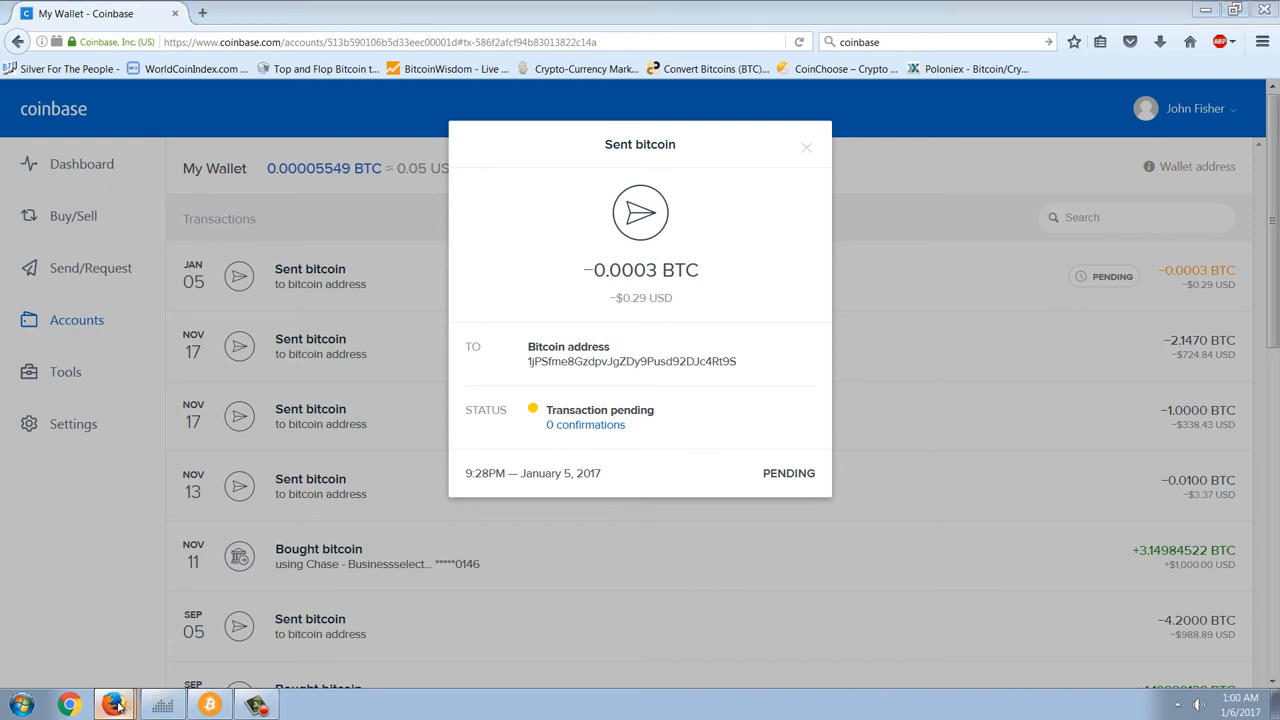
pyautogui.moveTo(136, 624)
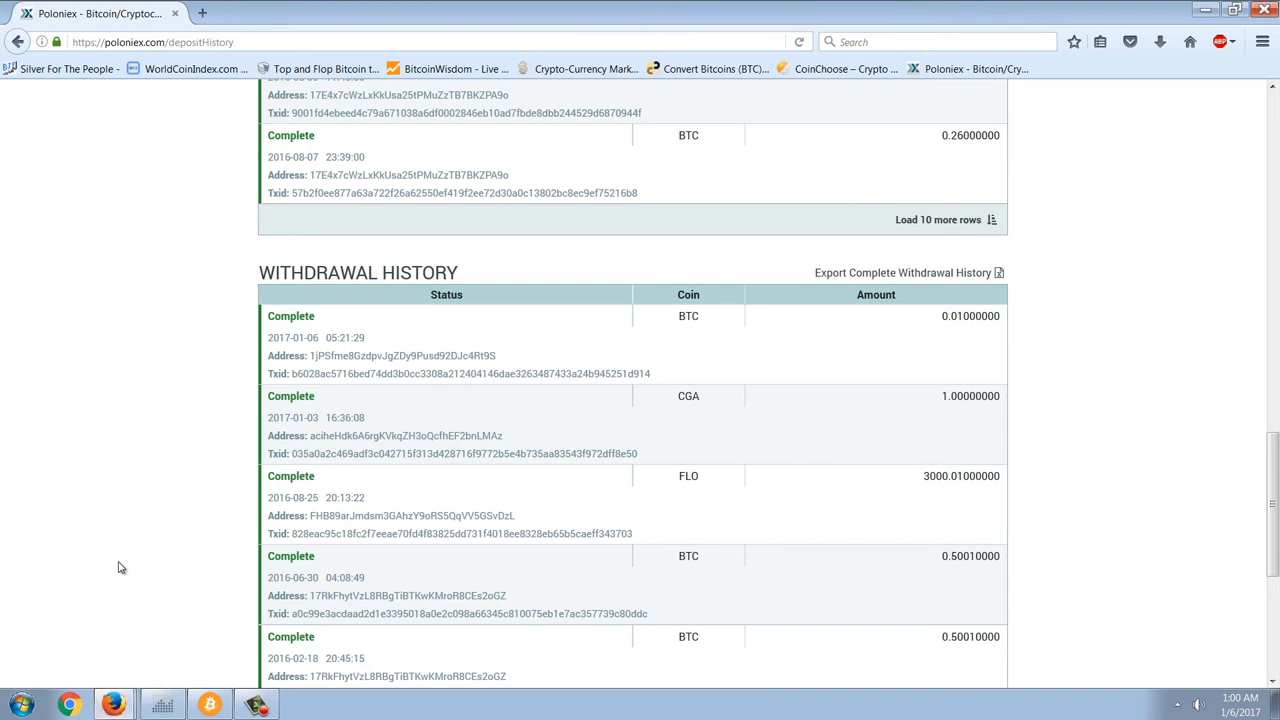
pyautogui.moveTo(824, 304)
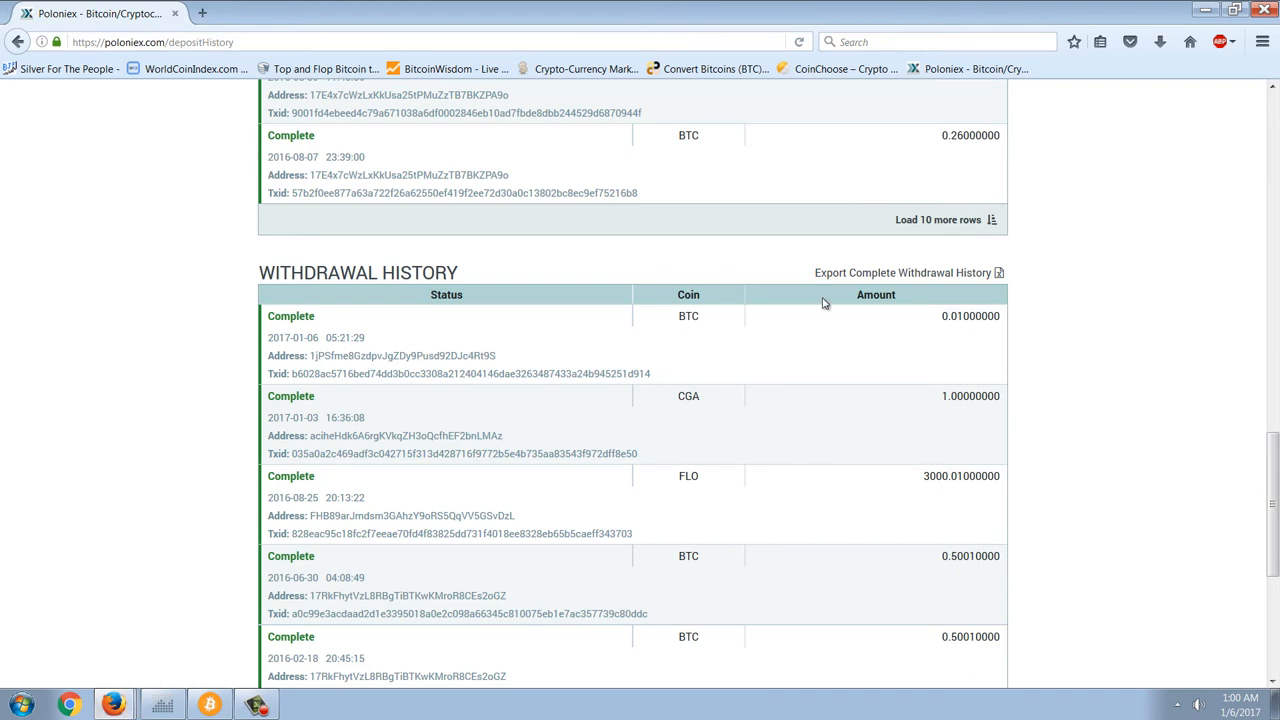
pyautogui.moveTo(400, 512)
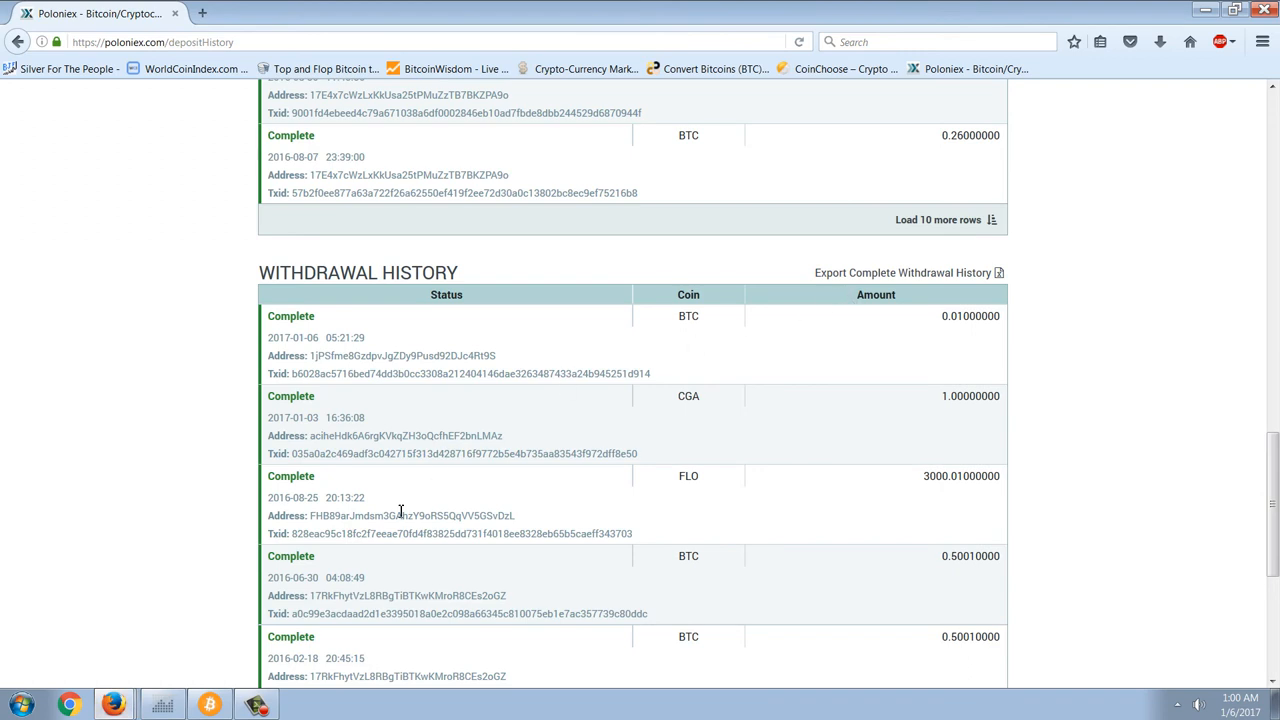
pyautogui.moveTo(248, 596)
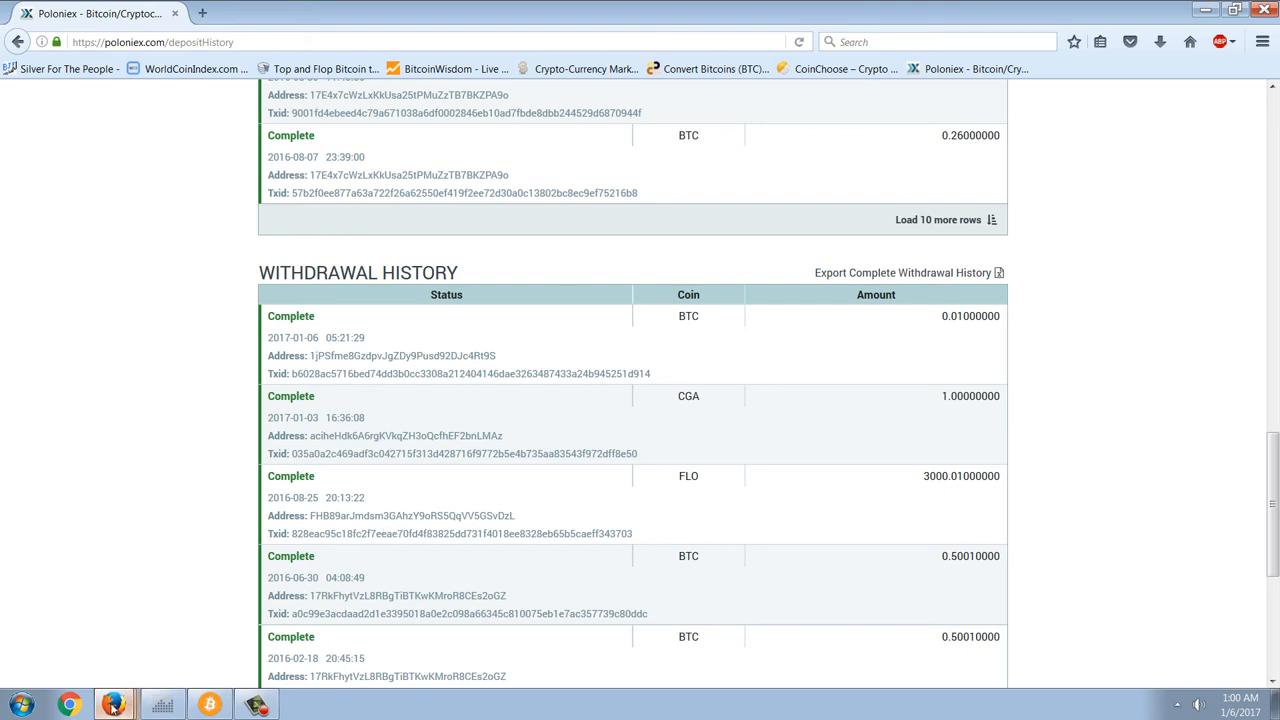
pyautogui.moveTo(88, 368)
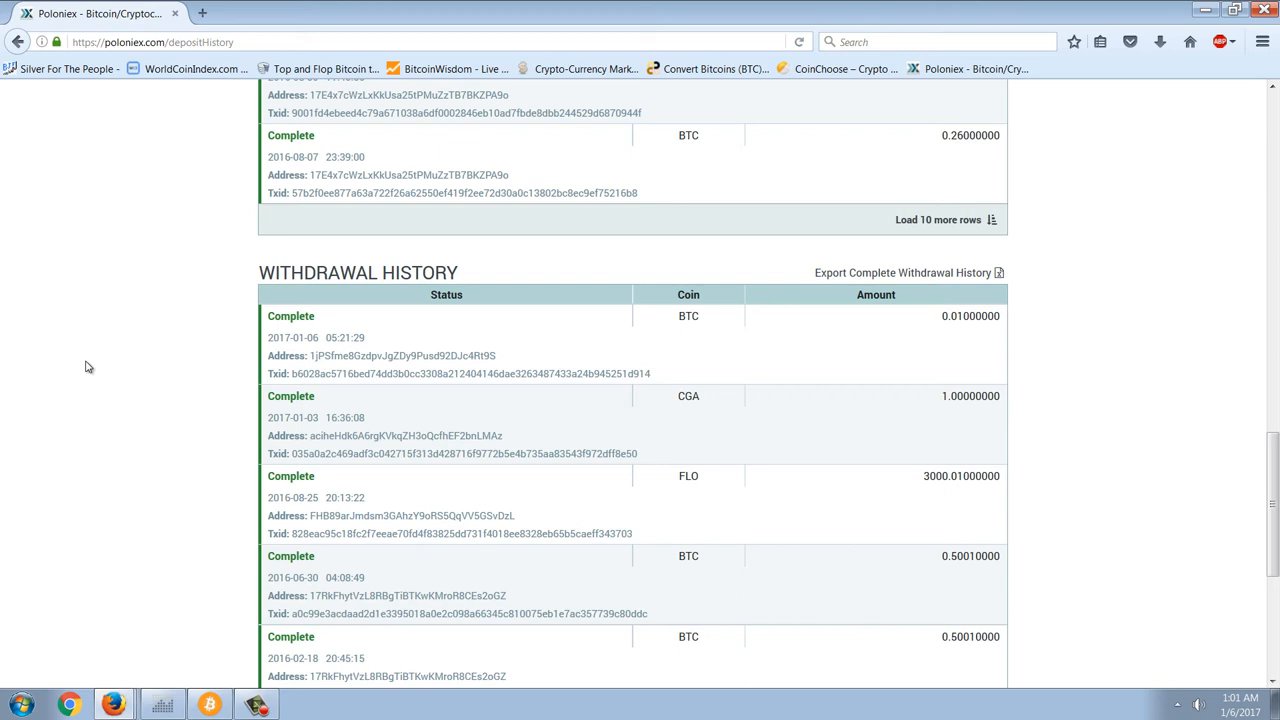
pyautogui.moveTo(126, 680)
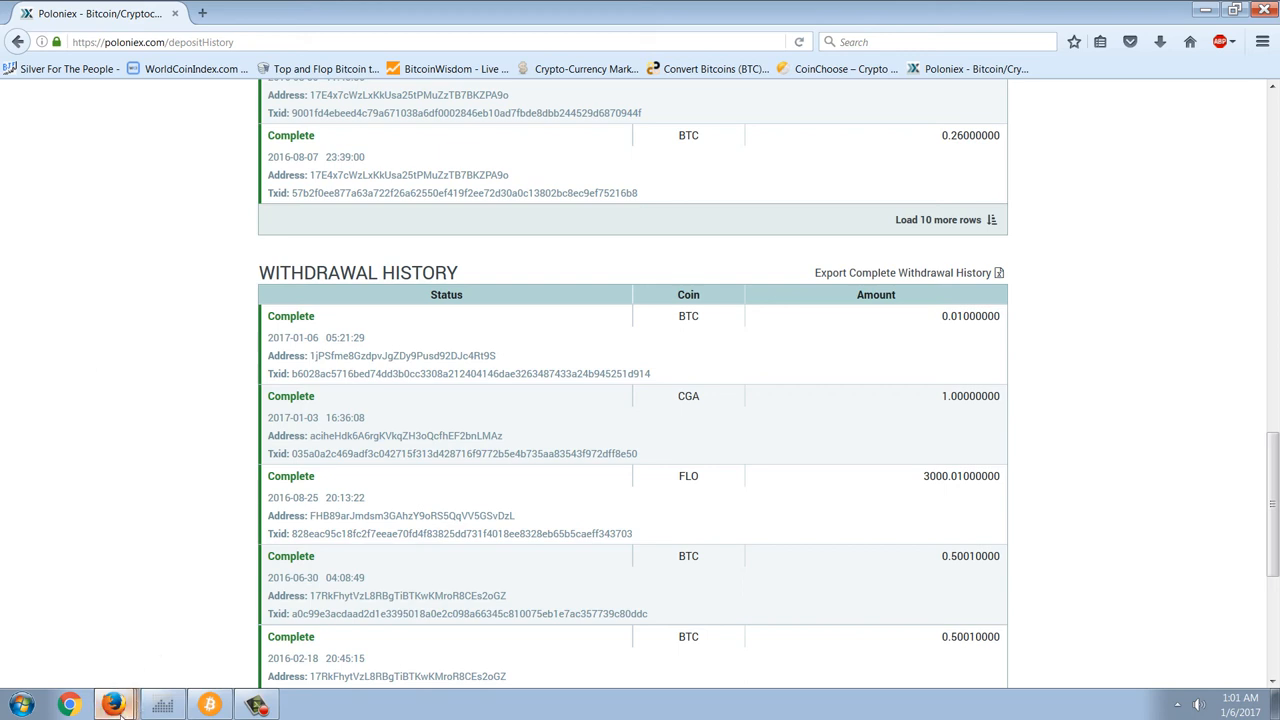
# Bring the Bitcoin Core transaction history back in front after reviewing Poloniex withdrawals
pyautogui.click(208, 704)
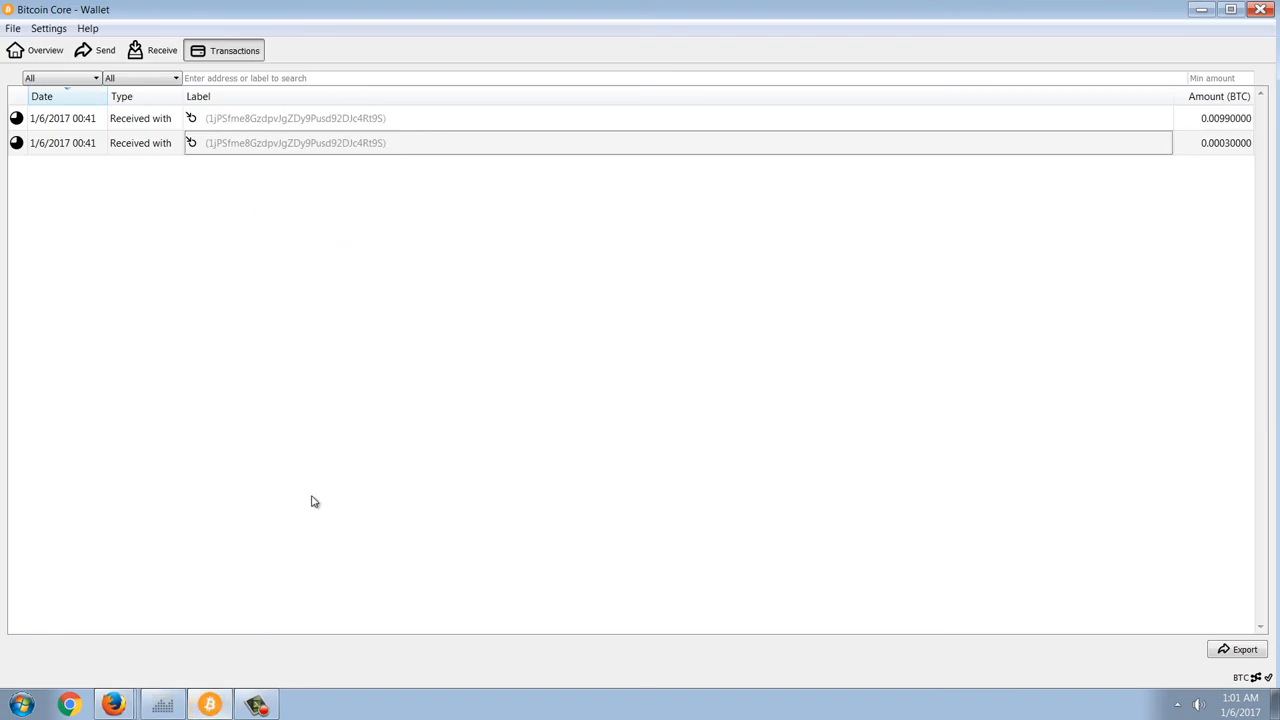
pyautogui.moveTo(44, 50)
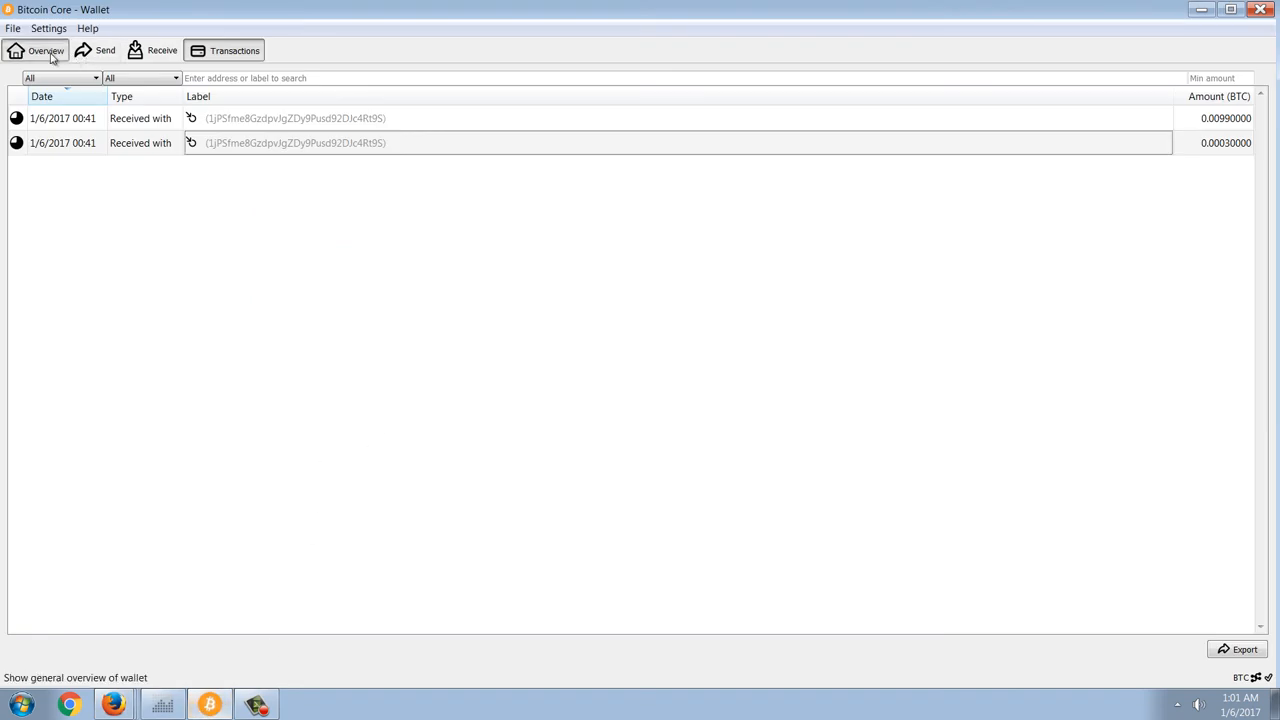
# Check the 0.0102 BTC overview balance, then copy the first received transaction's address
pyautogui.click(44, 50)
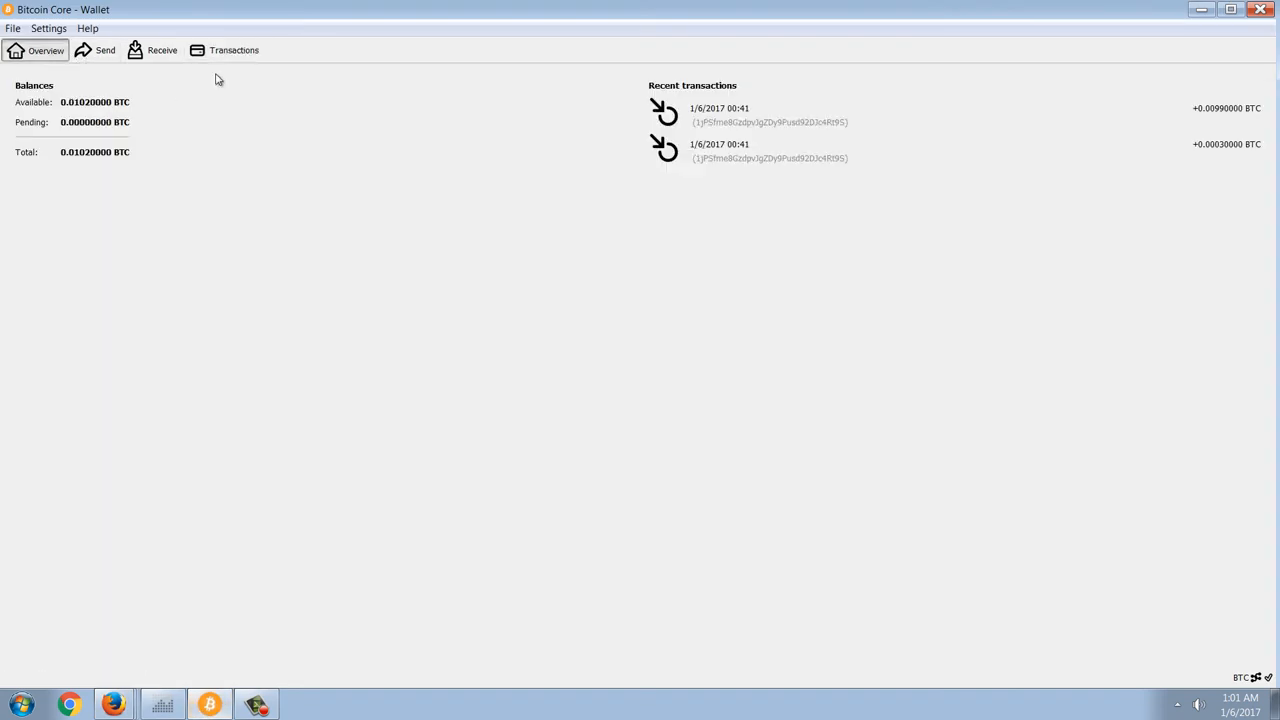
pyautogui.moveTo(224, 50)
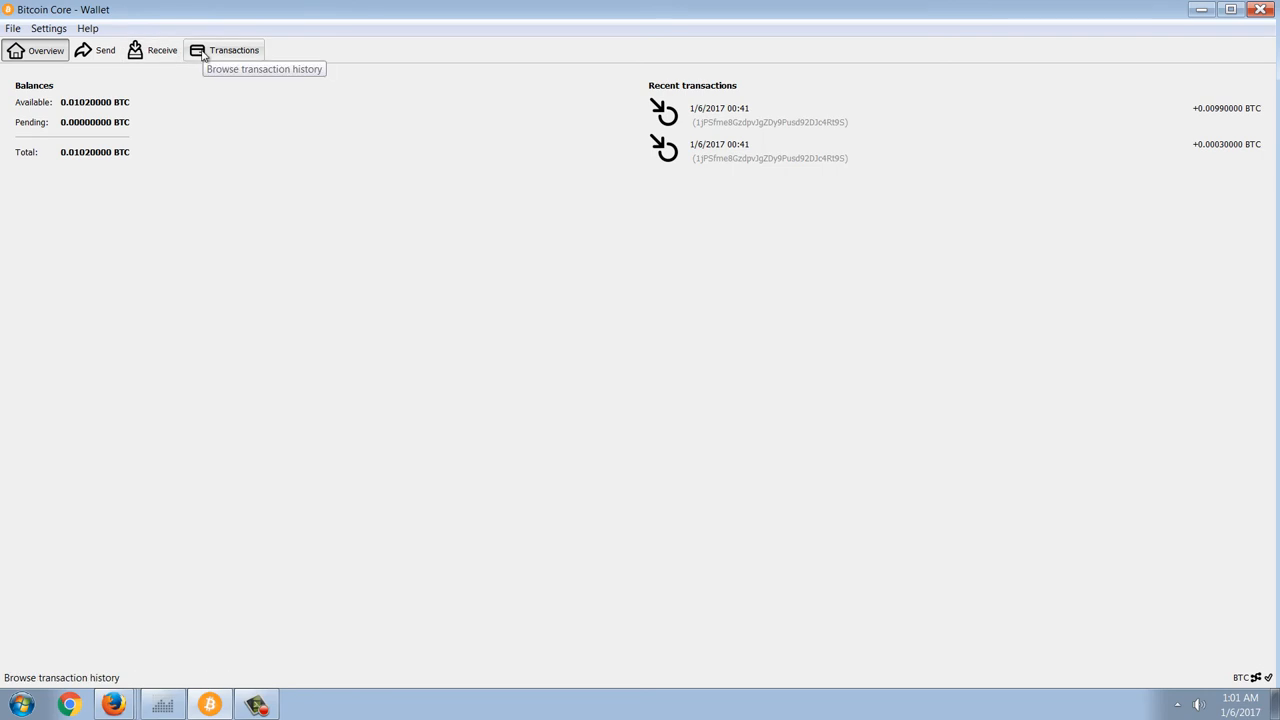
pyautogui.click(234, 50)
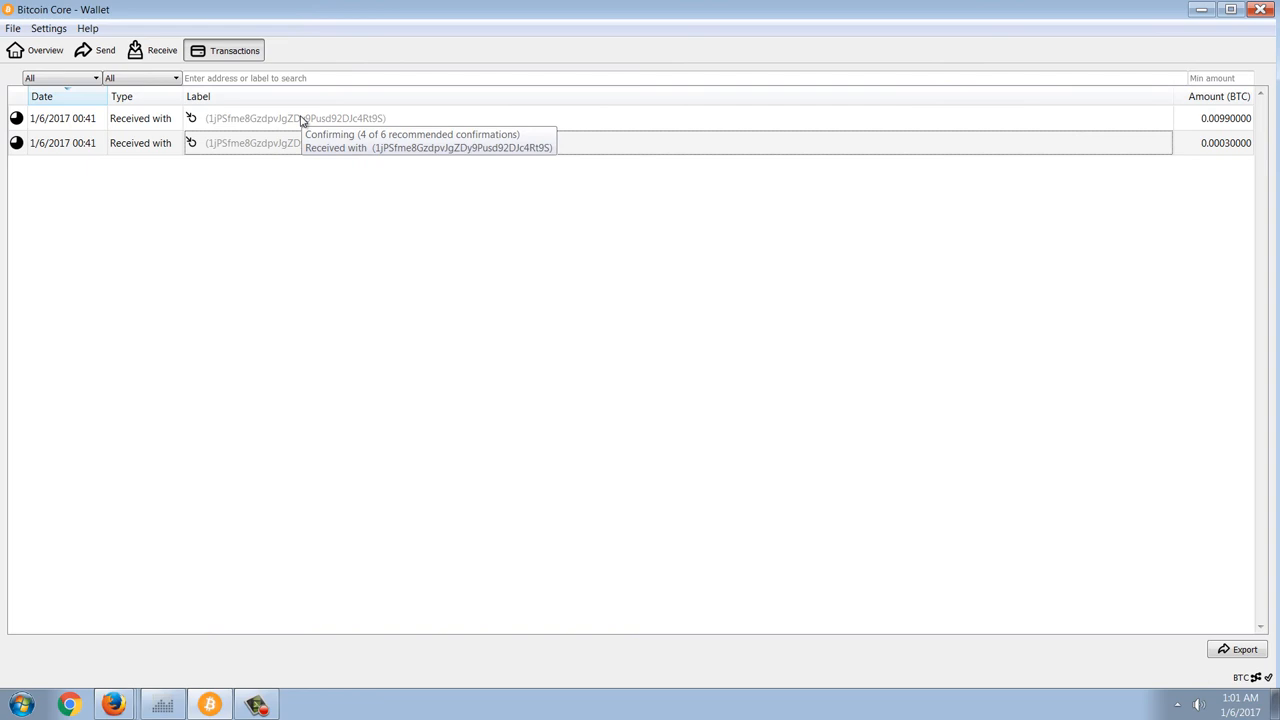
pyautogui.rightClick(300, 118)
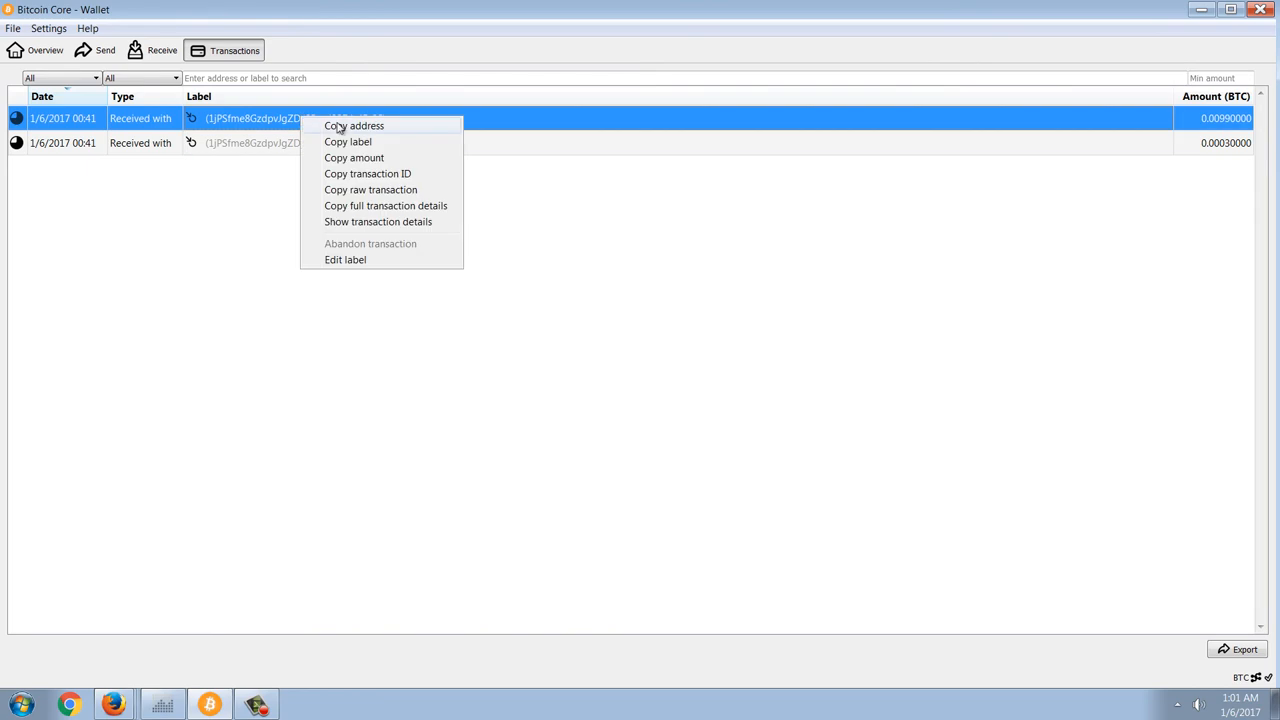
pyautogui.click(354, 124)
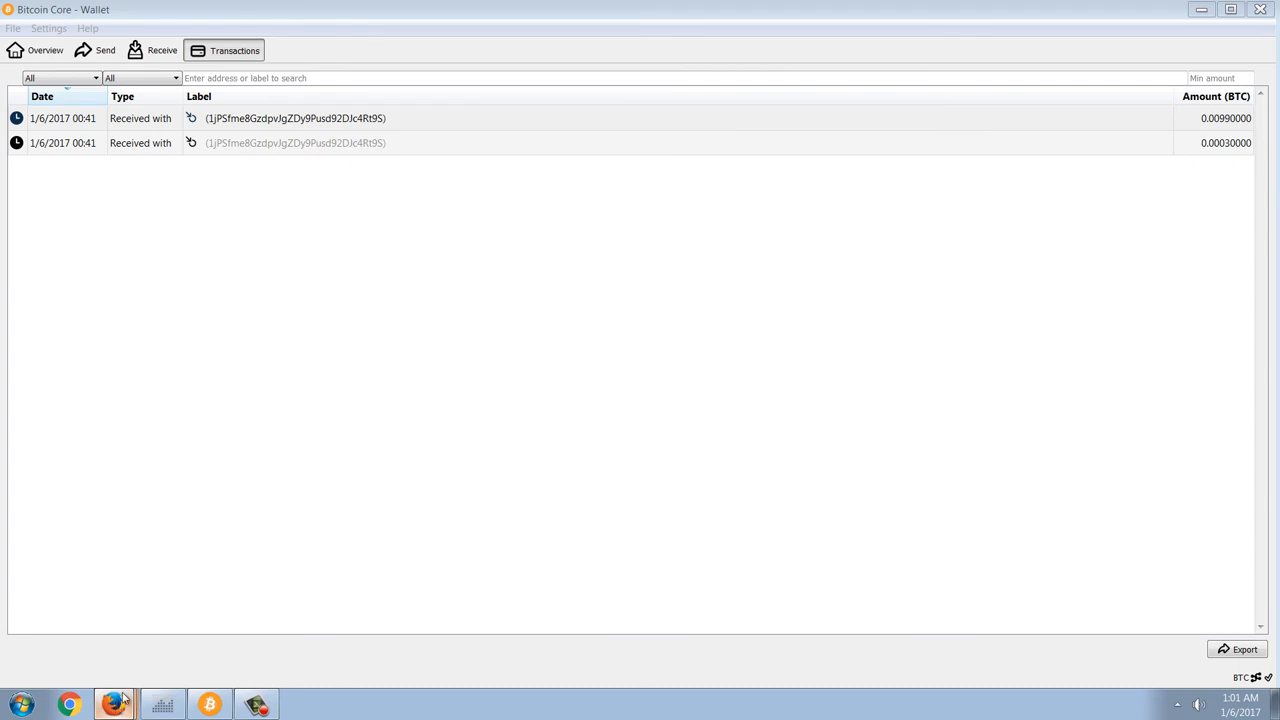
pyautogui.moveTo(152, 642)
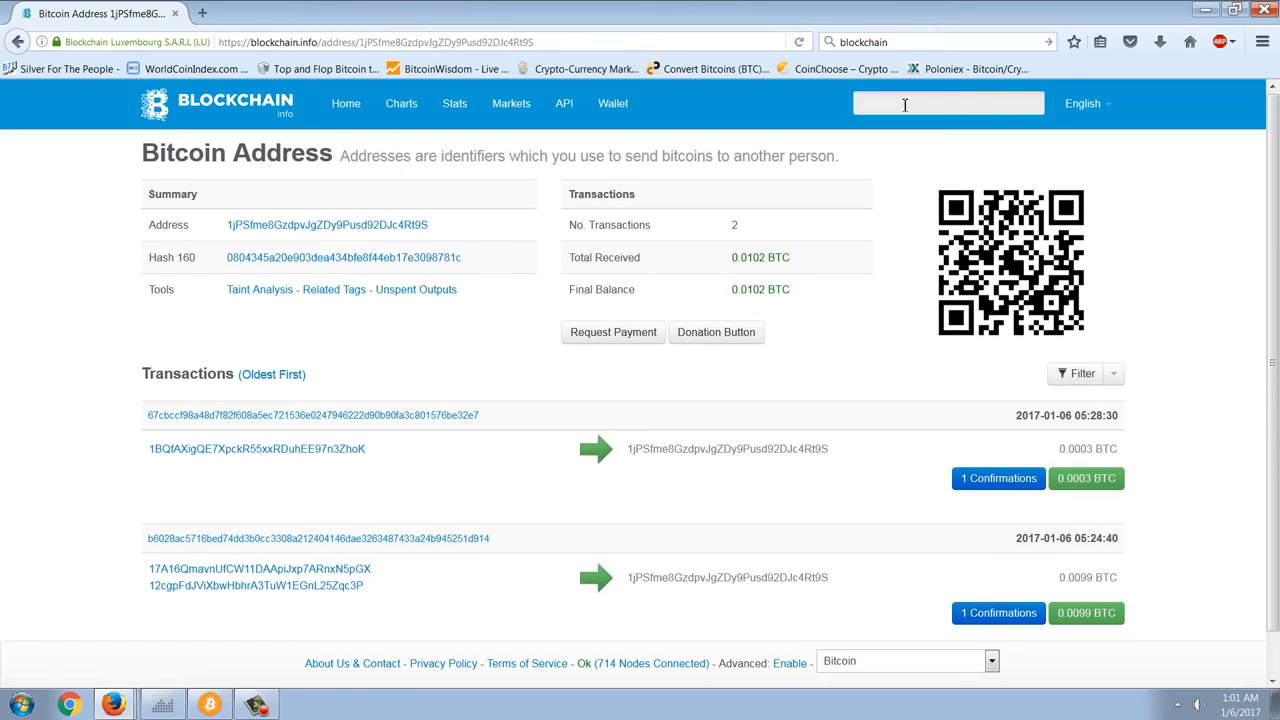
# Paste the copied address into the blockchain.info search and return to Bitcoin Core
pyautogui.click(948, 104)
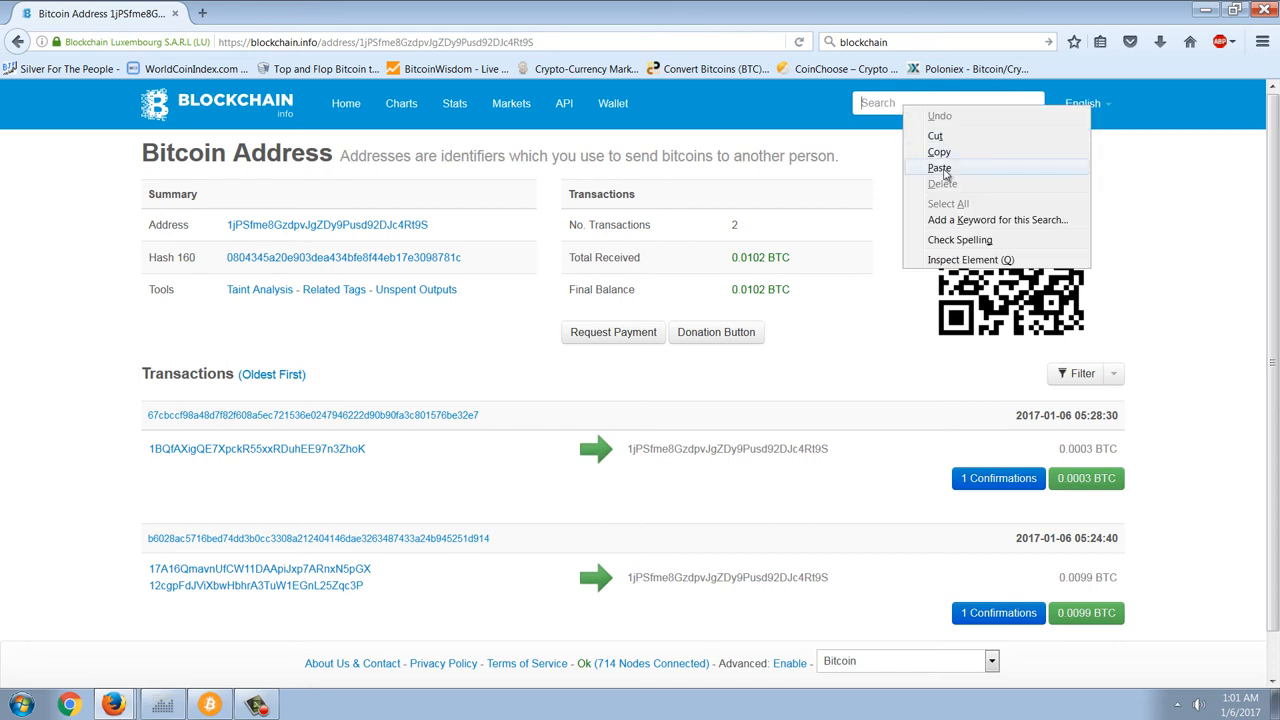
pyautogui.click(940, 168)
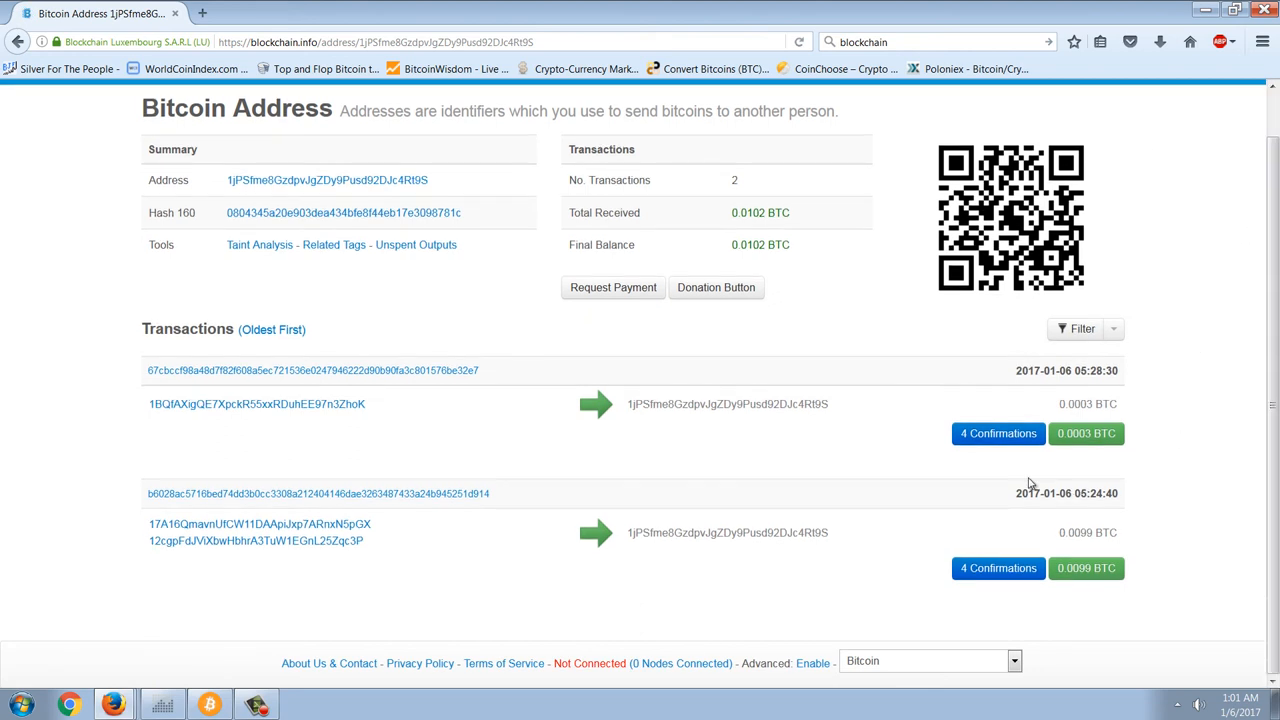
pyautogui.moveTo(992, 456)
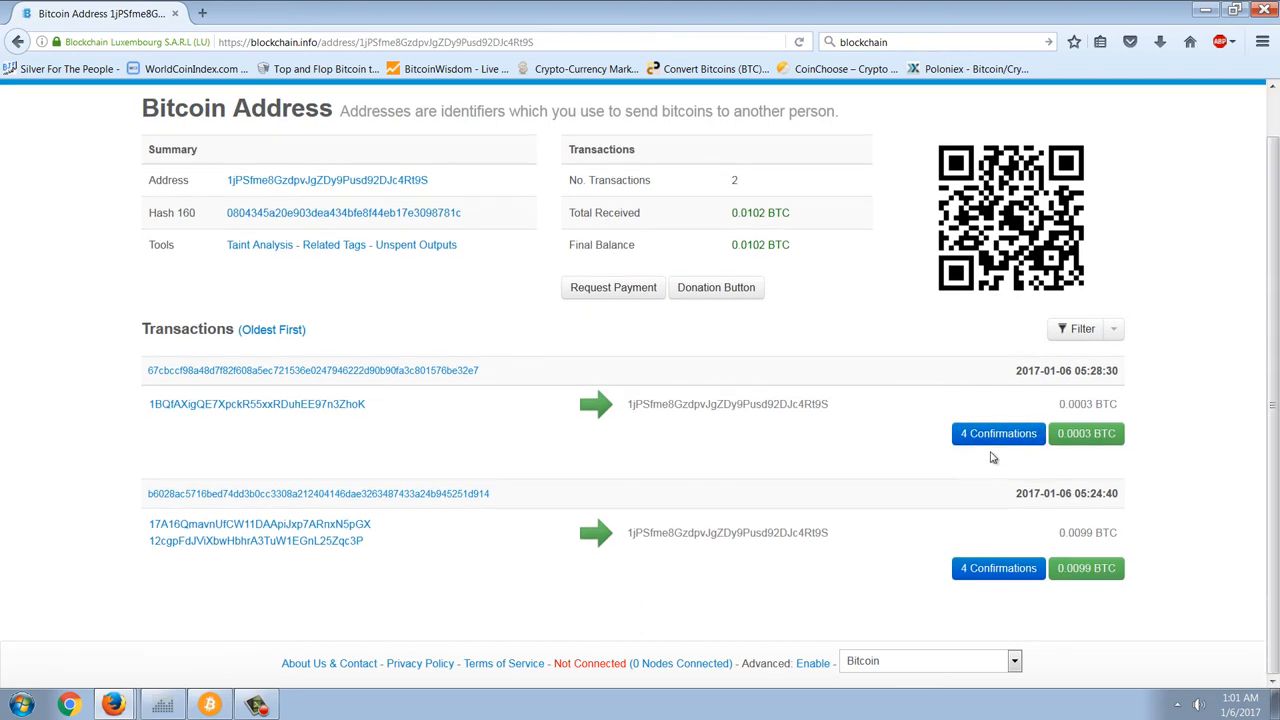
pyautogui.moveTo(1168, 468)
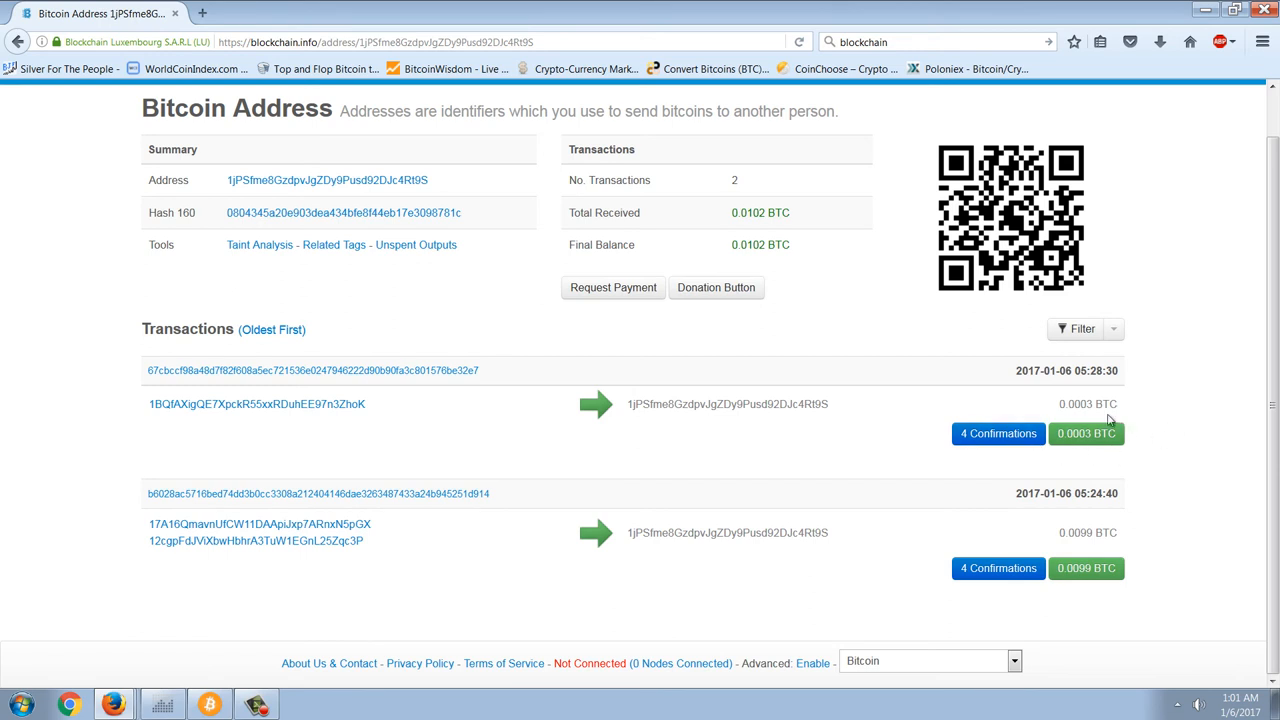
pyautogui.moveTo(1104, 420)
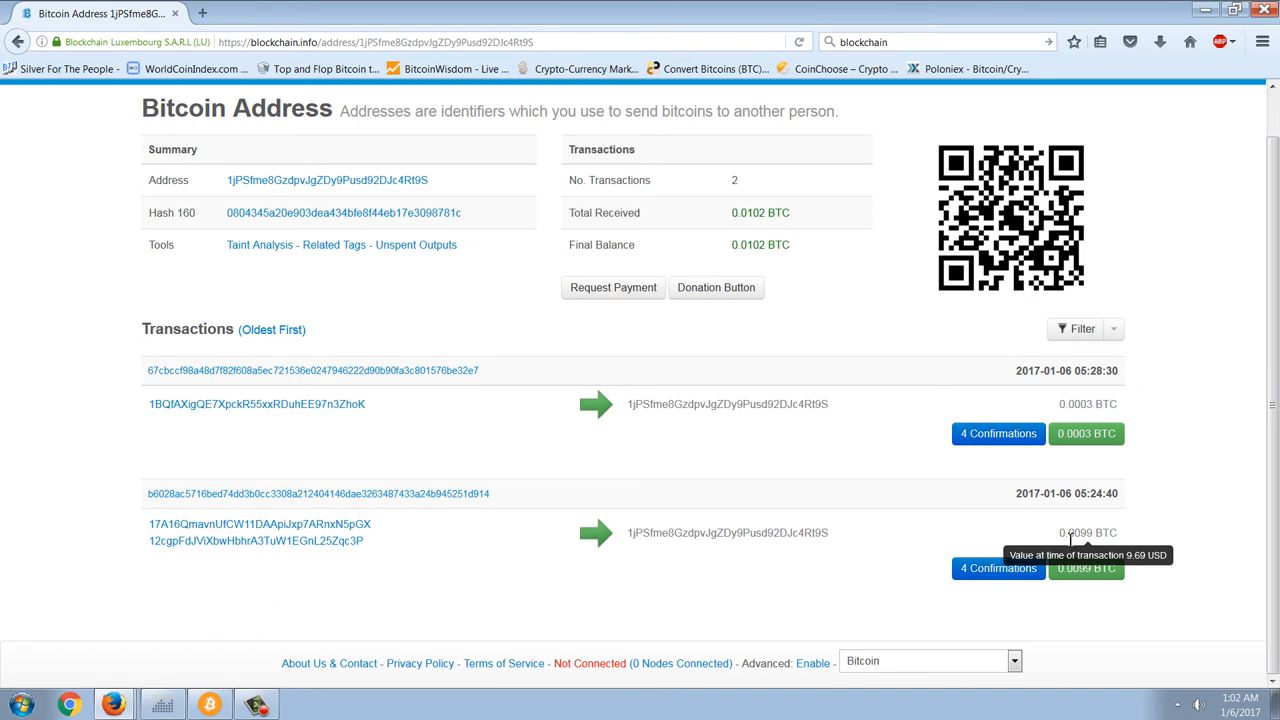
pyautogui.moveTo(1160, 340)
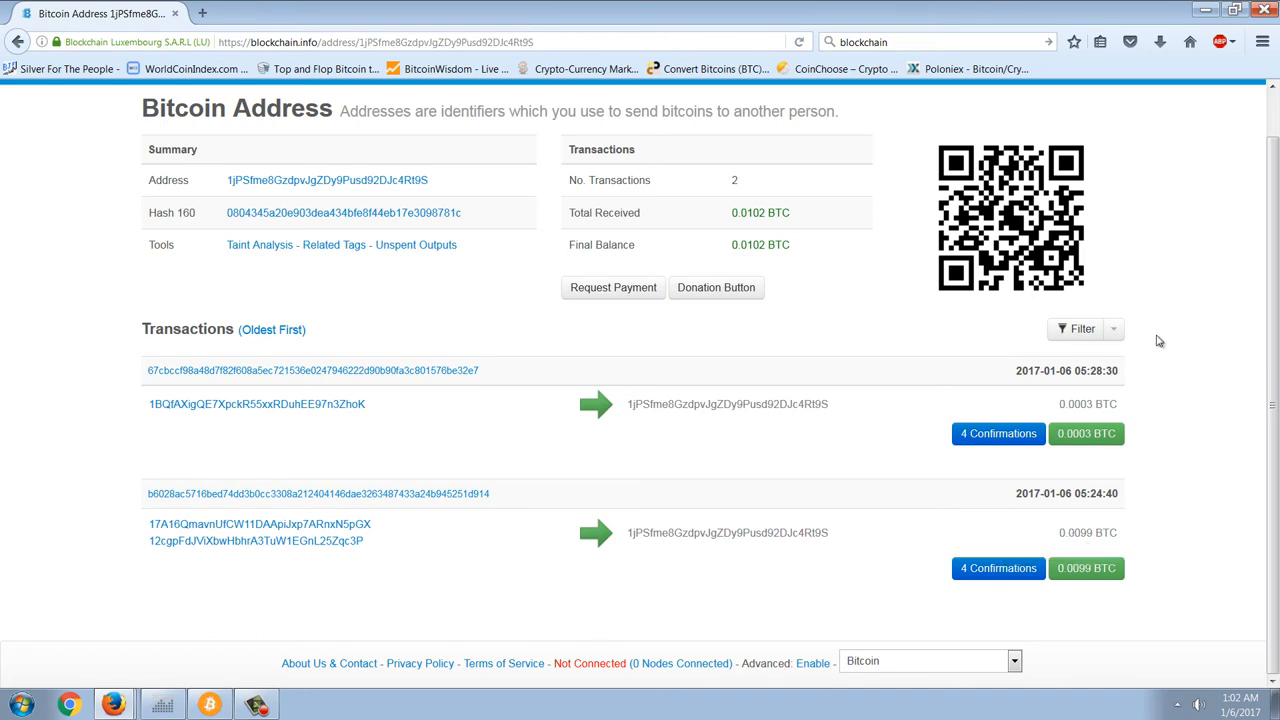
pyautogui.moveTo(700, 504)
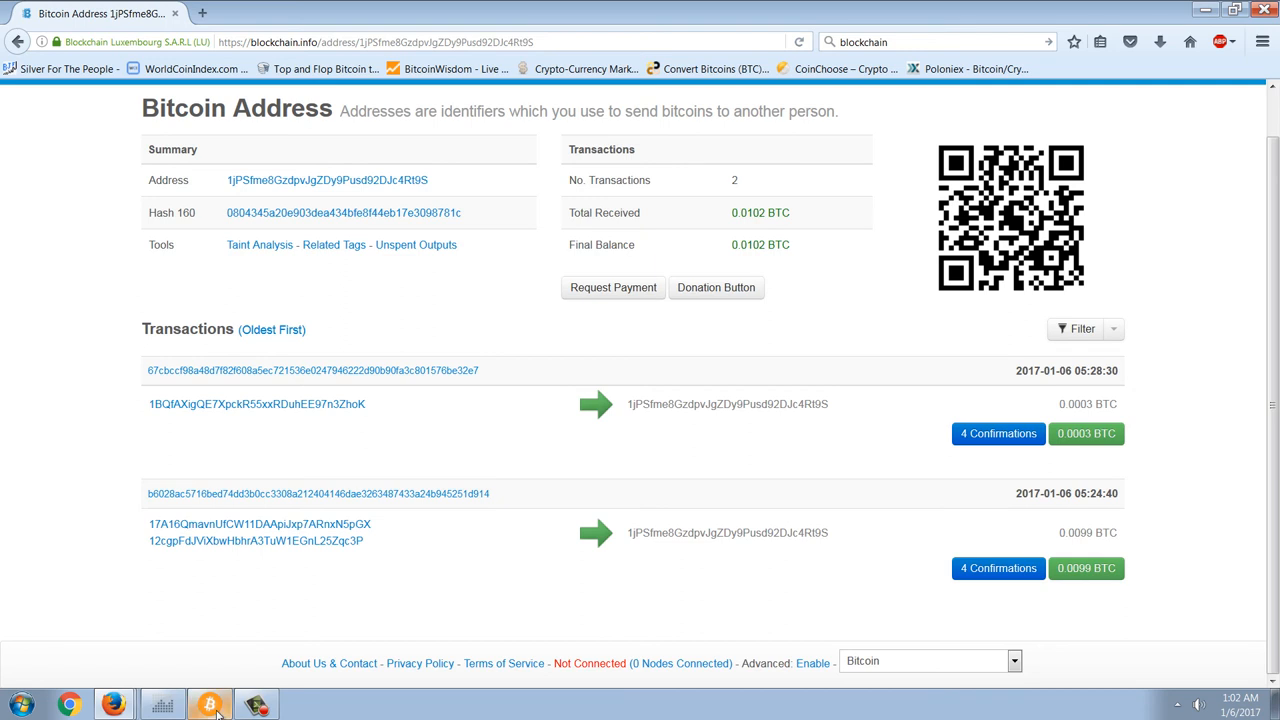
pyautogui.click(208, 704)
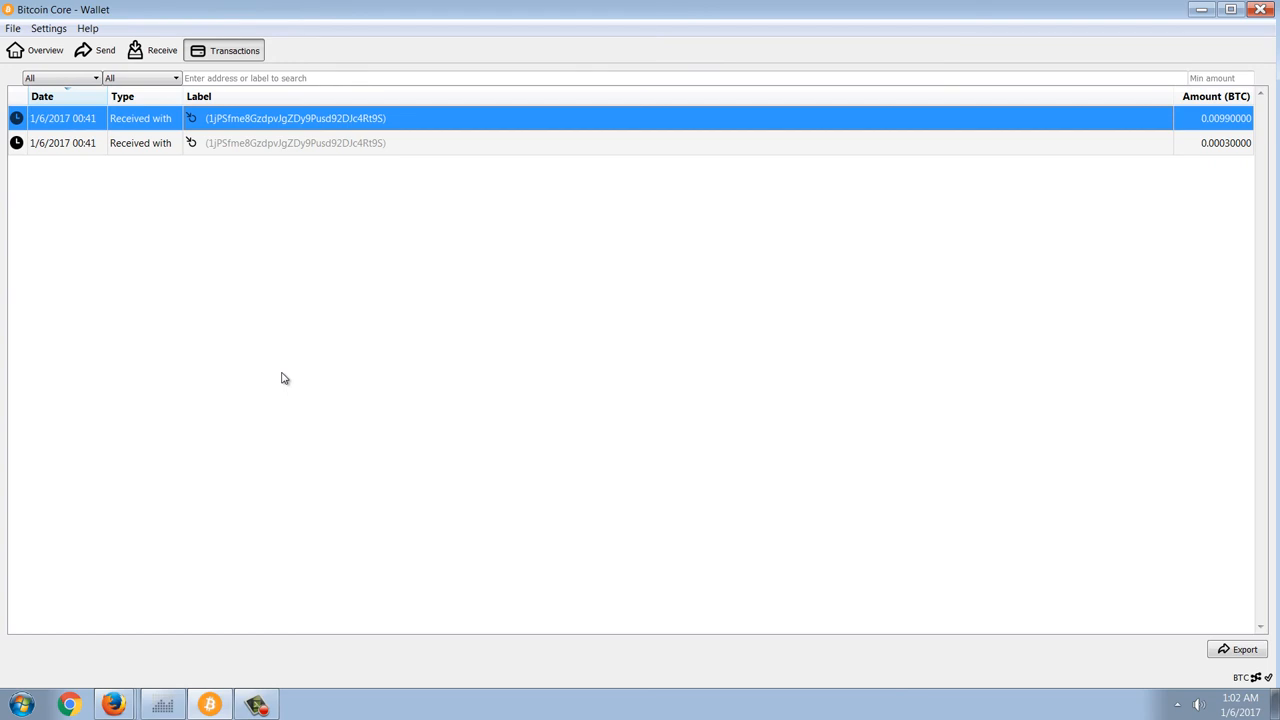
pyautogui.moveTo(324, 228)
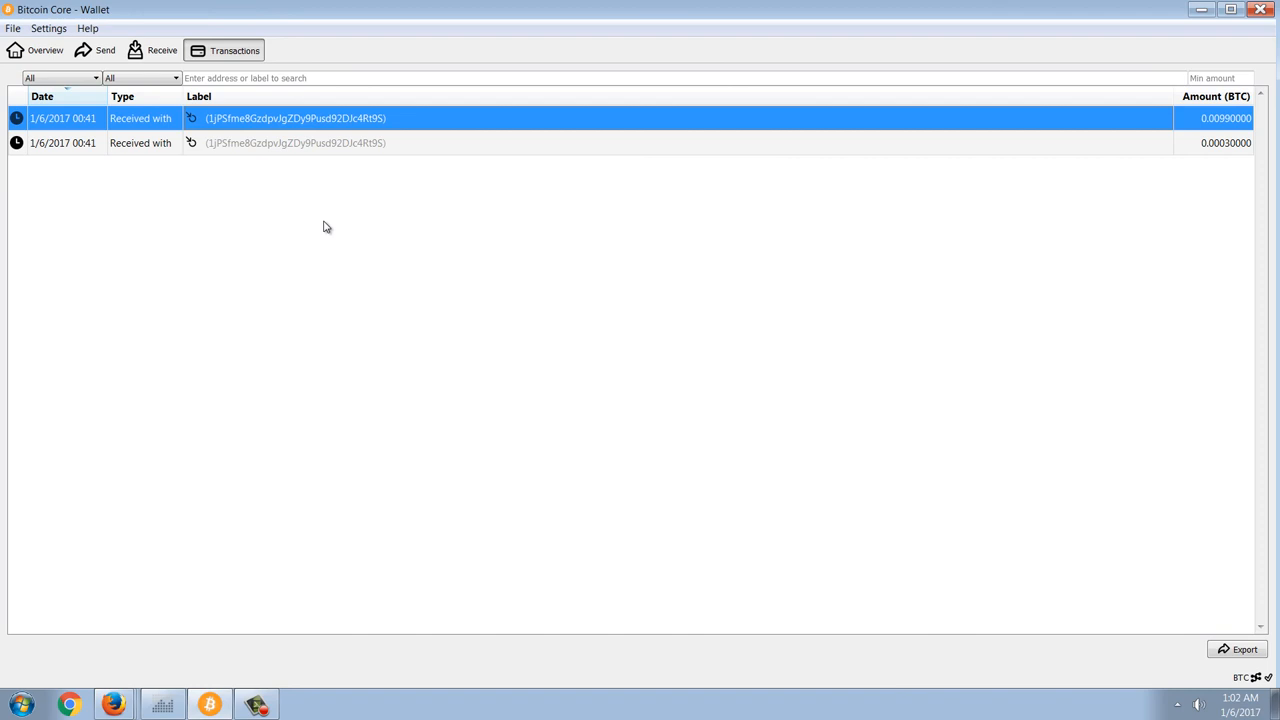
pyautogui.moveTo(304, 132)
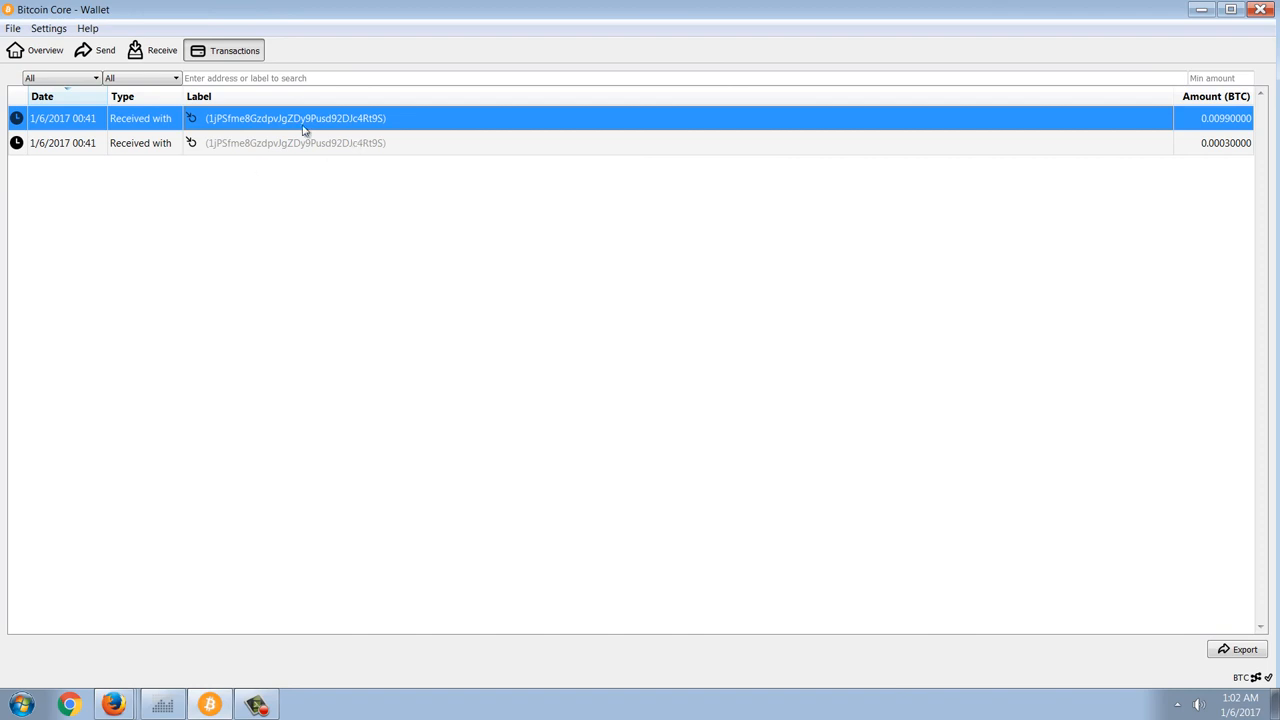
pyautogui.rightClick(304, 118)
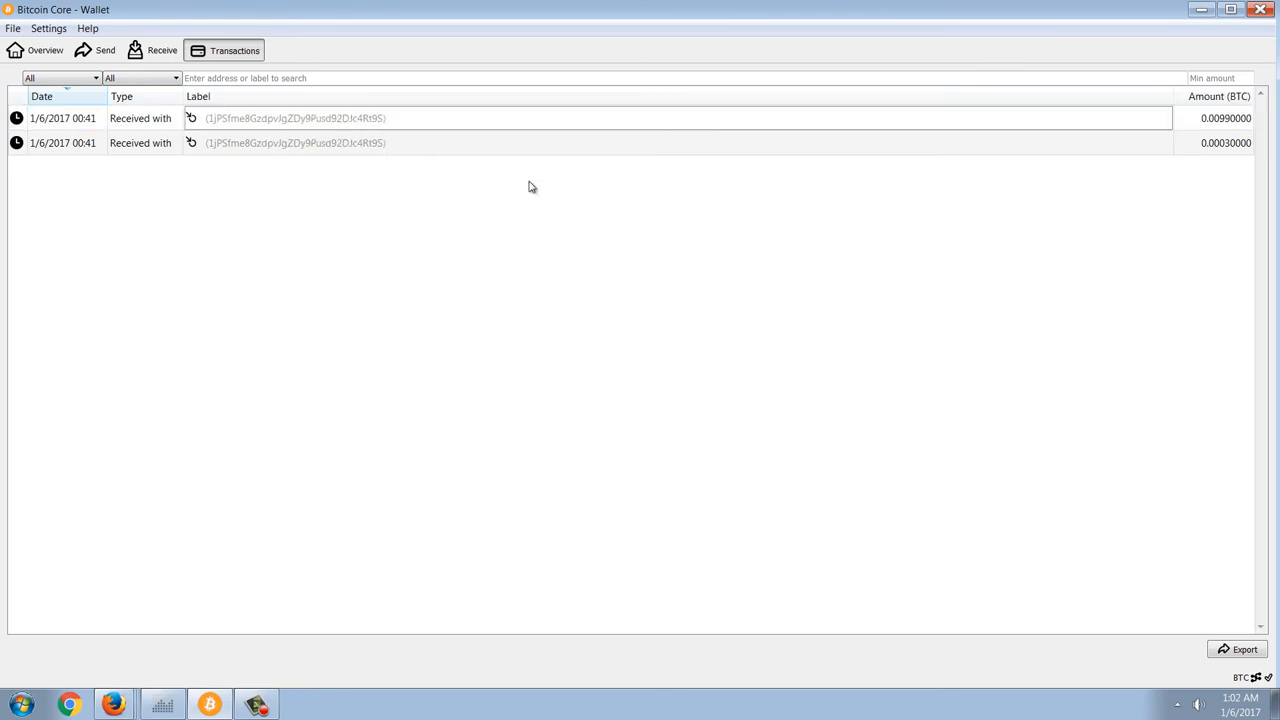
pyautogui.moveTo(238, 636)
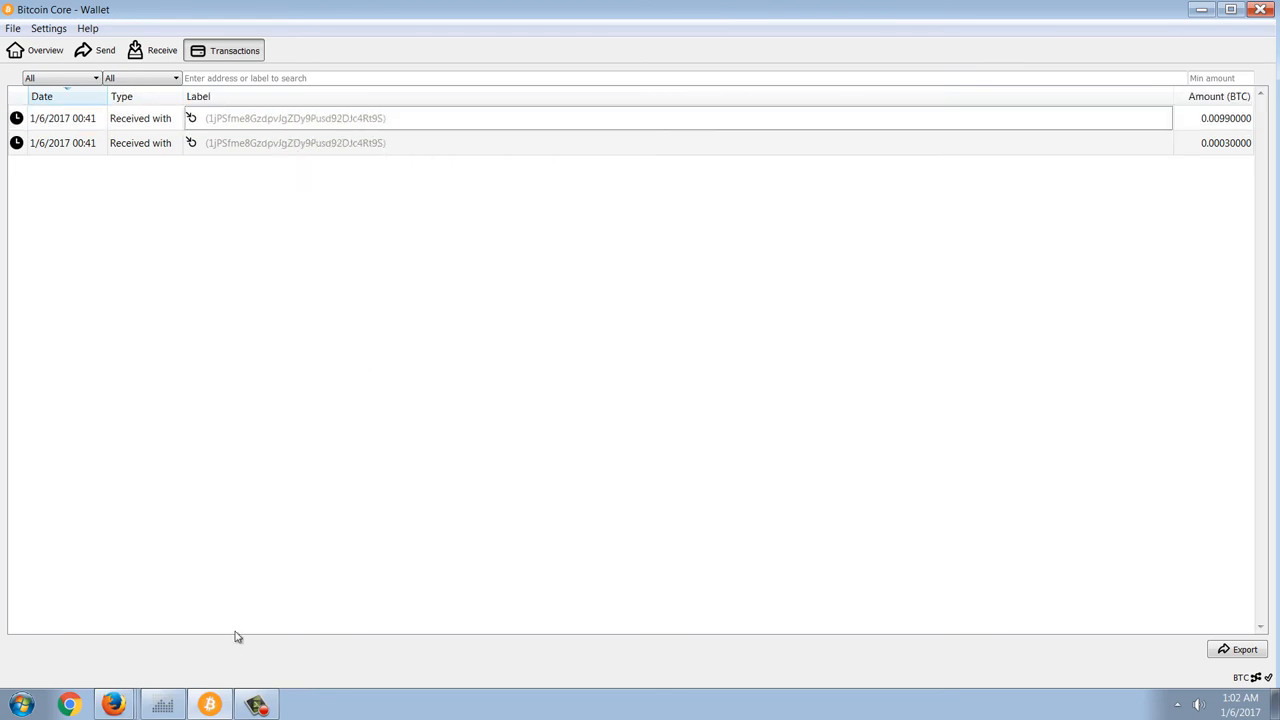
pyautogui.moveTo(724, 364)
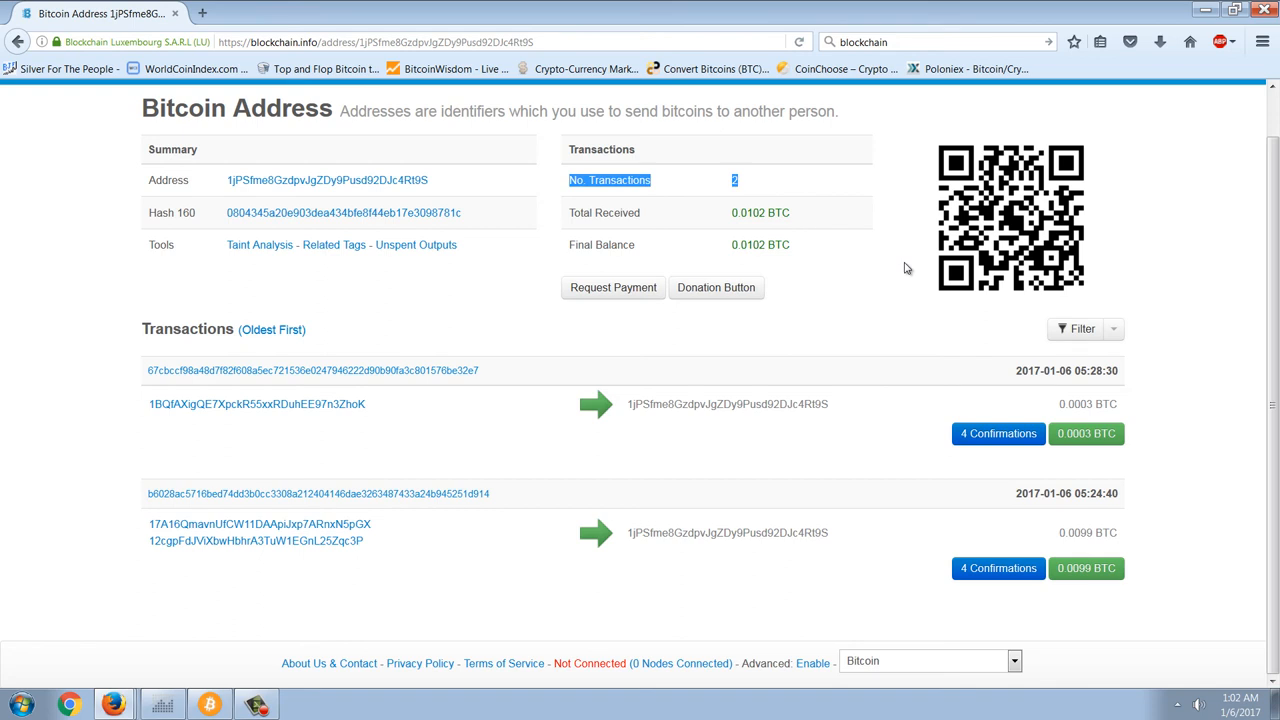
pyautogui.moveTo(796, 244)
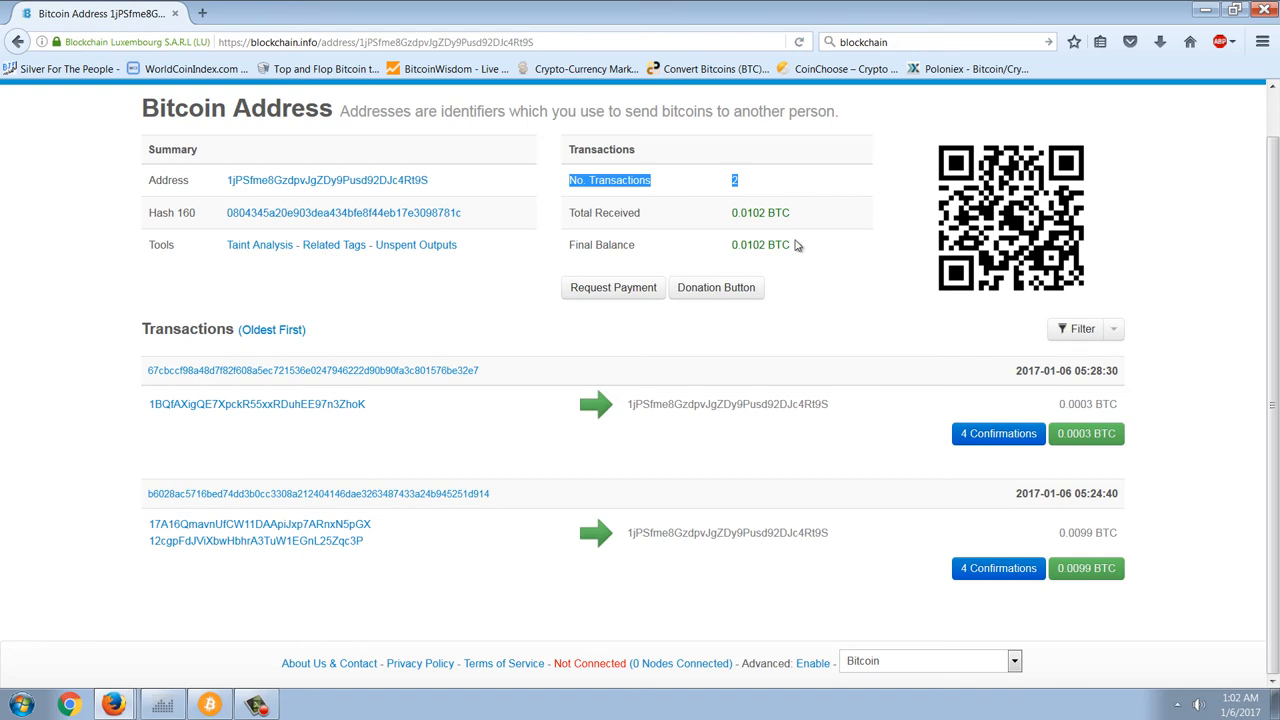
pyautogui.moveTo(804, 198)
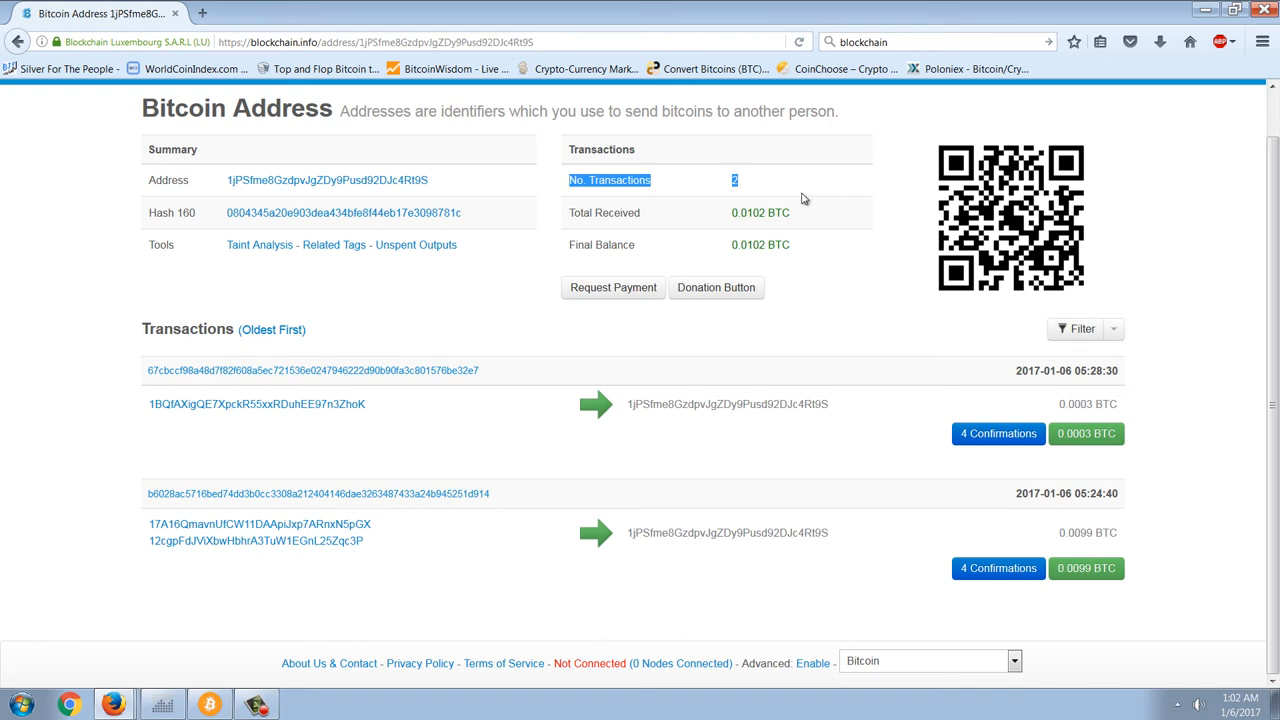
pyautogui.moveTo(1148, 576)
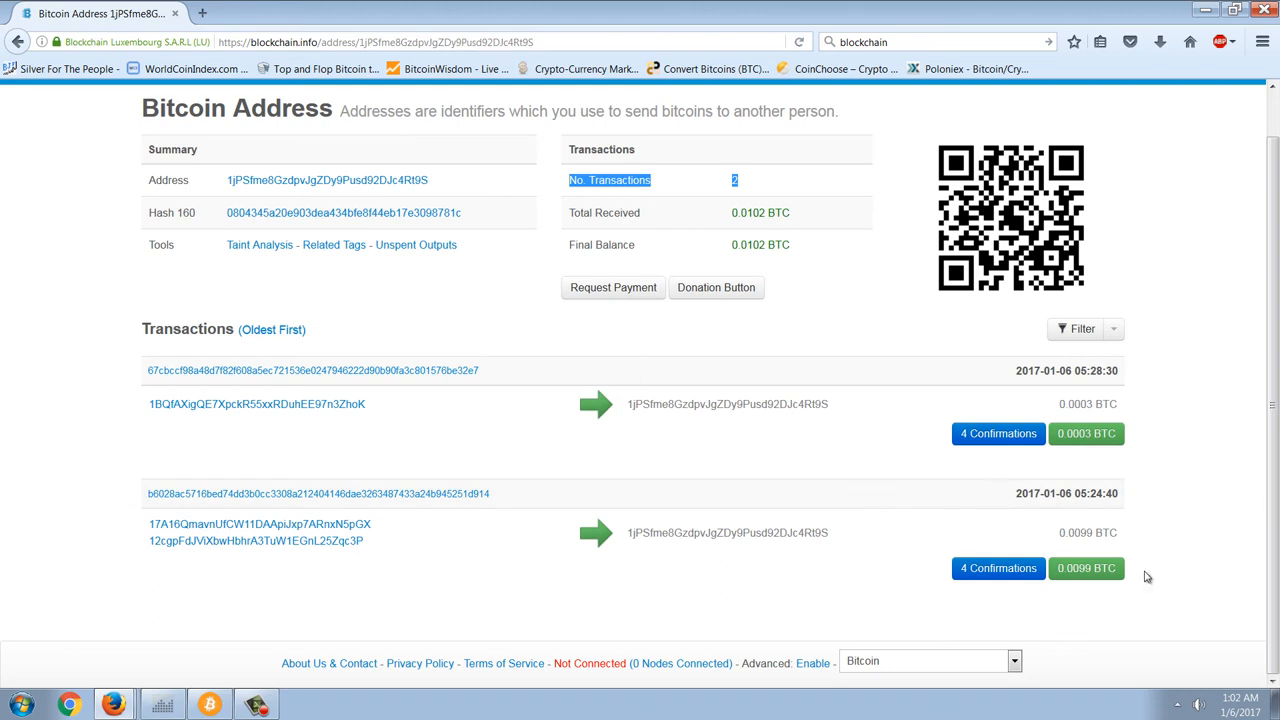
pyautogui.moveTo(1176, 508)
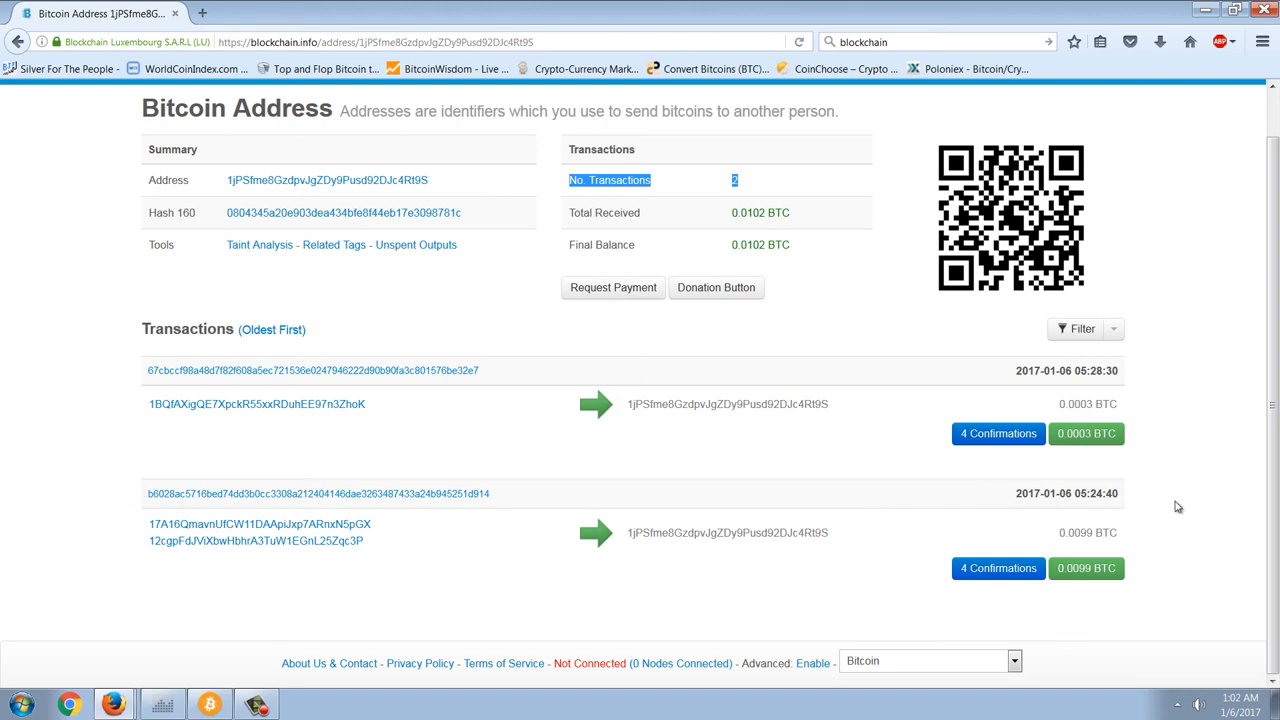
pyautogui.moveTo(938, 390)
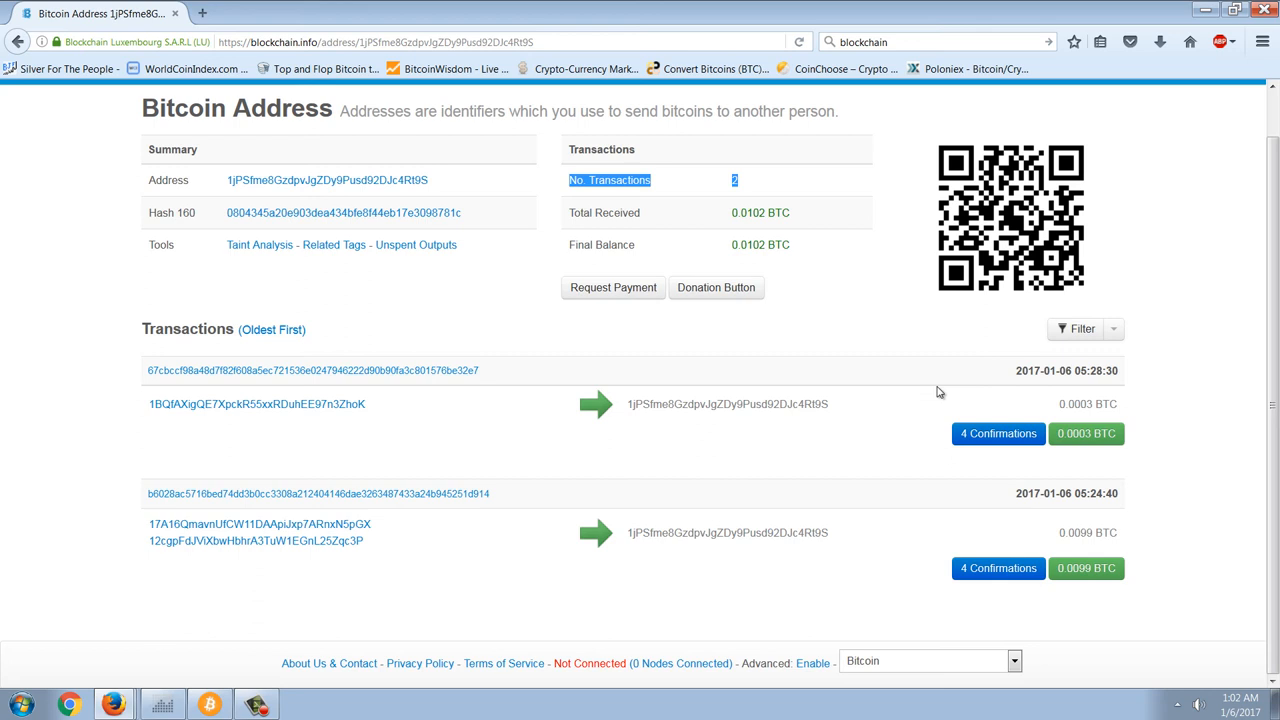
pyautogui.moveTo(808, 322)
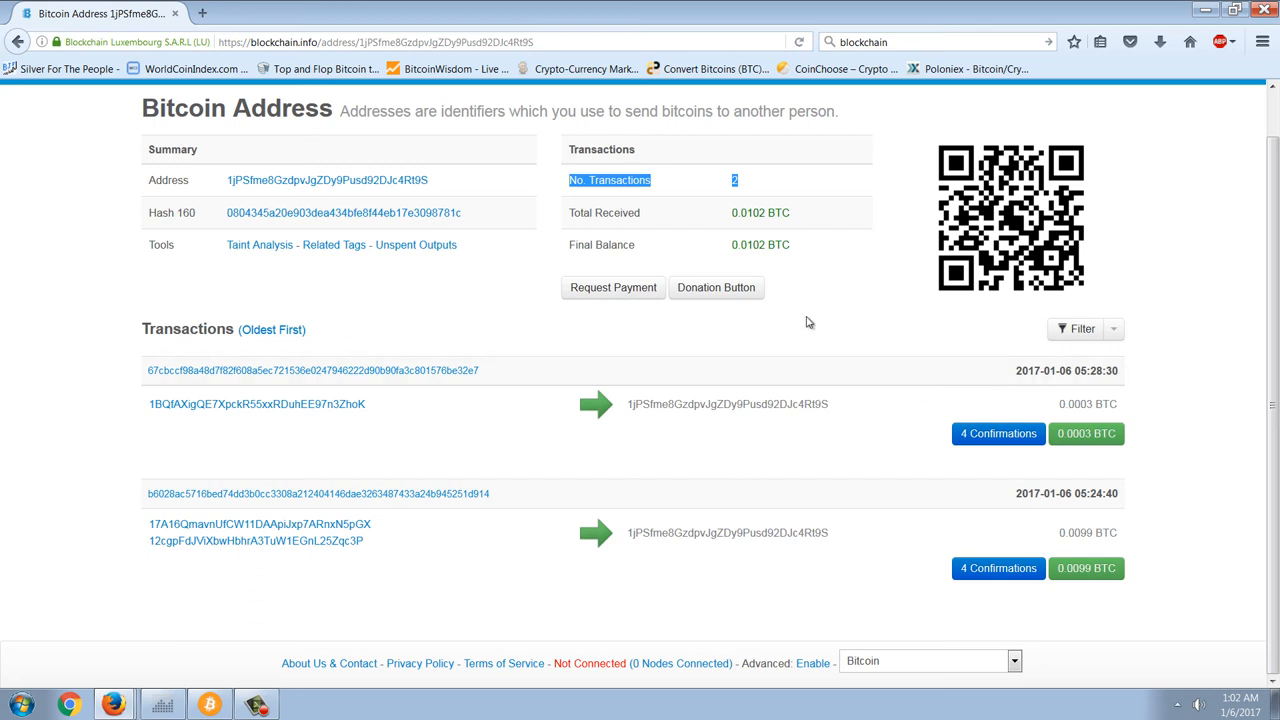
pyautogui.moveTo(788, 276)
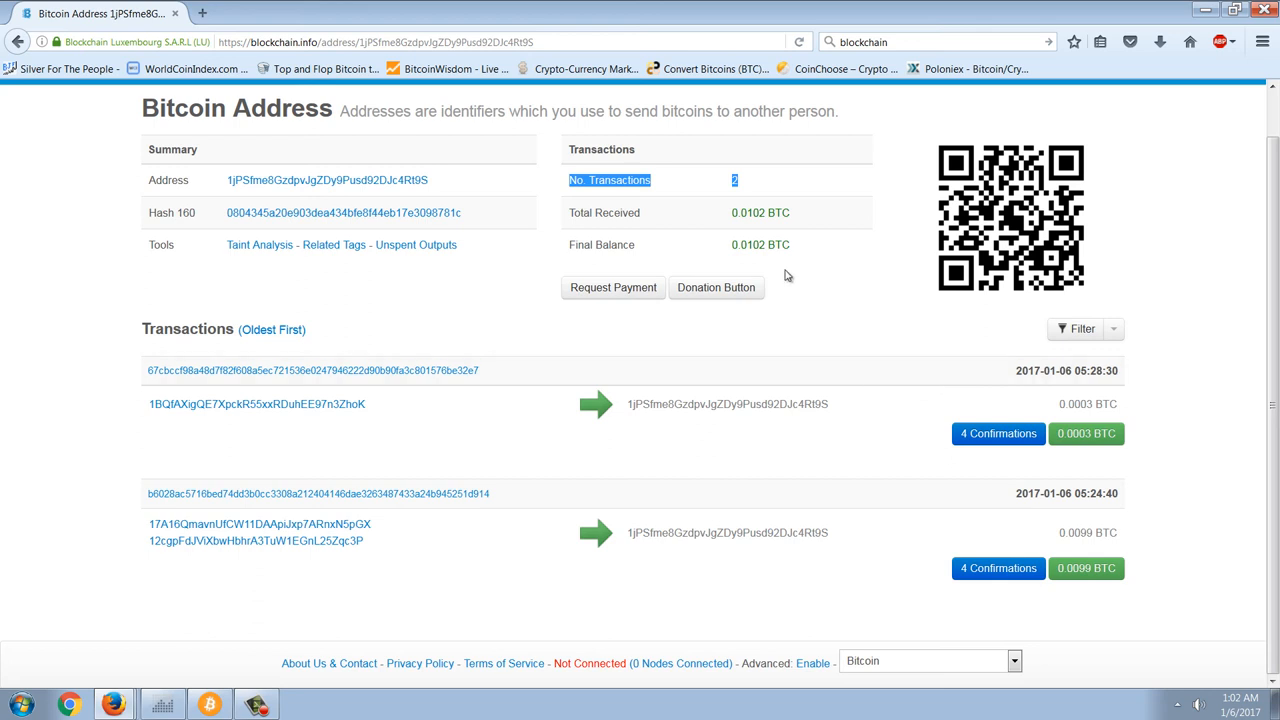
pyautogui.moveTo(144, 650)
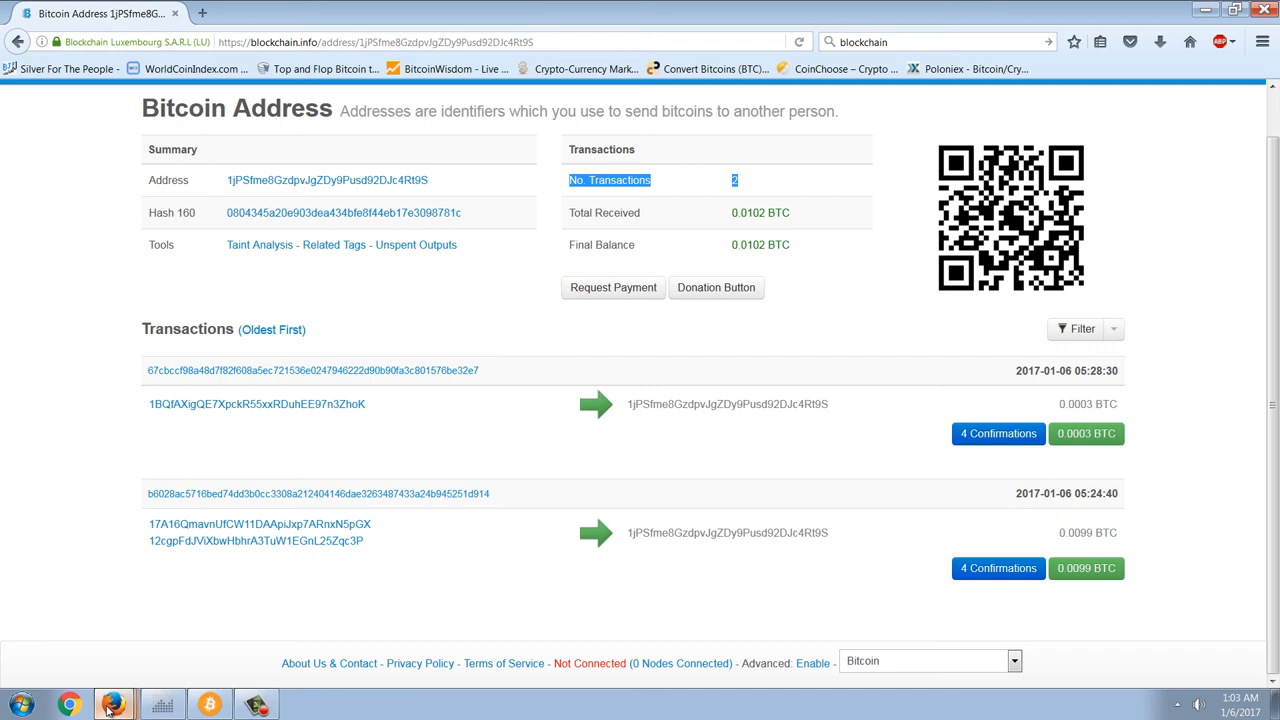
pyautogui.moveTo(98, 696)
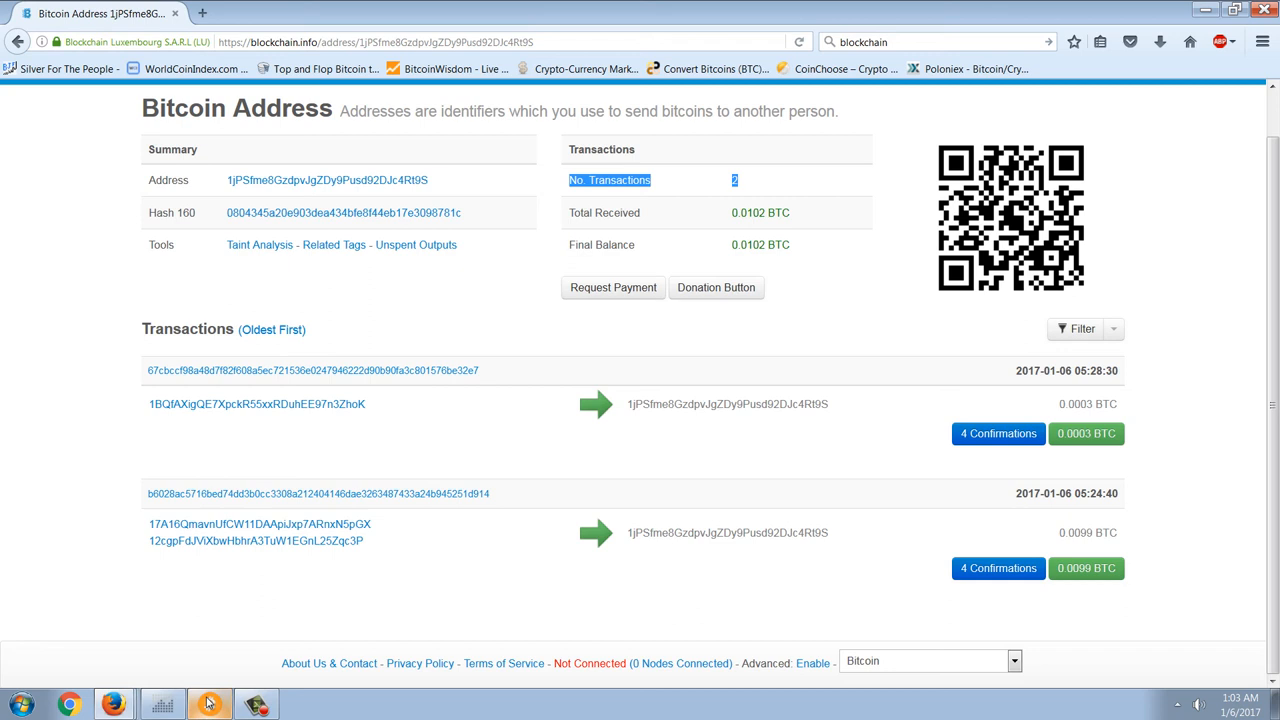
# Bring the Bitcoin Core wallet back to the front after reviewing the address page
pyautogui.click(210, 704)
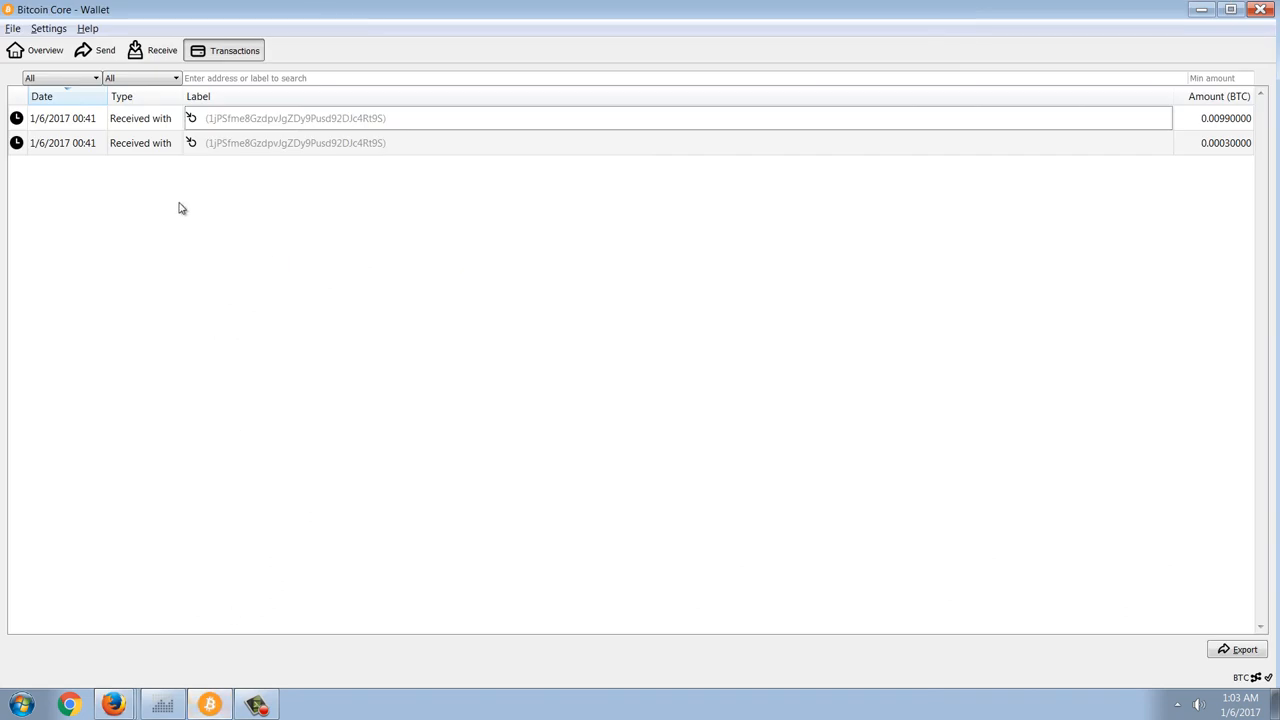
pyautogui.moveTo(248, 256)
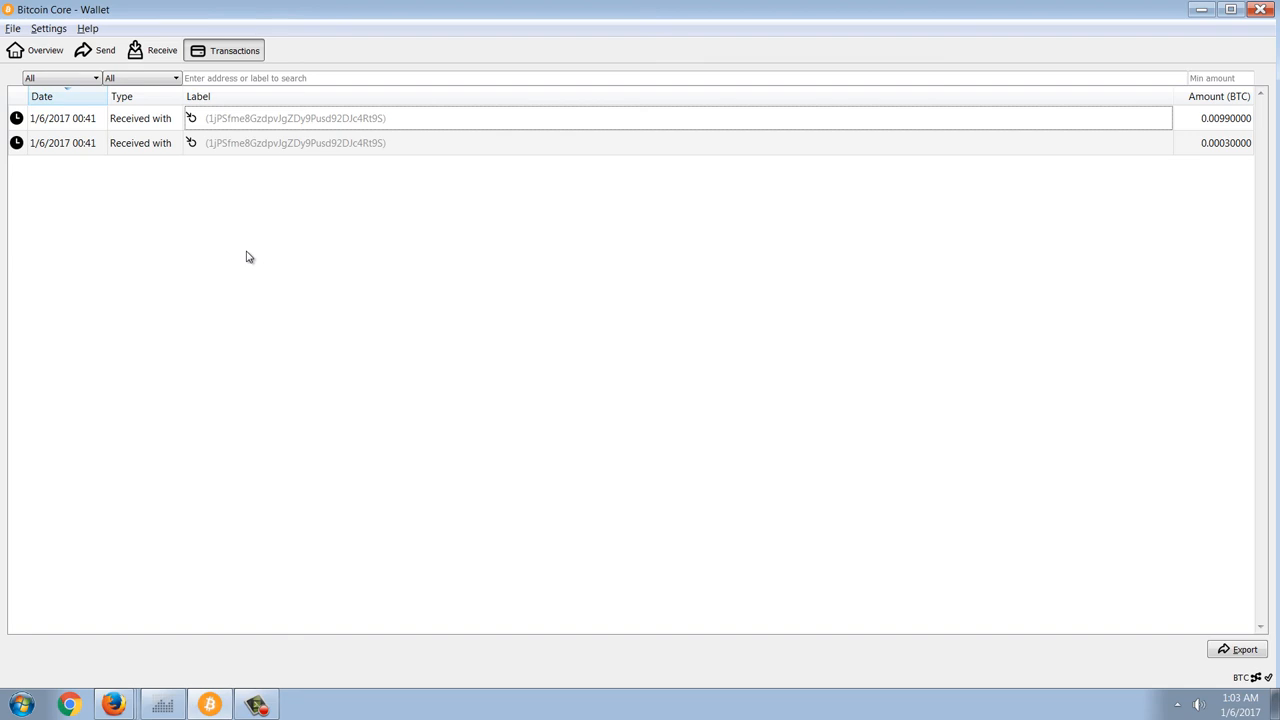
pyautogui.click(12, 28)
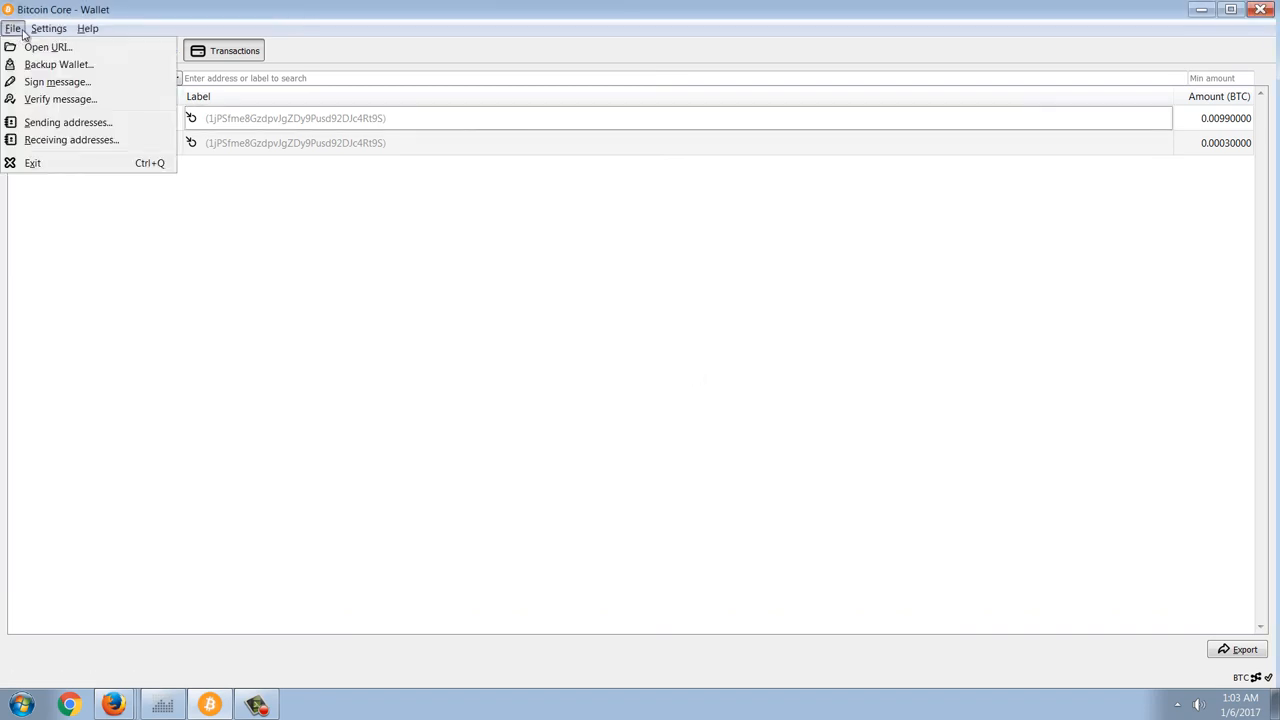
pyautogui.moveTo(58, 64)
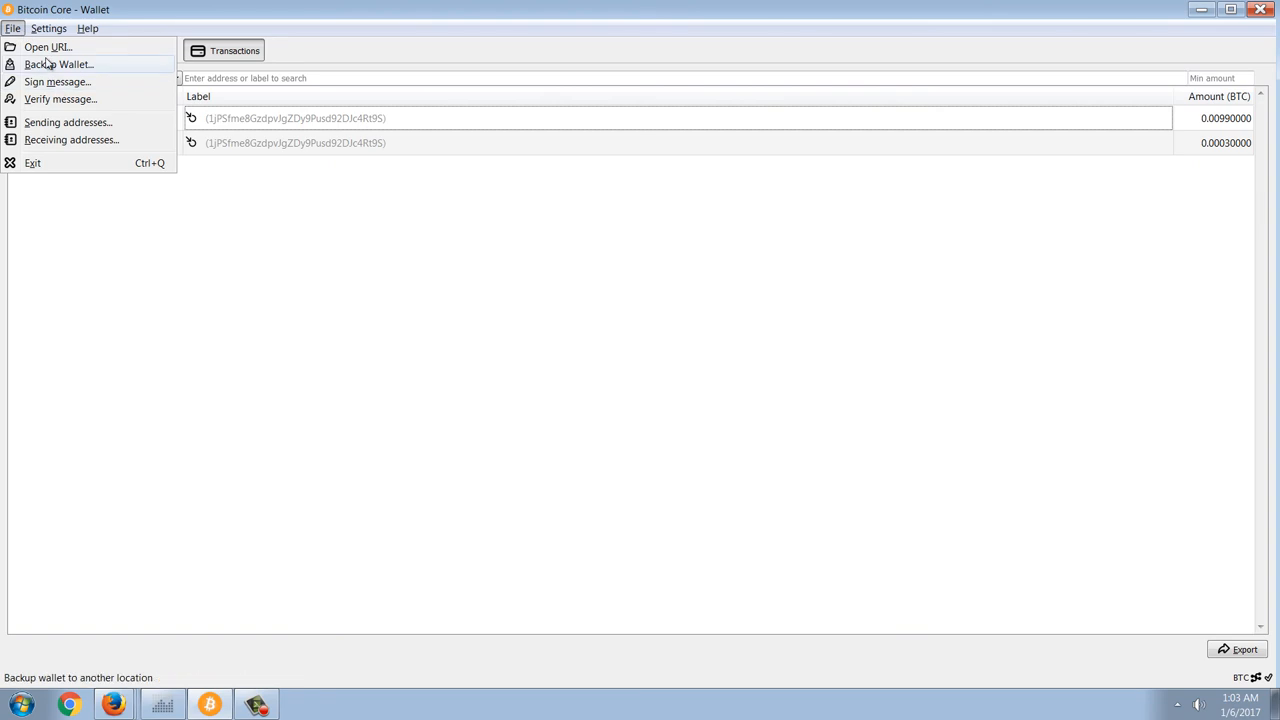
pyautogui.click(60, 64)
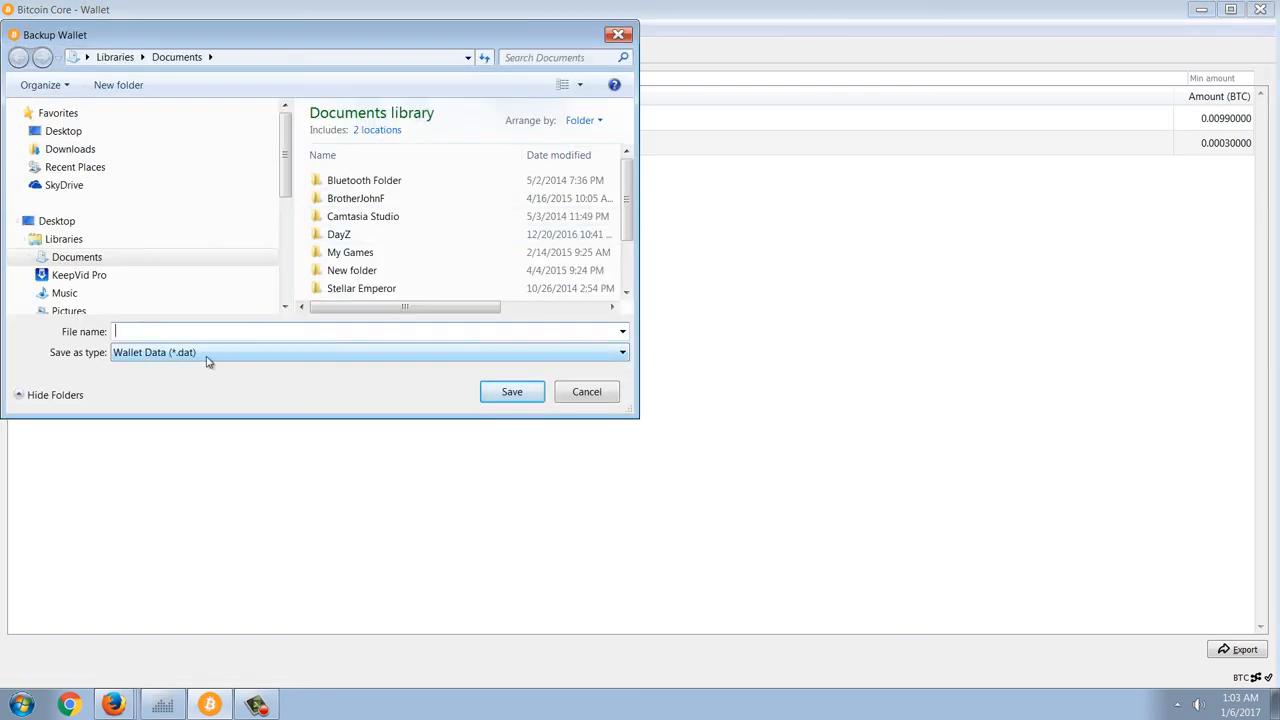
pyautogui.moveTo(488, 374)
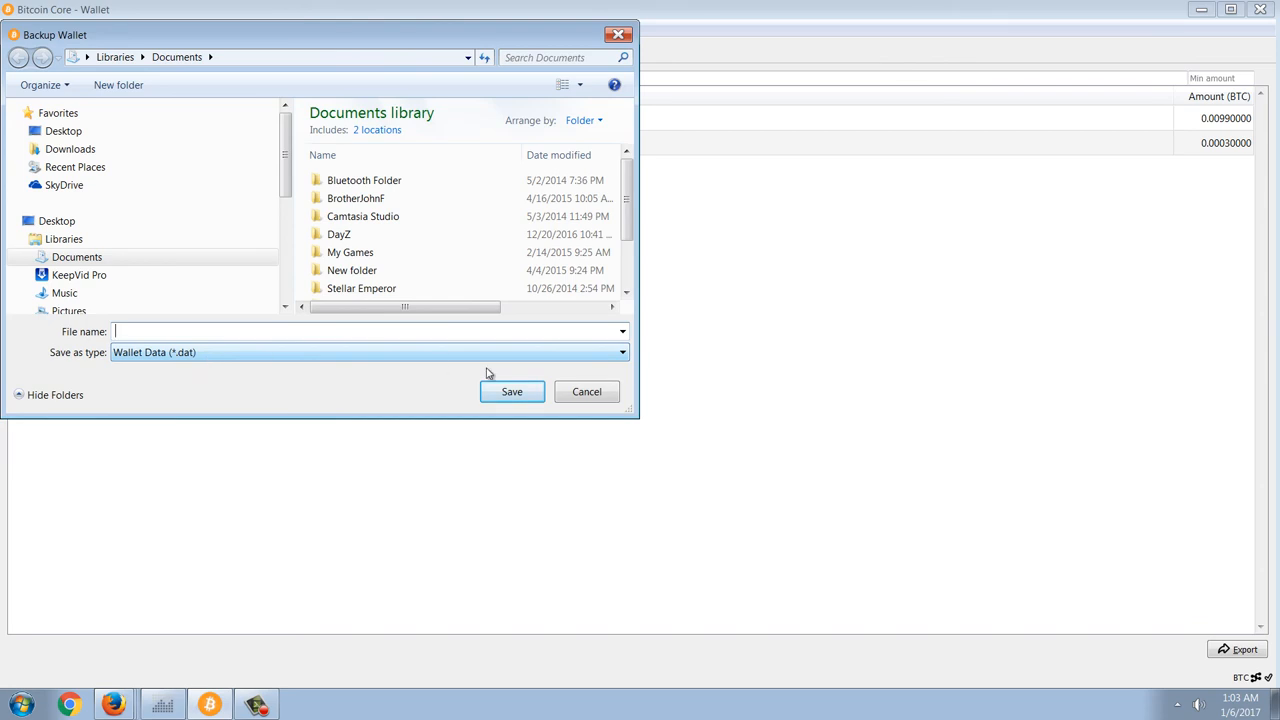
pyautogui.click(588, 390)
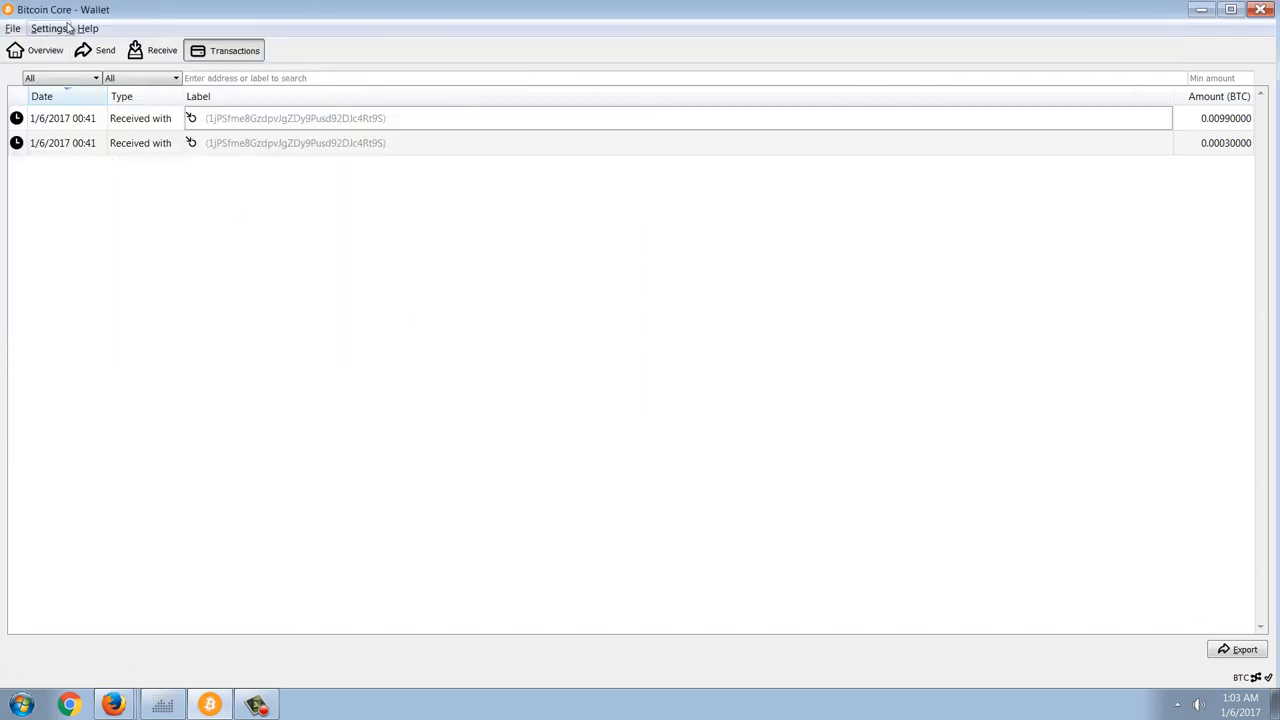
pyautogui.click(48, 28)
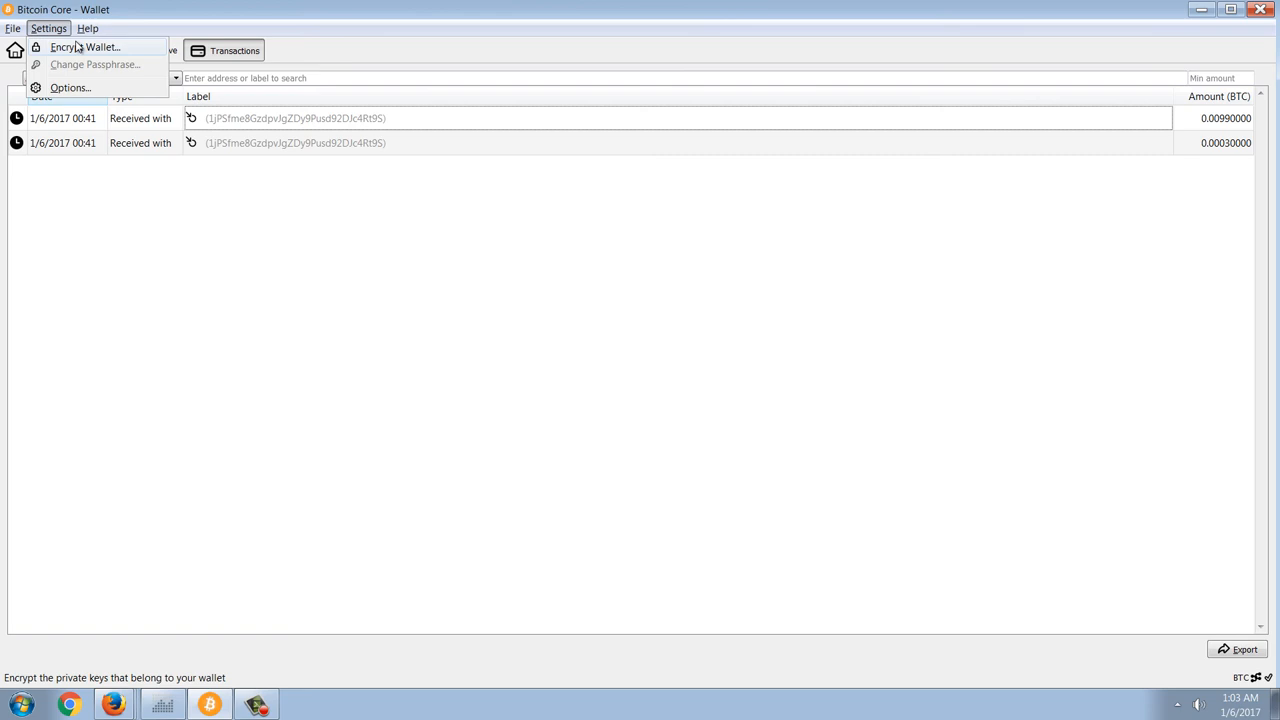
pyautogui.click(88, 48)
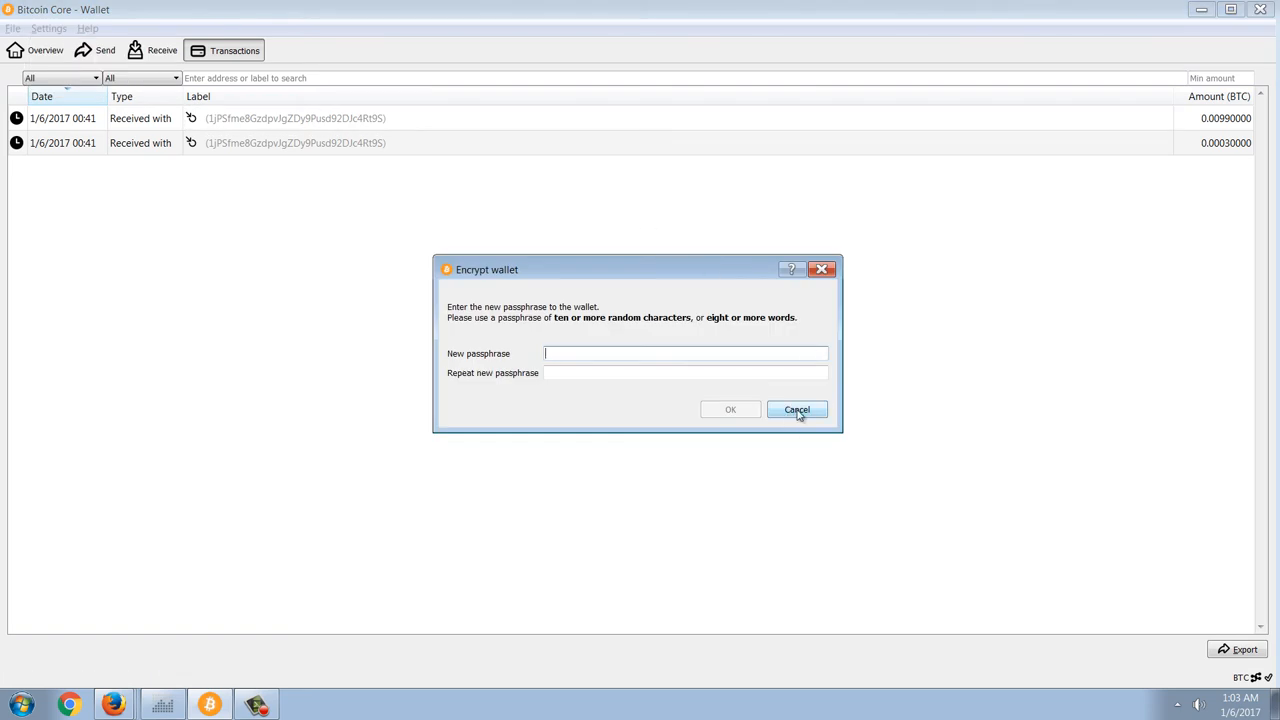
pyautogui.click(796, 408)
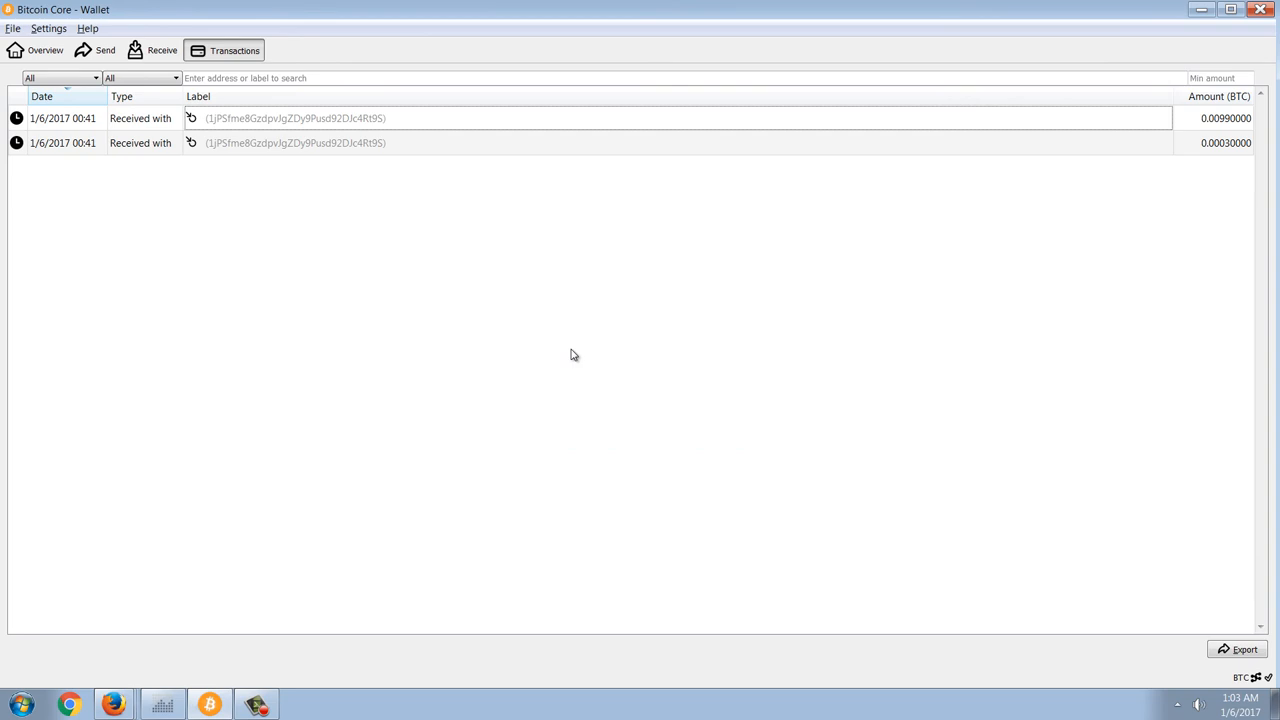
pyautogui.moveTo(582, 340)
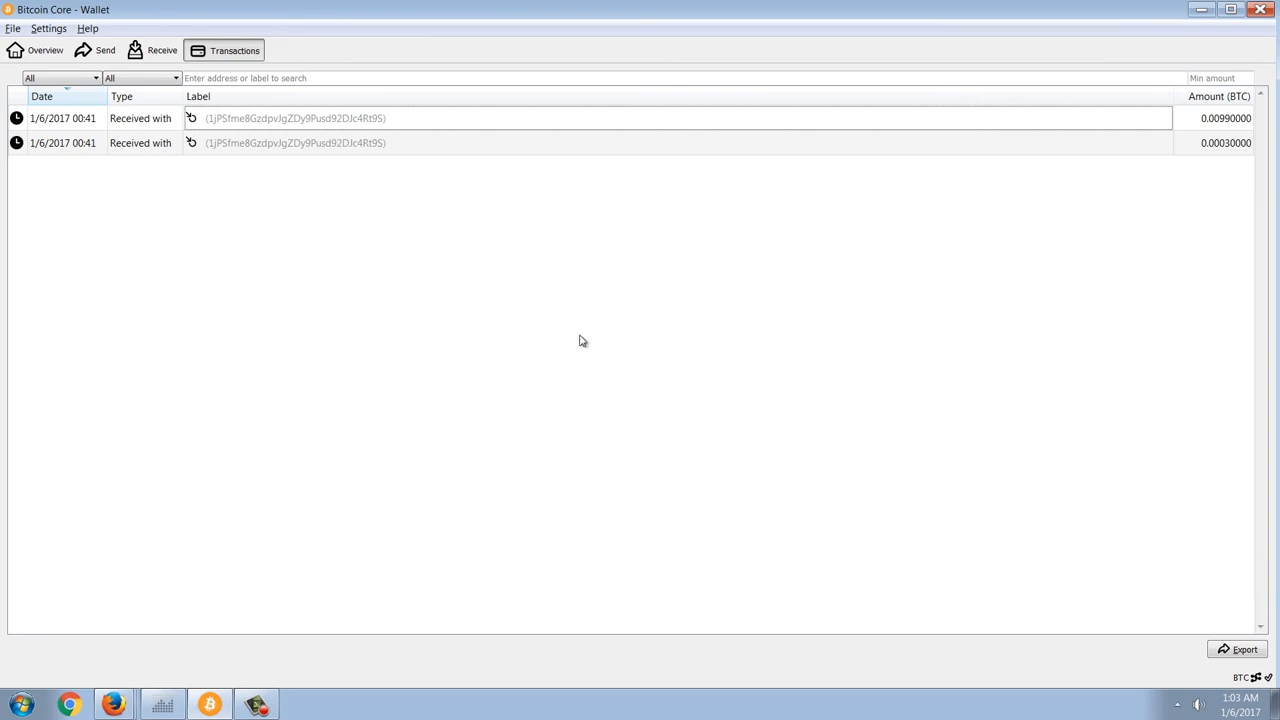
pyautogui.moveTo(604, 278)
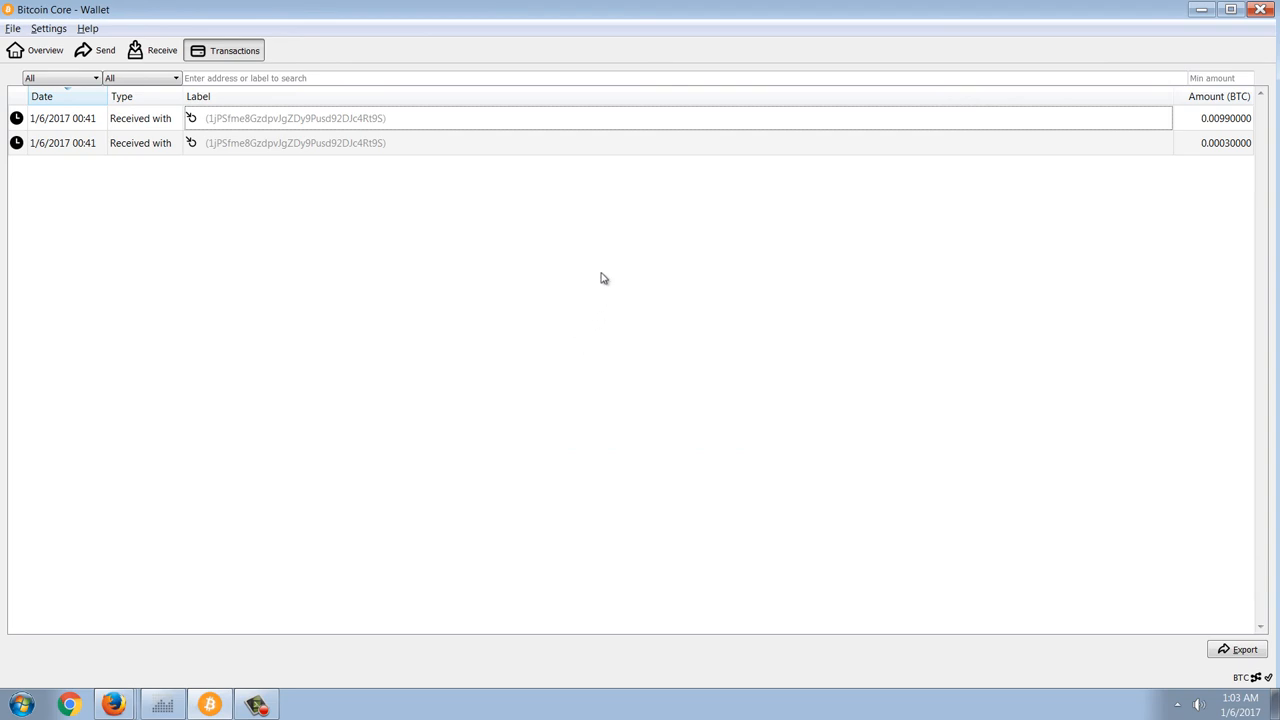
pyautogui.moveTo(608, 228)
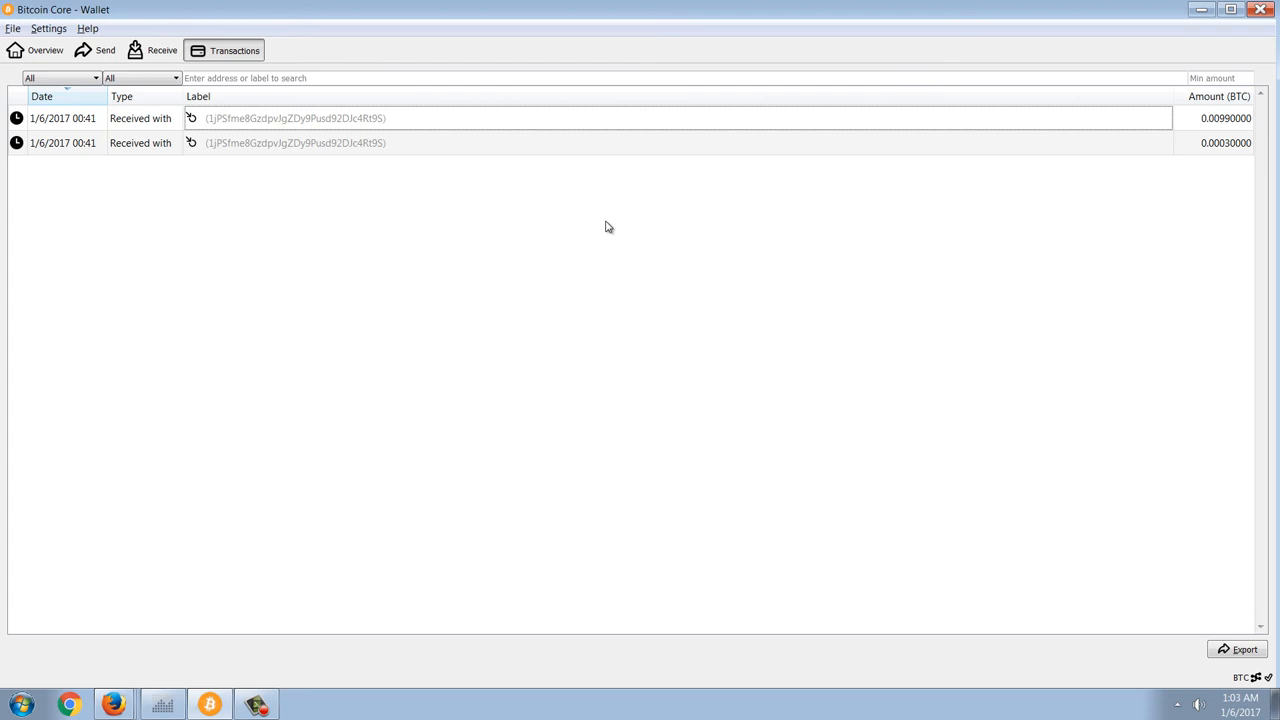
pyautogui.moveTo(564, 252)
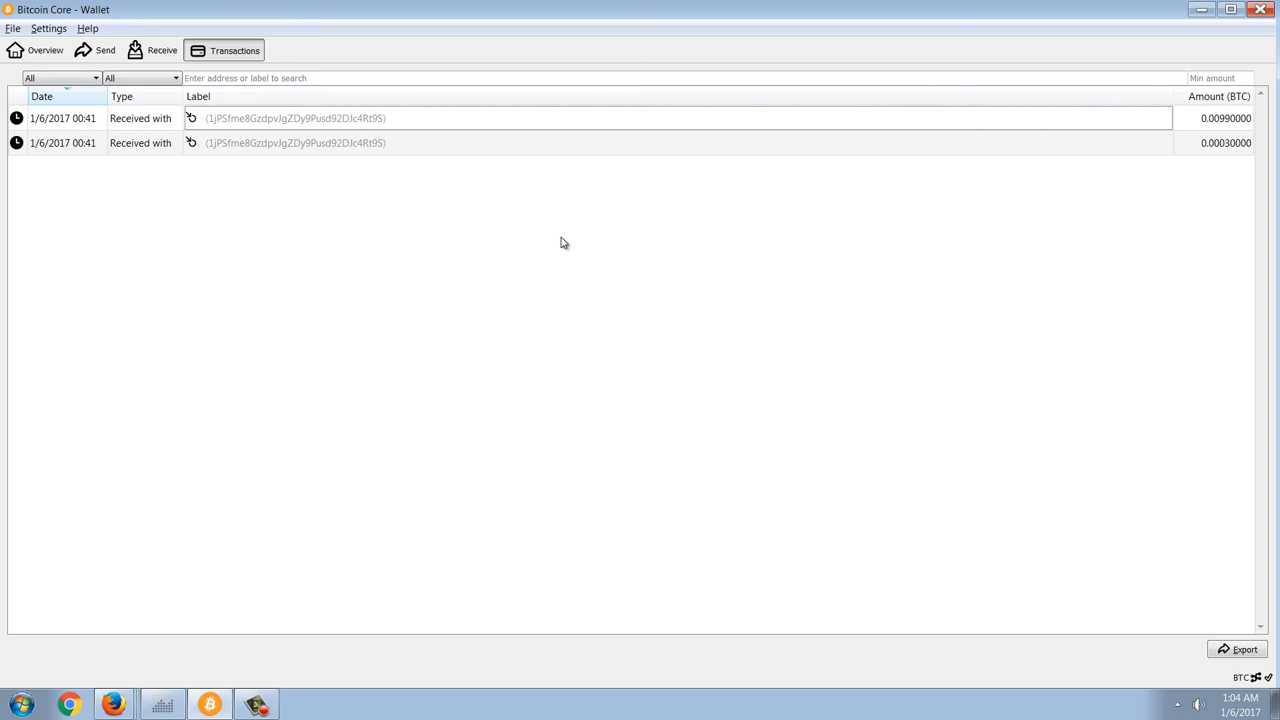
pyautogui.moveTo(618, 176)
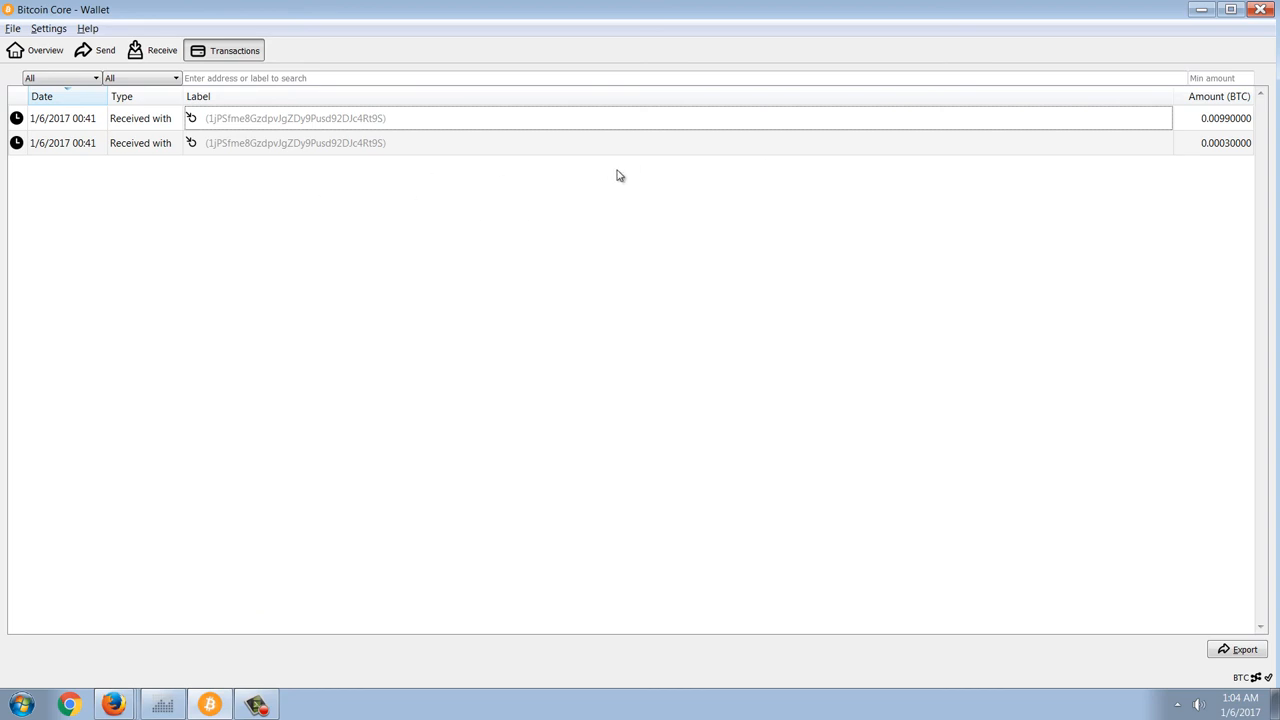
pyautogui.moveTo(448, 284)
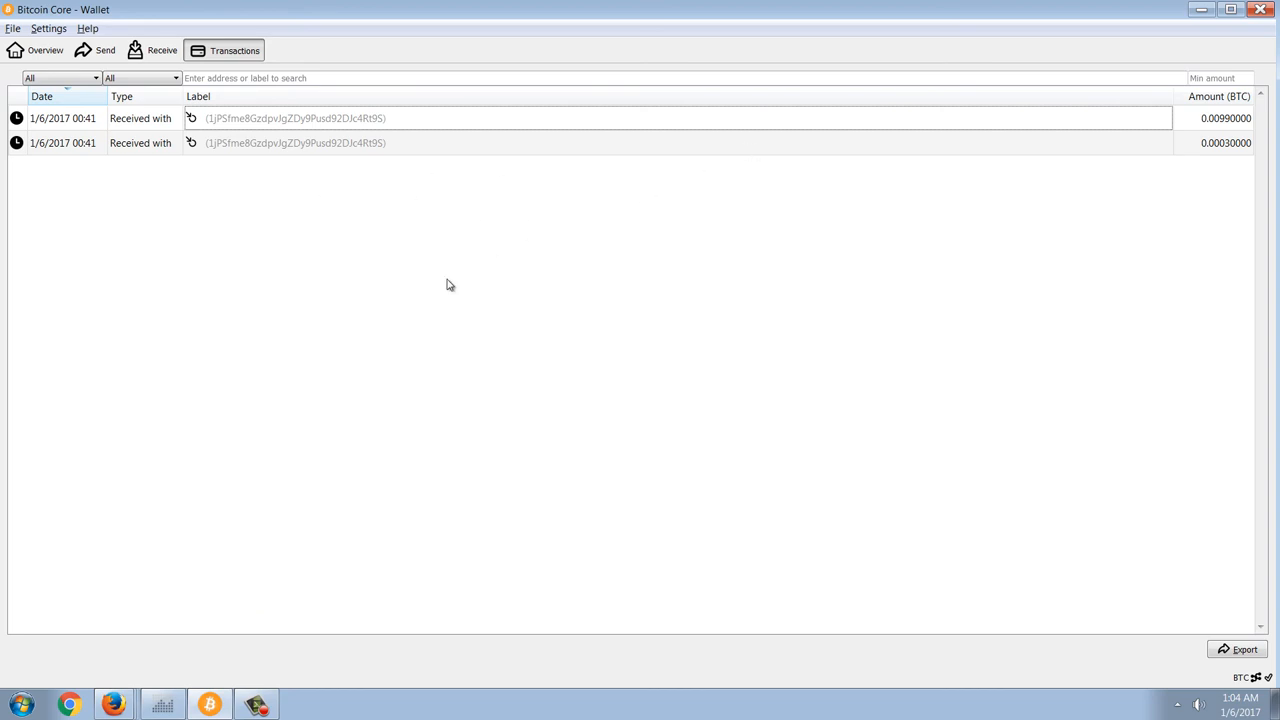
pyautogui.moveTo(212, 204)
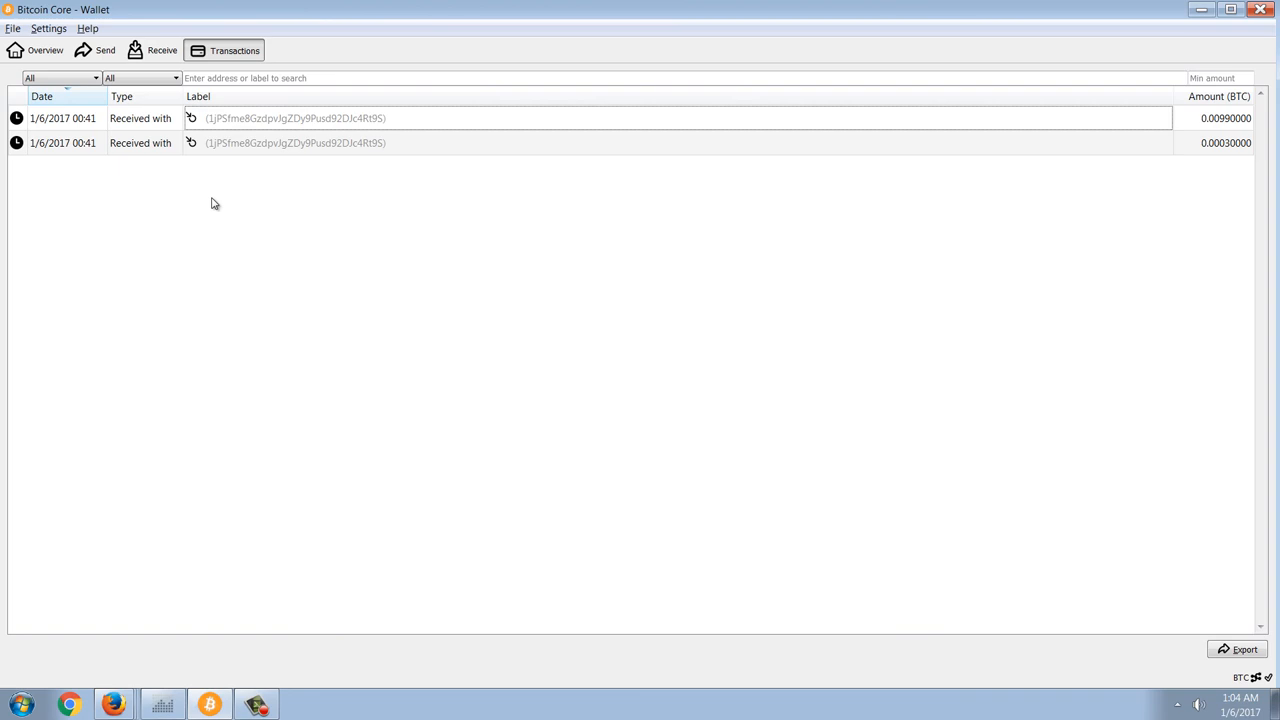
pyautogui.moveTo(236, 226)
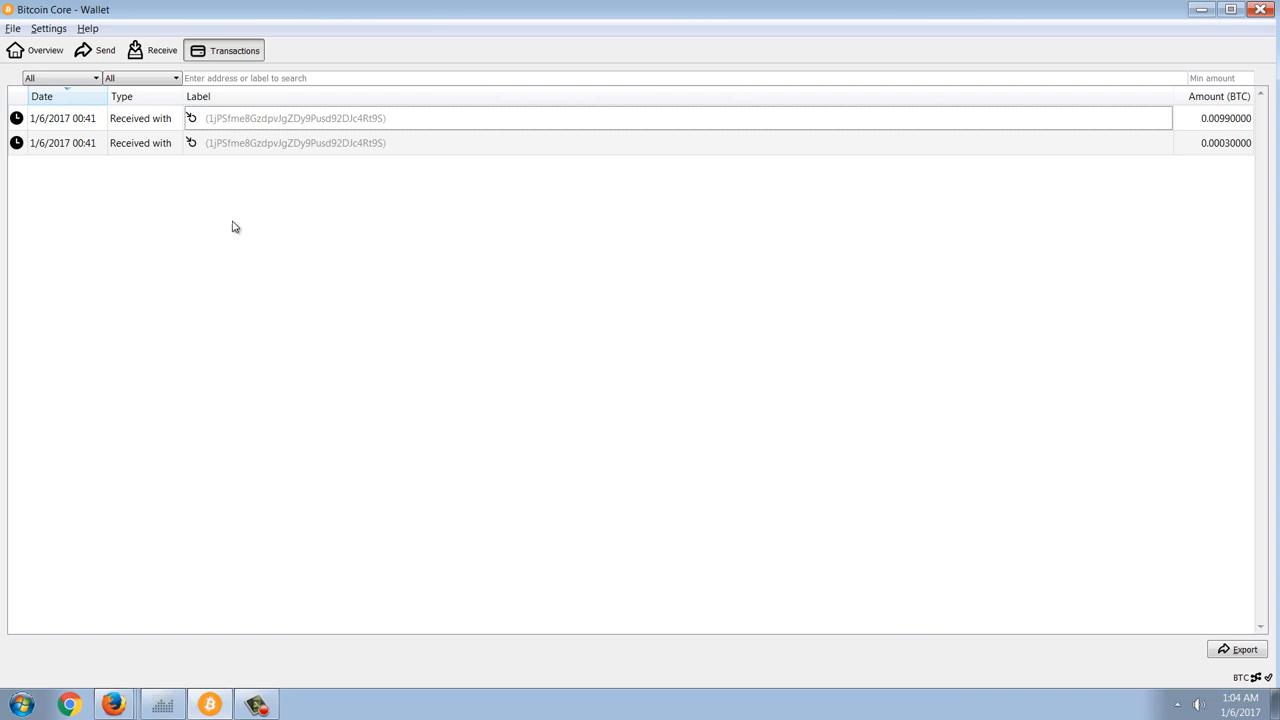
pyautogui.moveTo(244, 226)
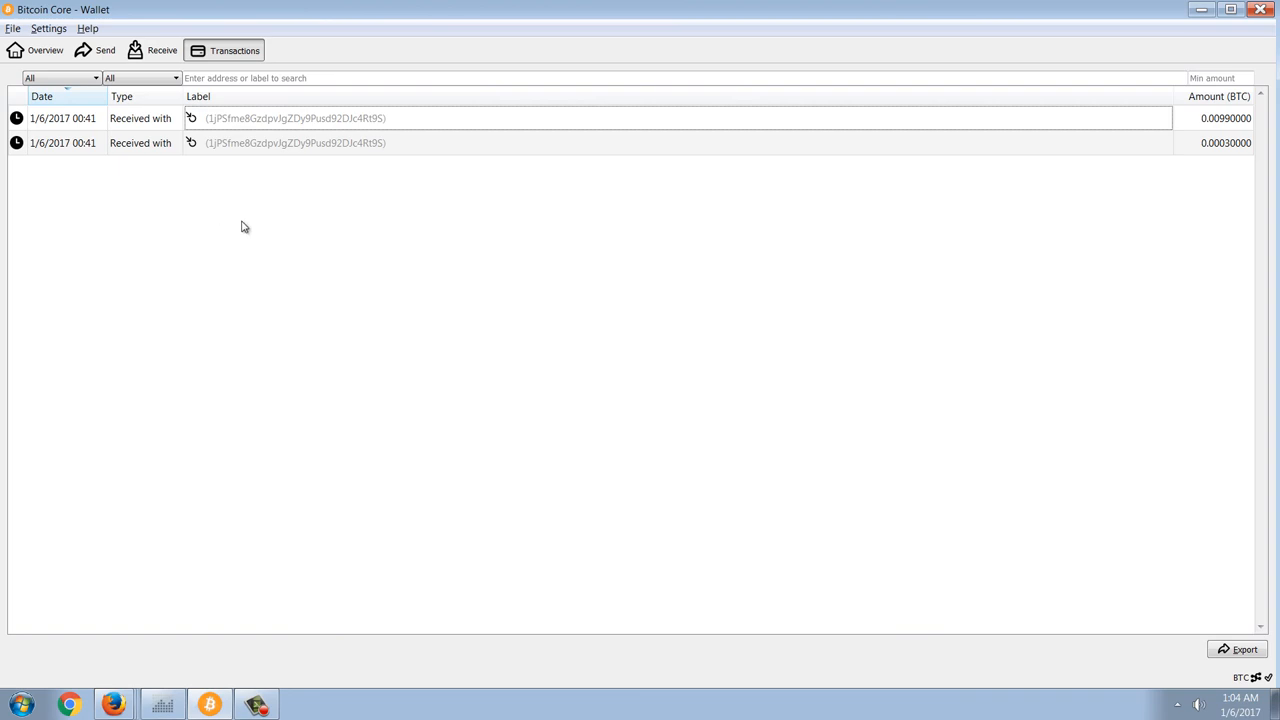
pyautogui.moveTo(228, 556)
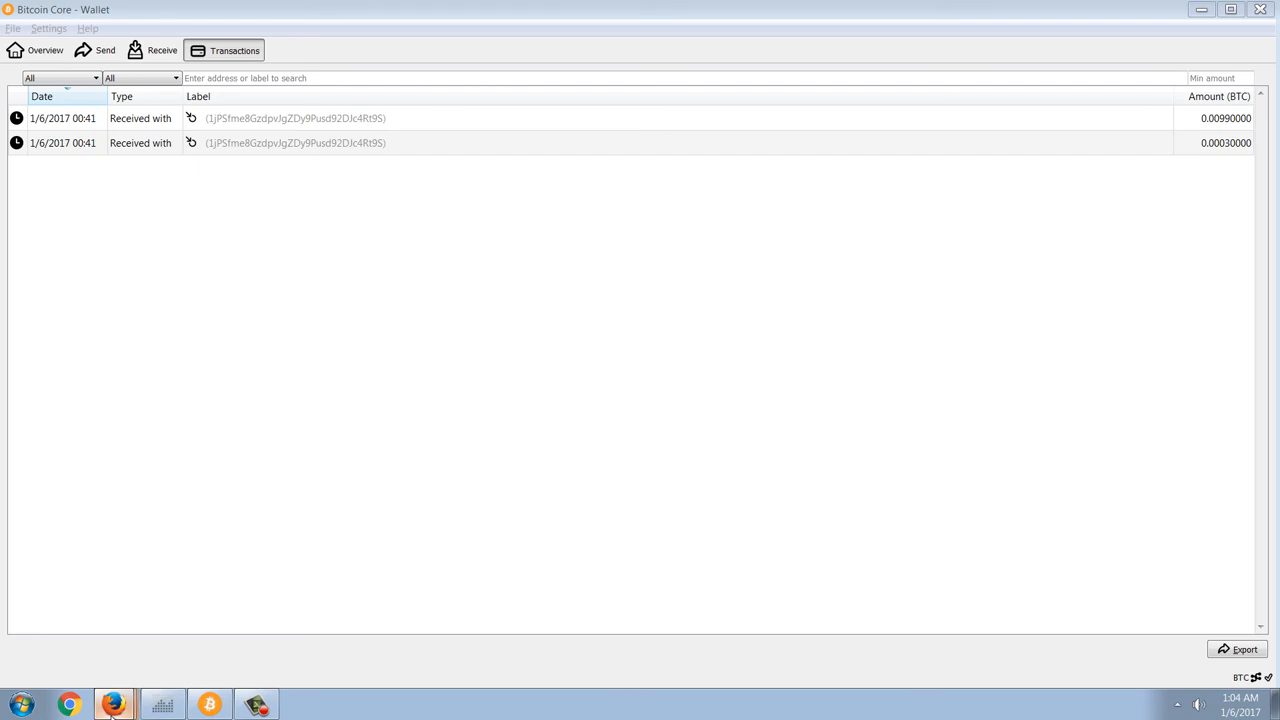
pyautogui.moveTo(112, 564)
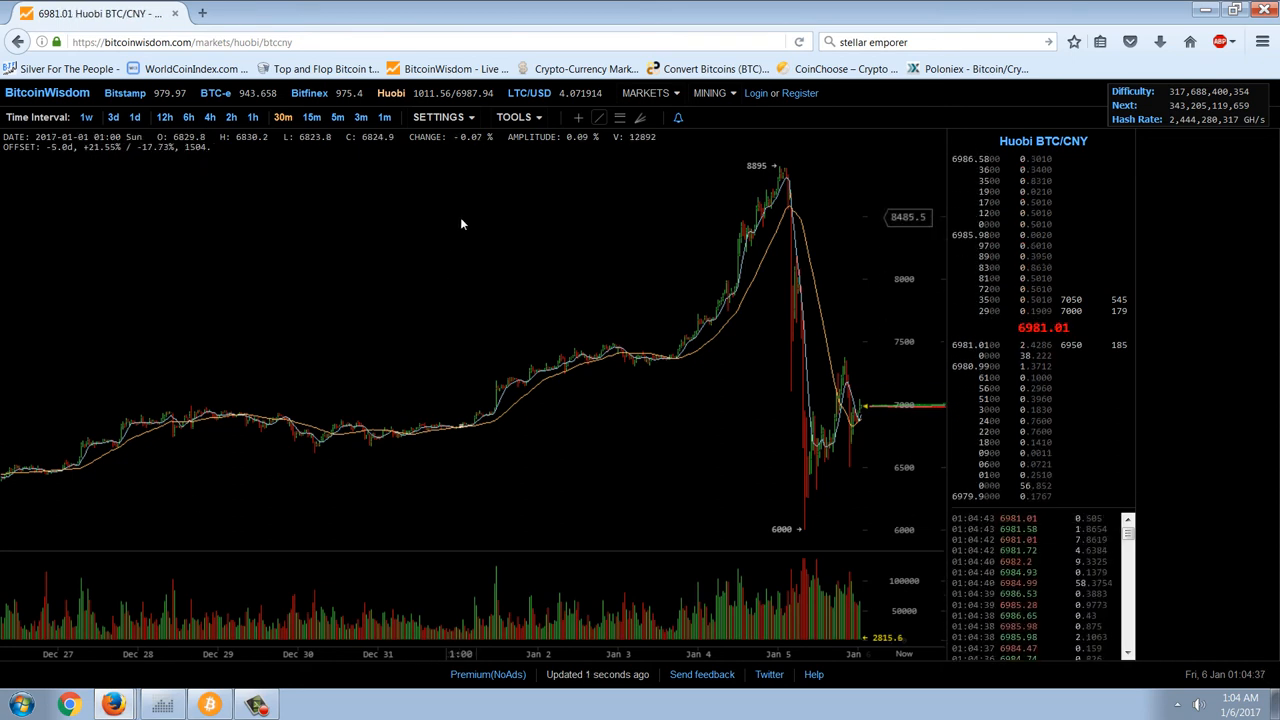
pyautogui.moveTo(730, 328)
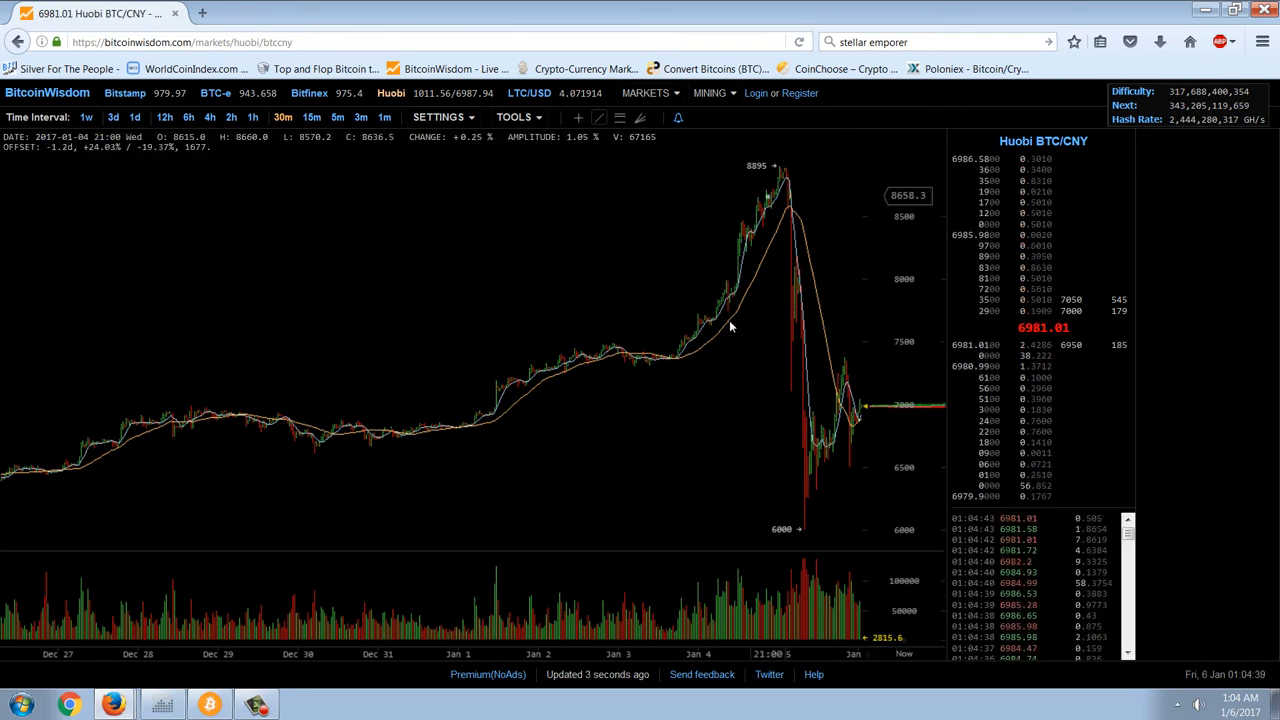
pyautogui.moveTo(532, 504)
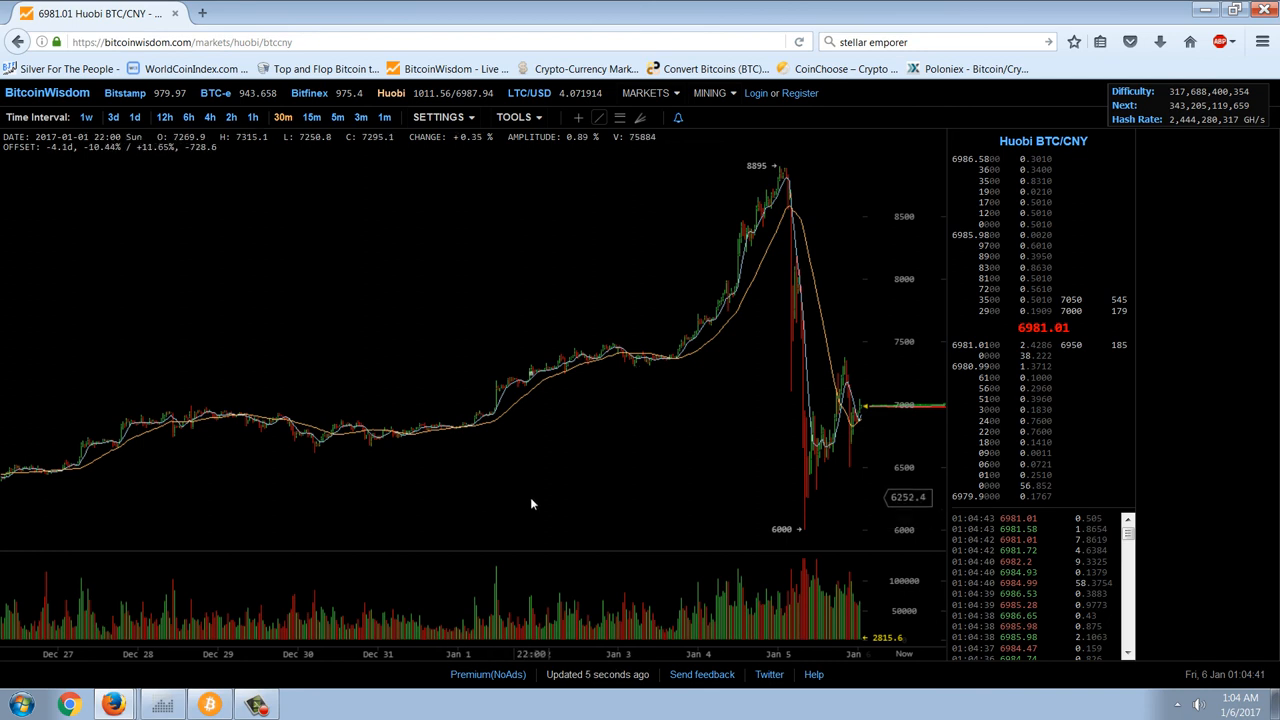
pyautogui.moveTo(510, 456)
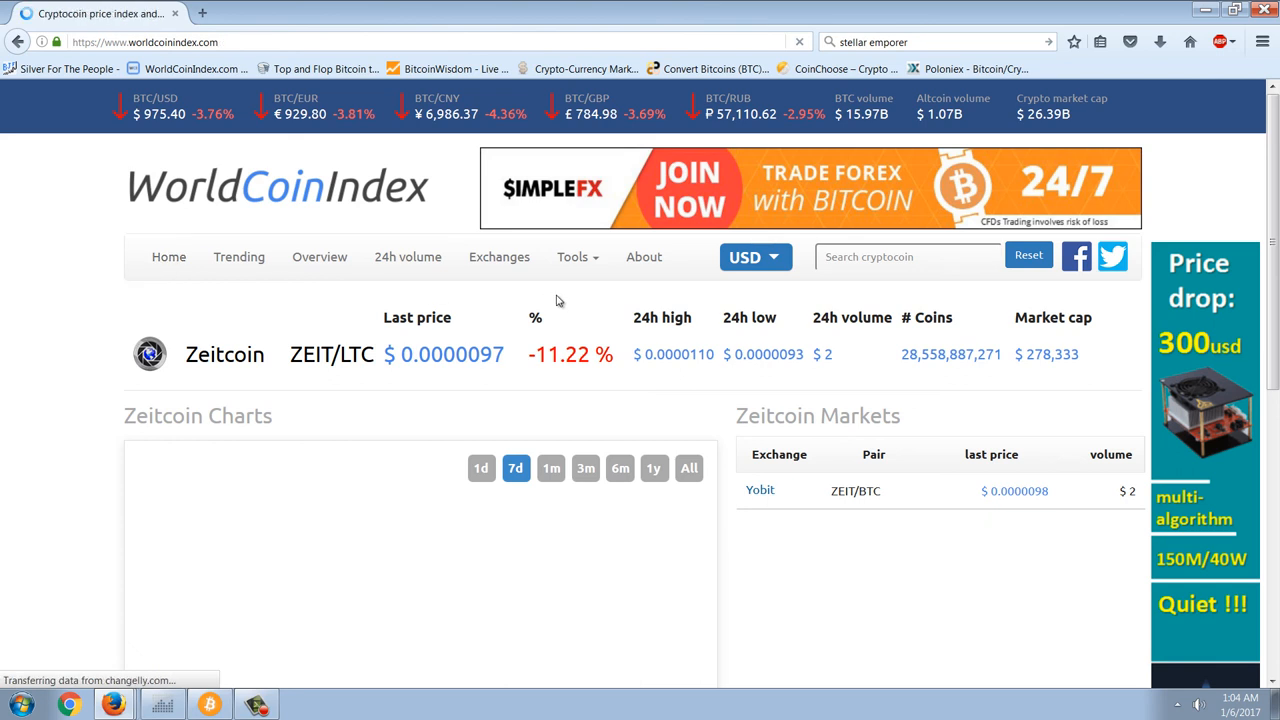
# Return to the WorldCoinIndex home price list with Bitcoin near $975.60, down 3.74%
pyautogui.click(168, 256)
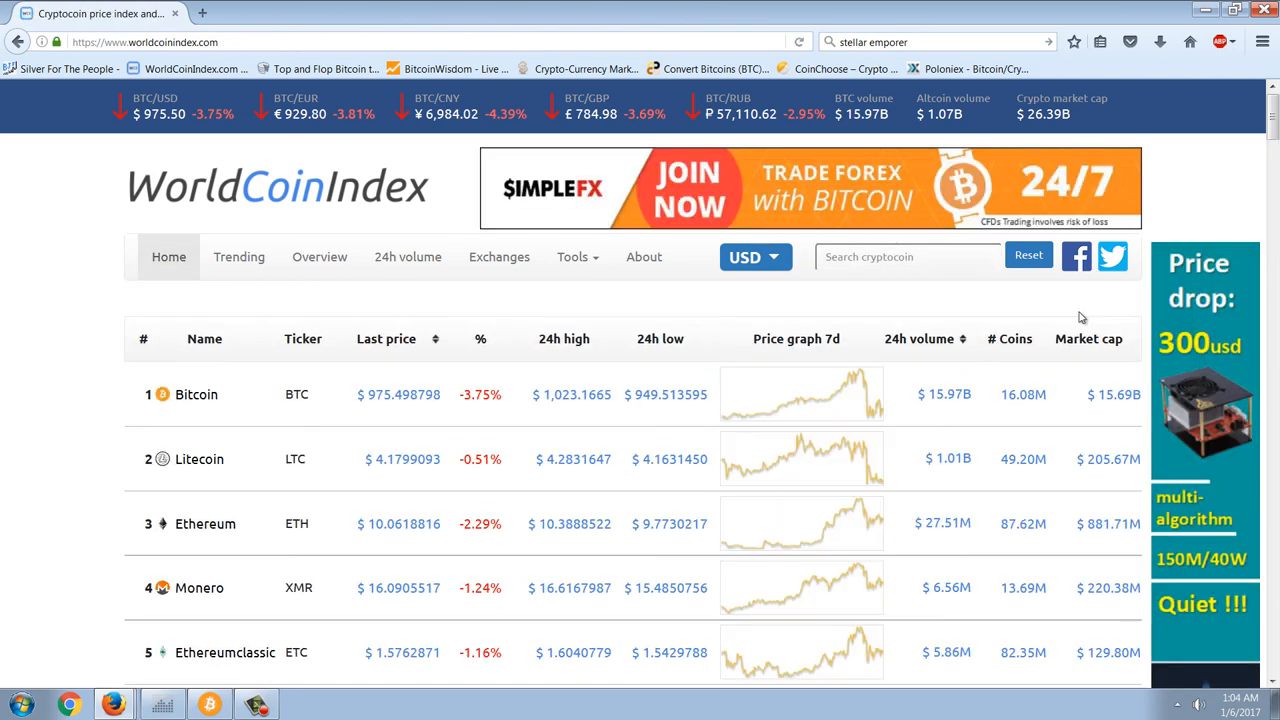
pyautogui.scroll(-3)
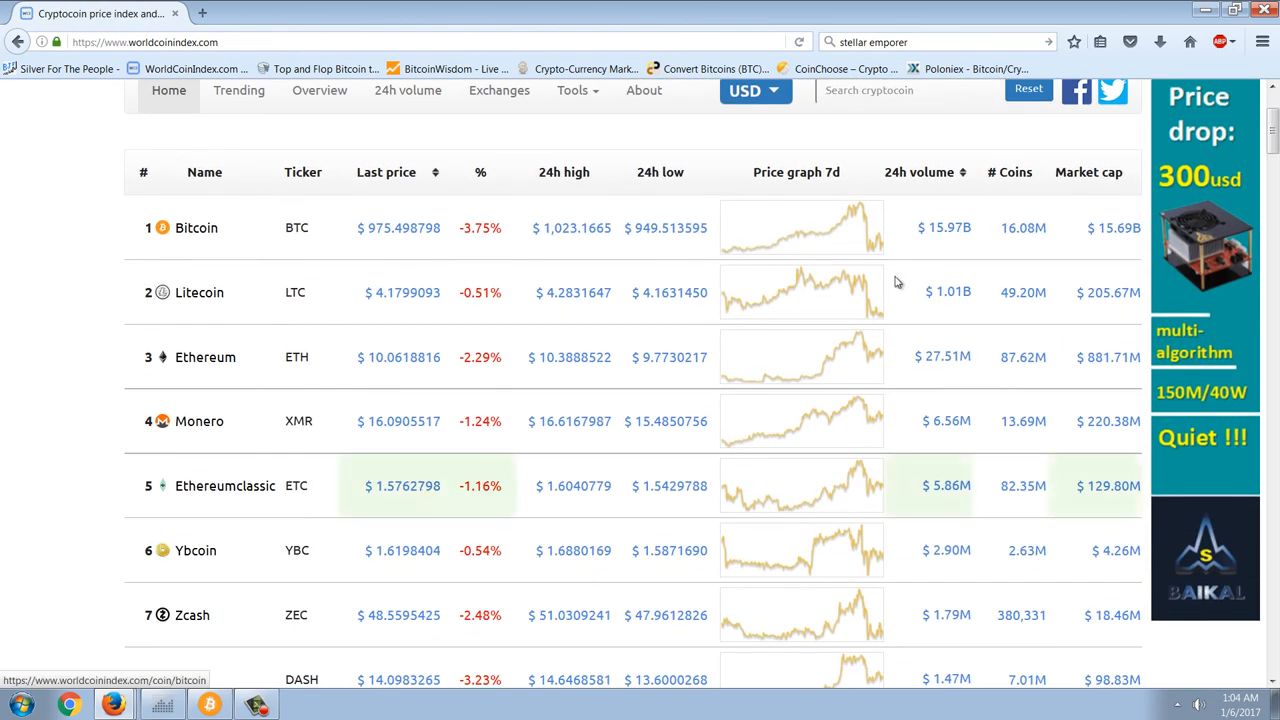
pyautogui.moveTo(784, 308)
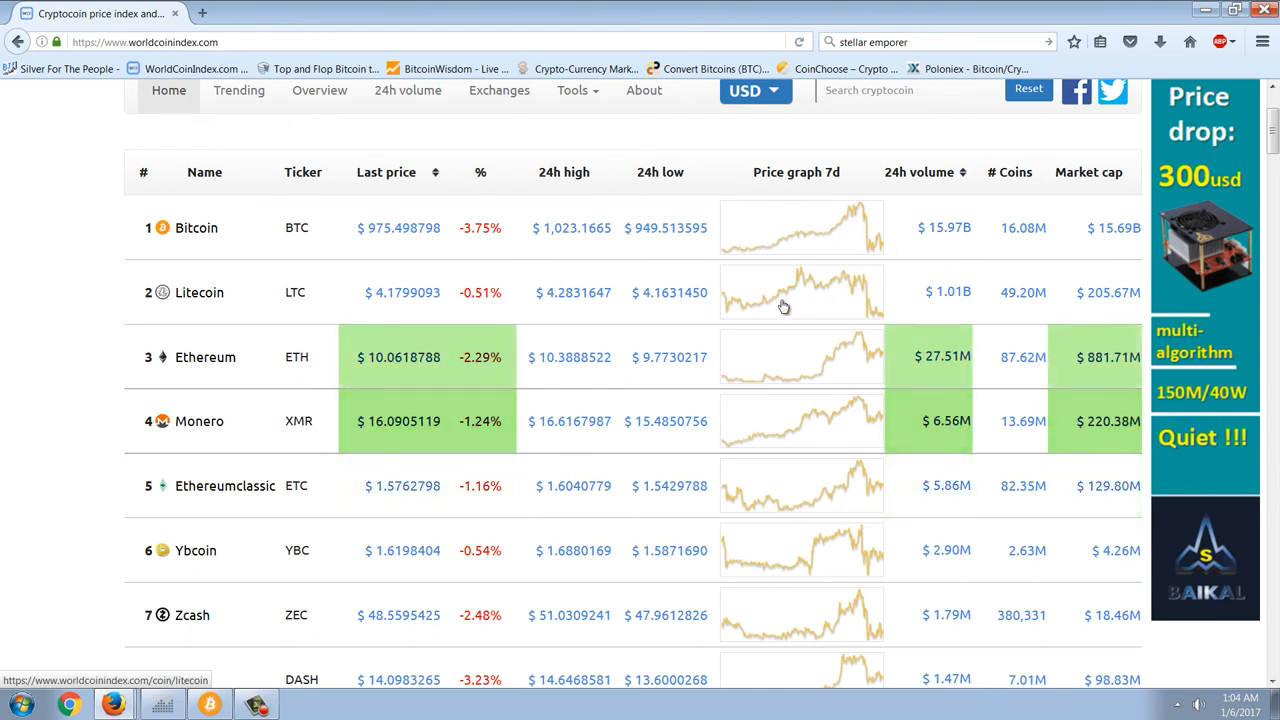
pyautogui.moveTo(784, 390)
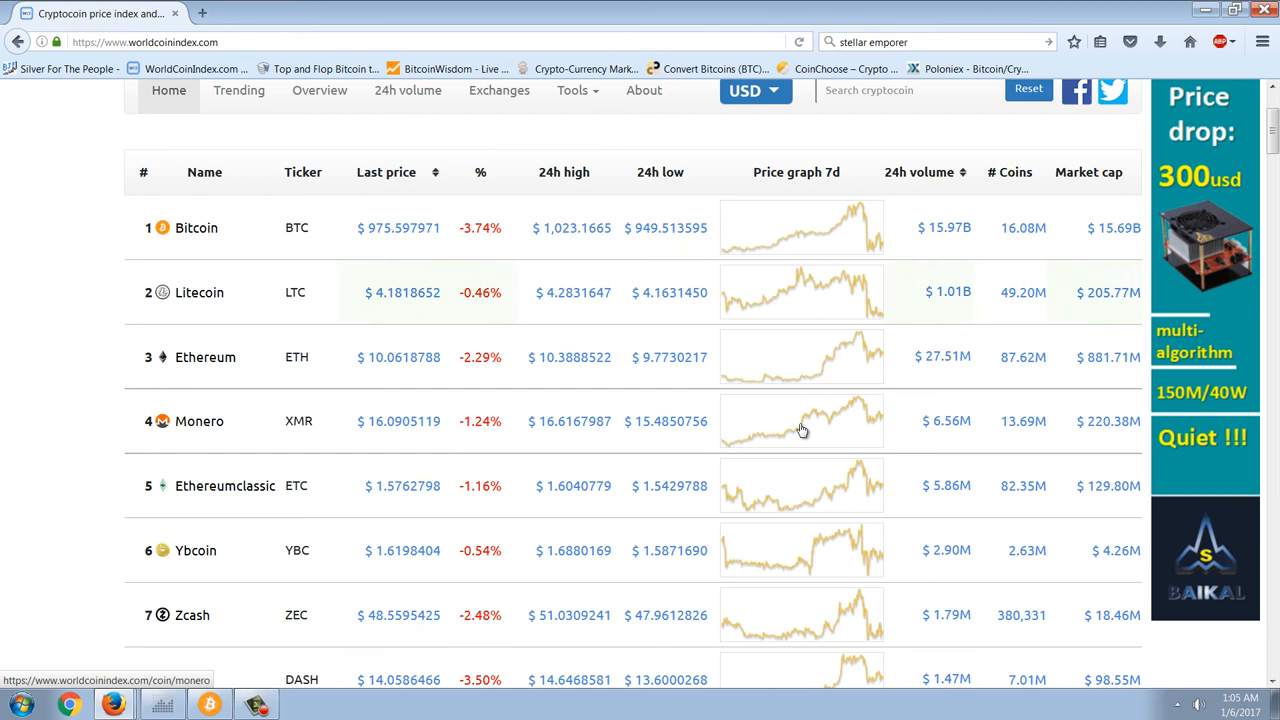
pyautogui.scroll(3)
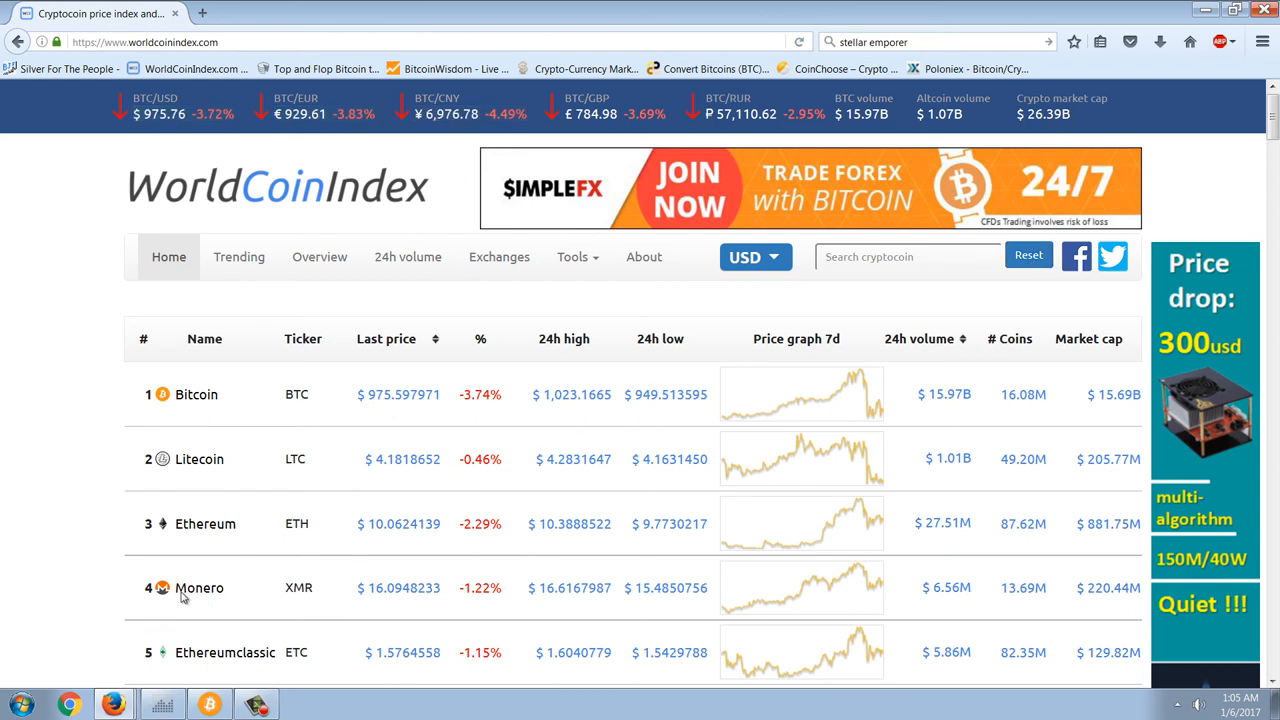
pyautogui.moveTo(184, 560)
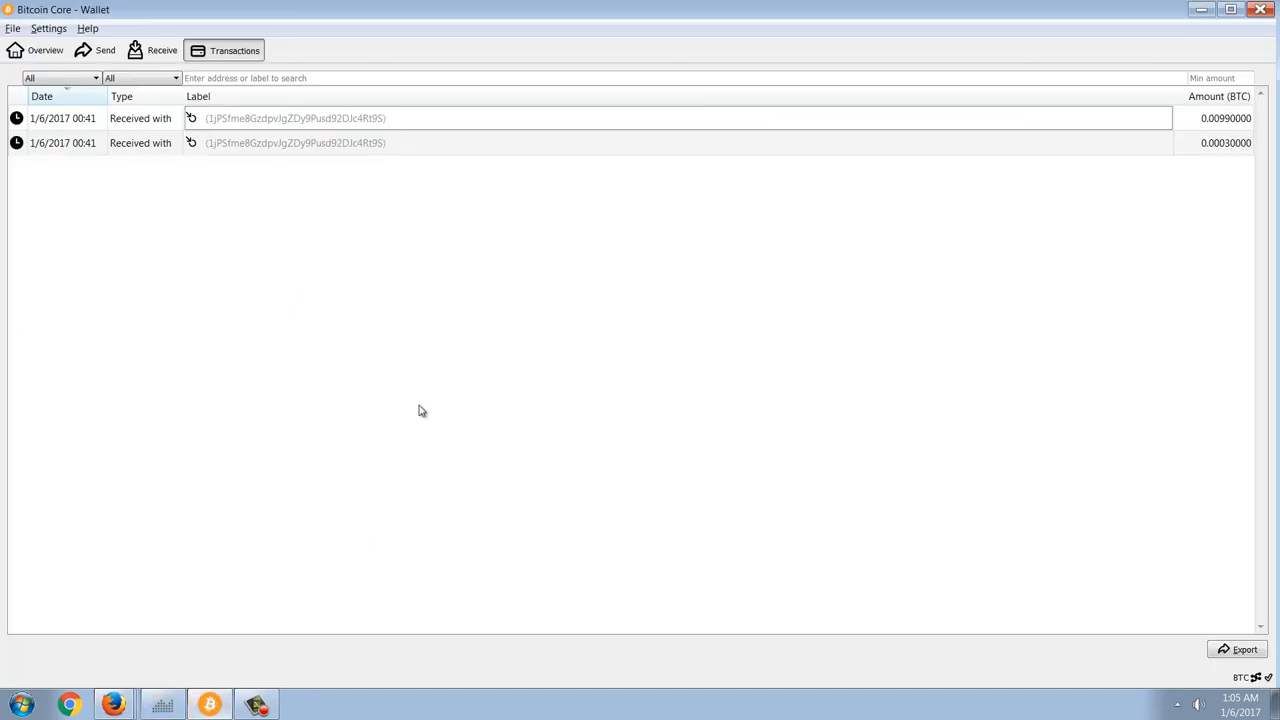
# Show the wallet Overview with the BTC balance and two recent received transactions
pyautogui.click(44, 50)
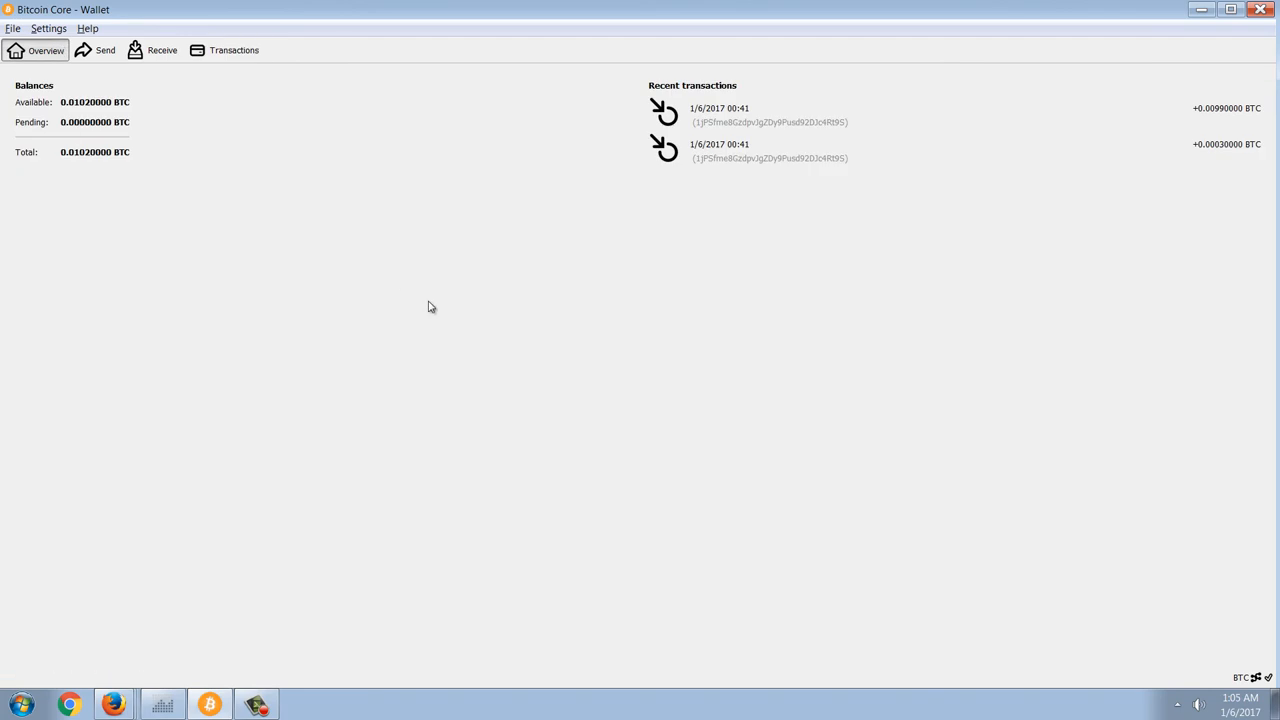
pyautogui.moveTo(478, 318)
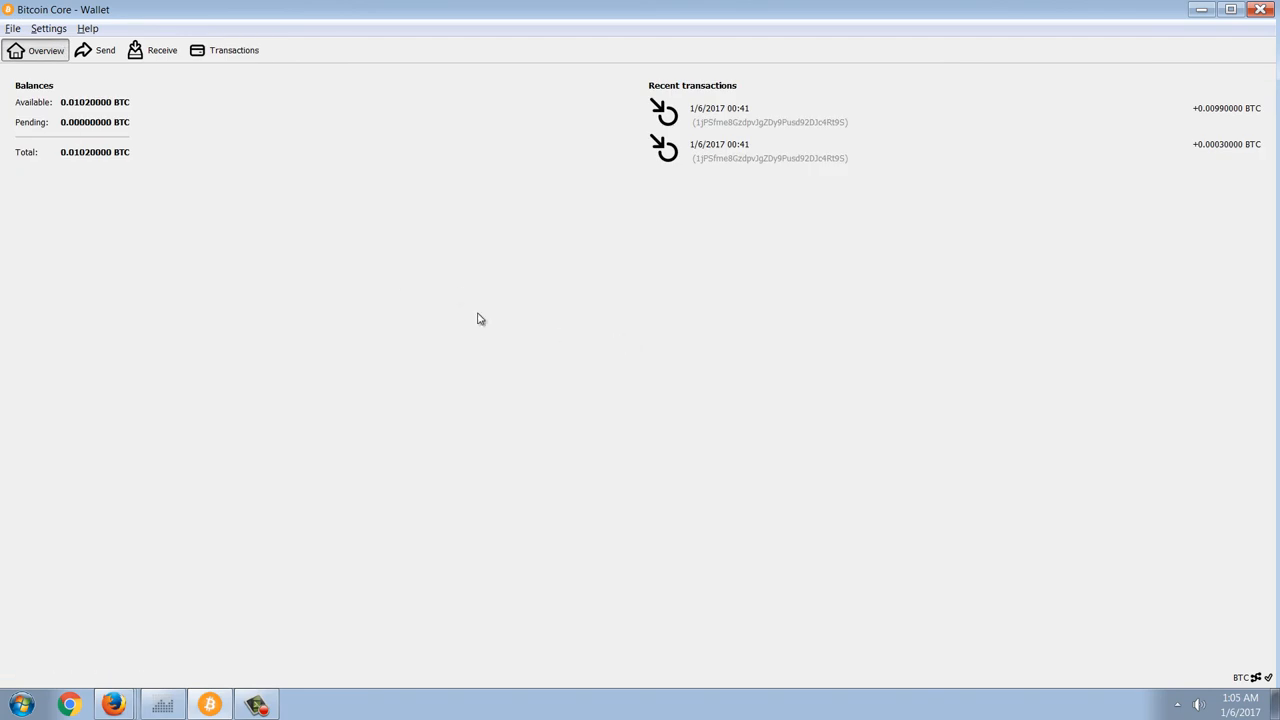
pyautogui.moveTo(600, 320)
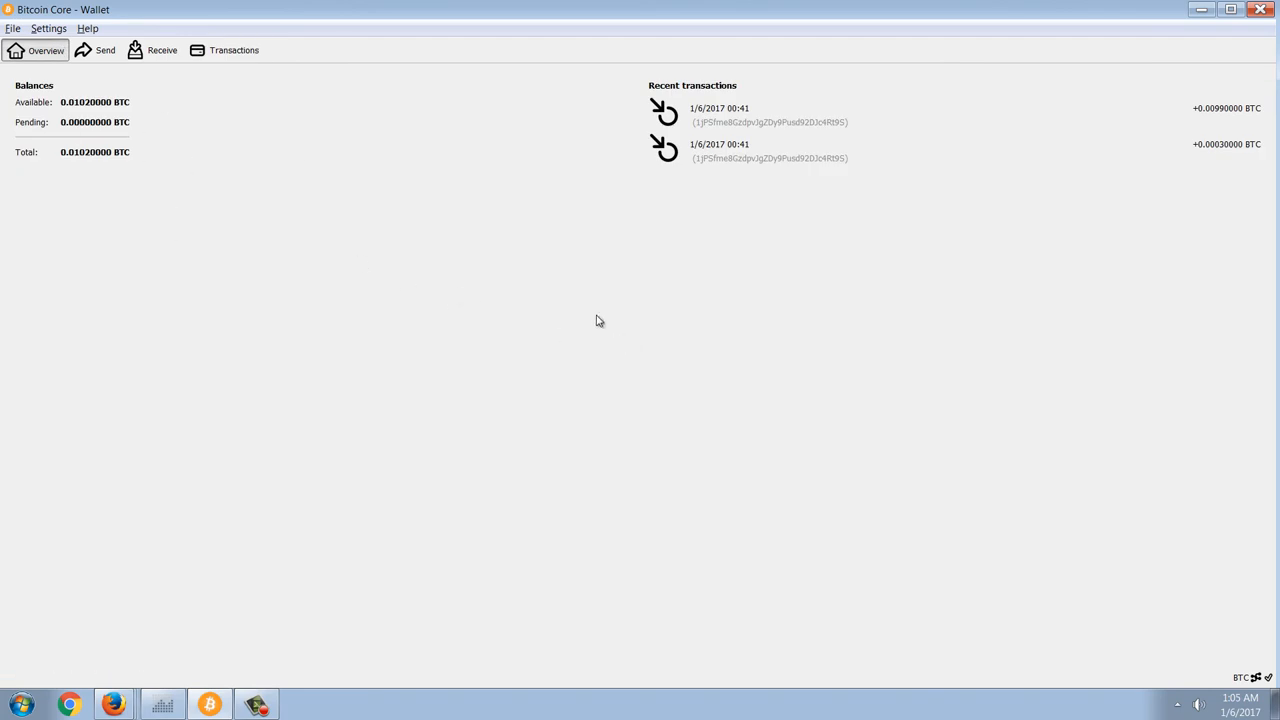
pyautogui.moveTo(388, 146)
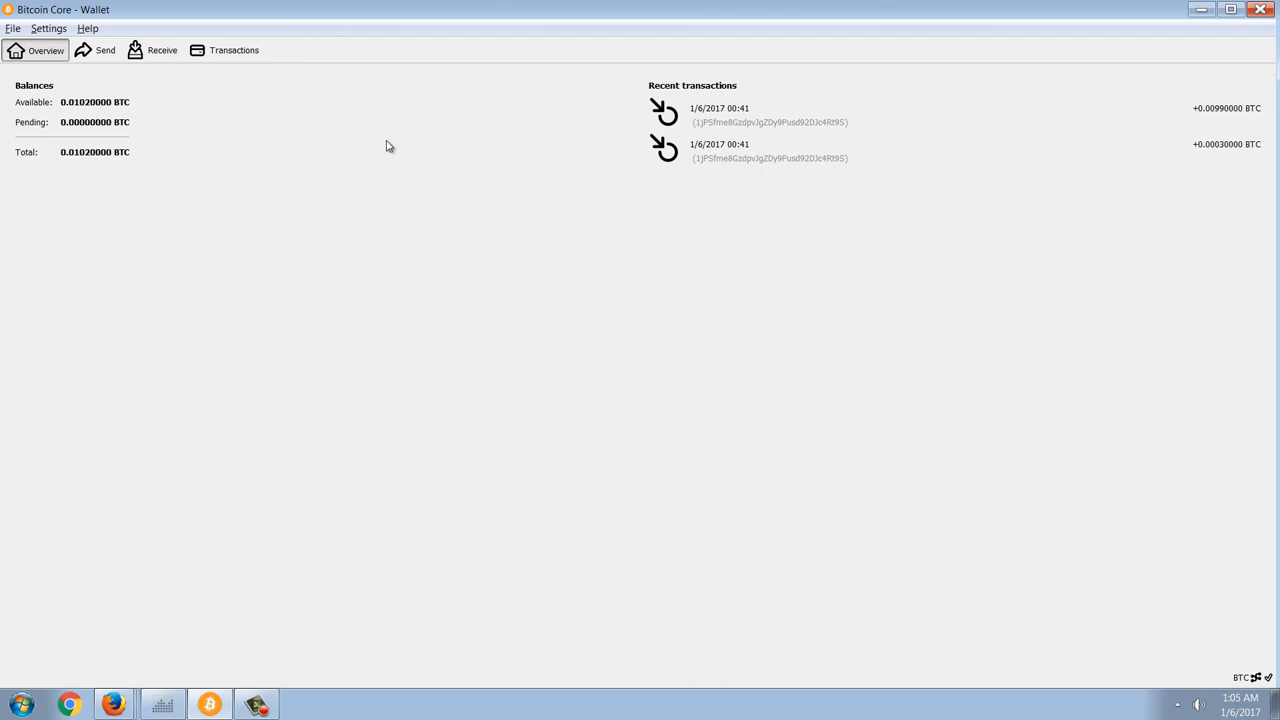
pyautogui.moveTo(322, 150)
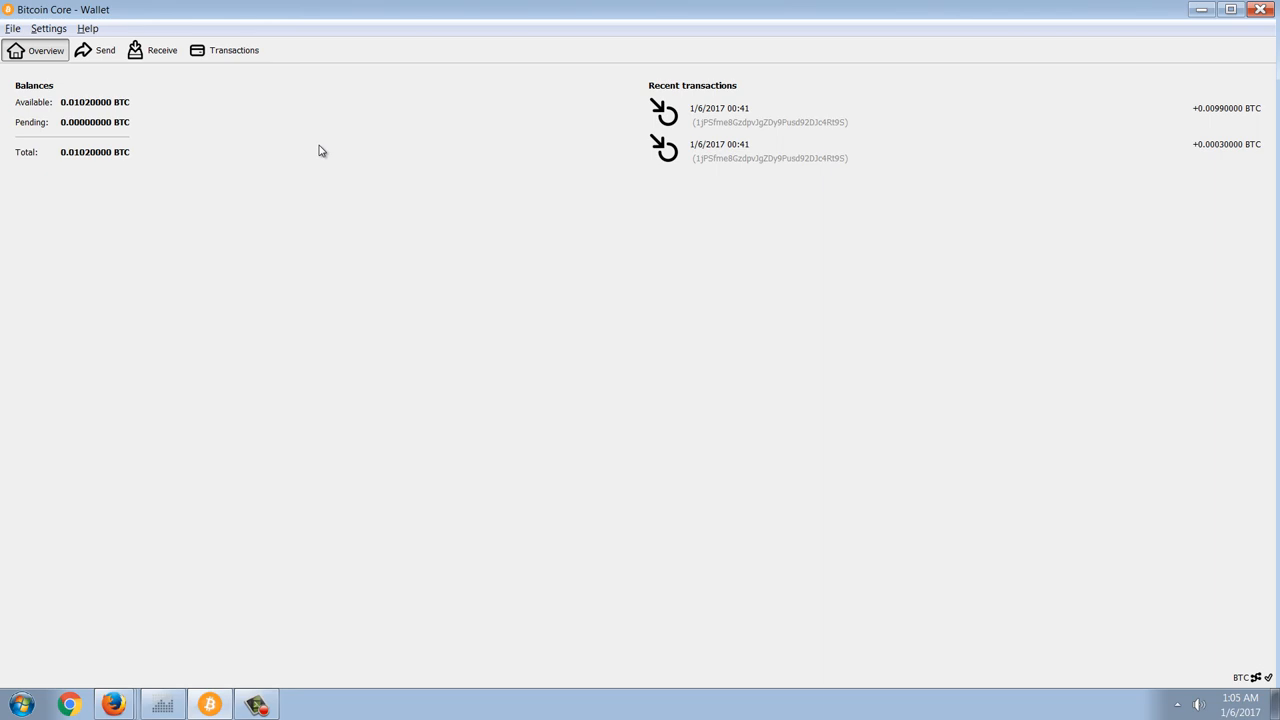
pyautogui.moveTo(408, 138)
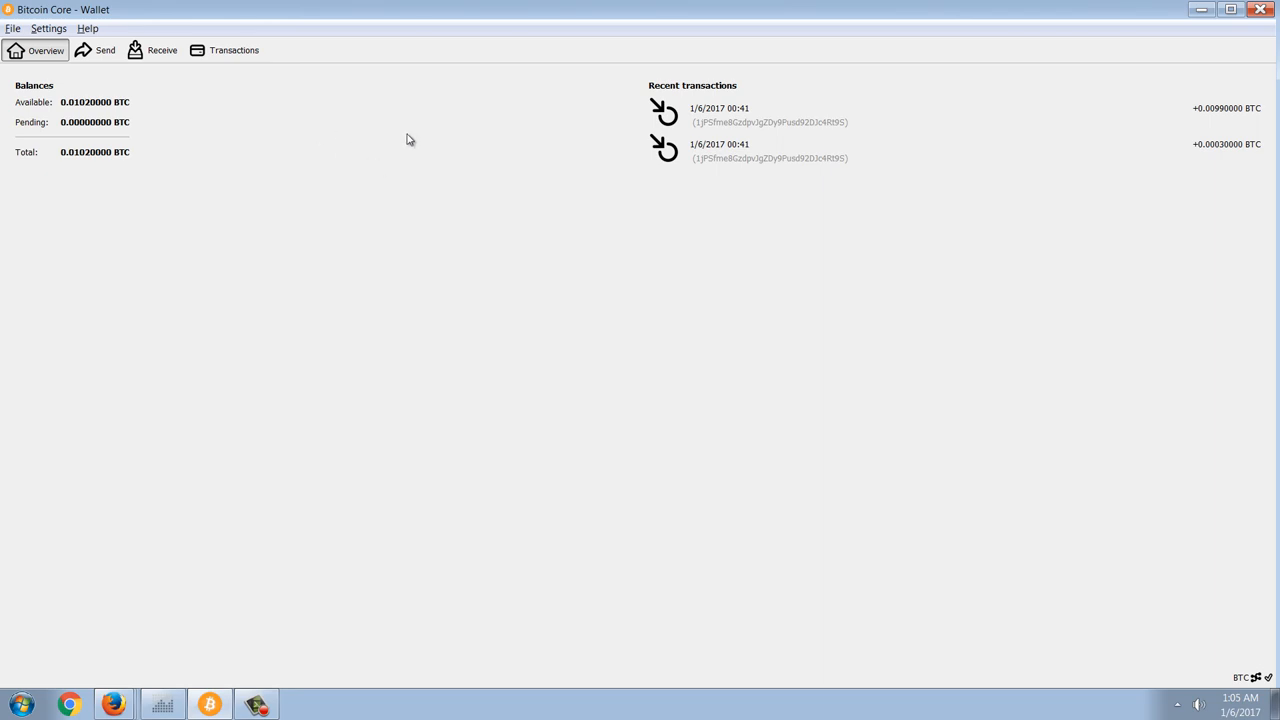
pyautogui.moveTo(520, 132)
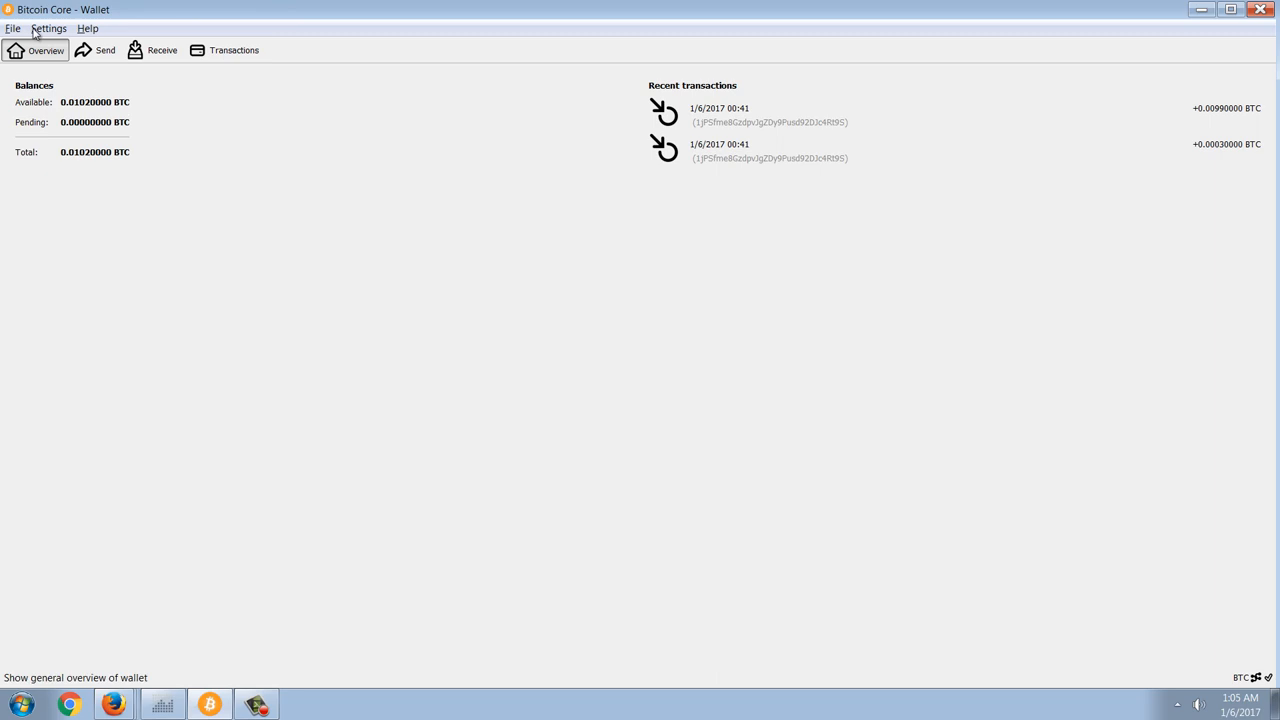
pyautogui.moveTo(456, 188)
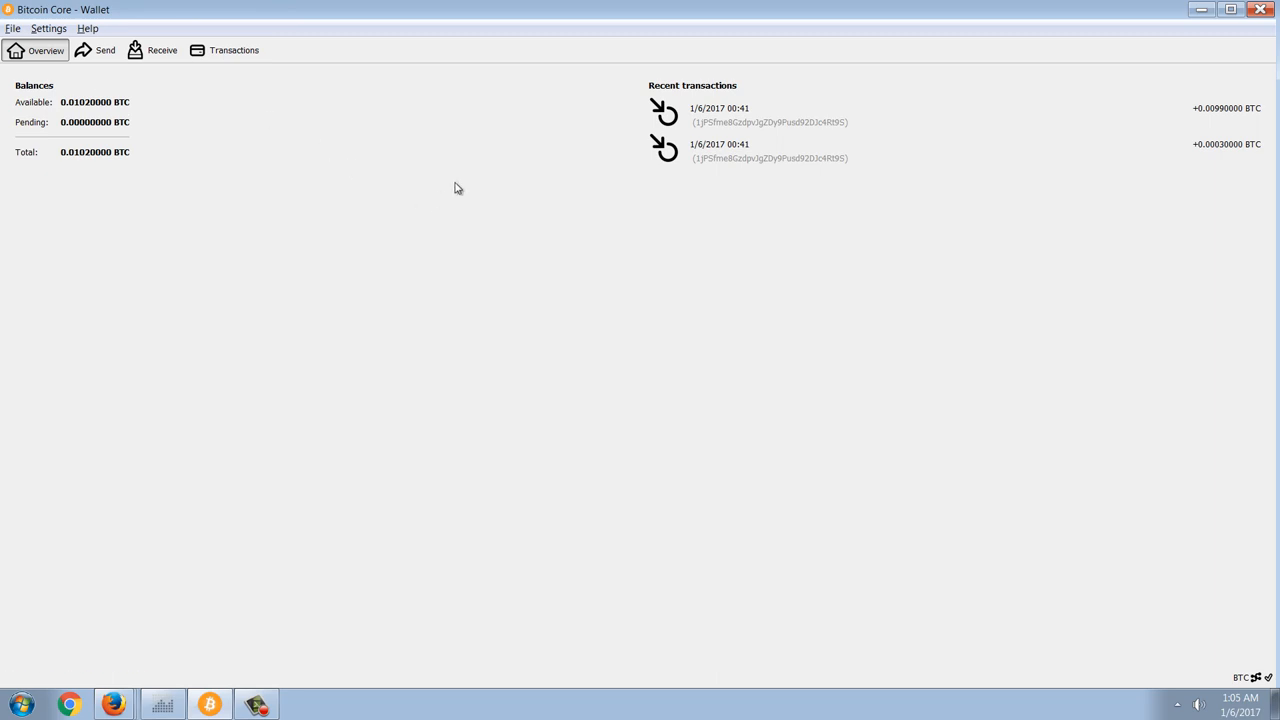
pyautogui.moveTo(498, 222)
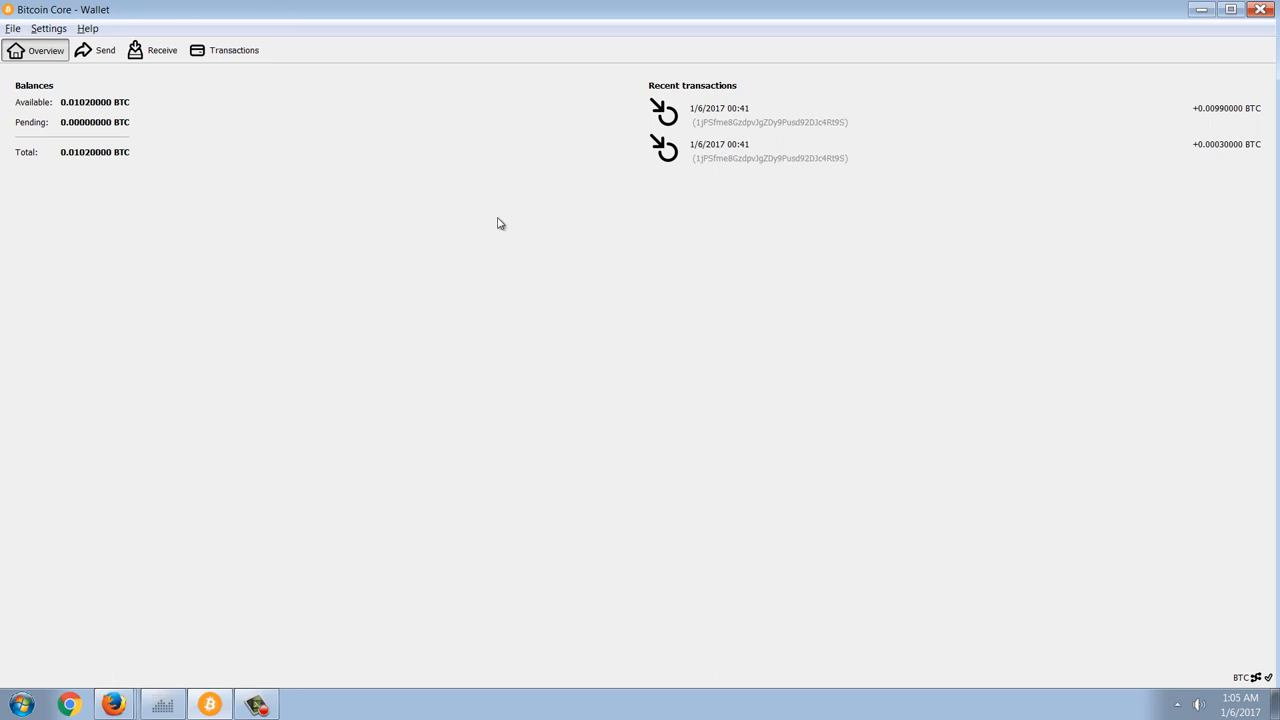
pyautogui.moveTo(788, 420)
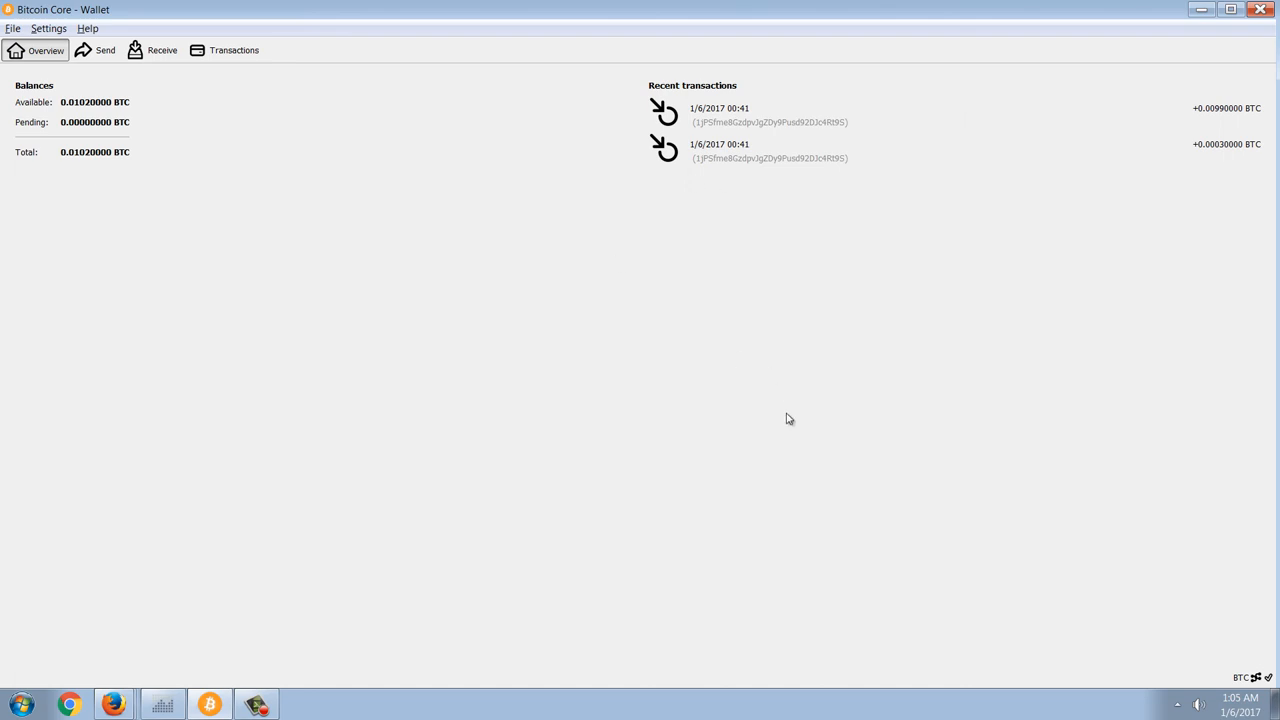
pyautogui.moveTo(722, 364)
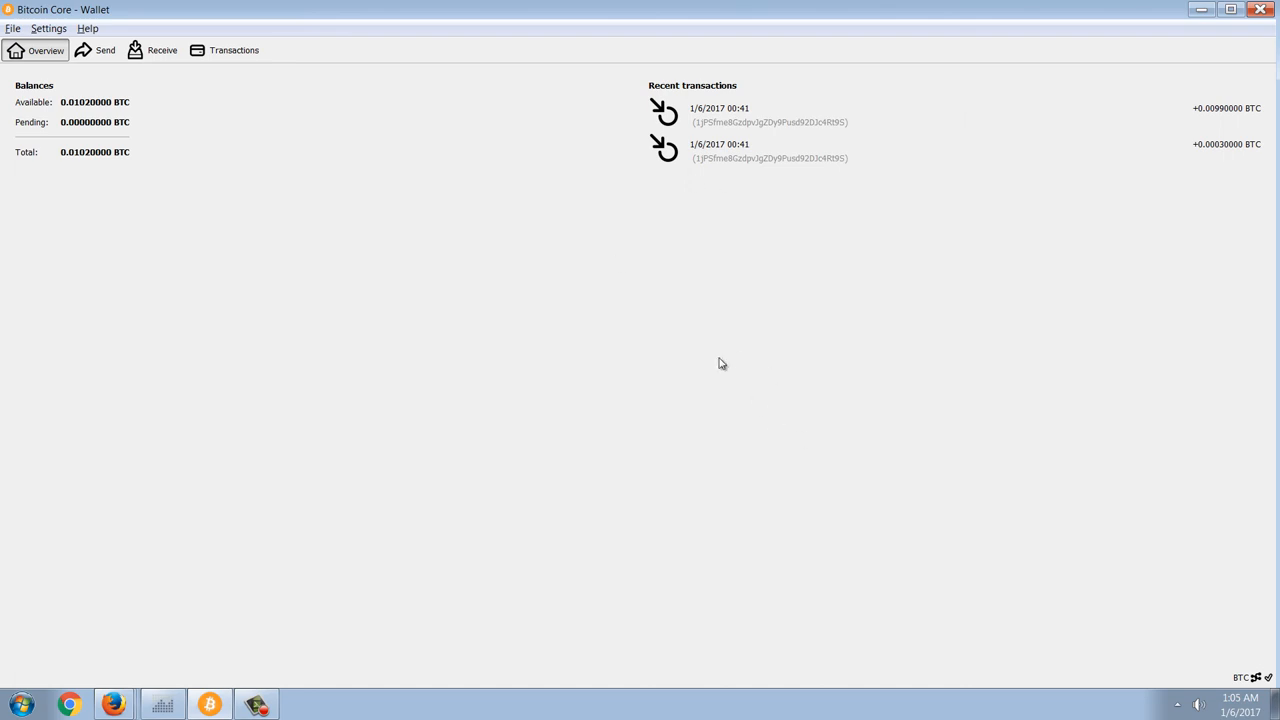
pyautogui.moveTo(508, 328)
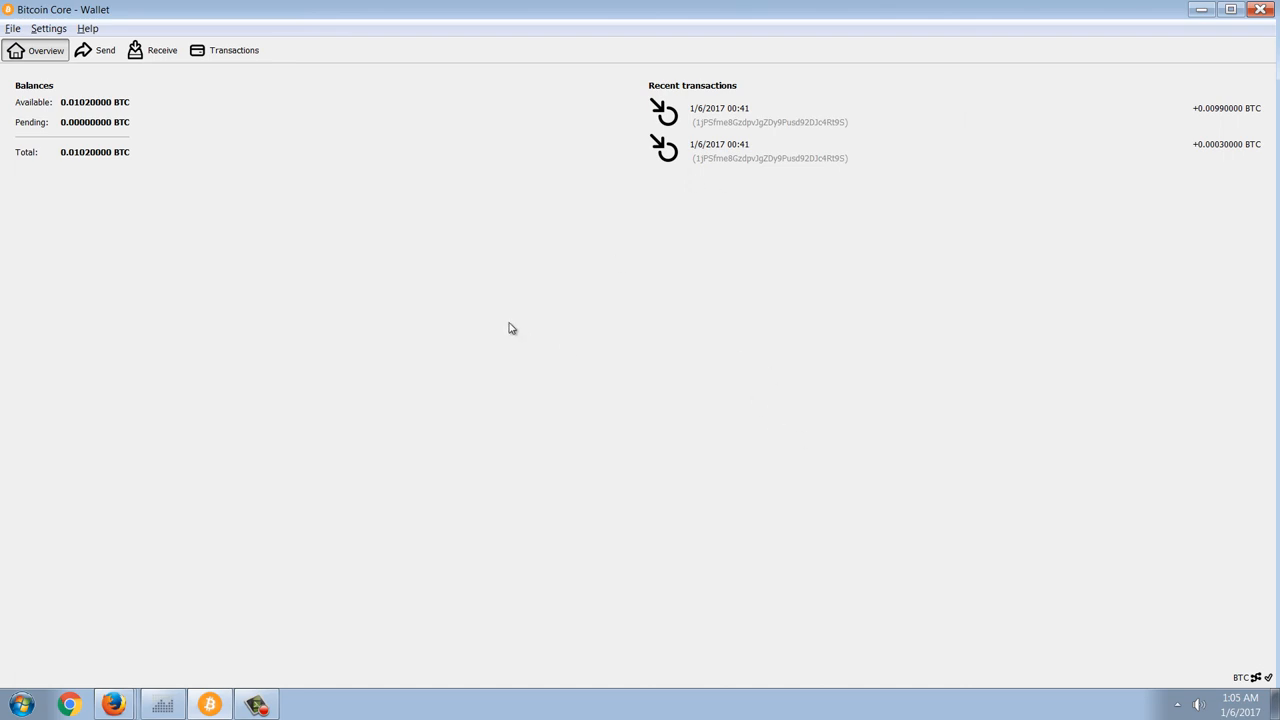
pyautogui.moveTo(462, 324)
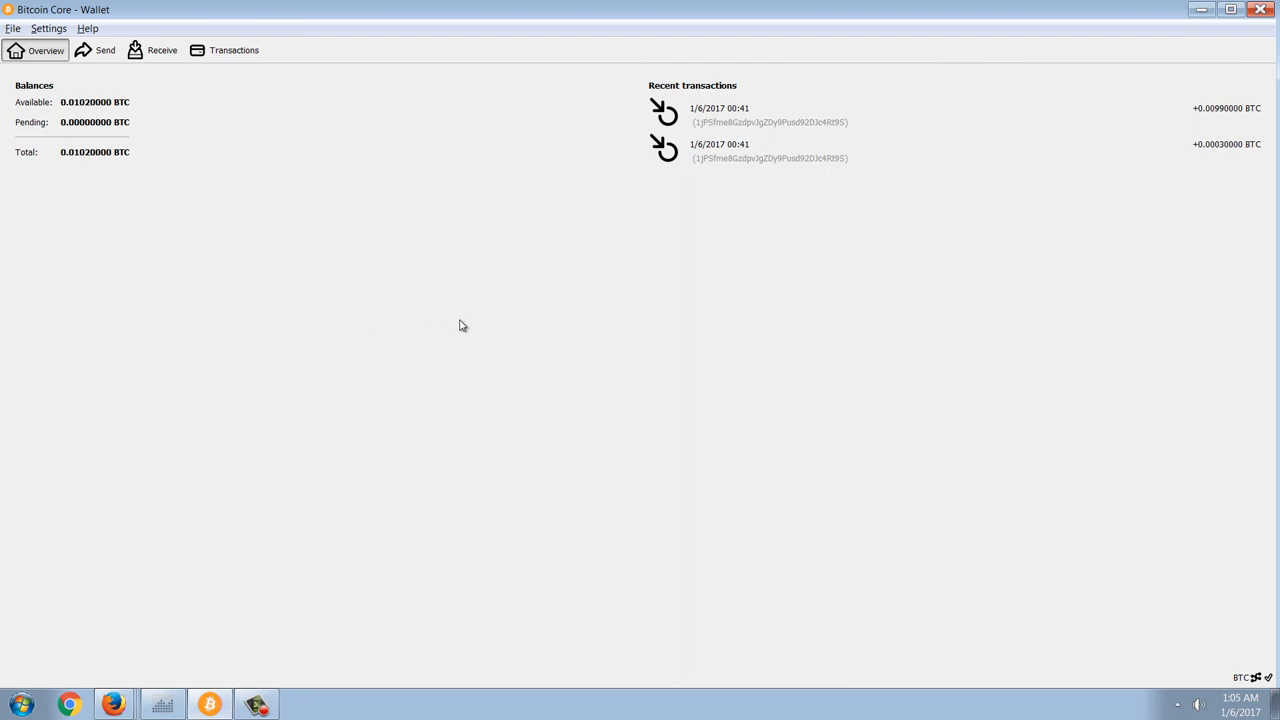
pyautogui.moveTo(592, 264)
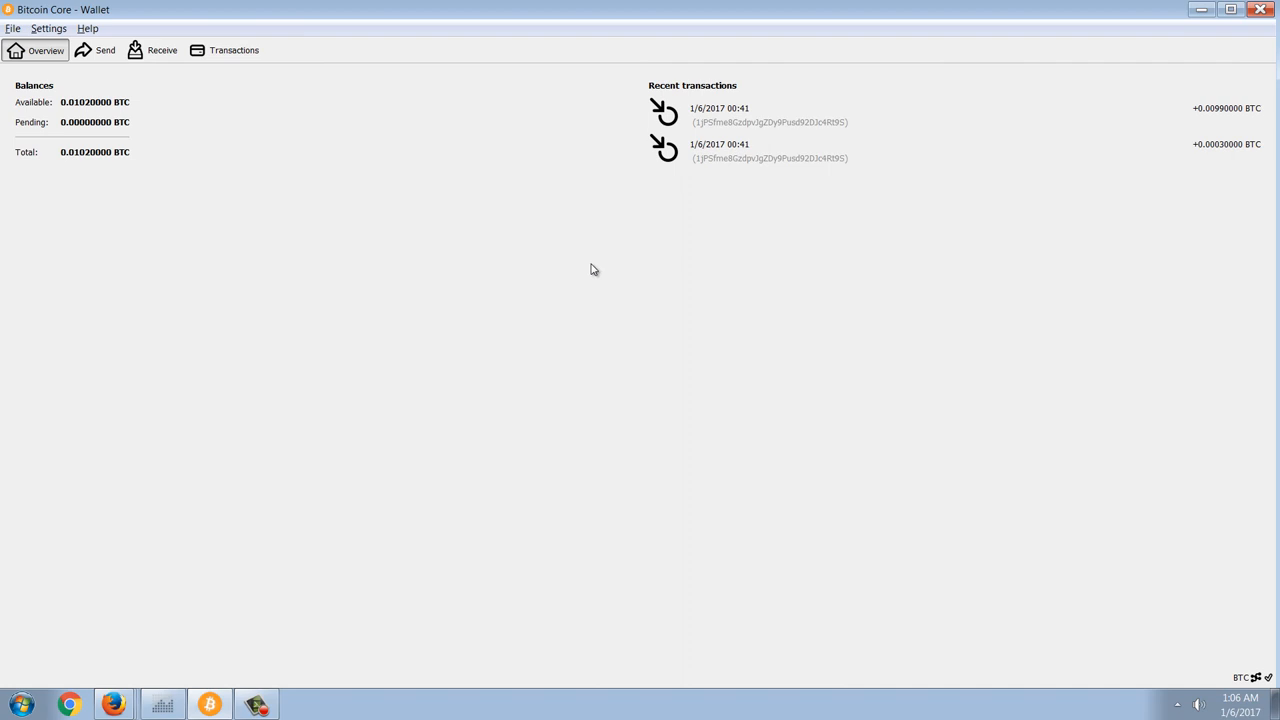
pyautogui.moveTo(188, 388)
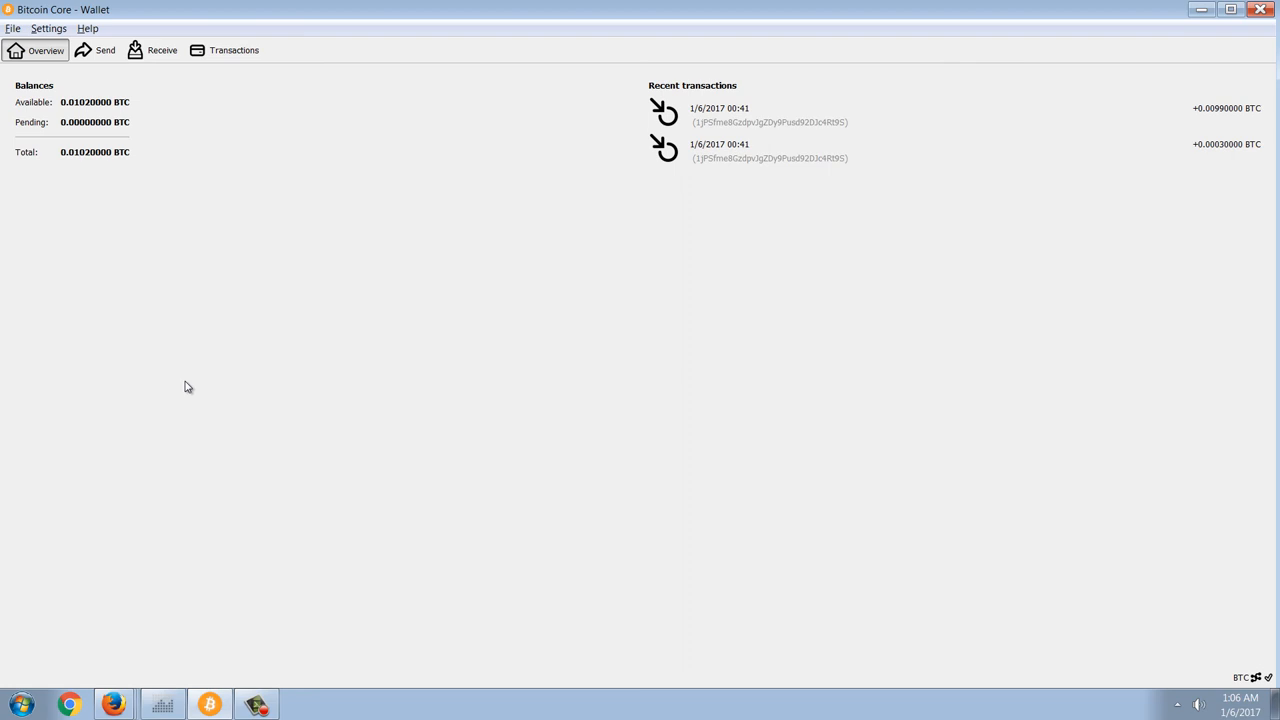
pyautogui.moveTo(604, 212)
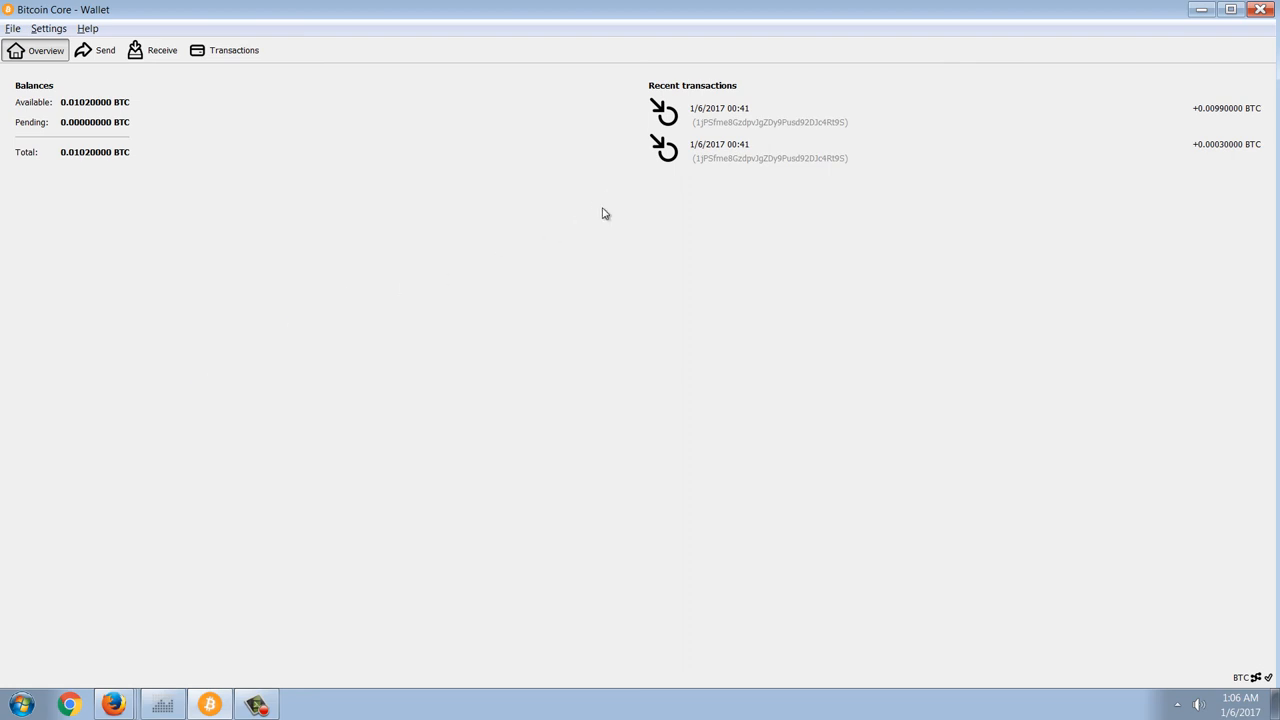
pyautogui.moveTo(156, 256)
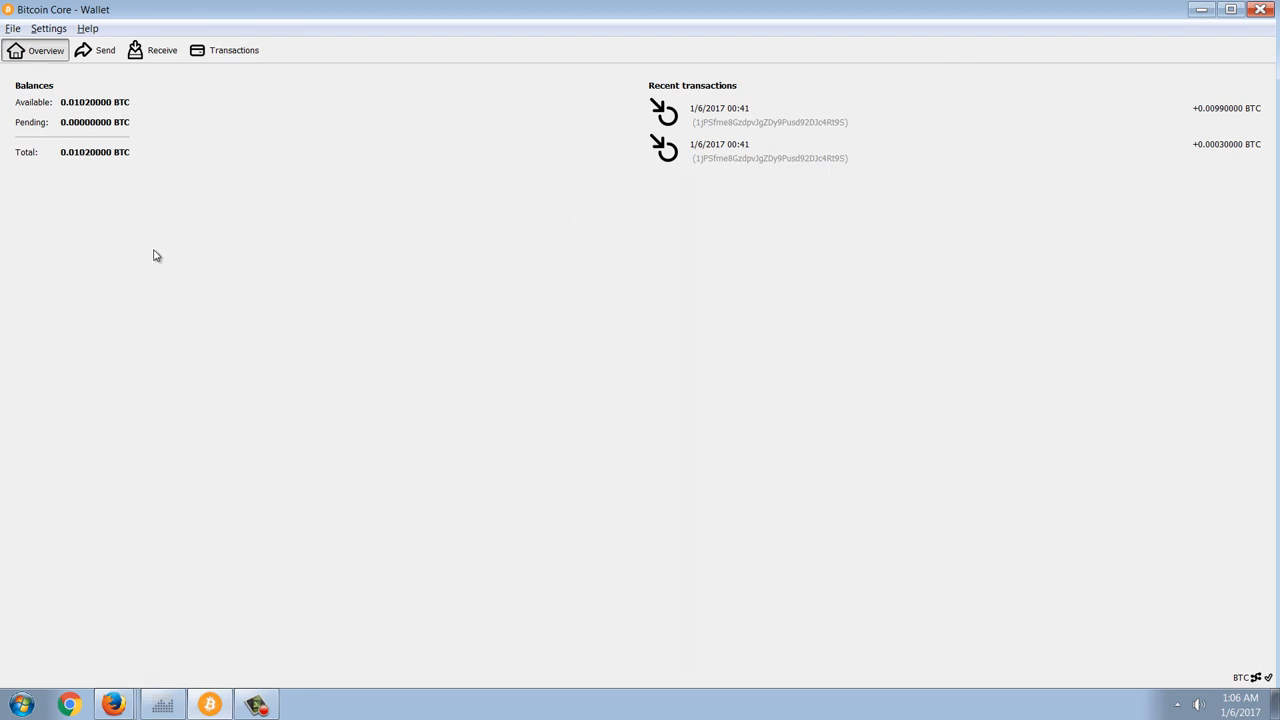
pyautogui.moveTo(500, 396)
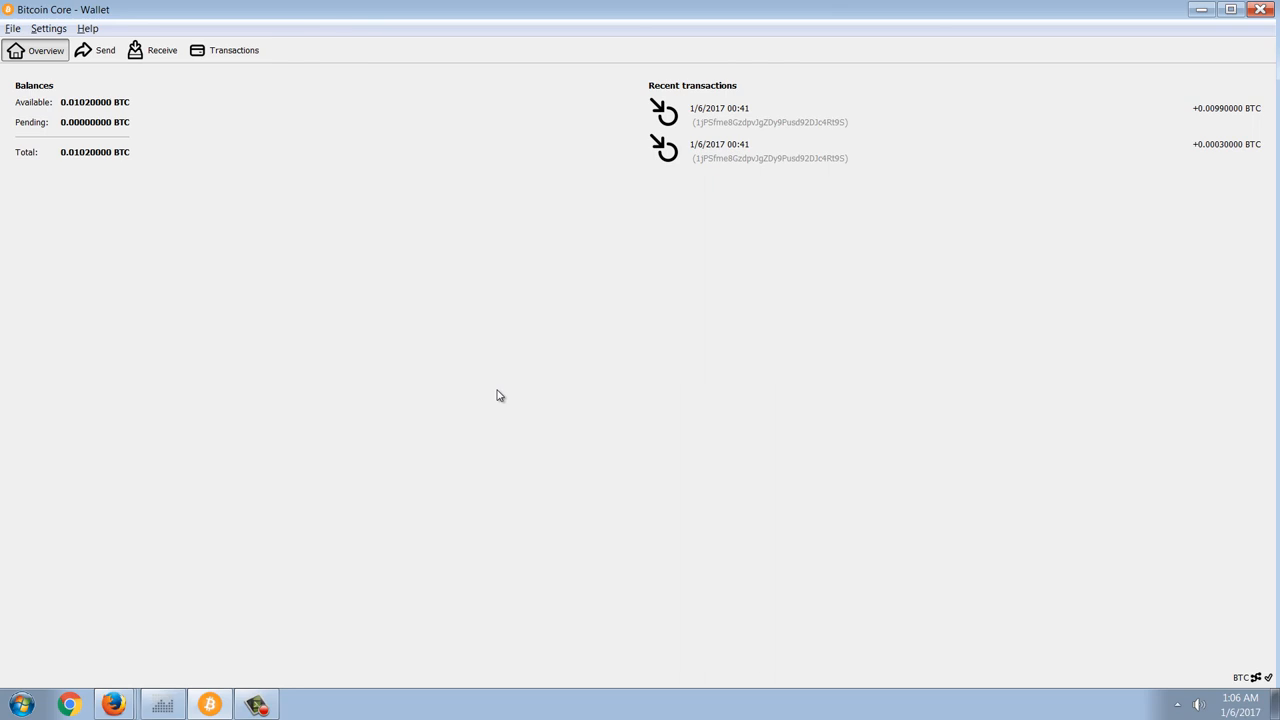
pyautogui.moveTo(80, 260)
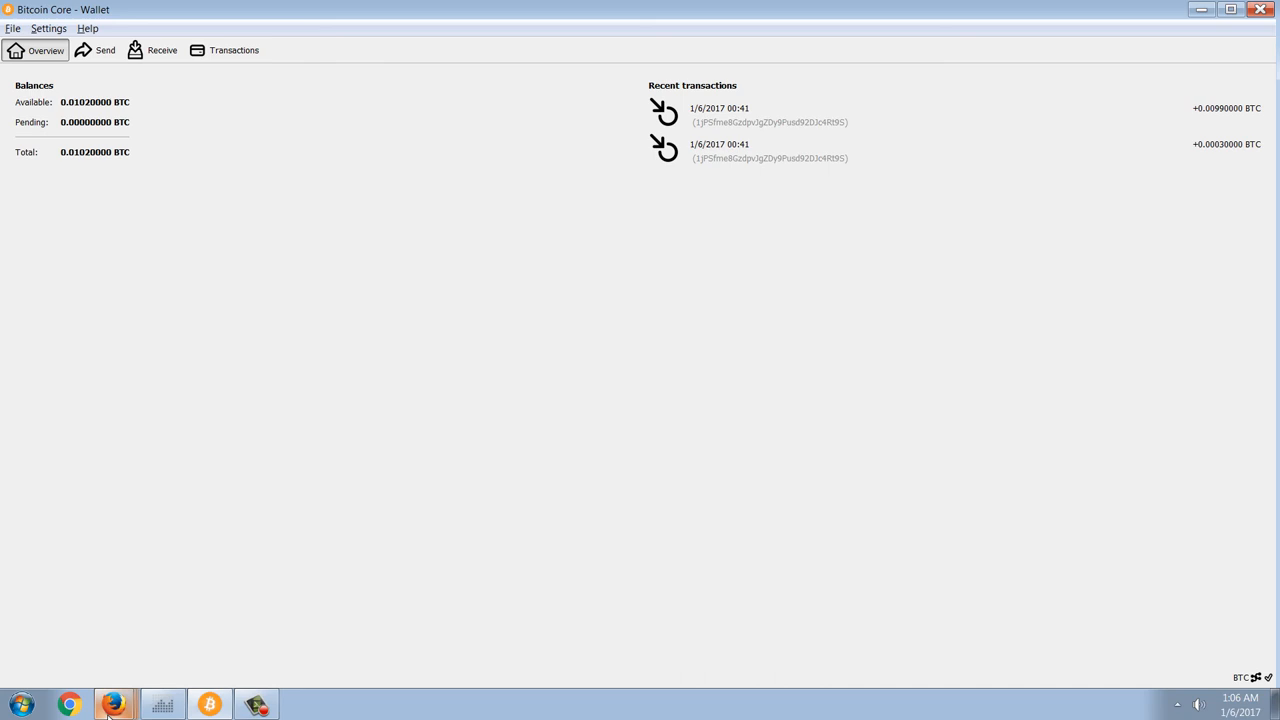
pyautogui.moveTo(112, 684)
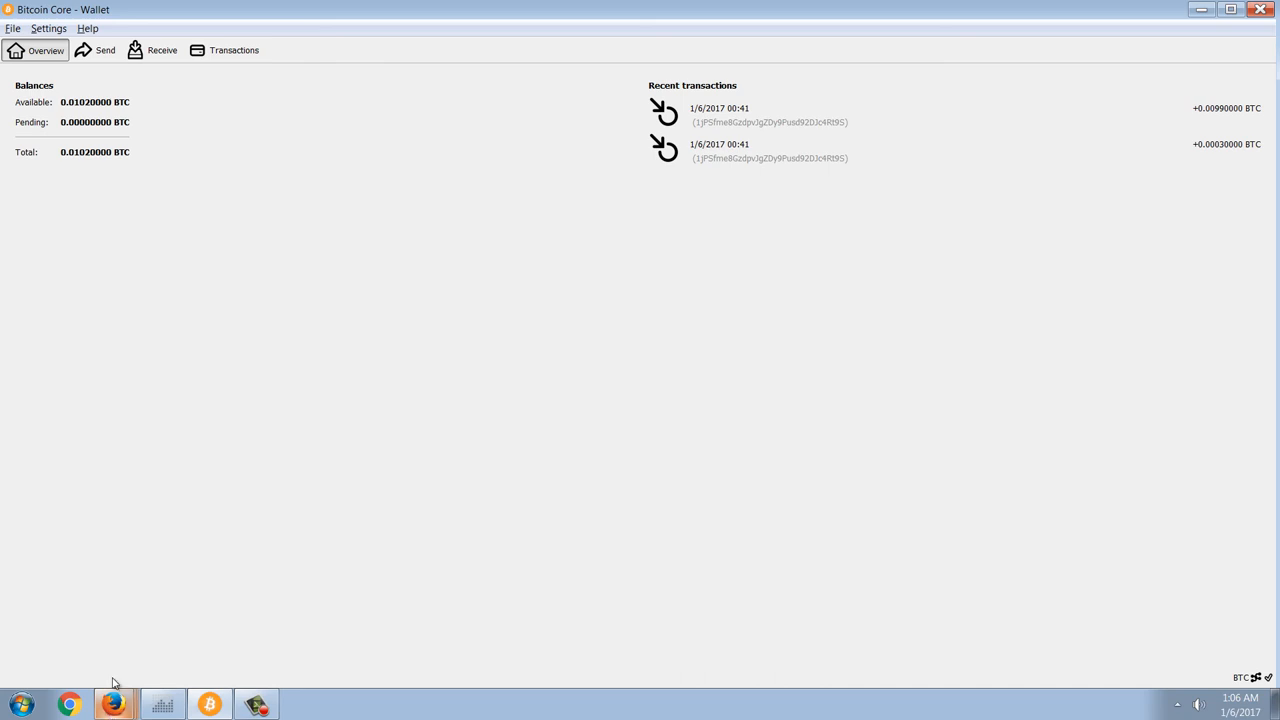
# Bring up the Poloniex BTC/USDT 1-month chart and scroll down to the order forms
pyautogui.click(114, 704)
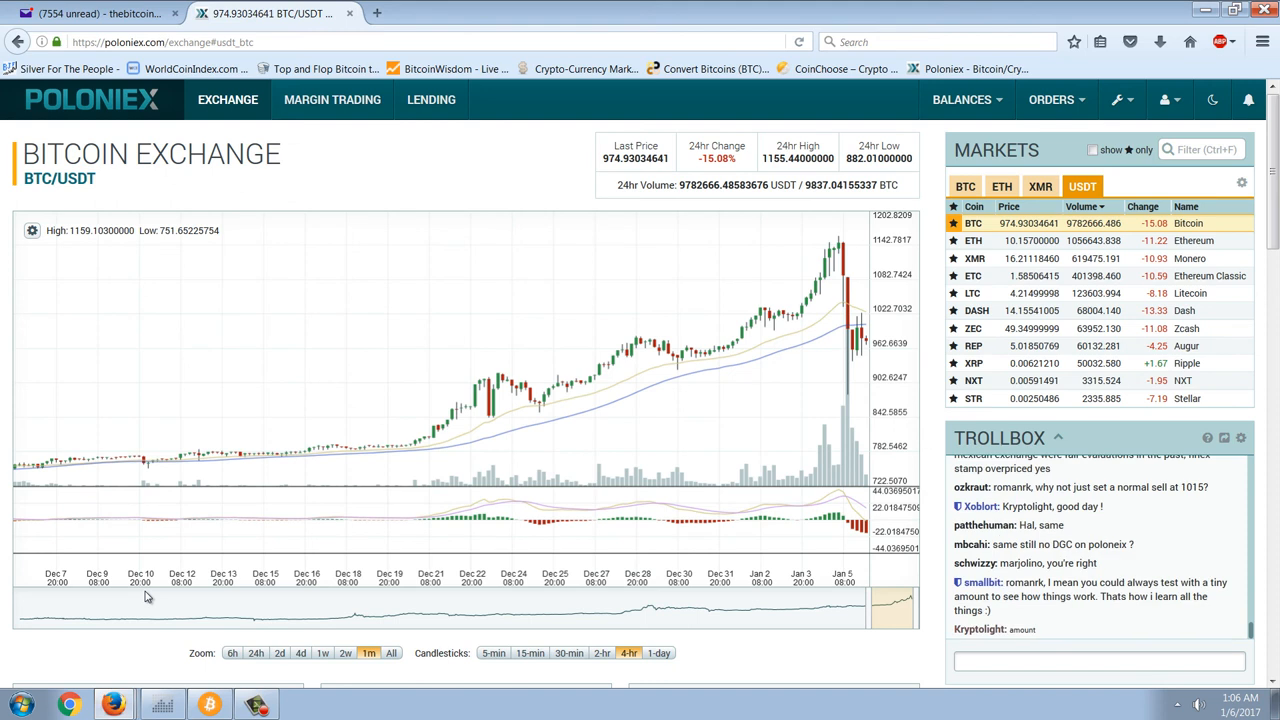
pyautogui.moveTo(510, 444)
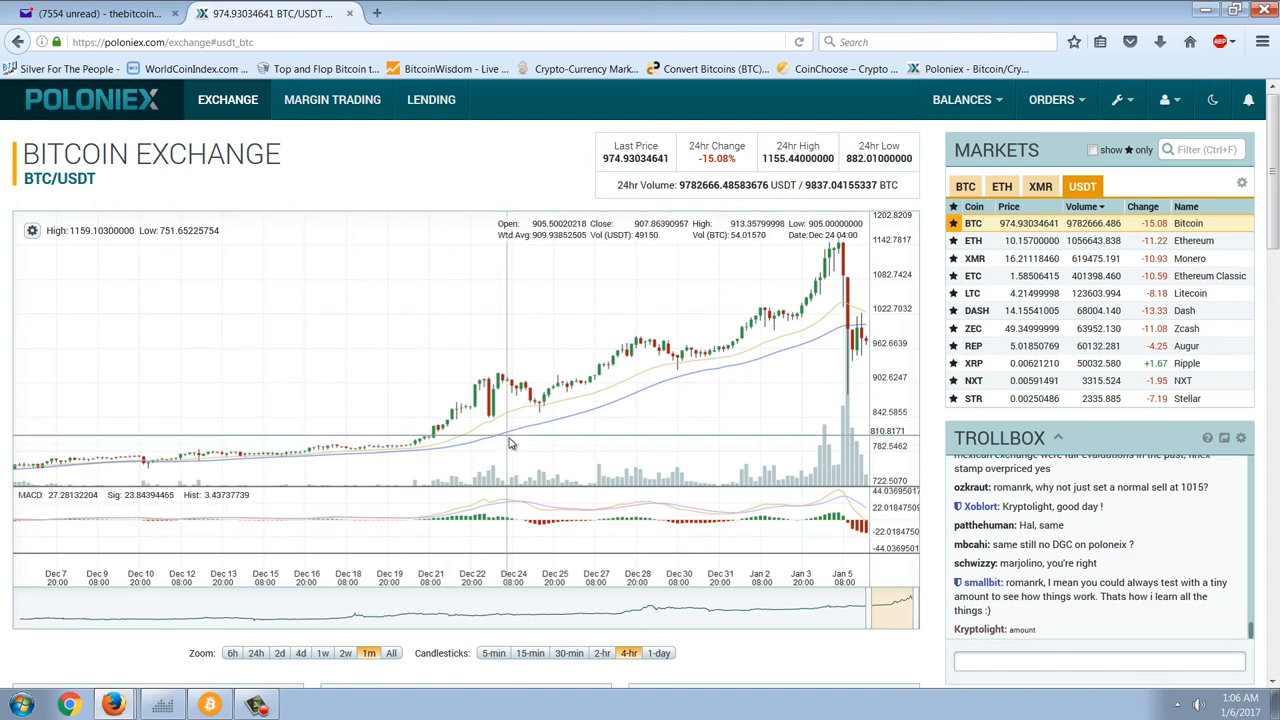
pyautogui.moveTo(556, 366)
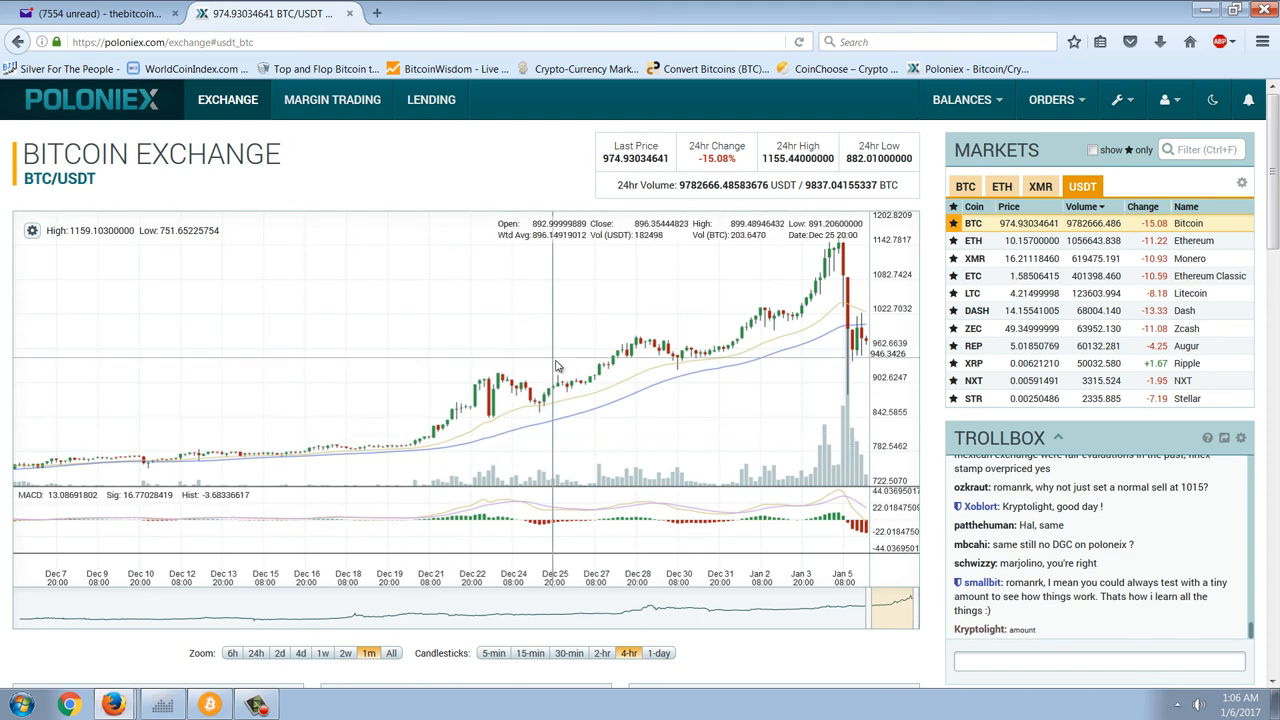
pyautogui.moveTo(1110, 352)
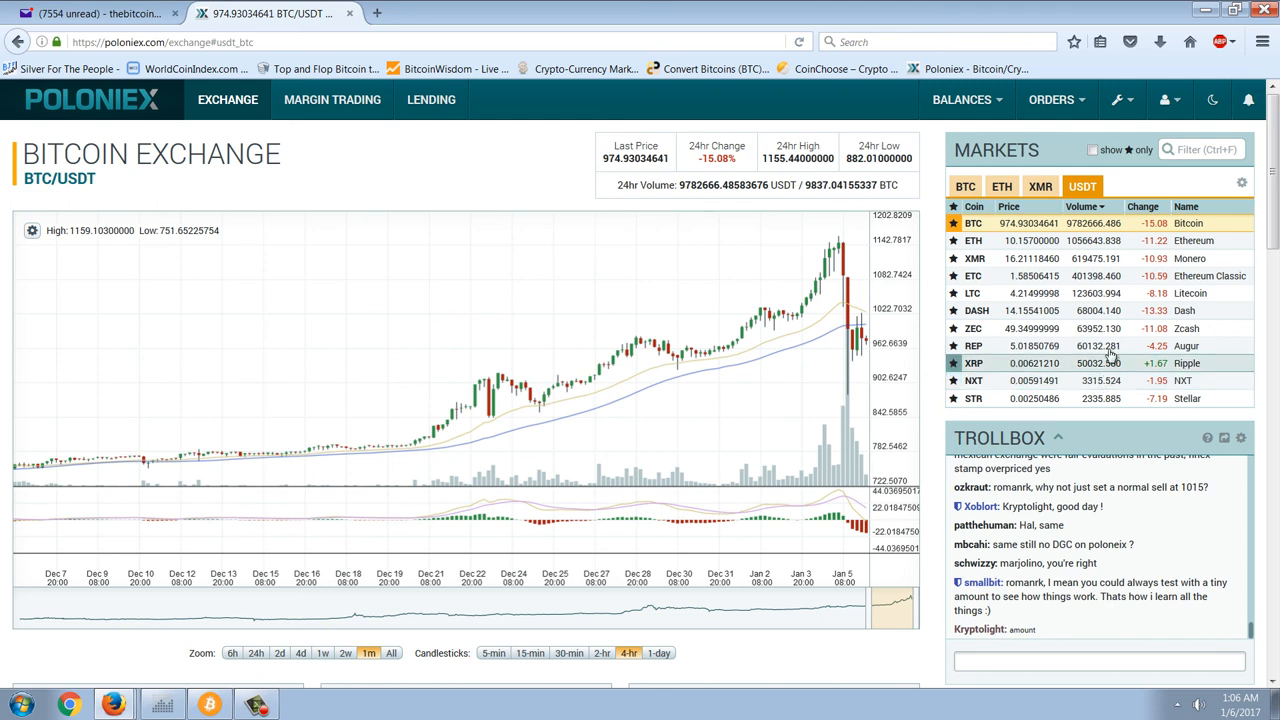
pyautogui.scroll(-3)
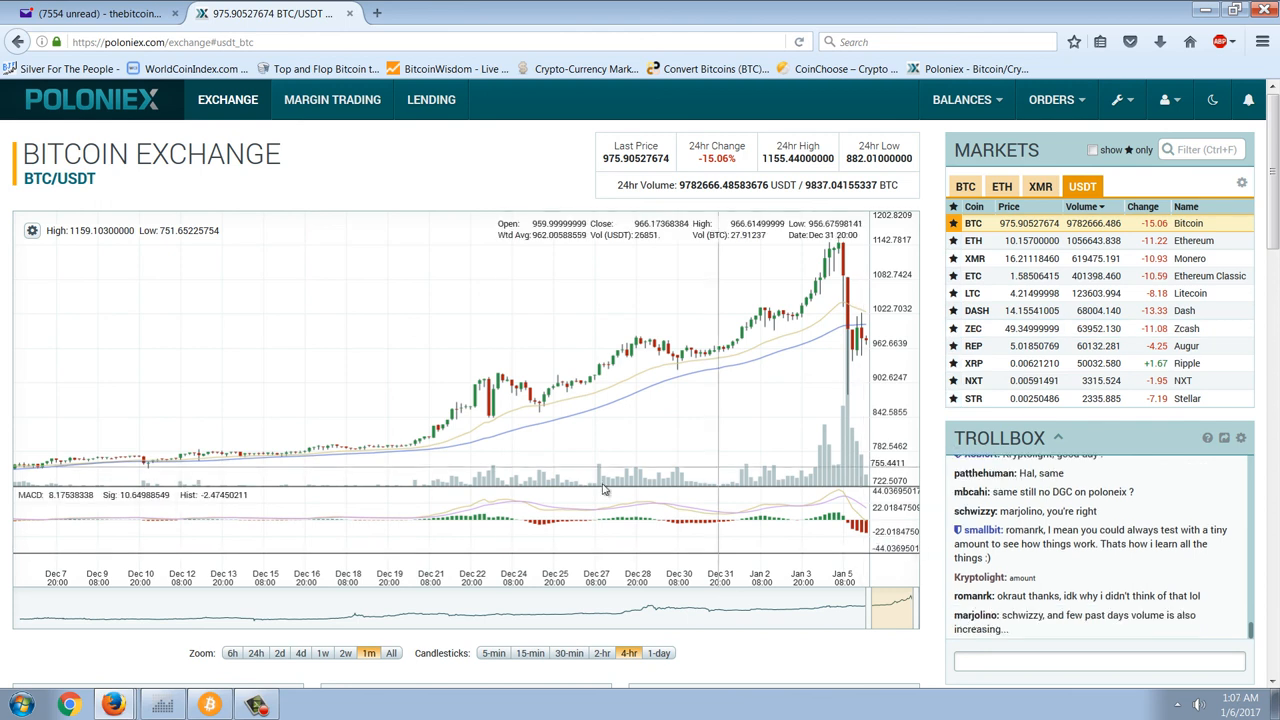
pyautogui.moveTo(470, 442)
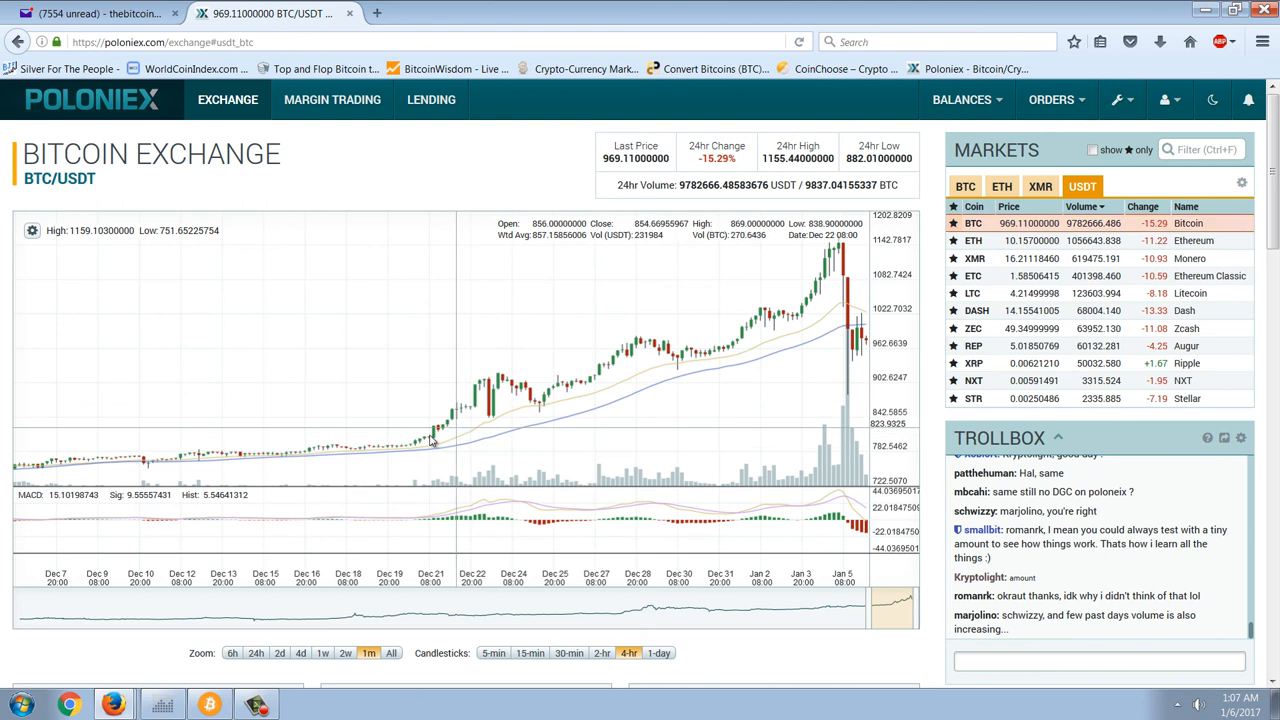
pyautogui.moveTo(470, 436)
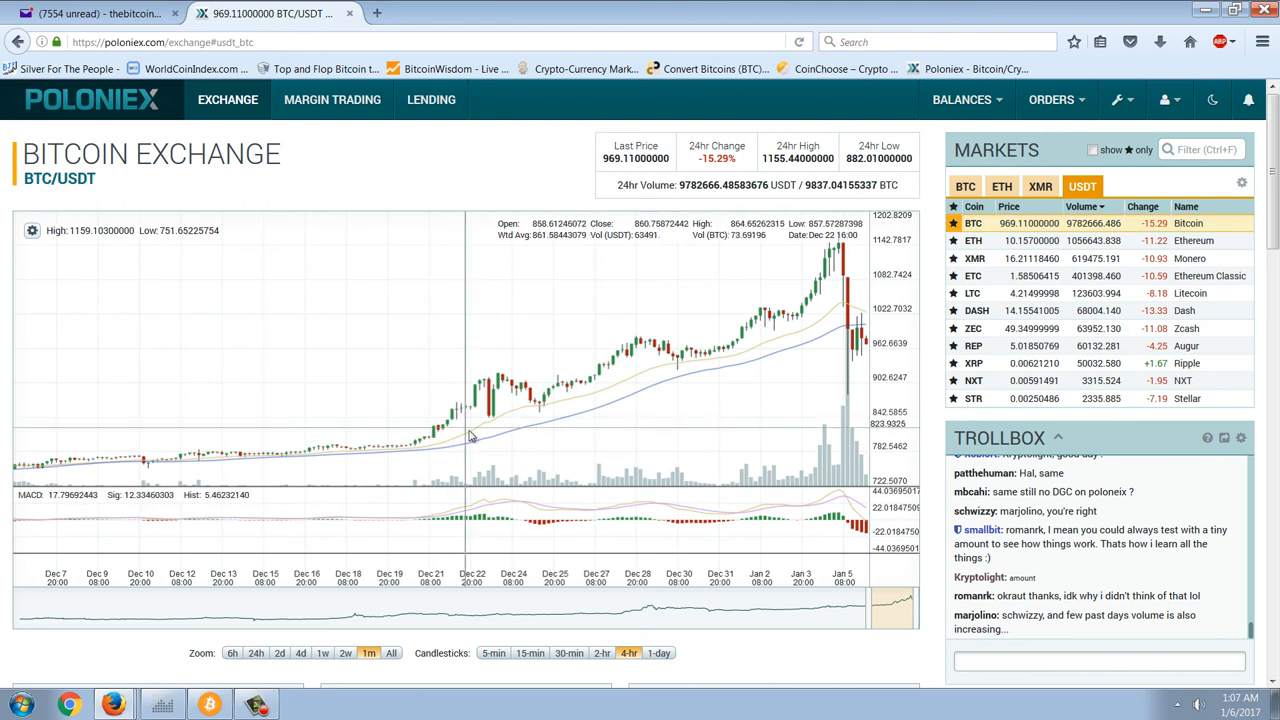
pyautogui.moveTo(812, 420)
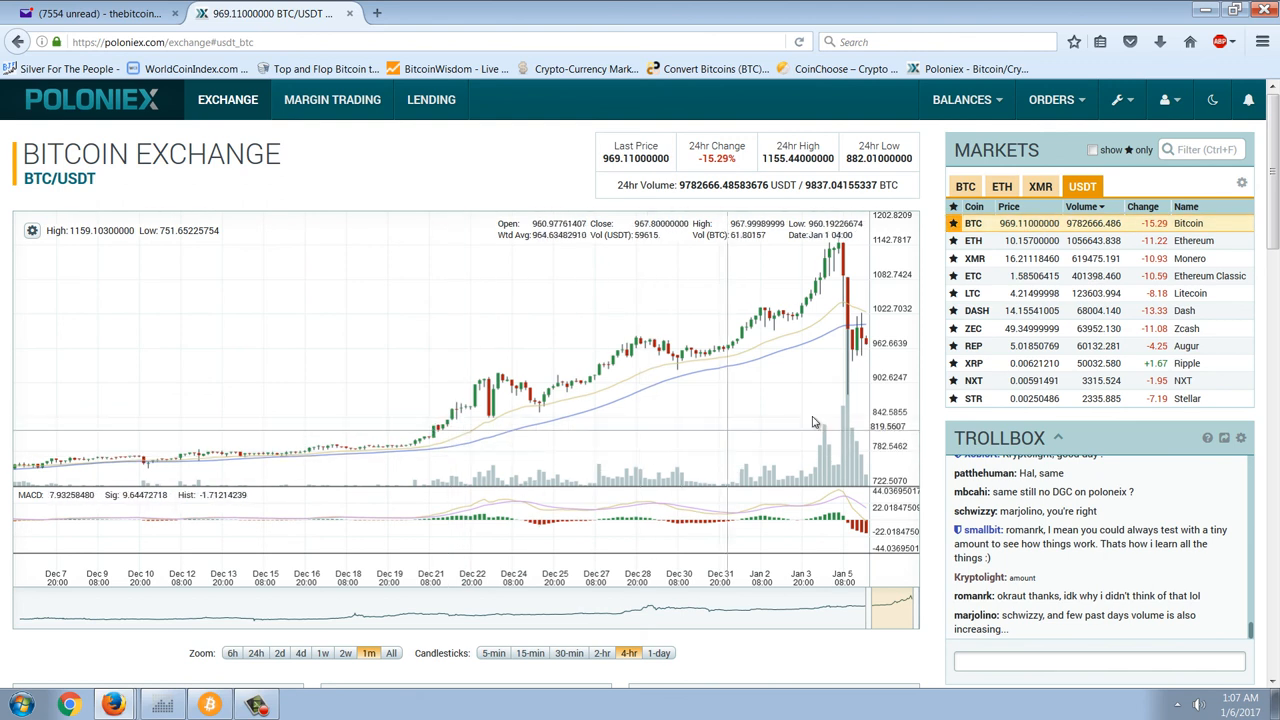
pyautogui.moveTo(716, 410)
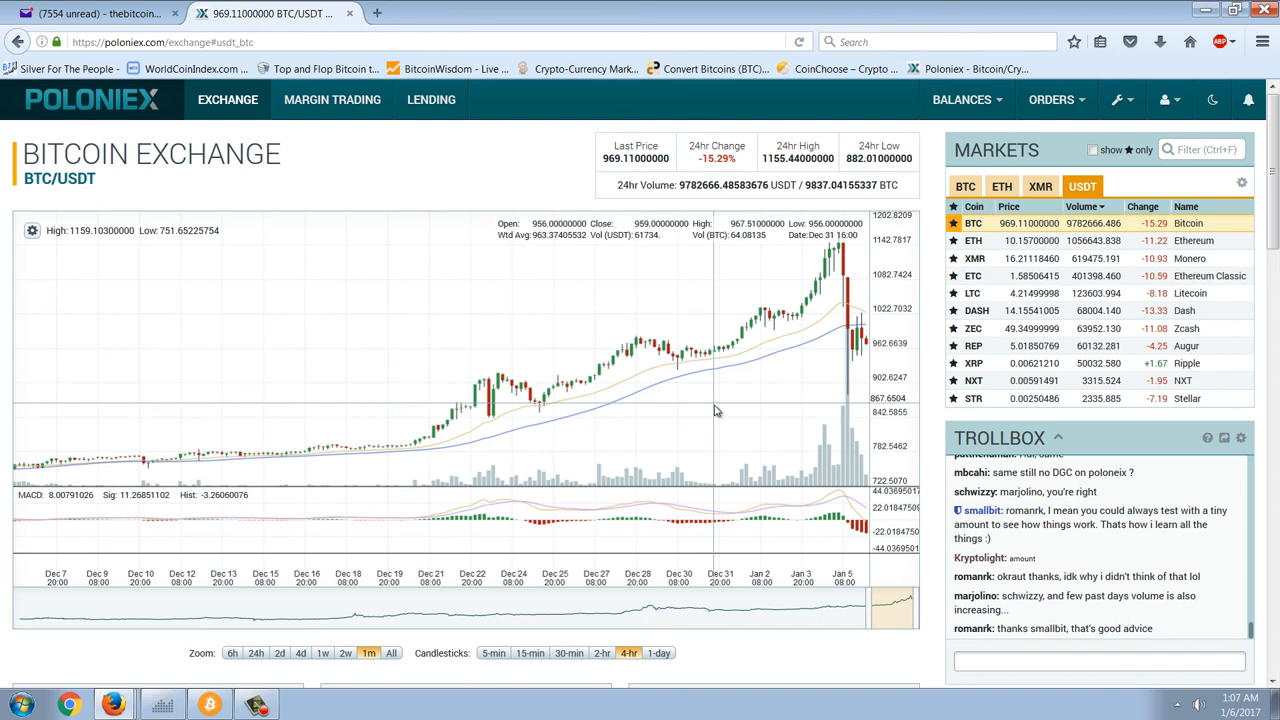
pyautogui.moveTo(628, 580)
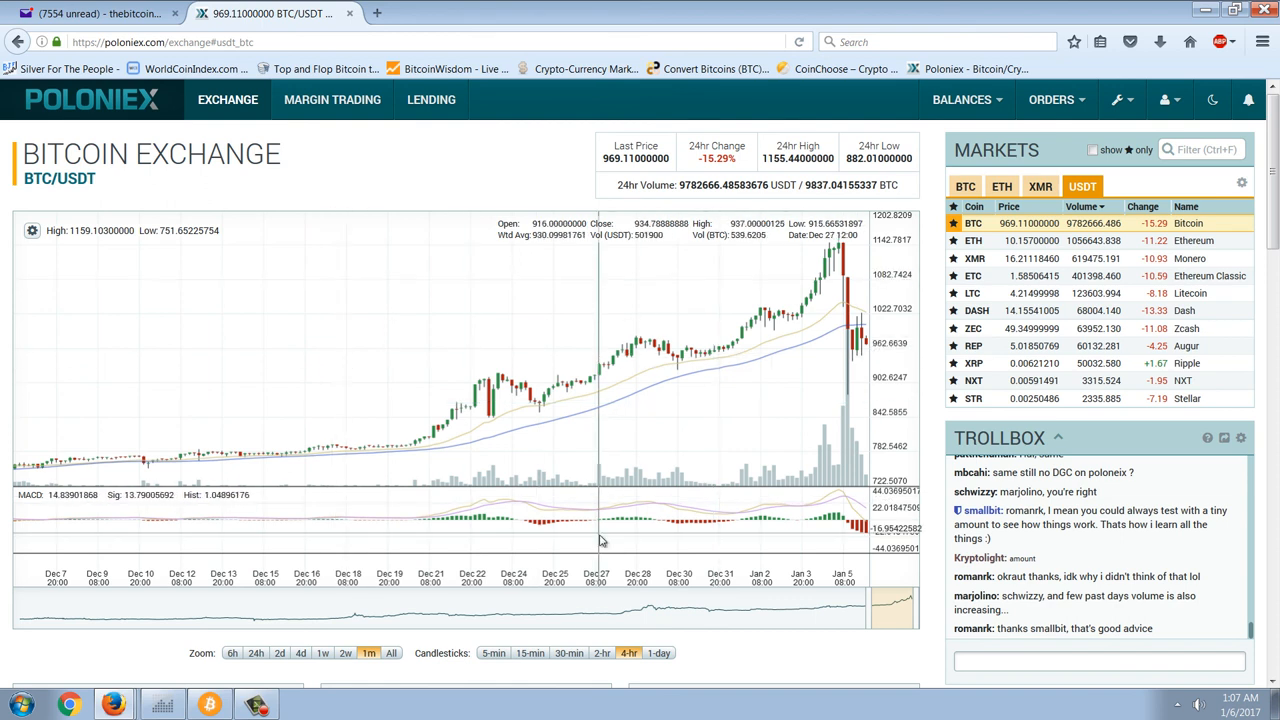
pyautogui.scroll(-3)
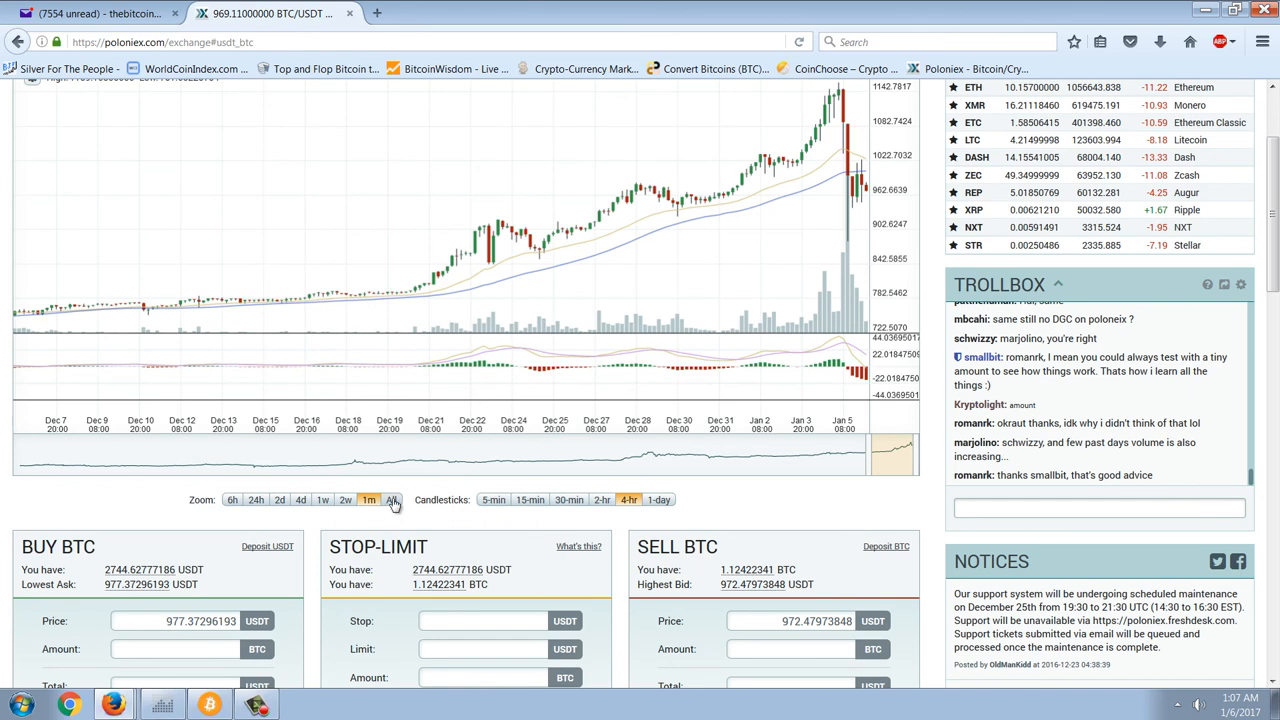
# Zoom the BTC/USDT chart to 'All' to show the full history in daily candles
pyautogui.click(392, 500)
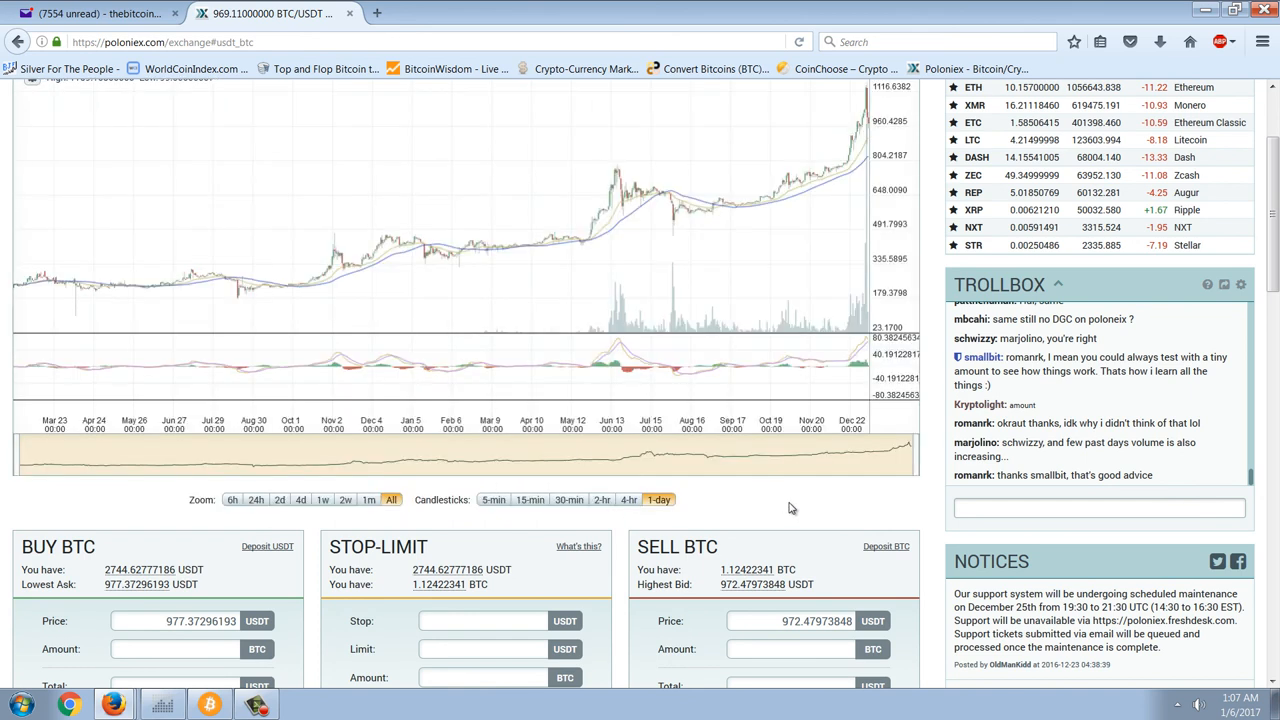
pyautogui.scroll(3)
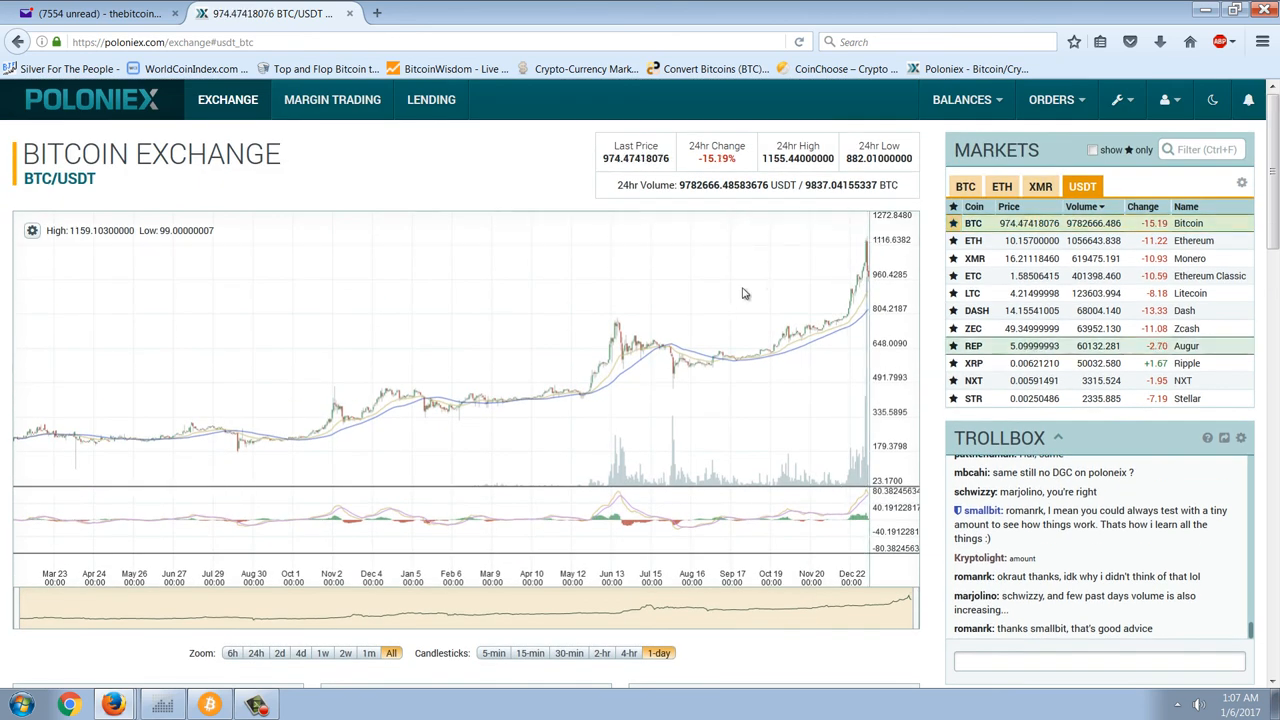
pyautogui.moveTo(588, 434)
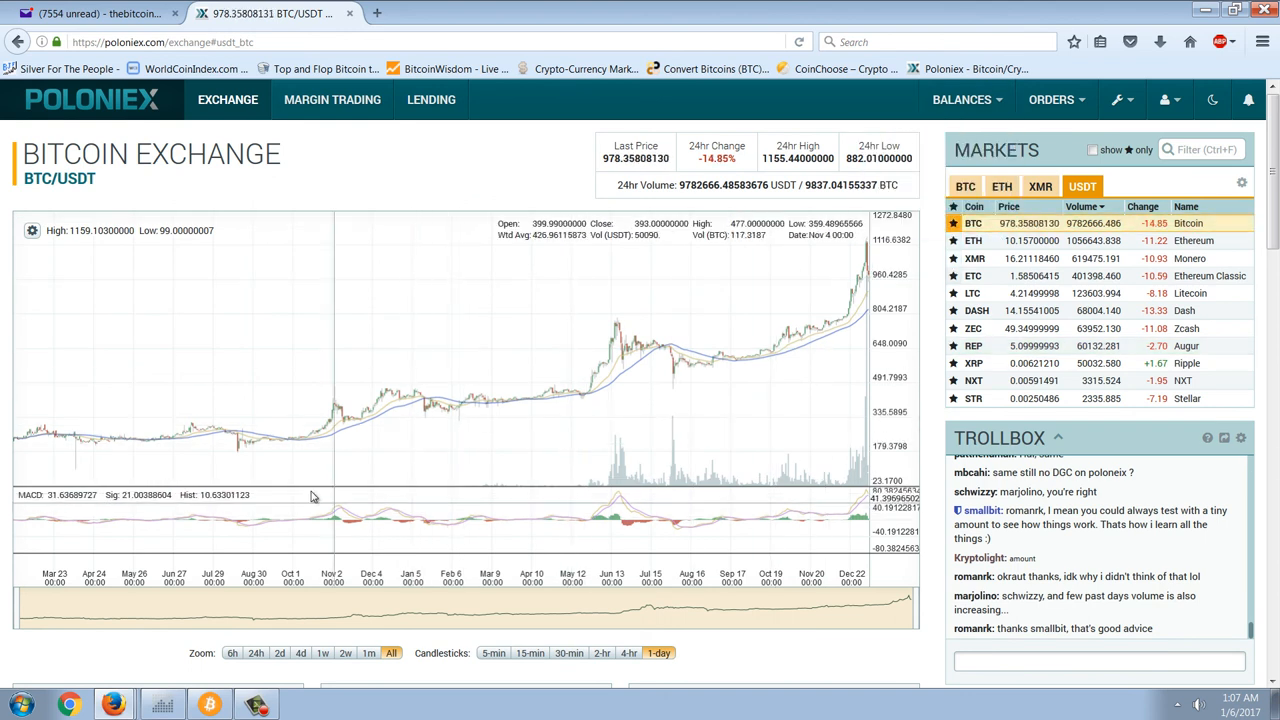
pyautogui.moveTo(296, 458)
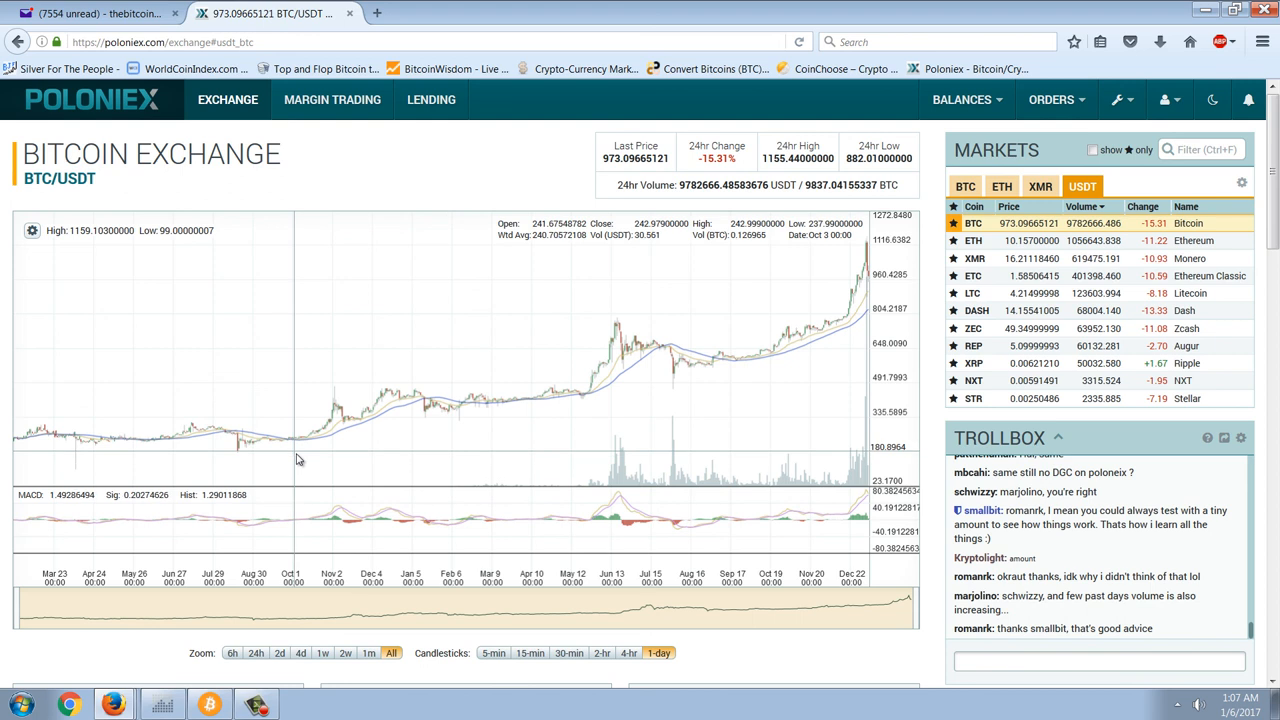
pyautogui.moveTo(736, 388)
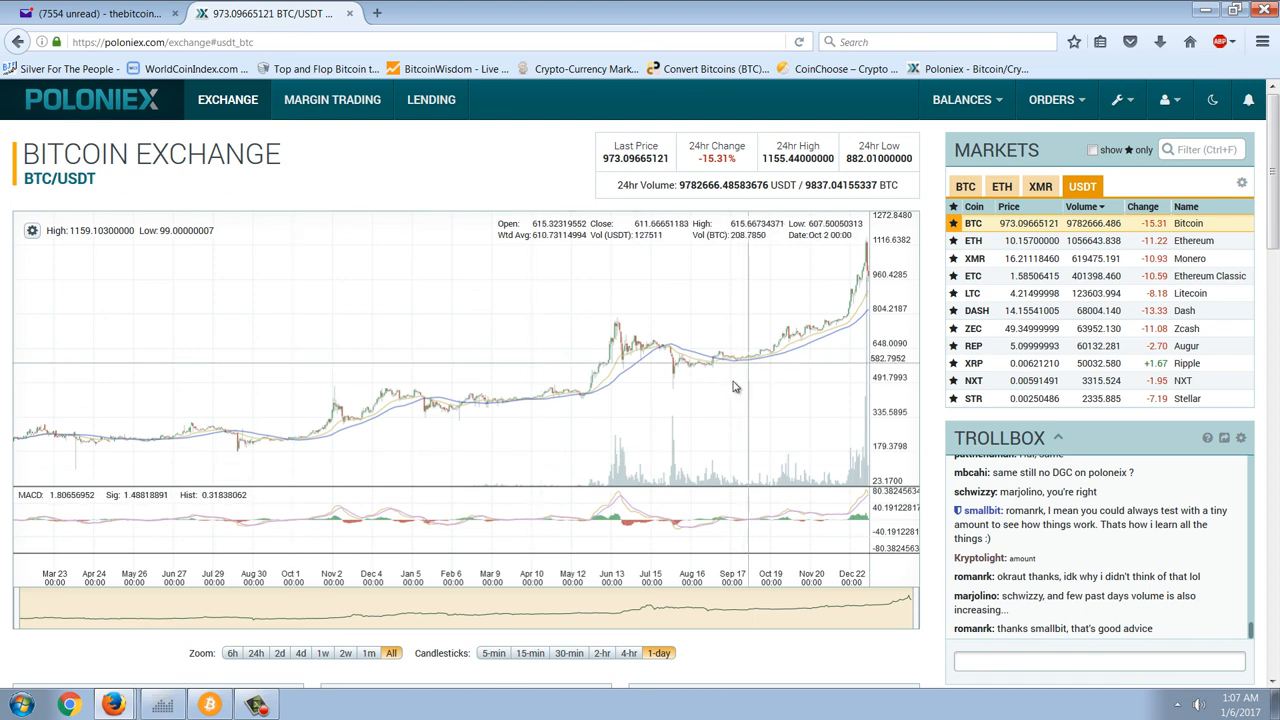
pyautogui.moveTo(726, 328)
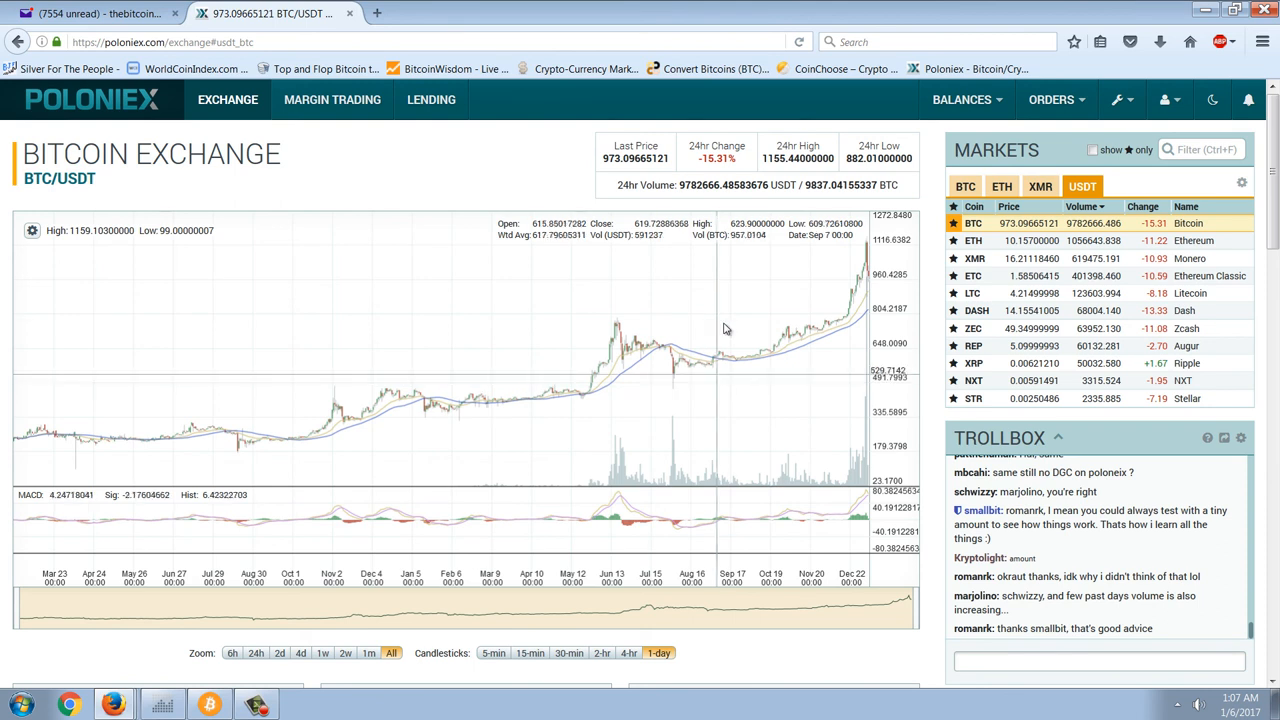
pyautogui.moveTo(744, 398)
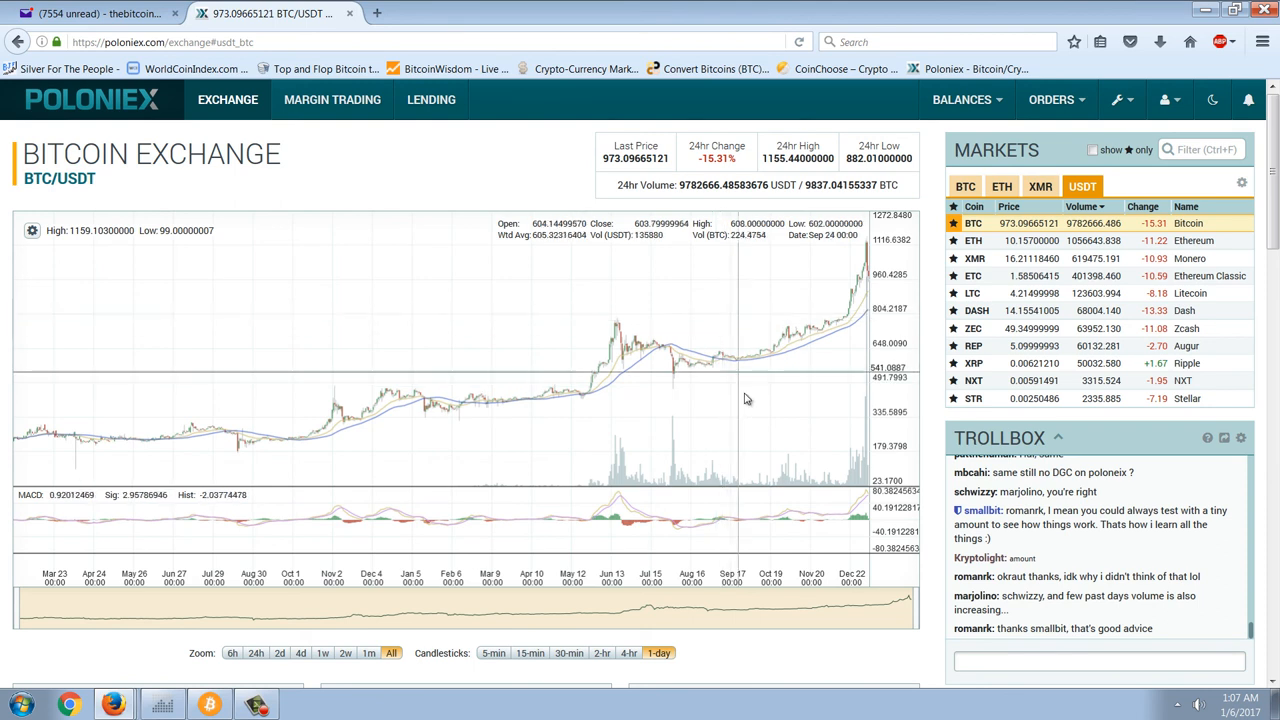
pyautogui.moveTo(760, 424)
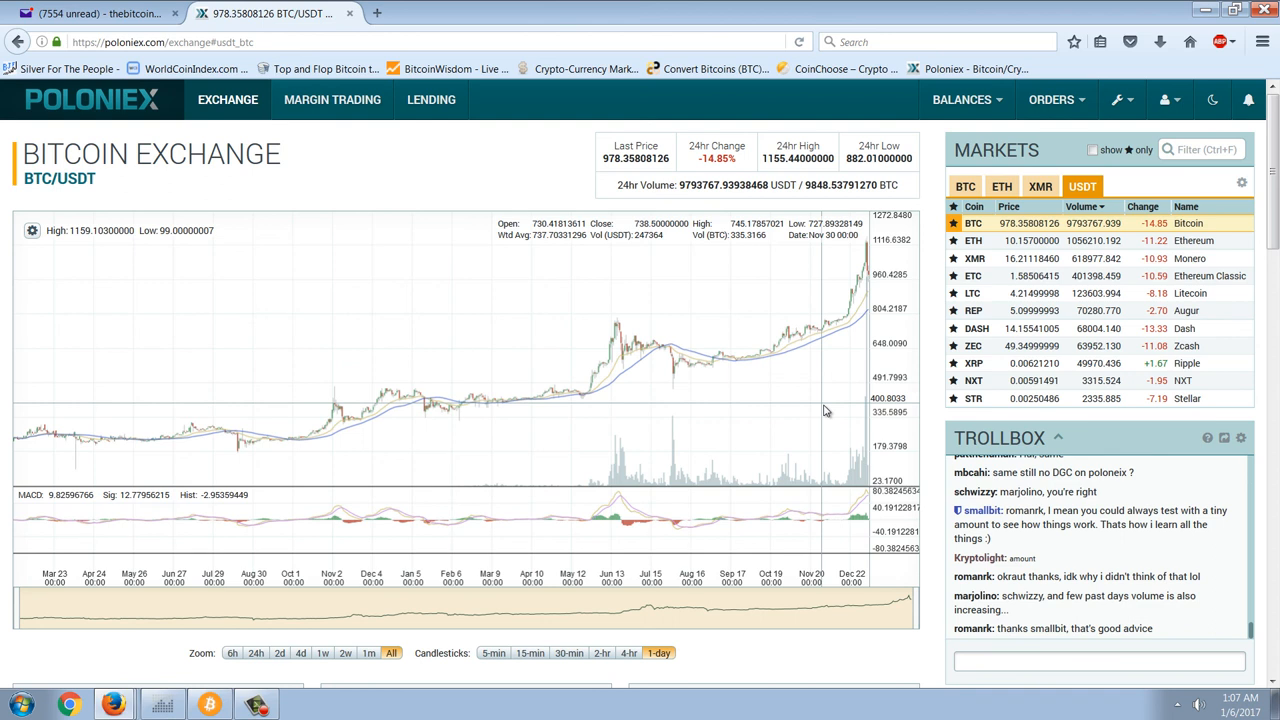
# Bring the NetDania 30-minute spot silver chart back in front
pyautogui.click(162, 704)
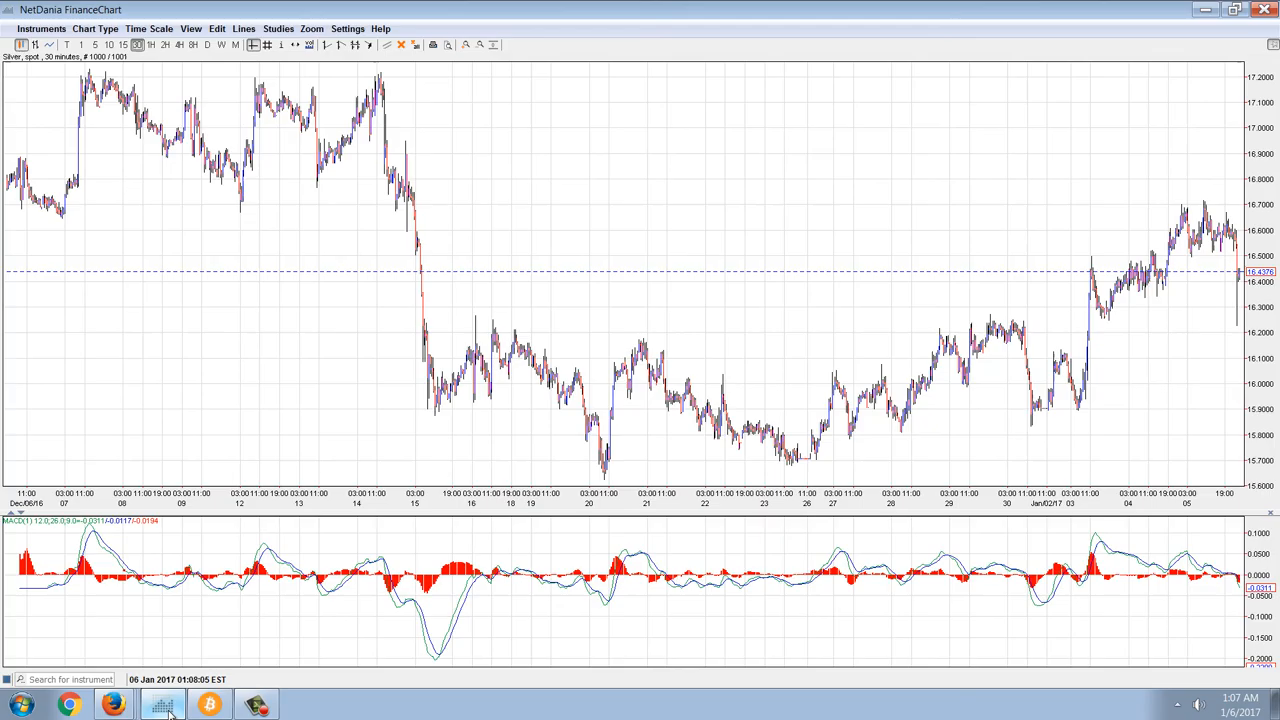
pyautogui.moveTo(350, 464)
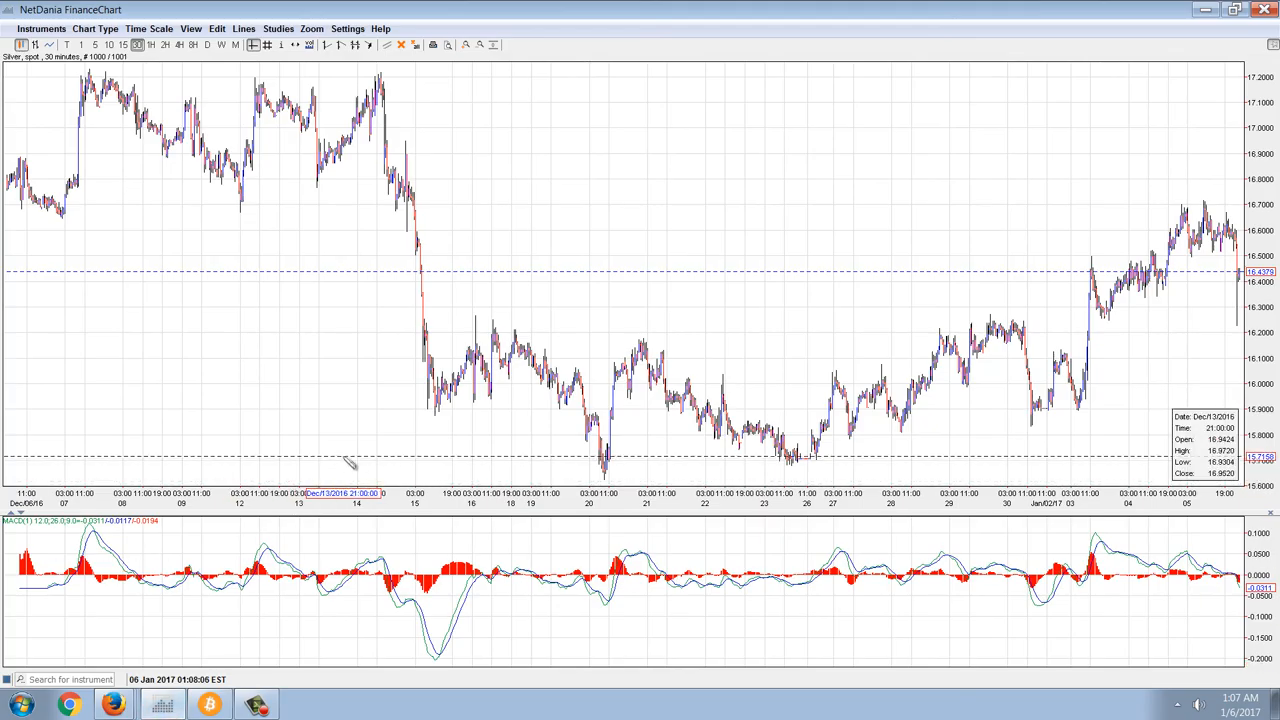
pyautogui.moveTo(540, 288)
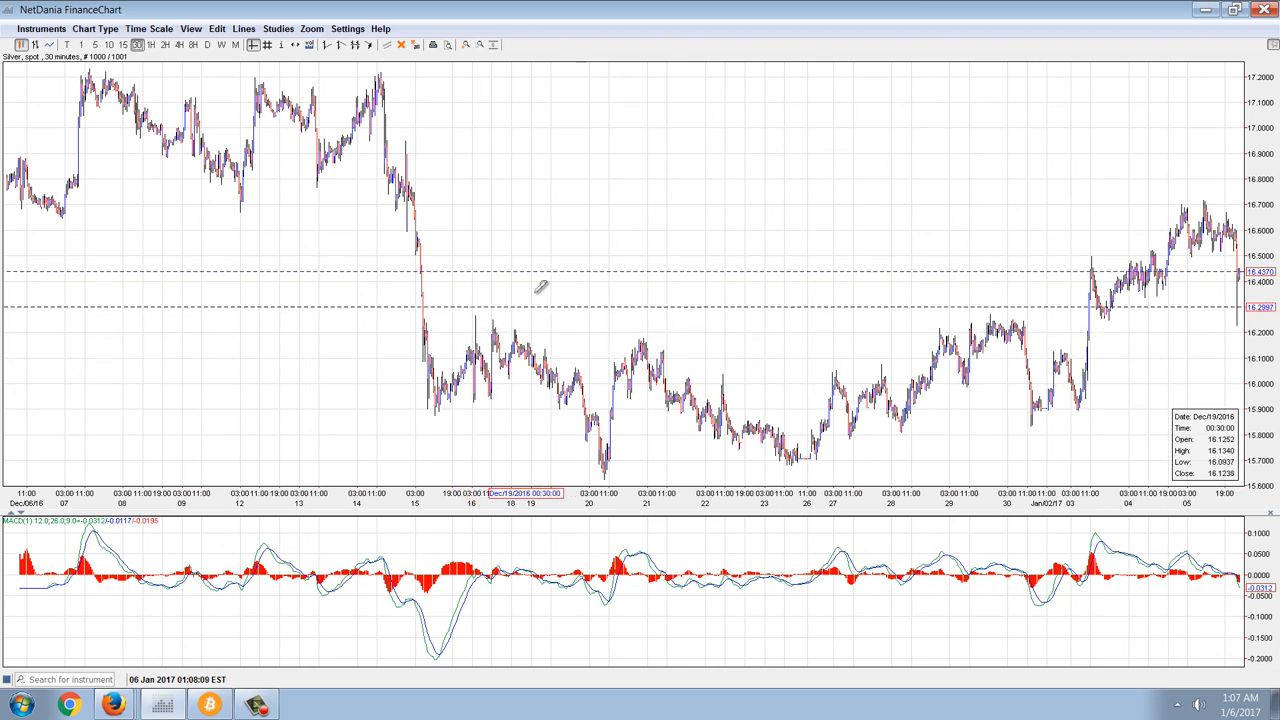
pyautogui.moveTo(616, 156)
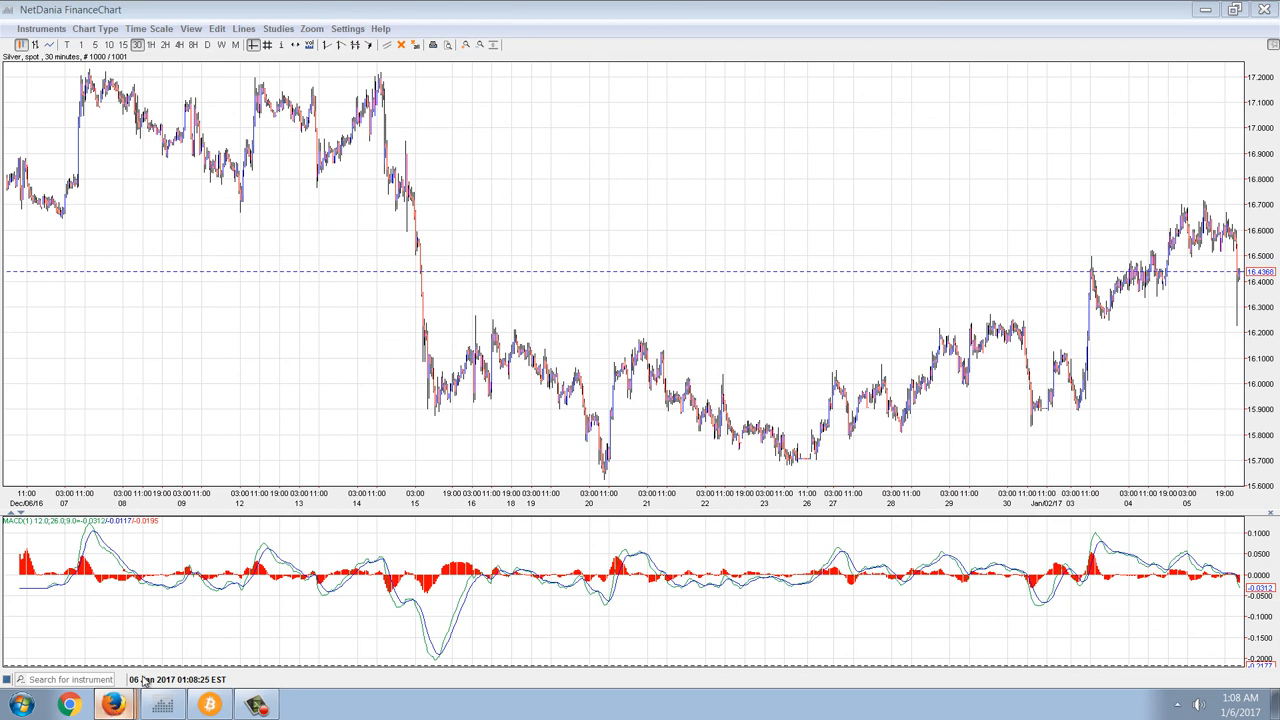
# Bring up the 2011 'Bitcoin Report Volume 12' video and highlight 'Bitcoins and Borders' in its title
pyautogui.click(112, 704)
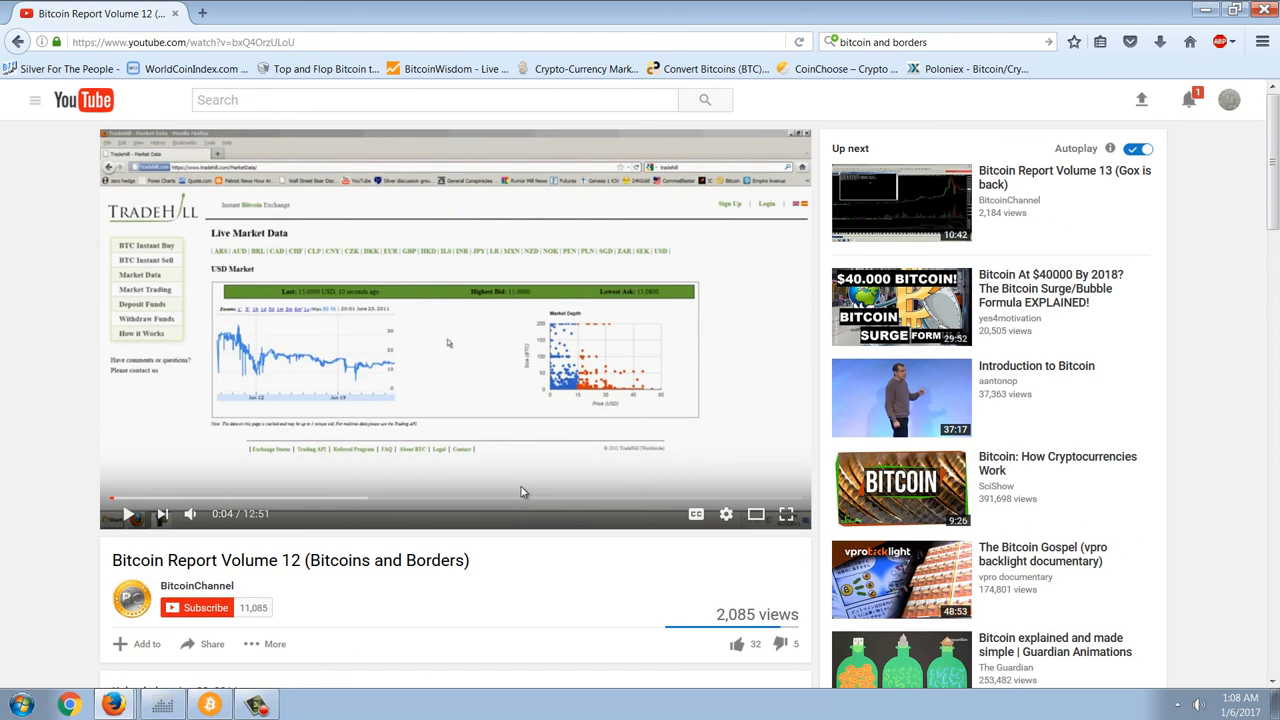
pyautogui.moveTo(4, 588)
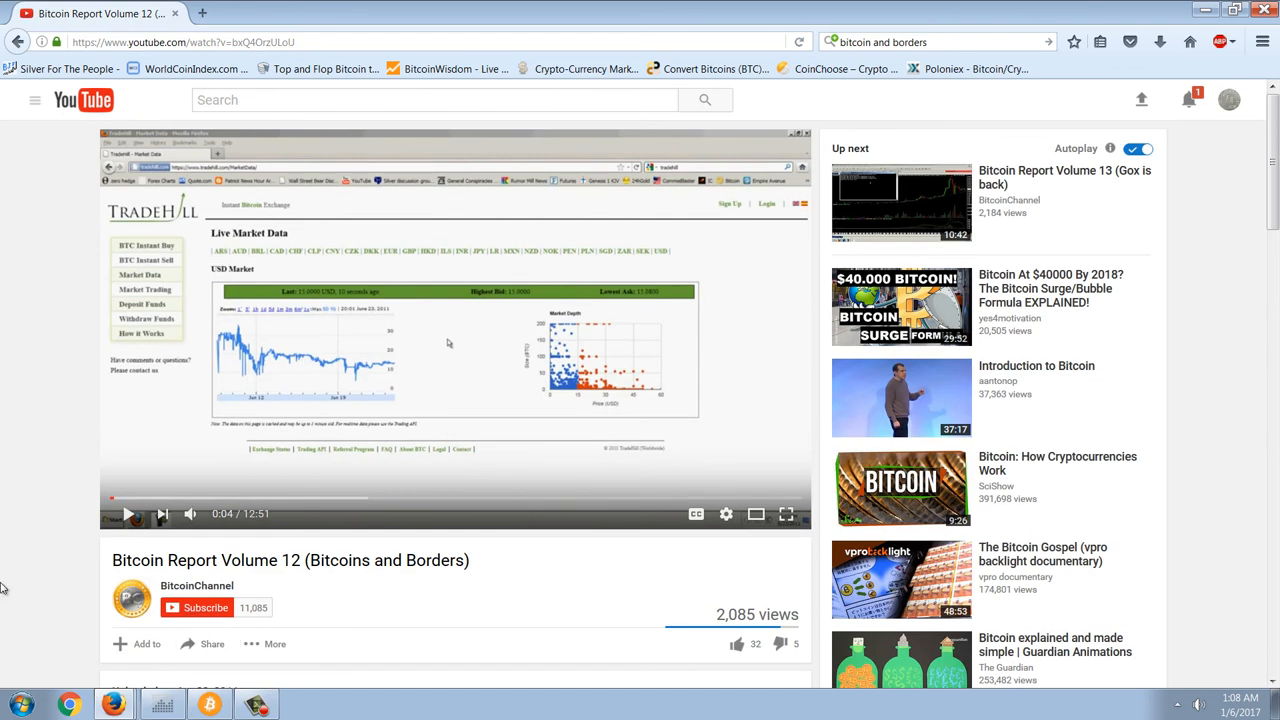
pyautogui.scroll(-3)
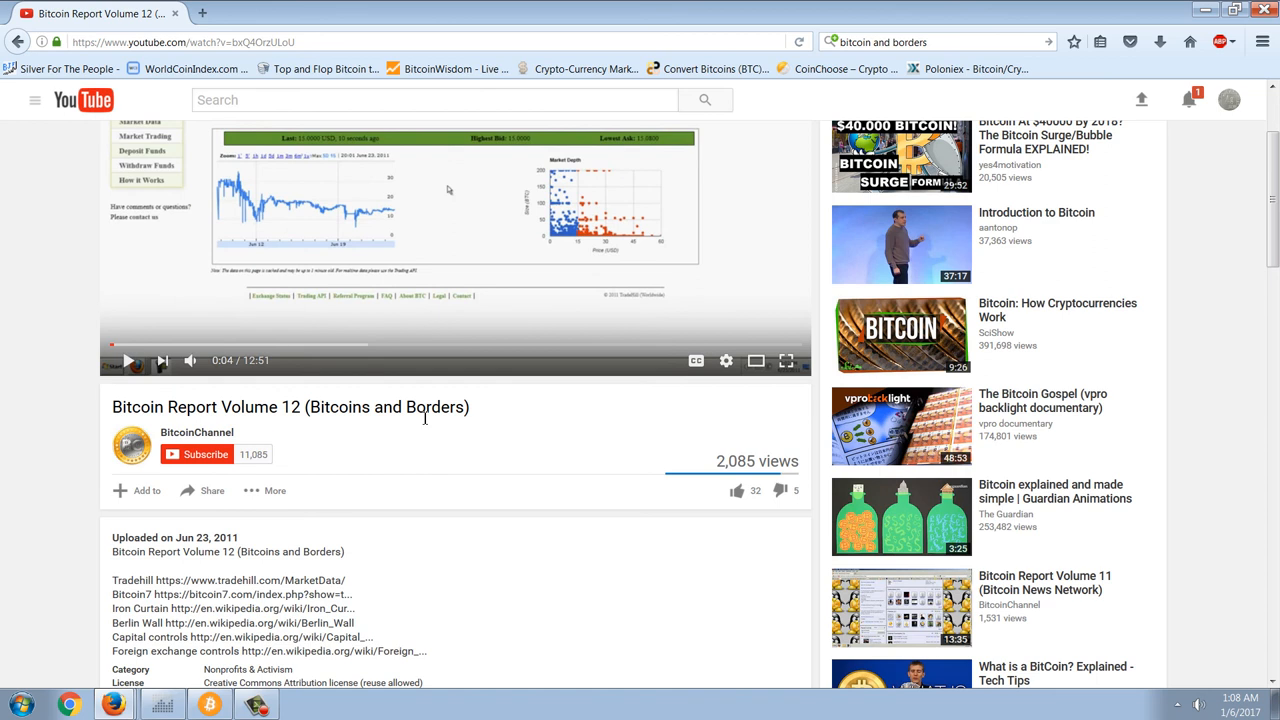
pyautogui.moveTo(316, 412)
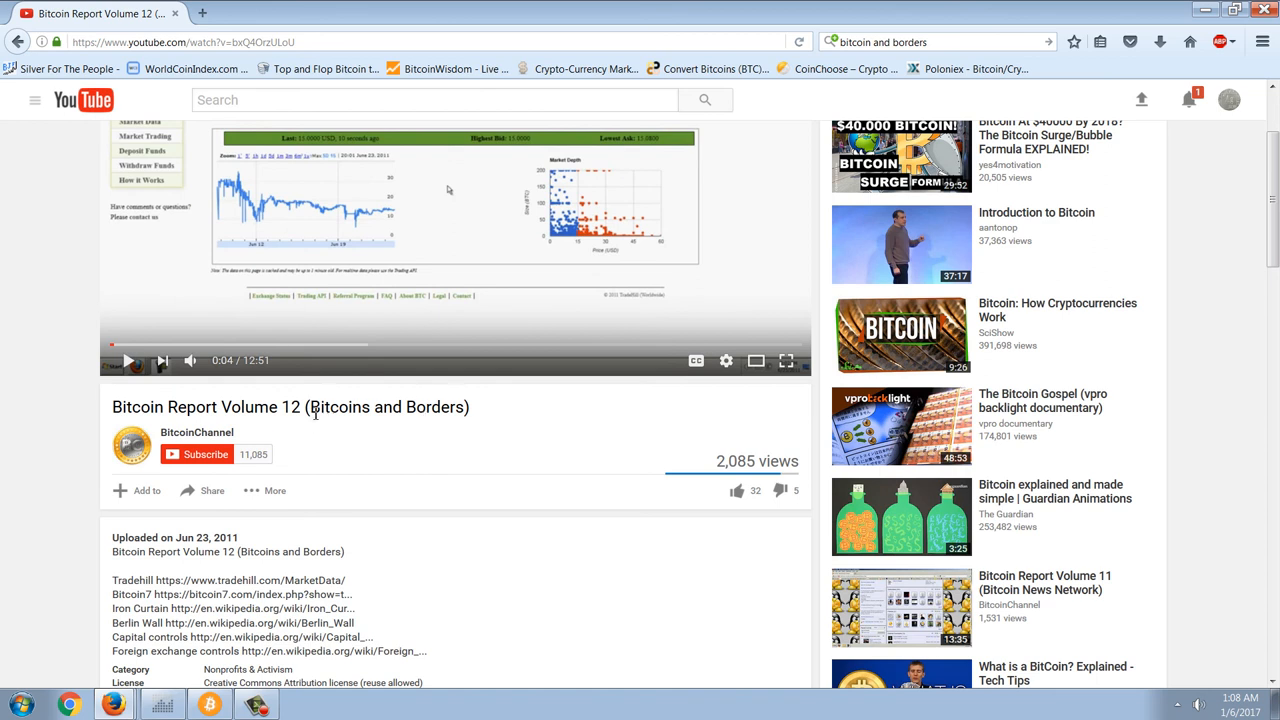
pyautogui.doubleClick(388, 408)
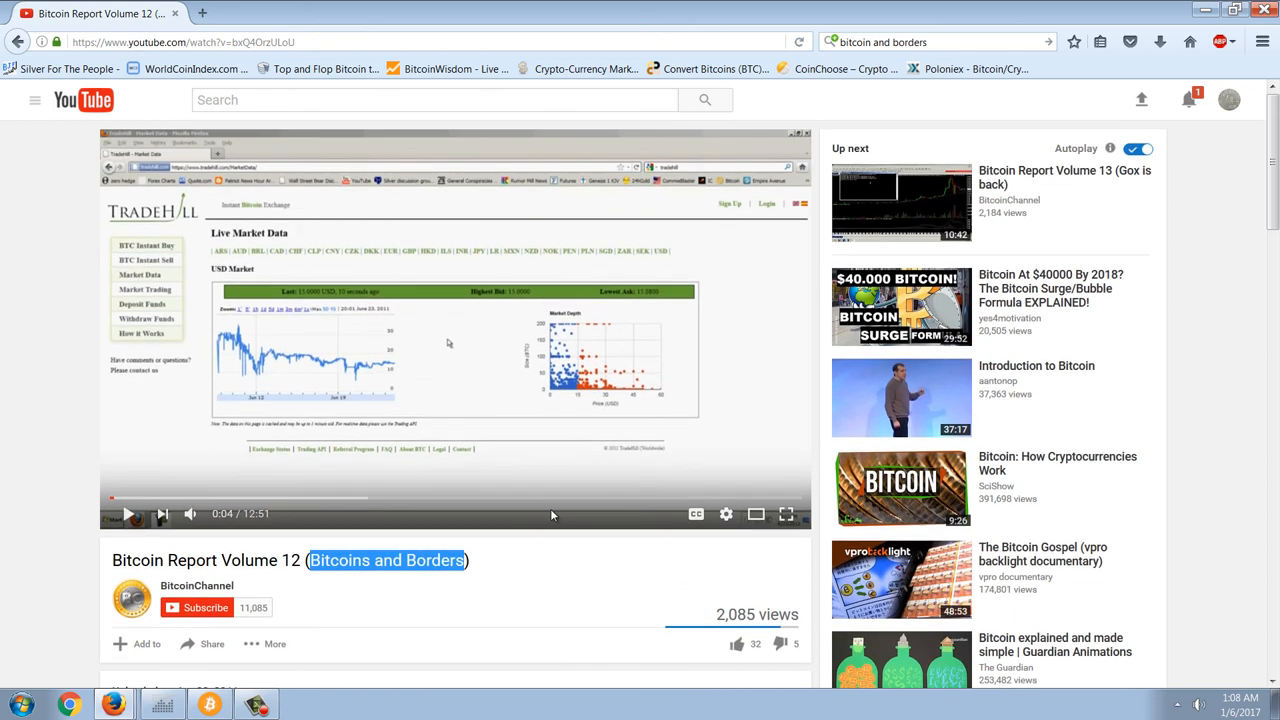
# Scroll to the video description and highlight its start with the Jun 23, 2011 upload date
pyautogui.scroll(-3)
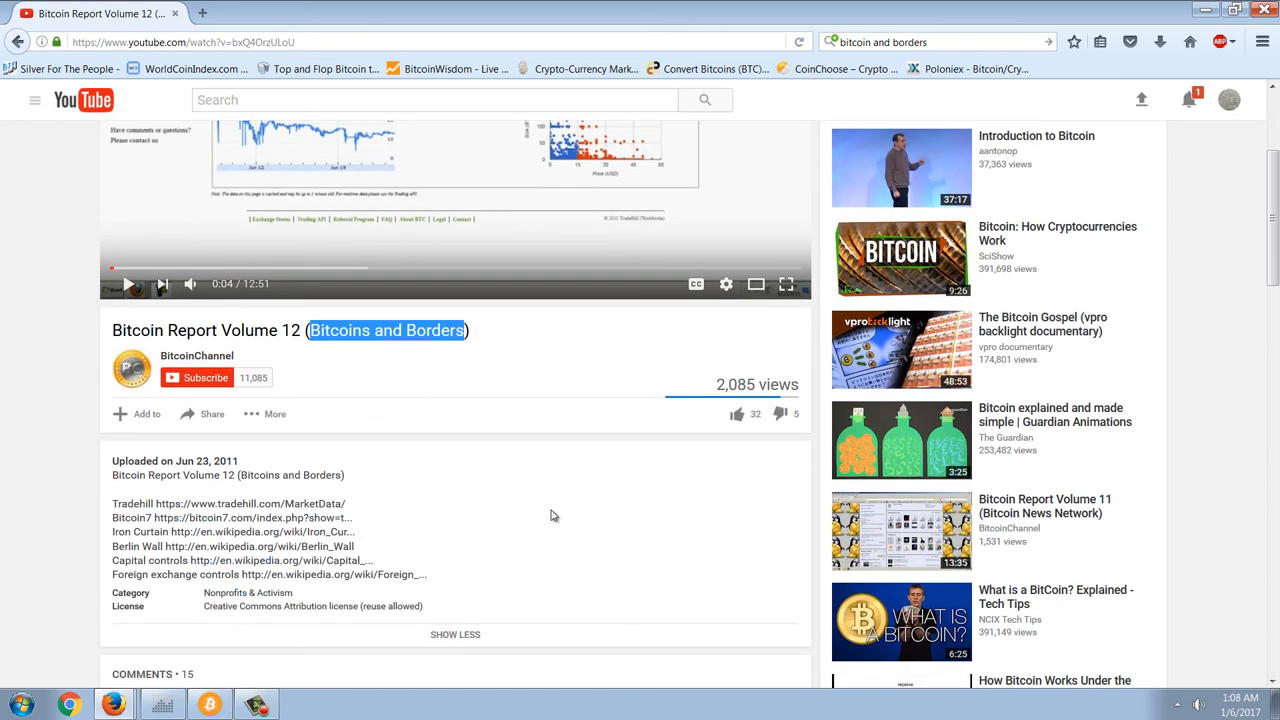
pyautogui.scroll(-3)
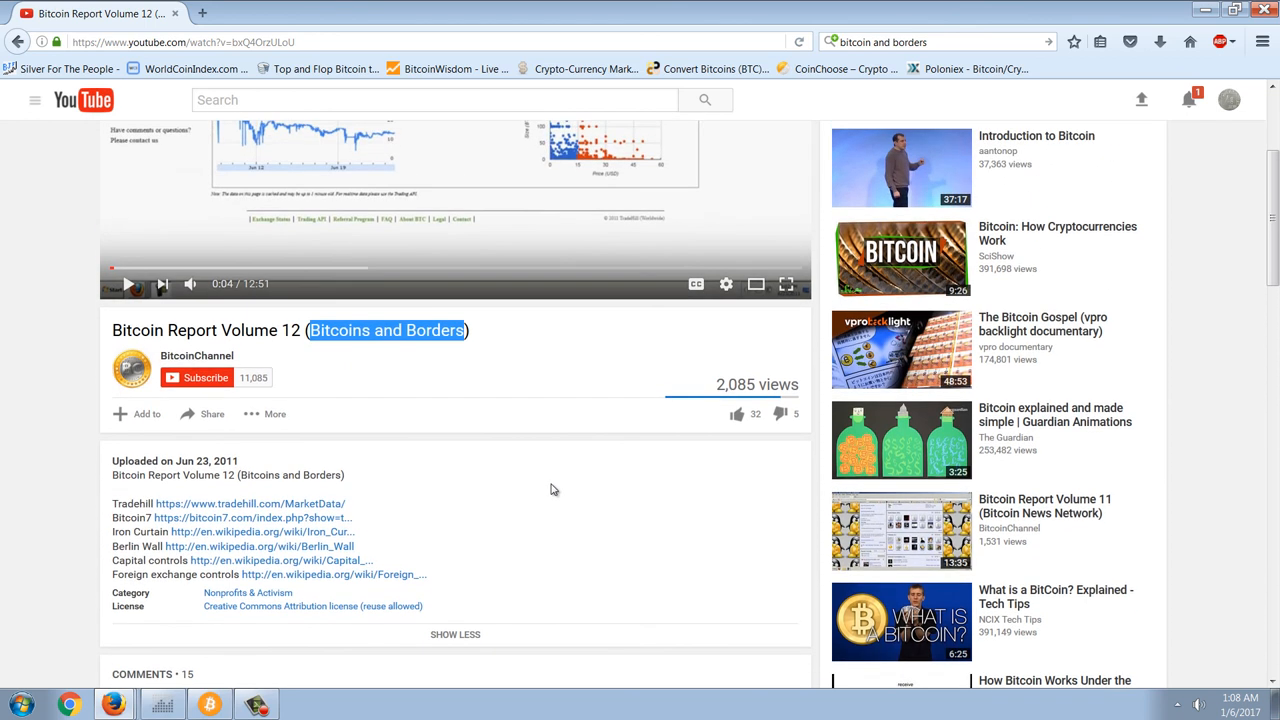
pyautogui.scroll(-3)
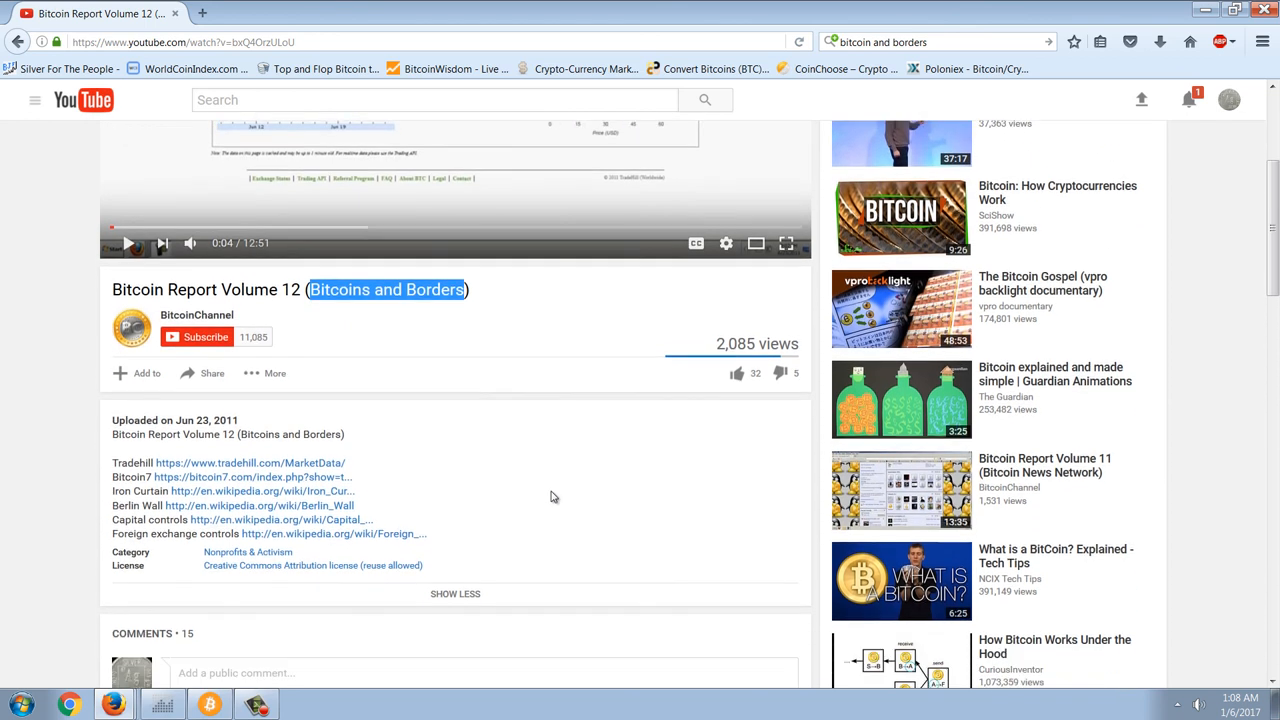
pyautogui.scroll(-3)
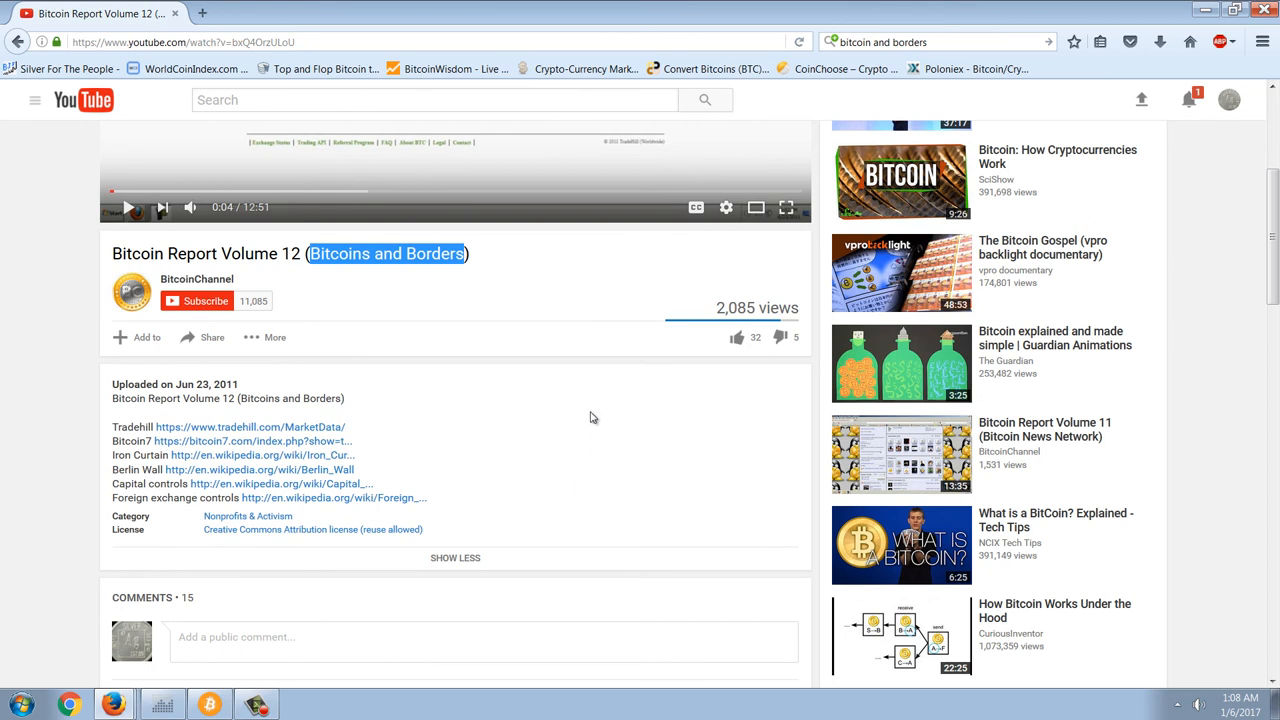
pyautogui.moveTo(252, 388)
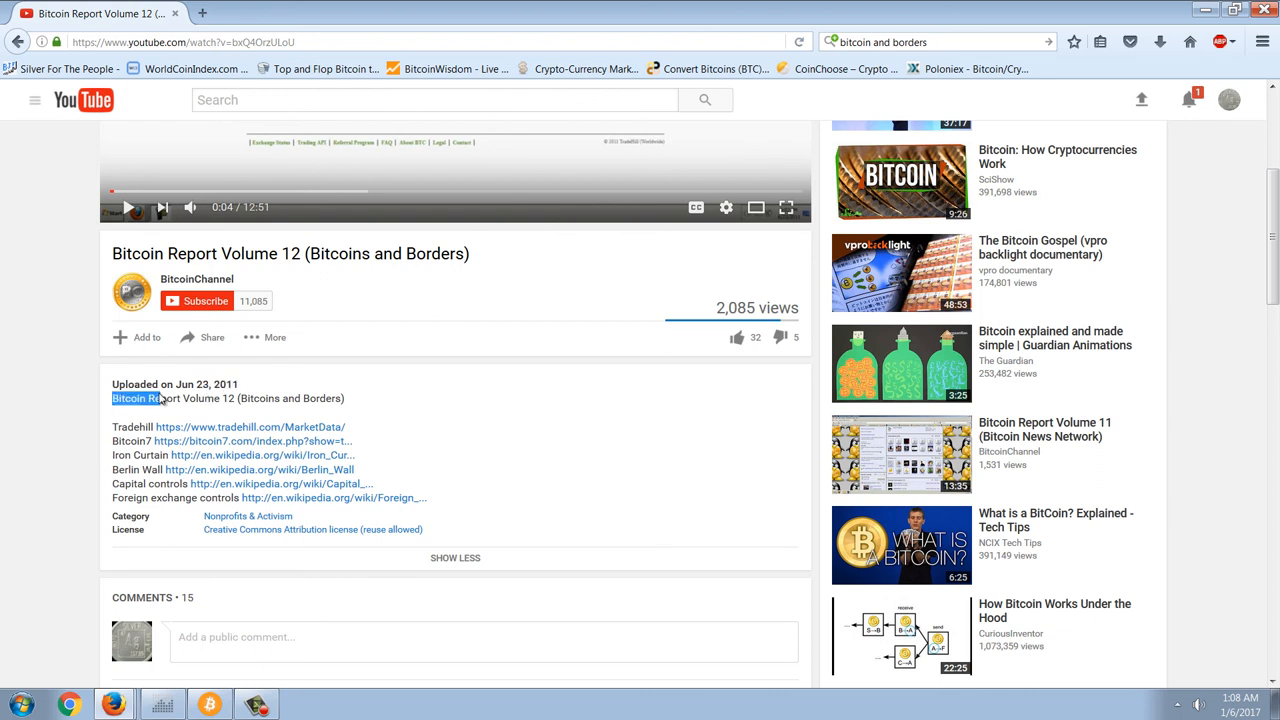
pyautogui.doubleClick(206, 384)
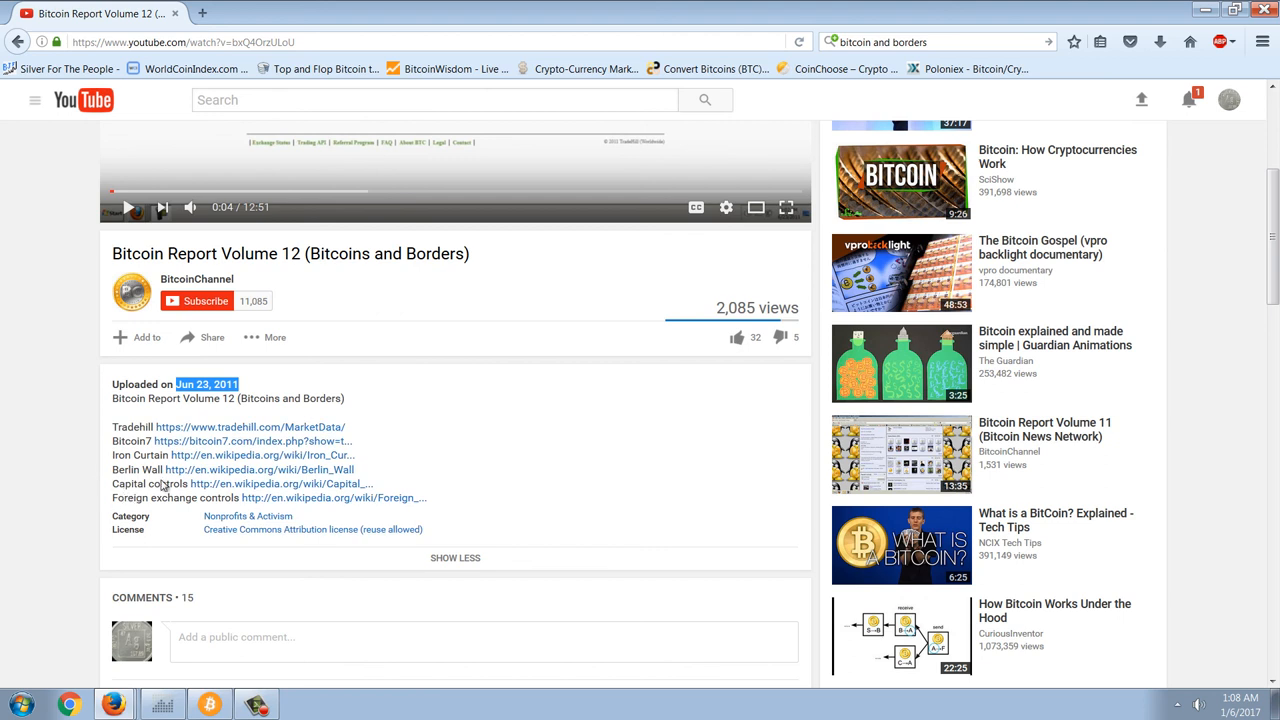
pyautogui.moveTo(780, 482)
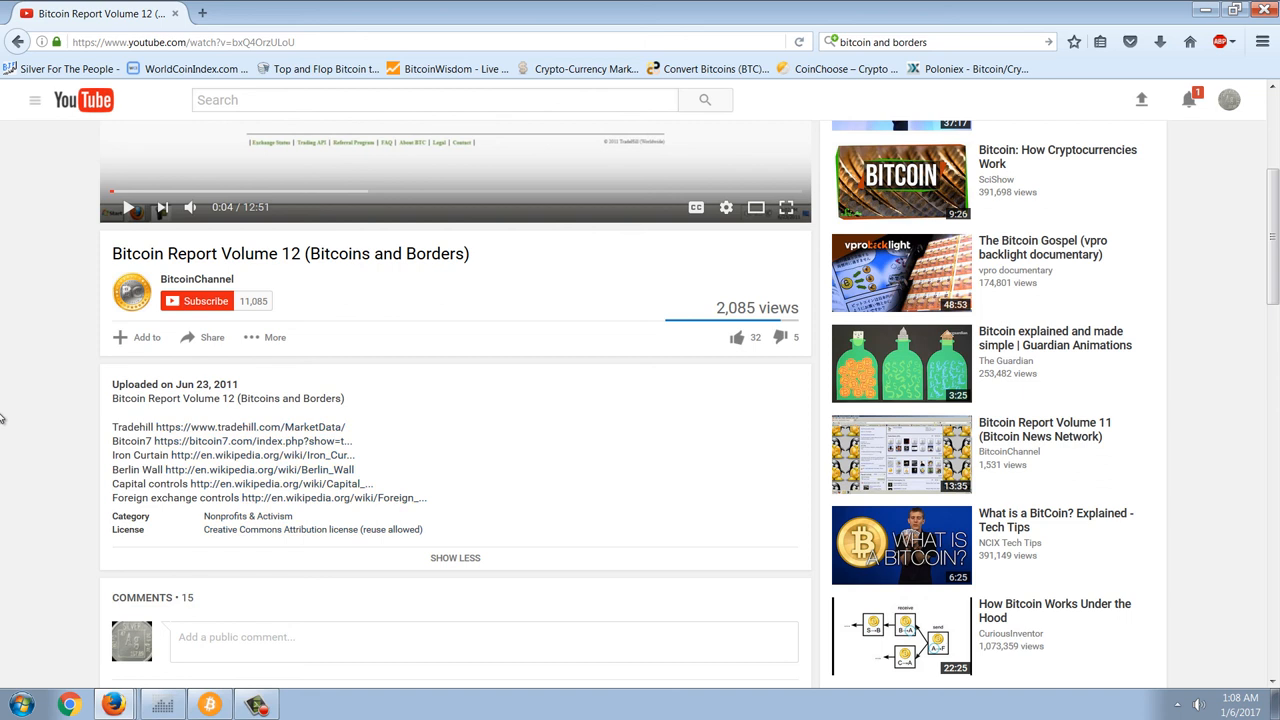
# Scroll back up to the full-history Poloniex BTC/USDT daily chart
pyautogui.scroll(3)
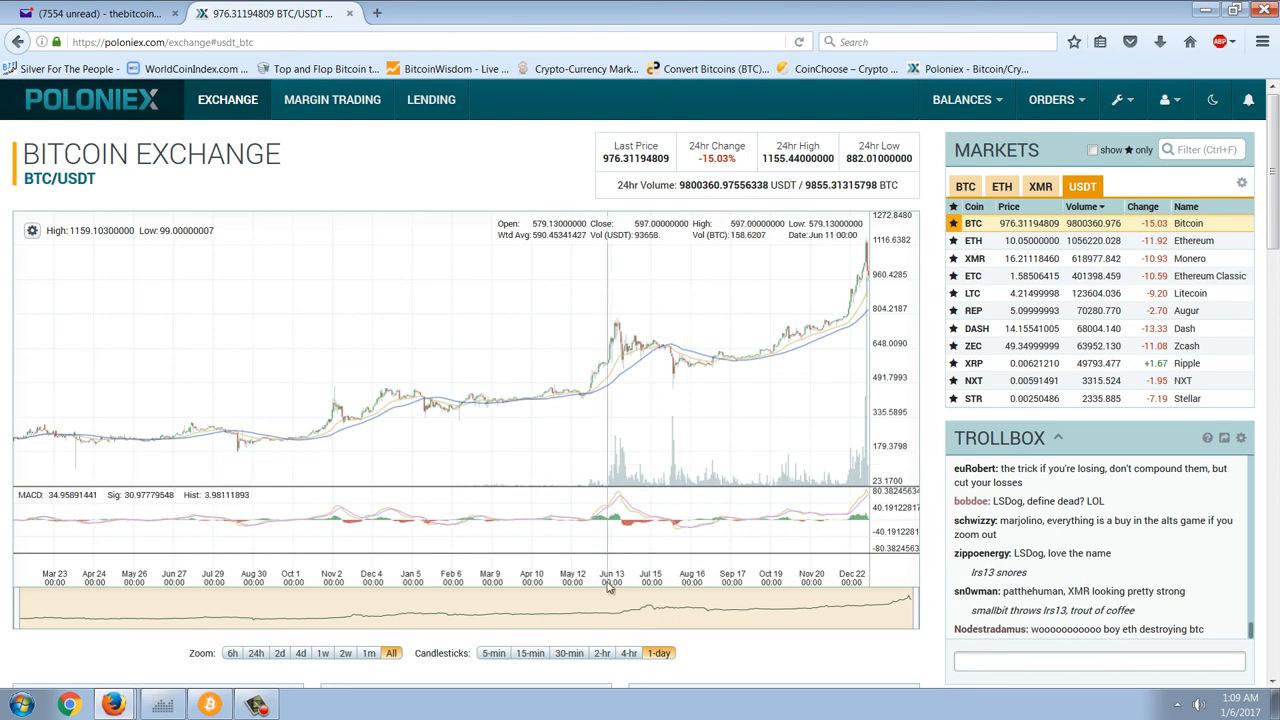
pyautogui.moveTo(408, 496)
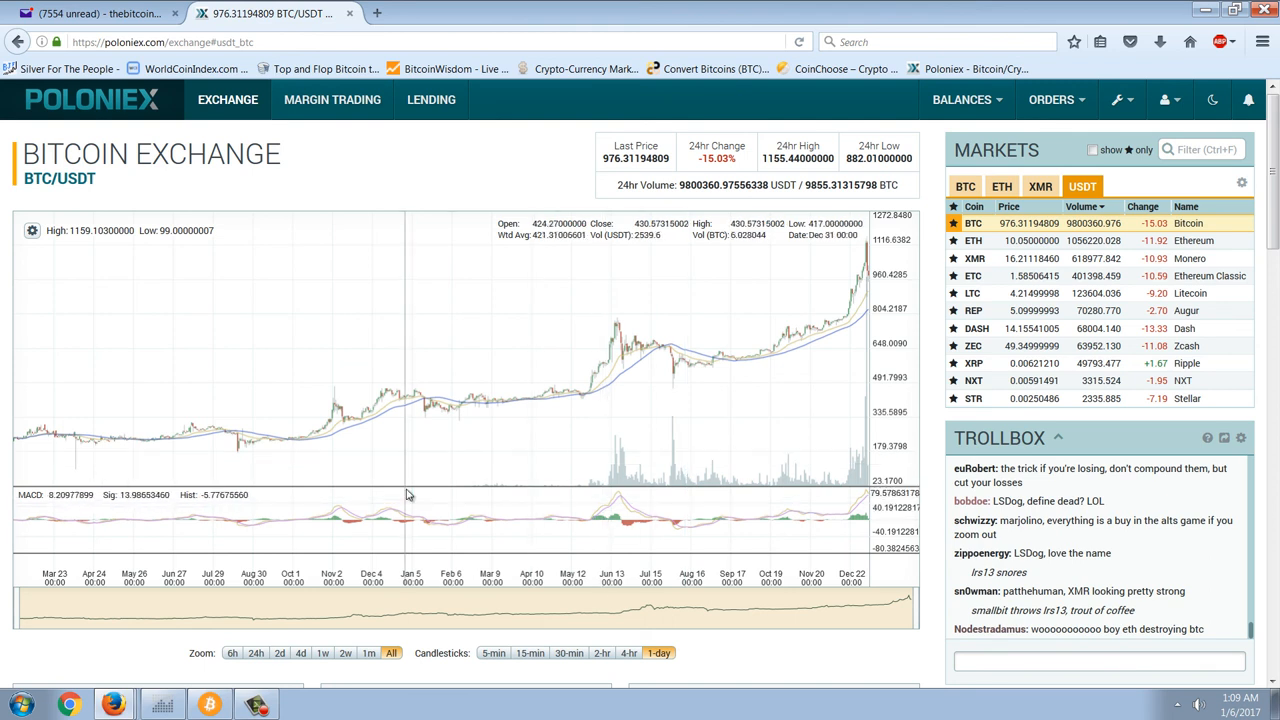
pyautogui.moveTo(310, 400)
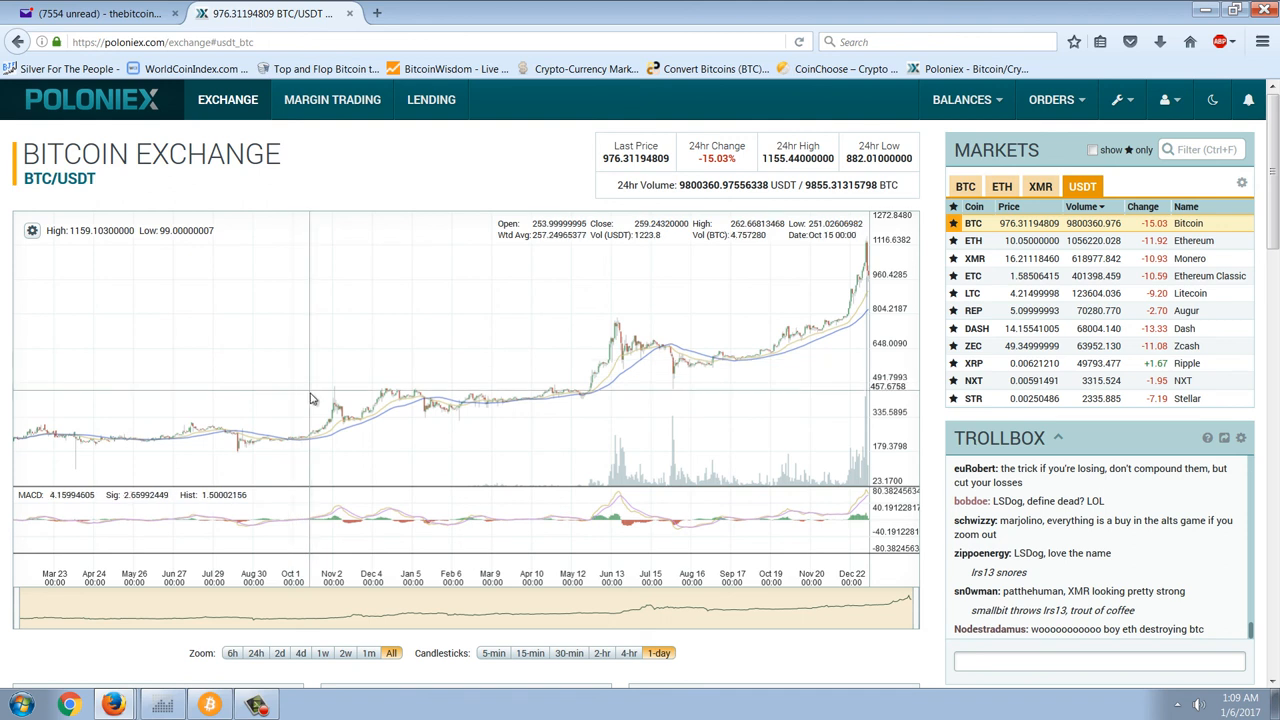